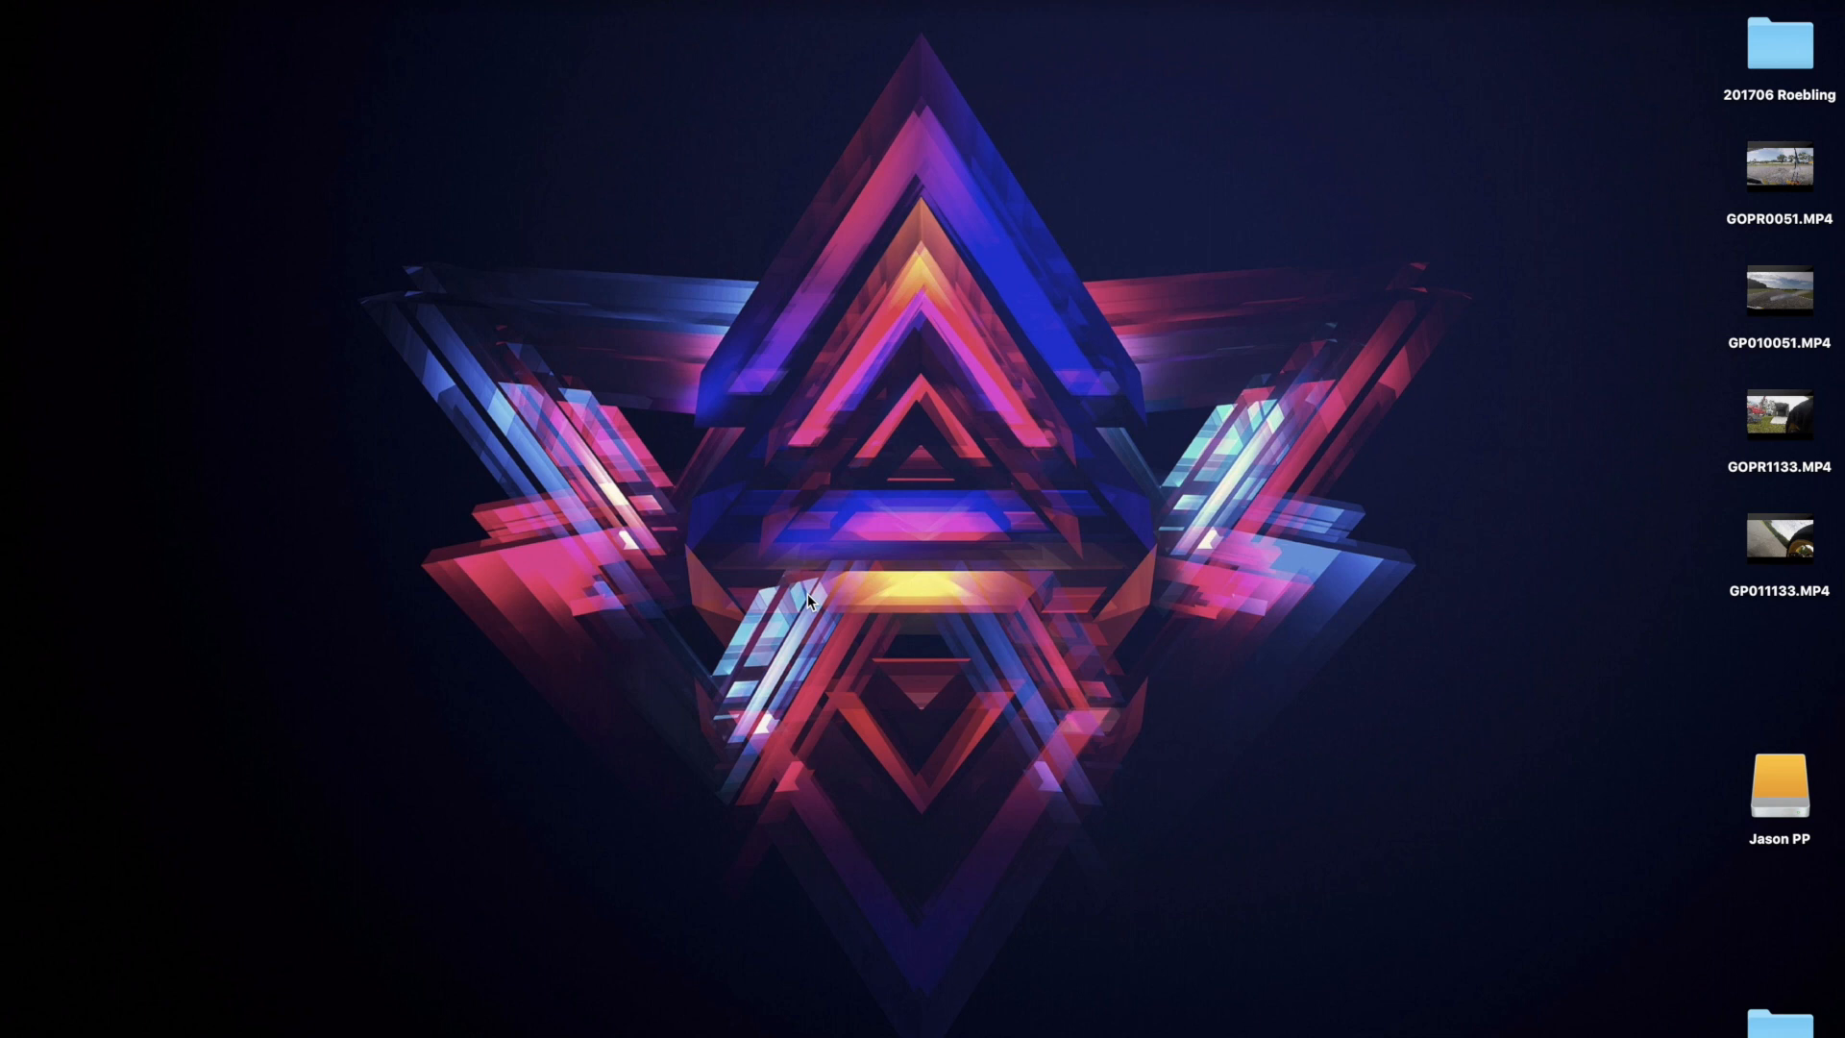
mouse_move(1449, 190)
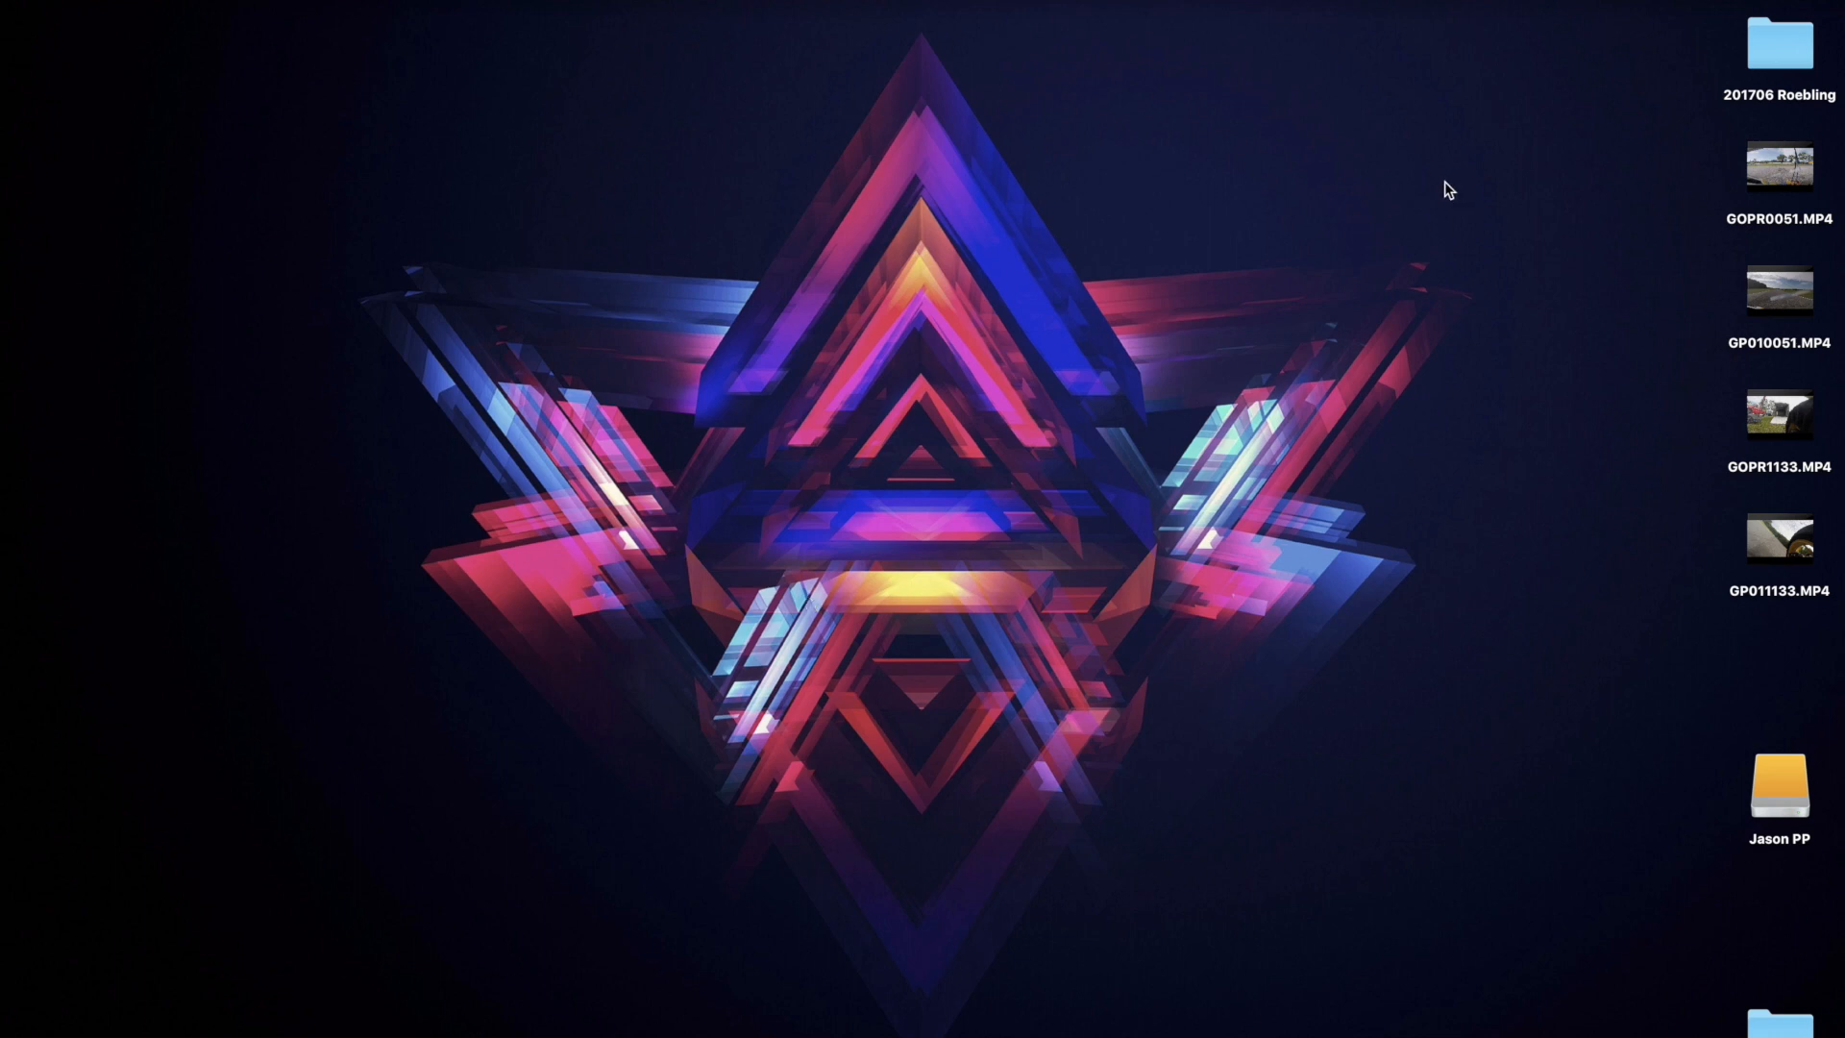
mouse_move(1793, 92)
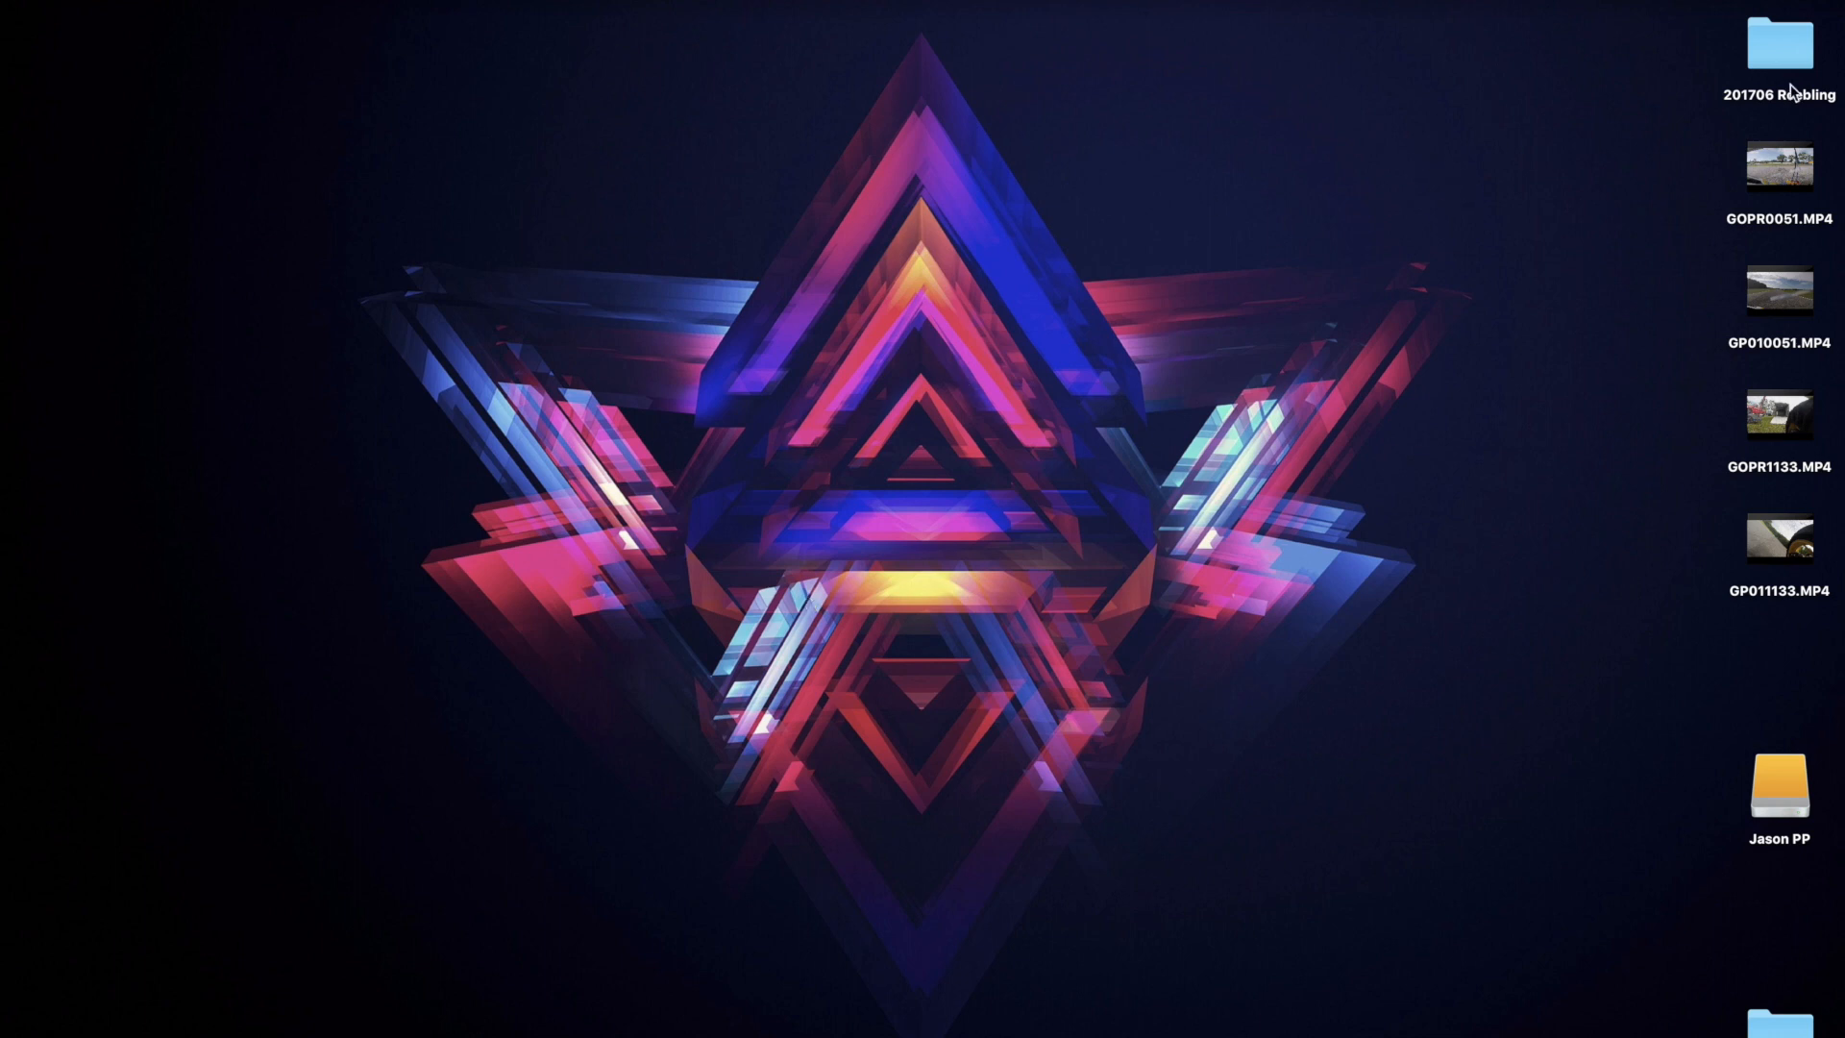
Launch RaceRender 3 from Spotlight, showing a new untitled project.
double_click(1779, 46)
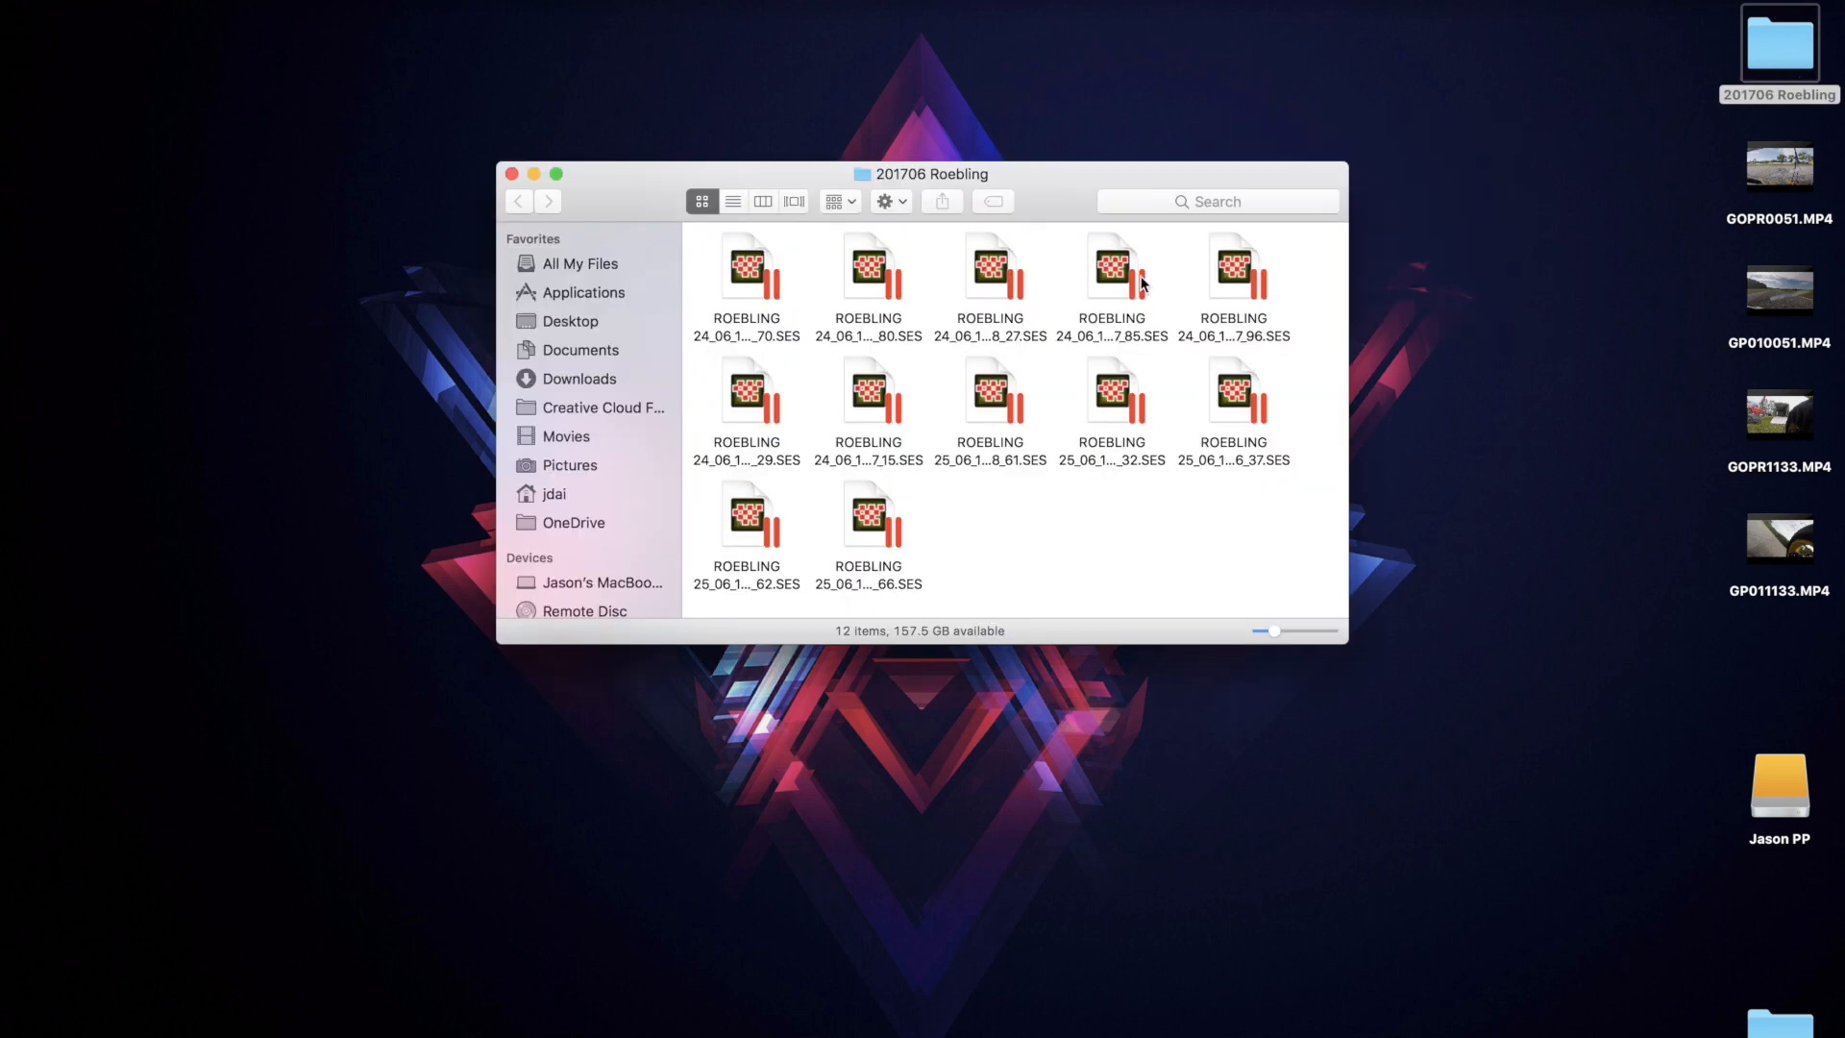
mouse_move(1078, 557)
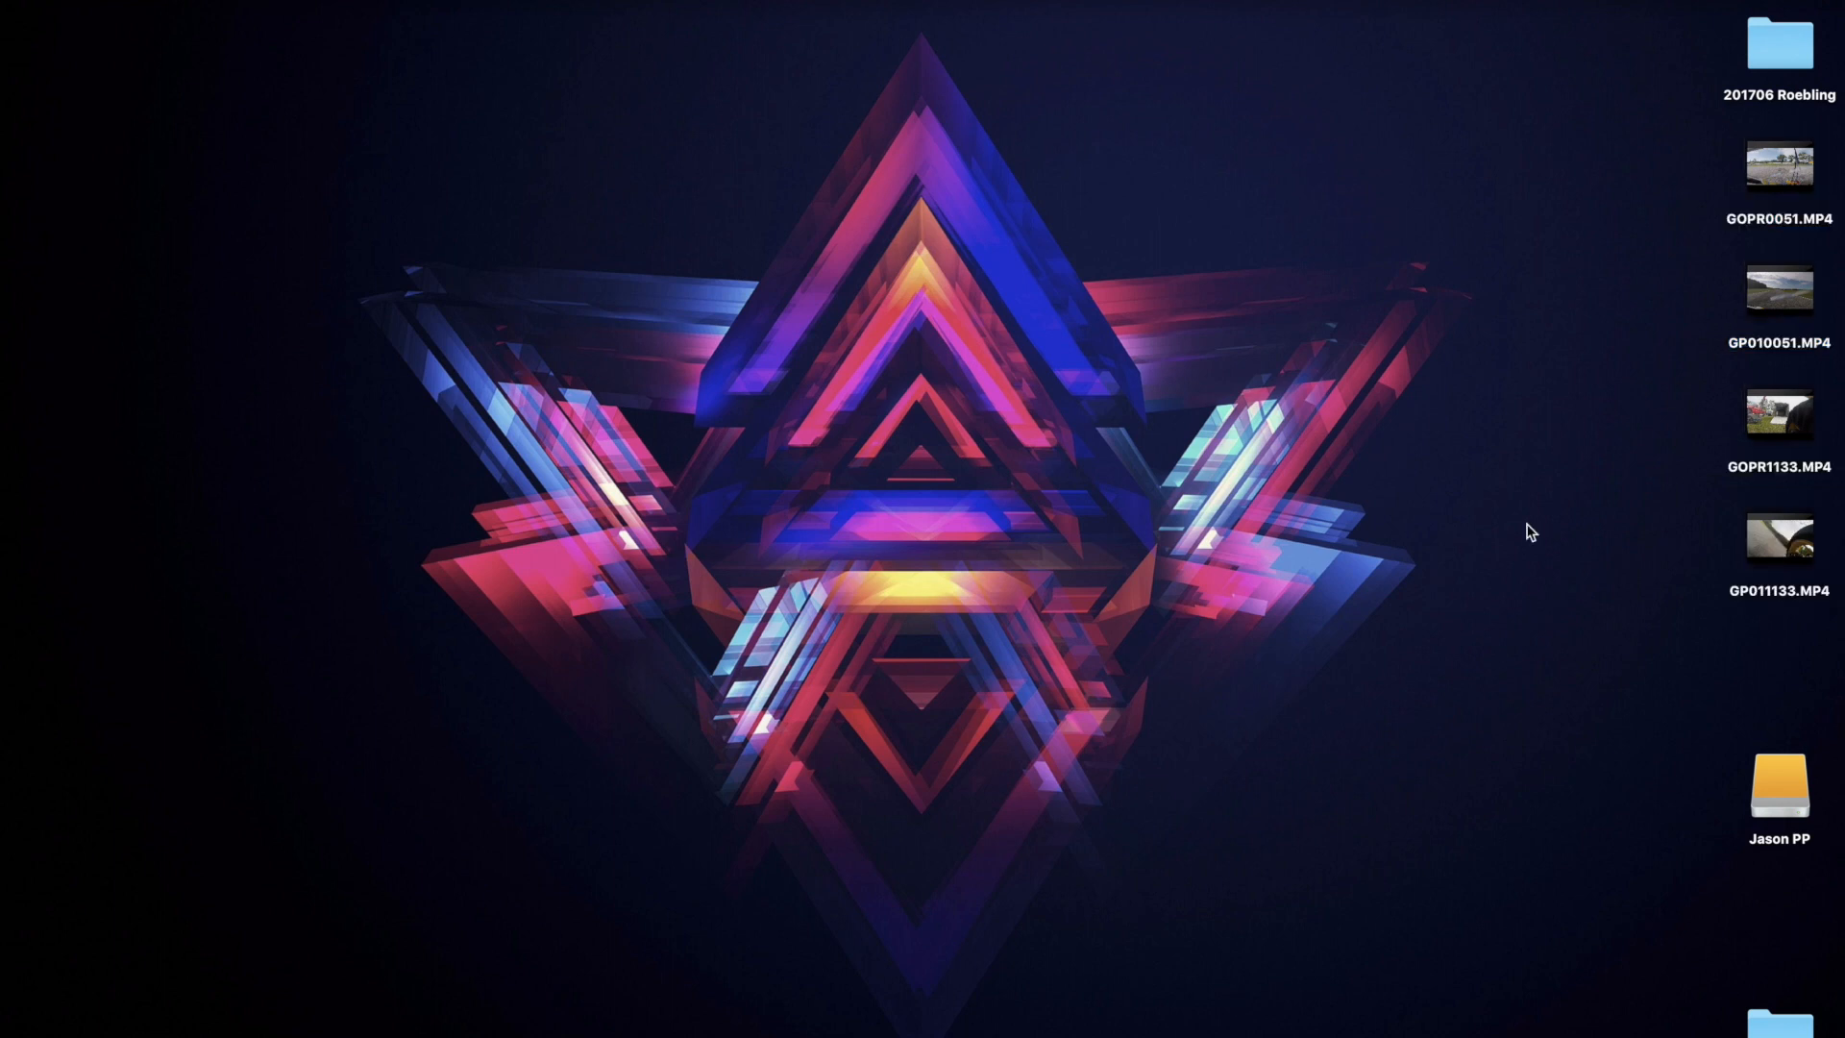
key(cmd+space)
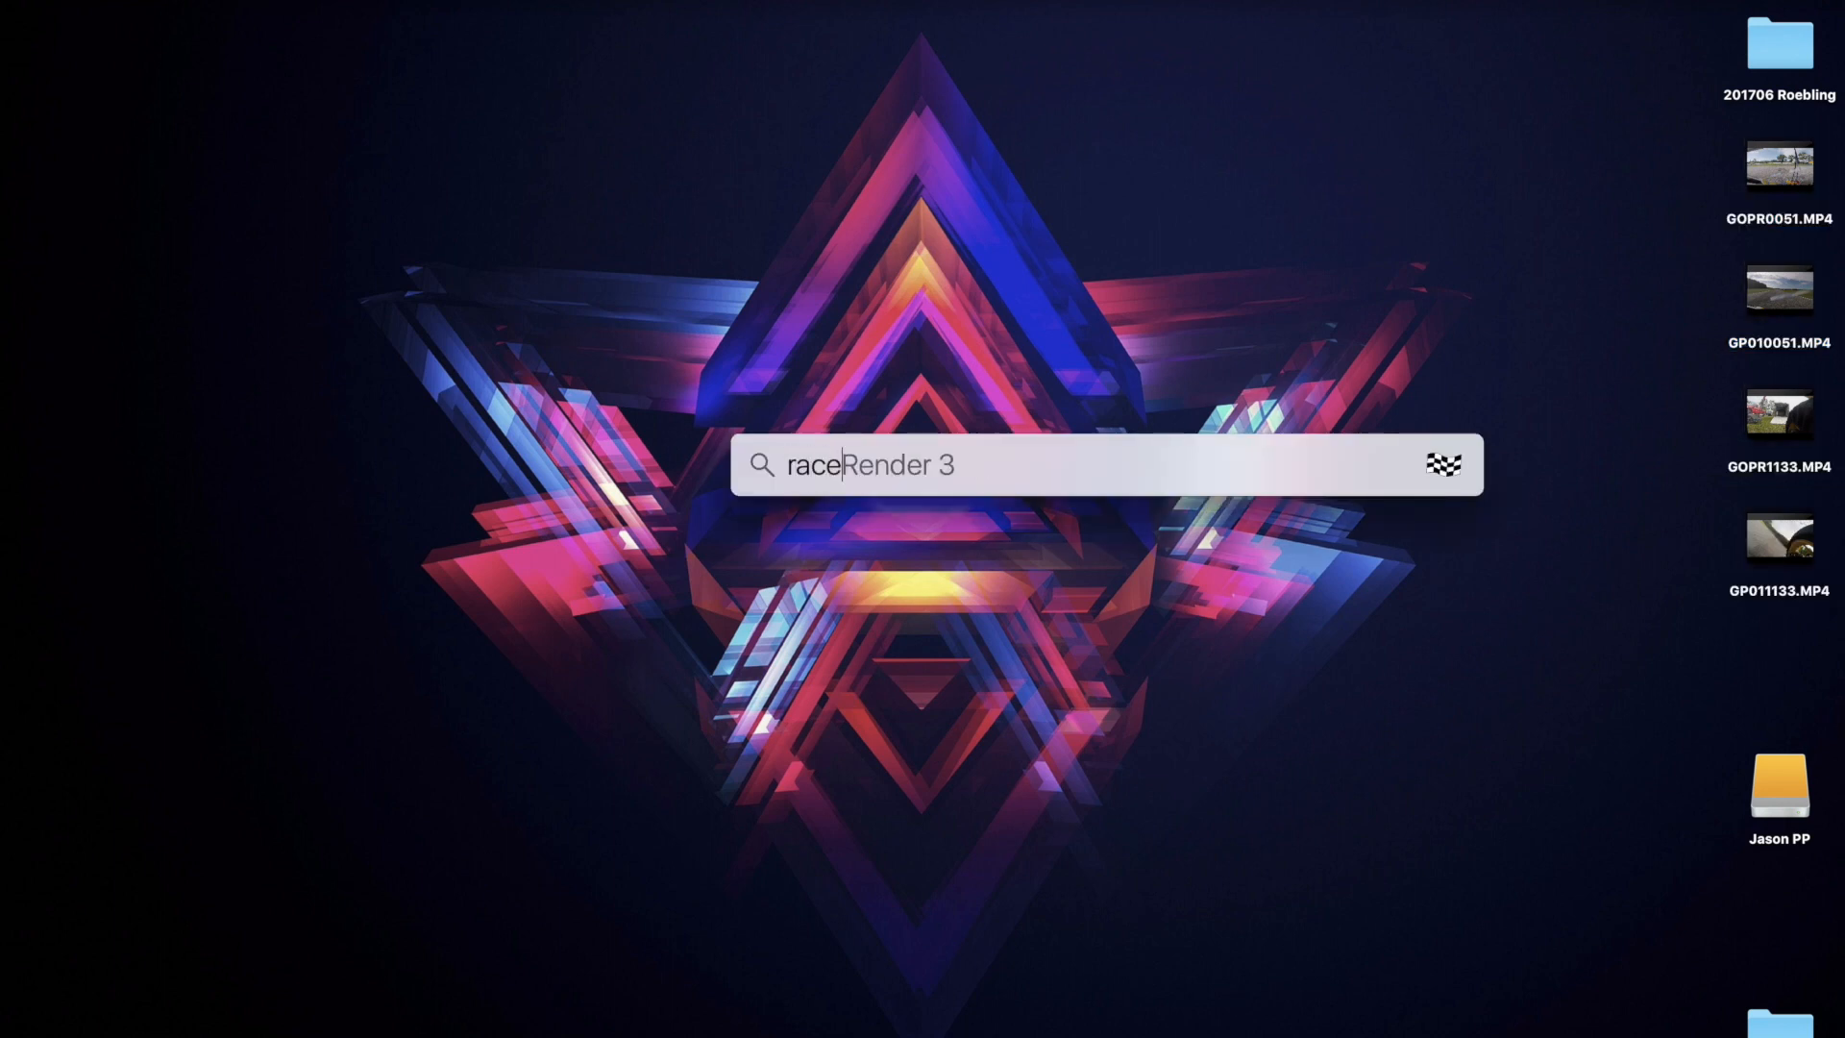
key(Return)
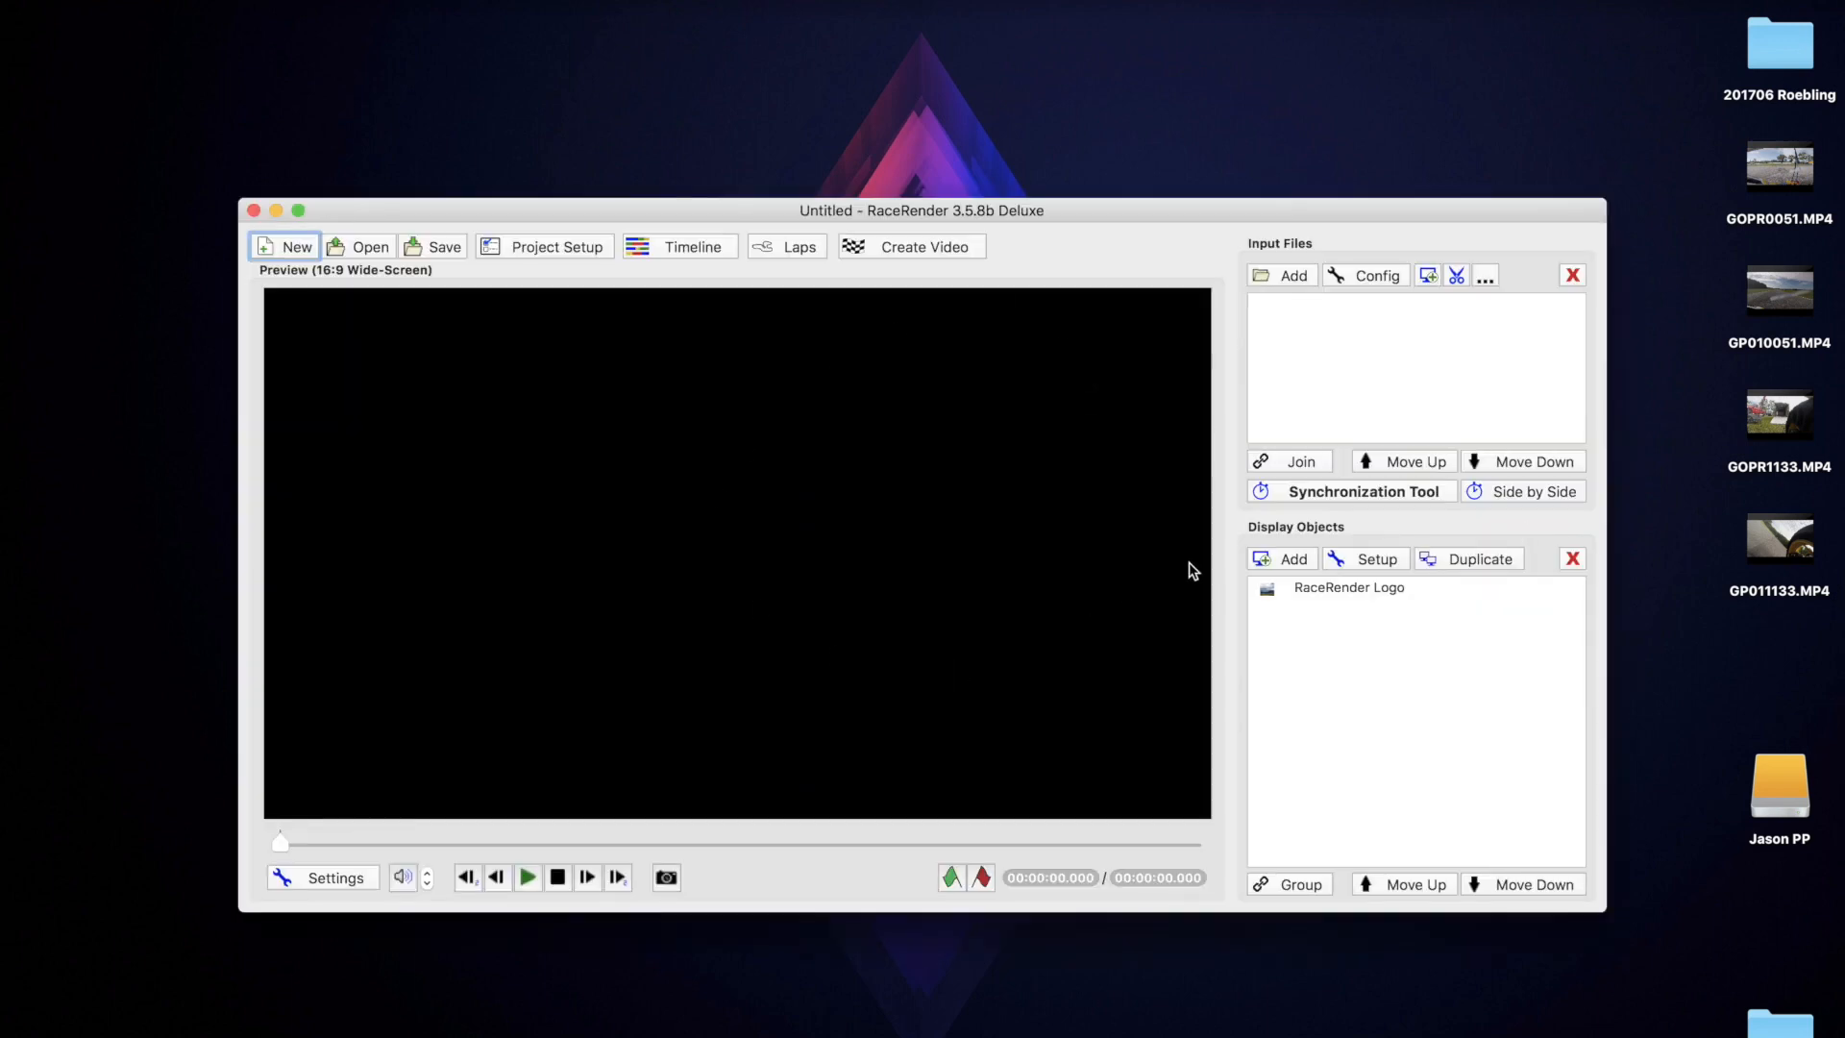
Start a Data Overlay - Simple project with GOPR0051.MP4 as joined video input, declining GPS extraction.
click(285, 246)
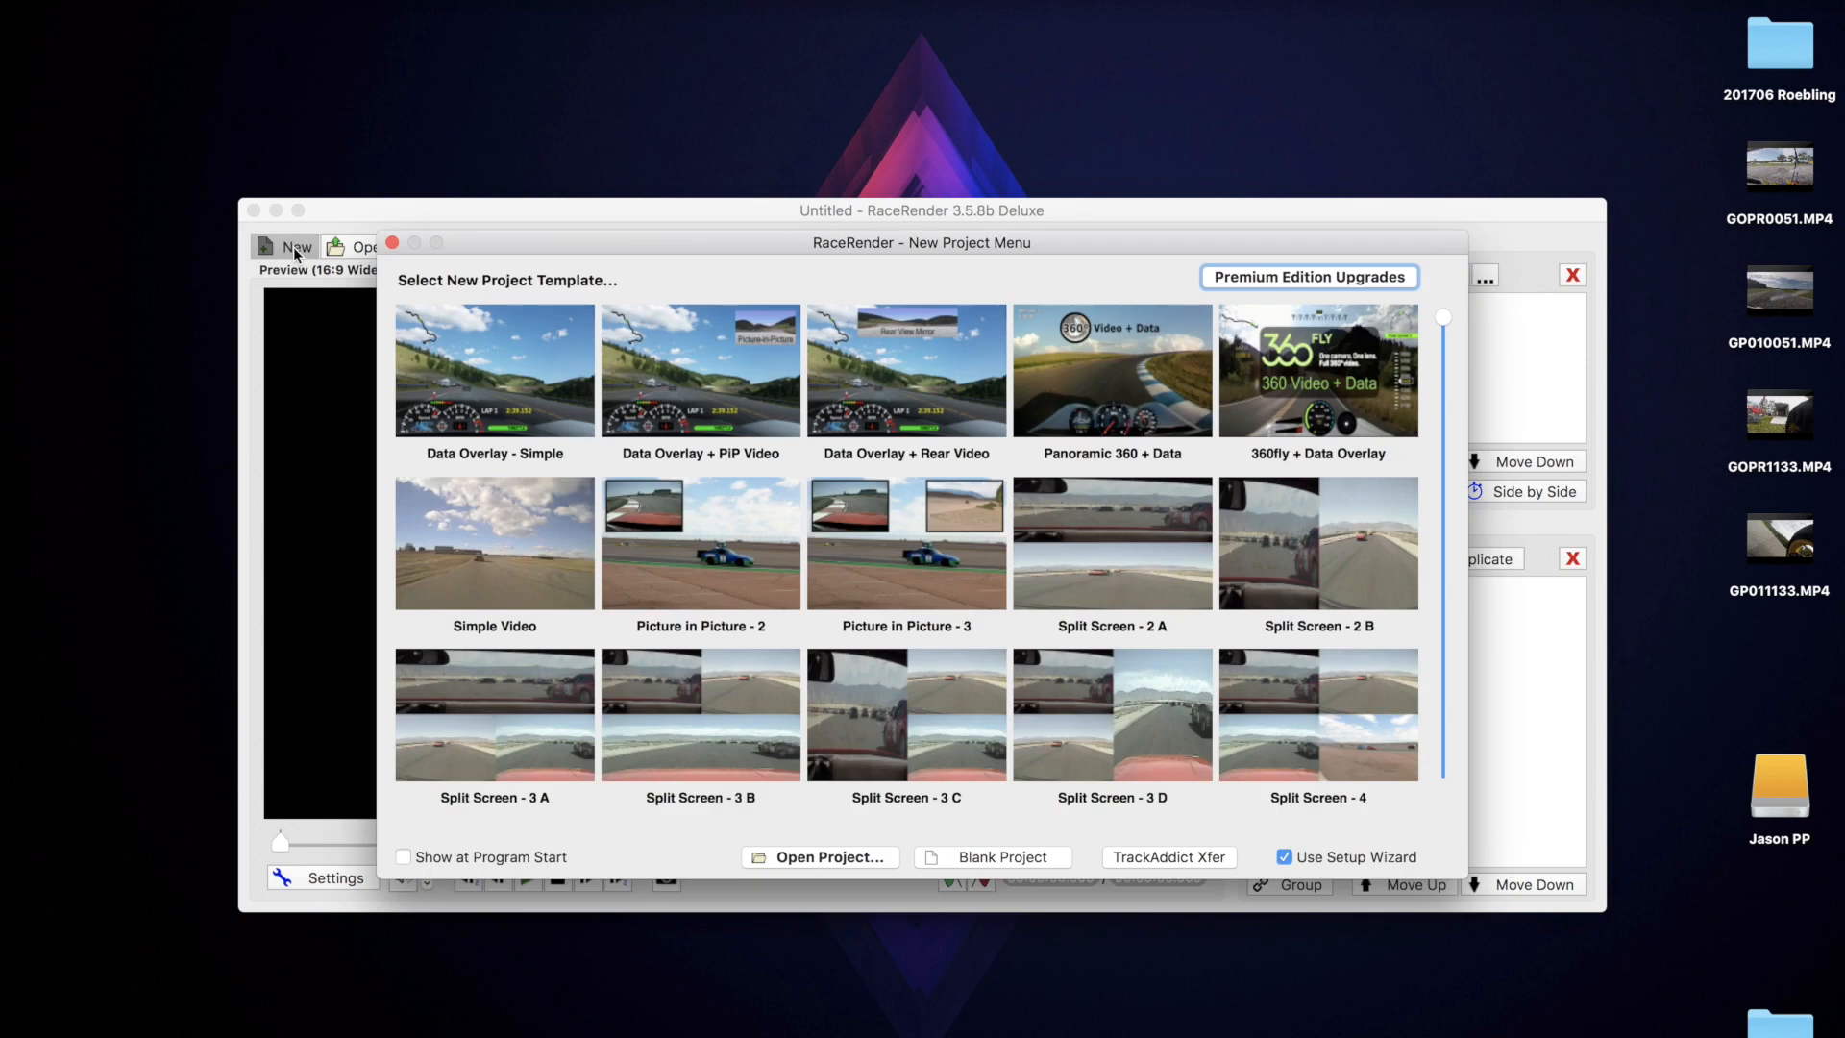
click(494, 369)
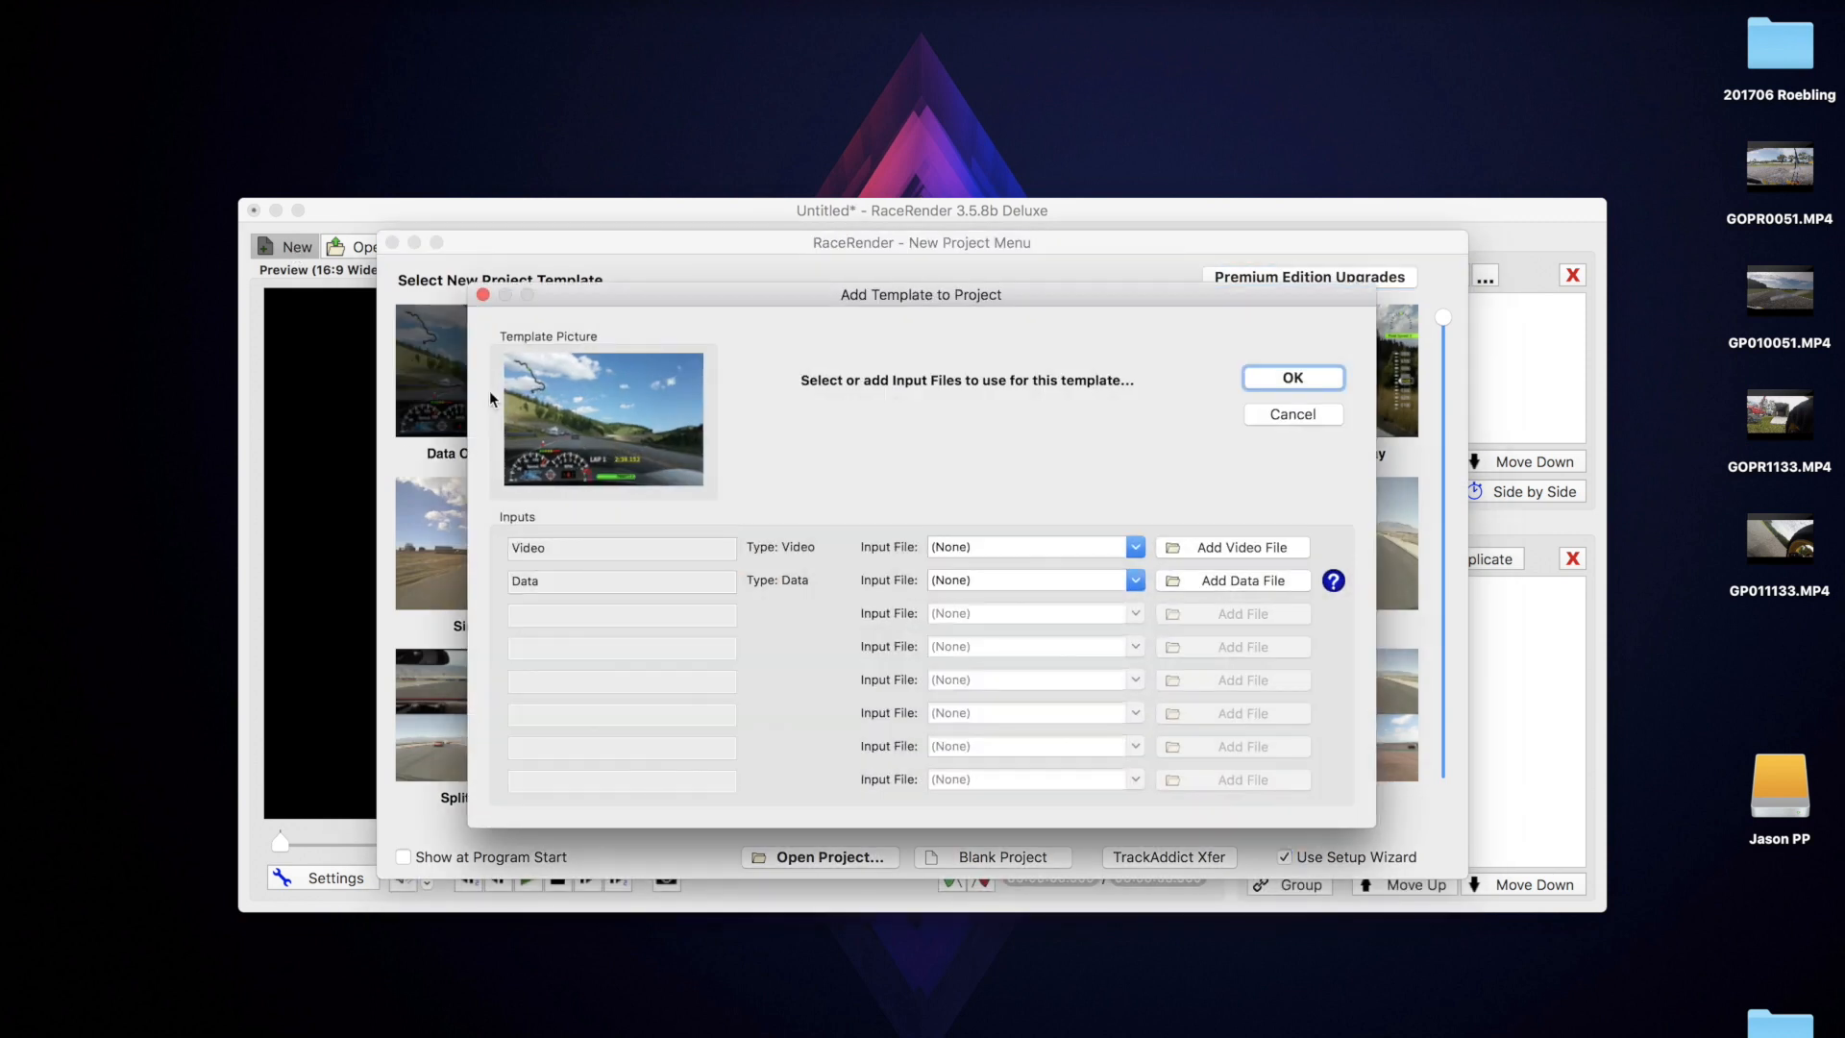
mouse_move(1447, 569)
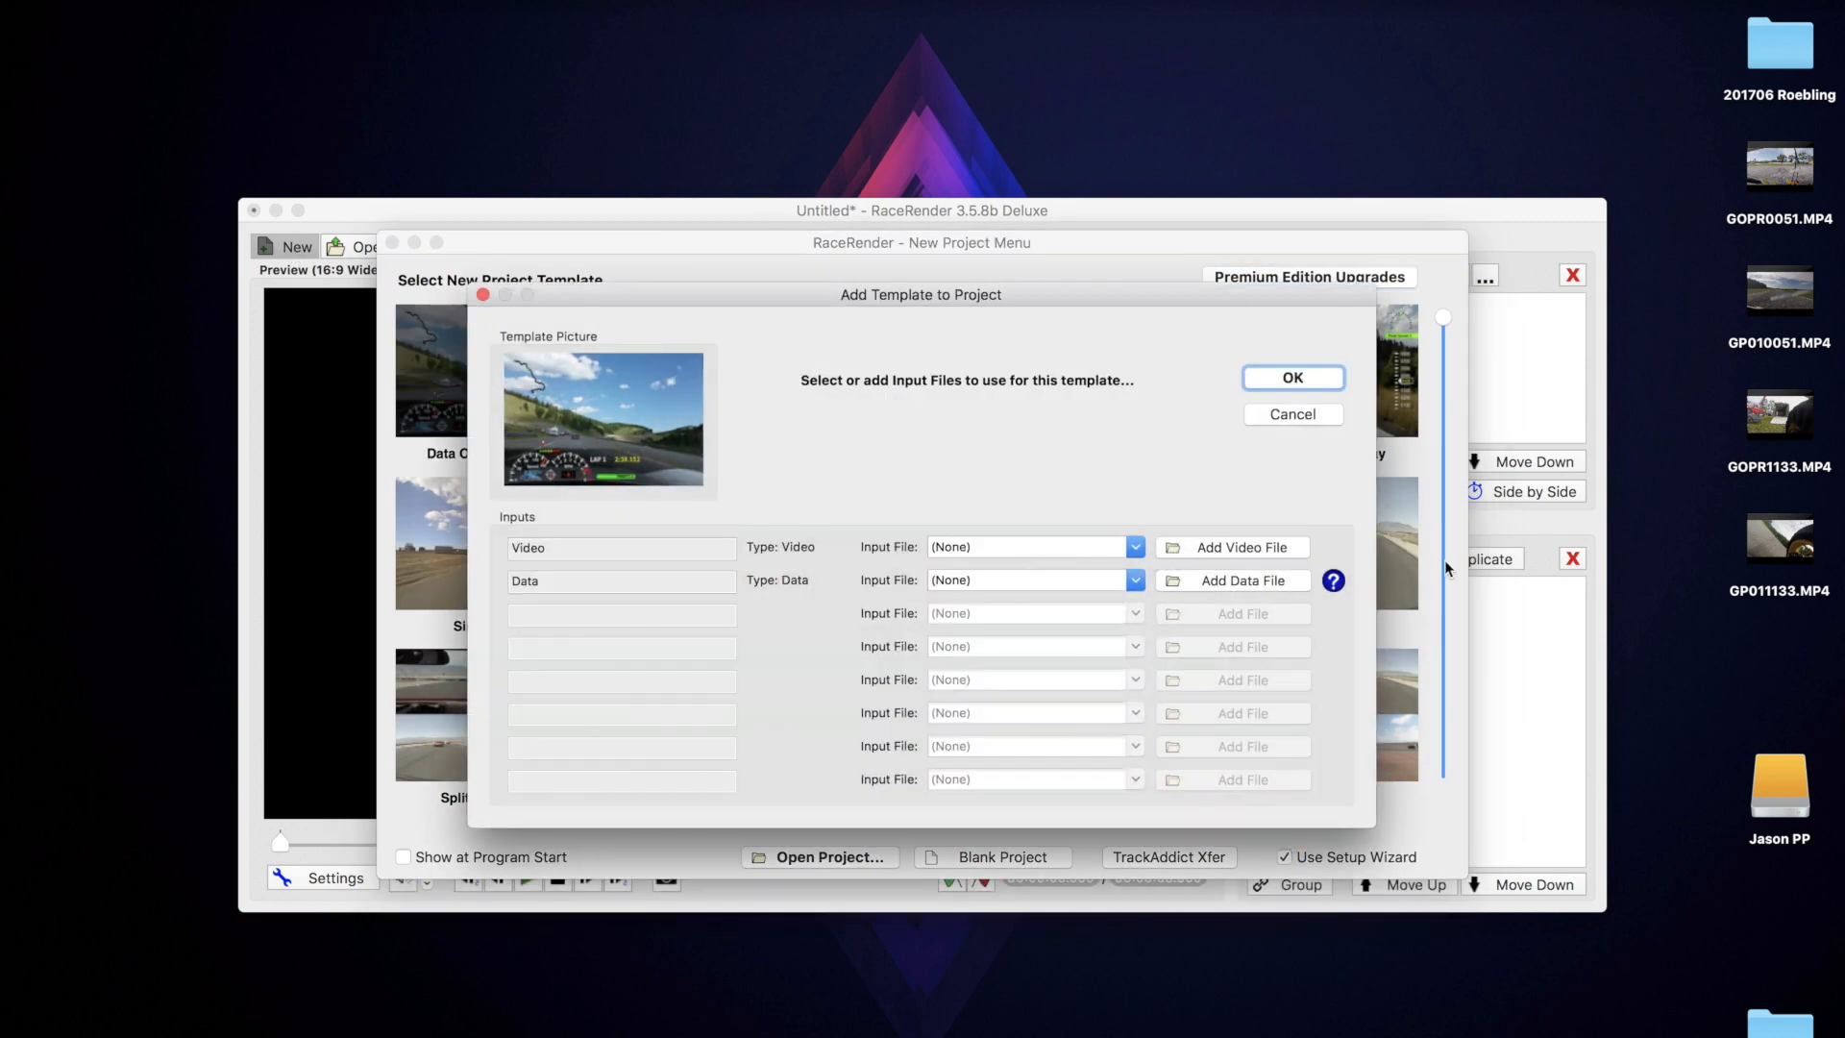
mouse_move(1230, 546)
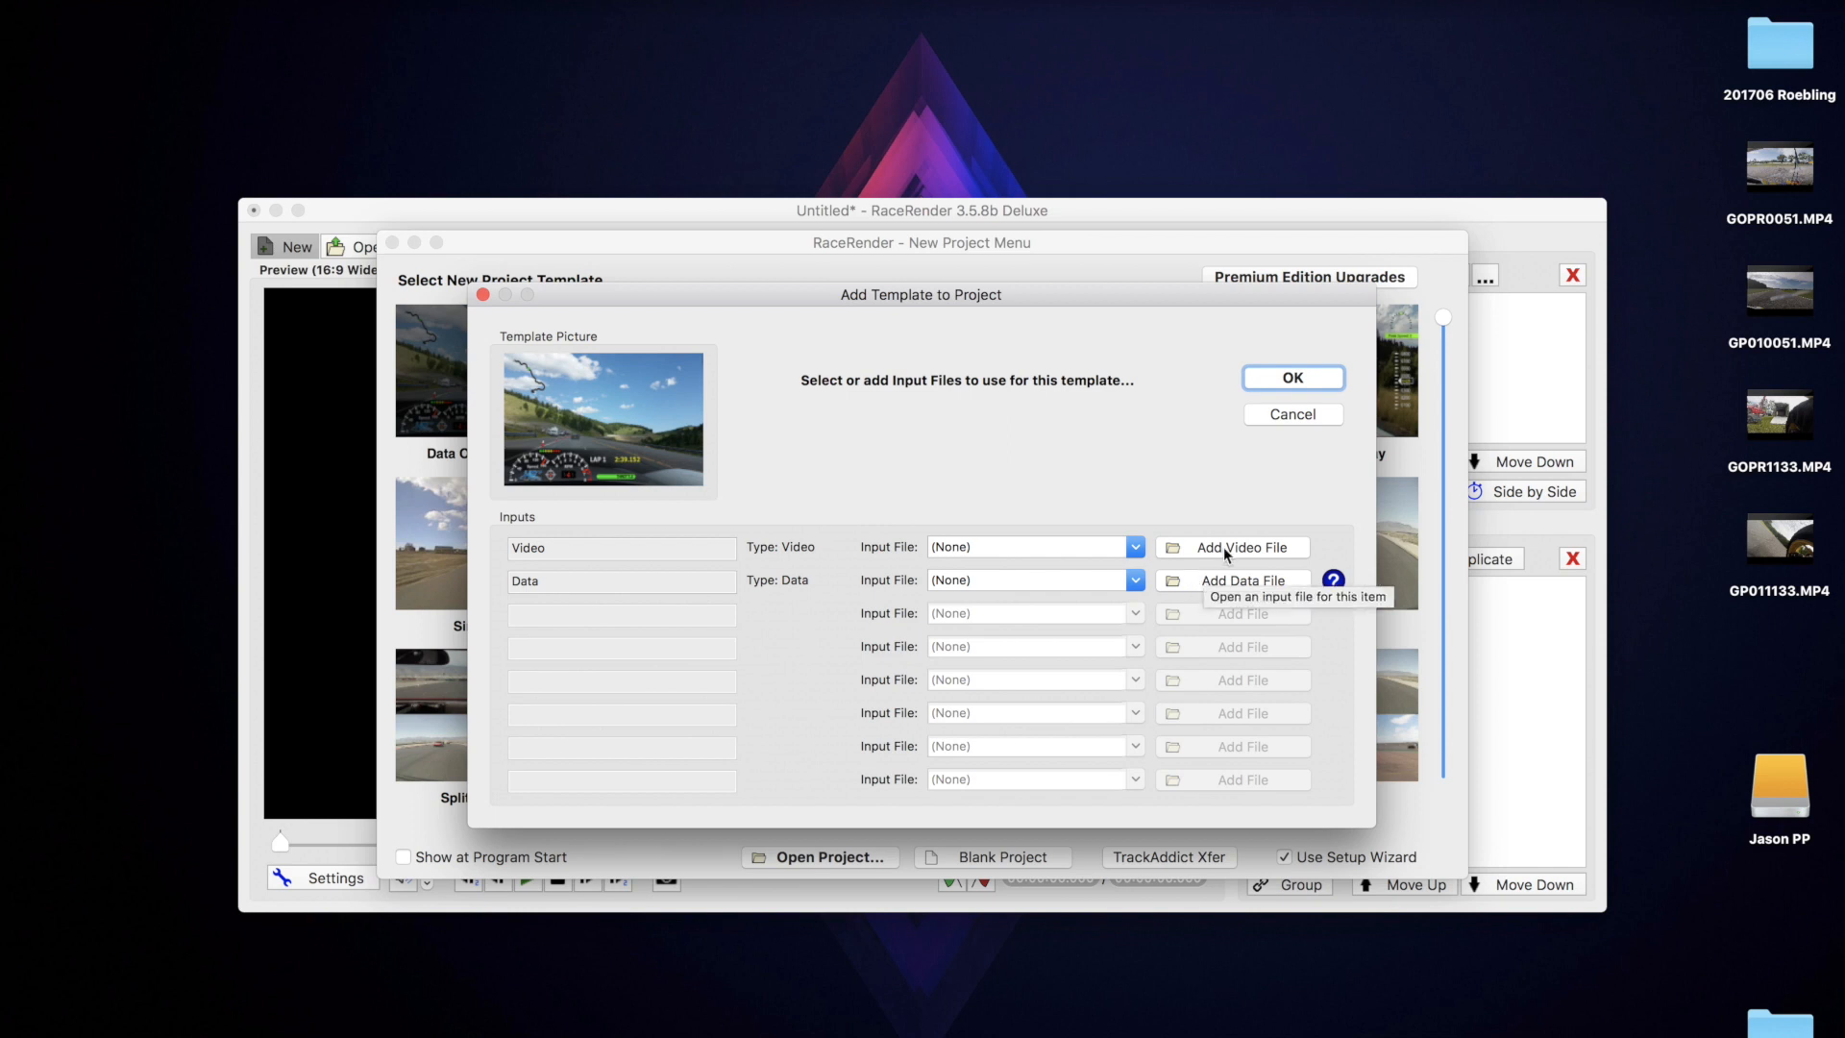
click(1232, 548)
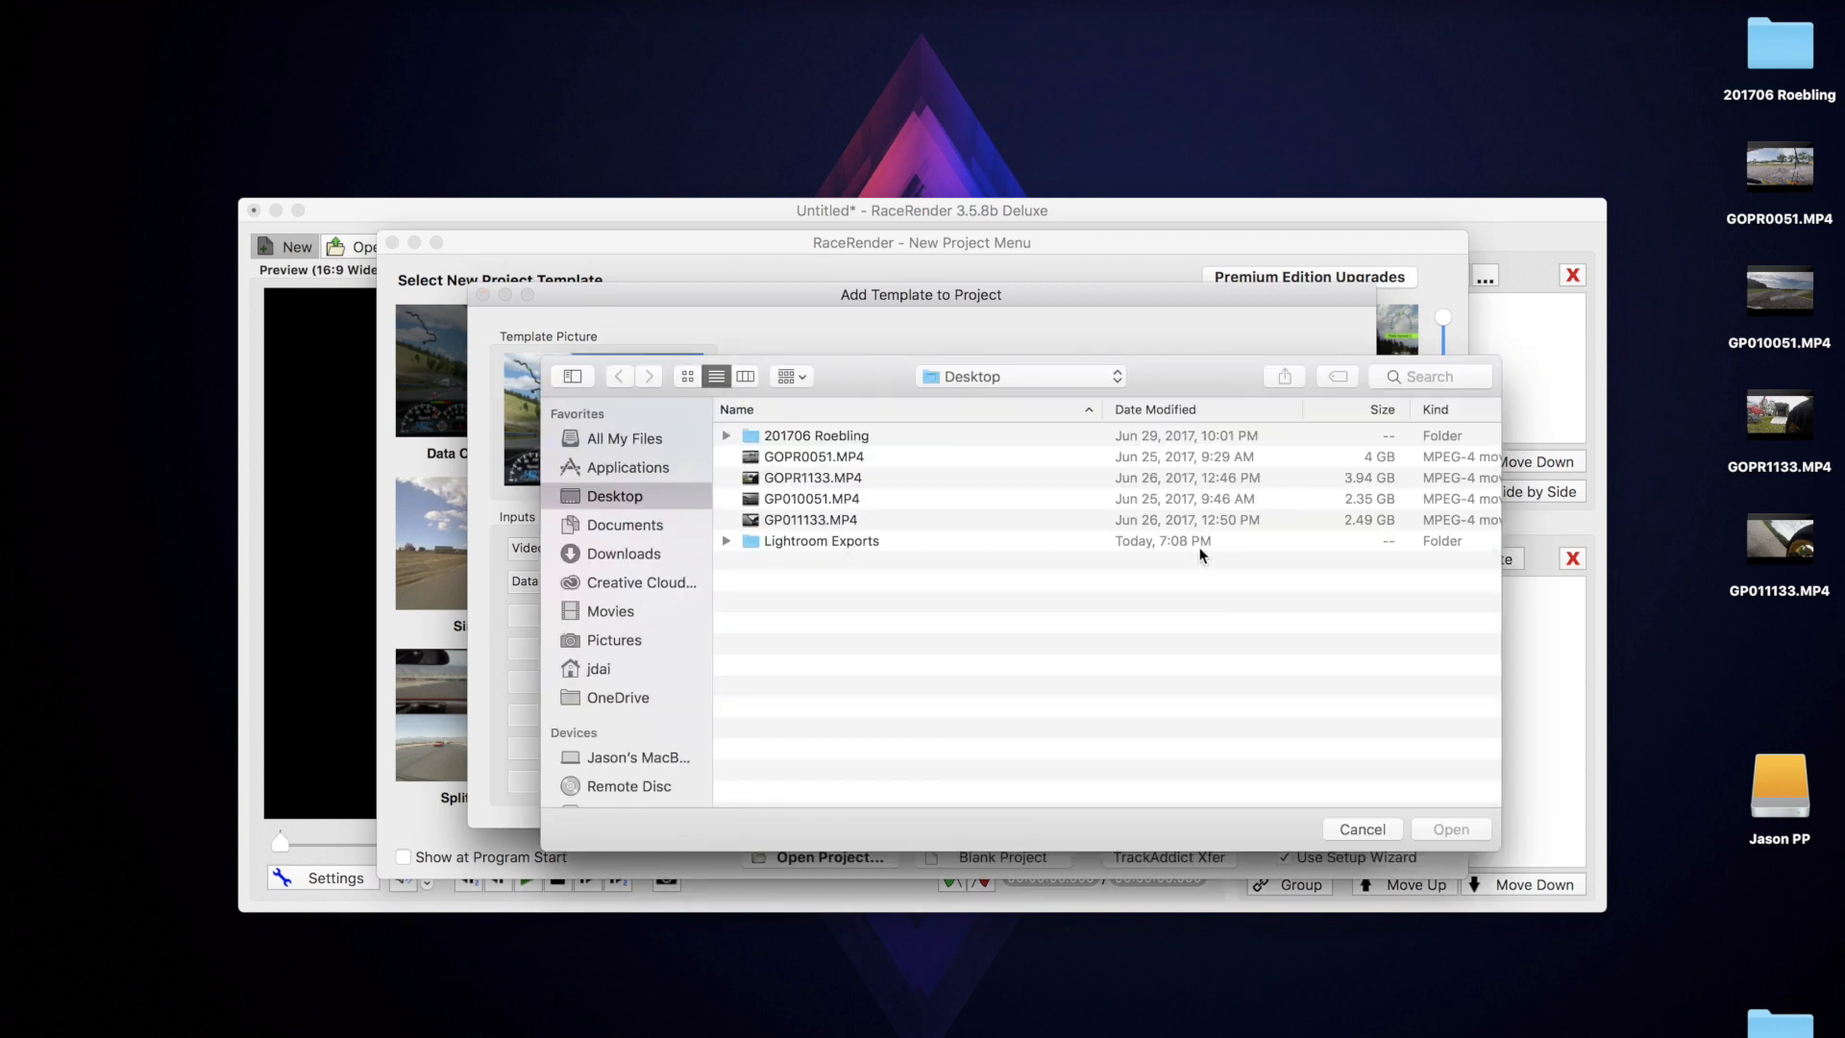
mouse_move(852, 463)
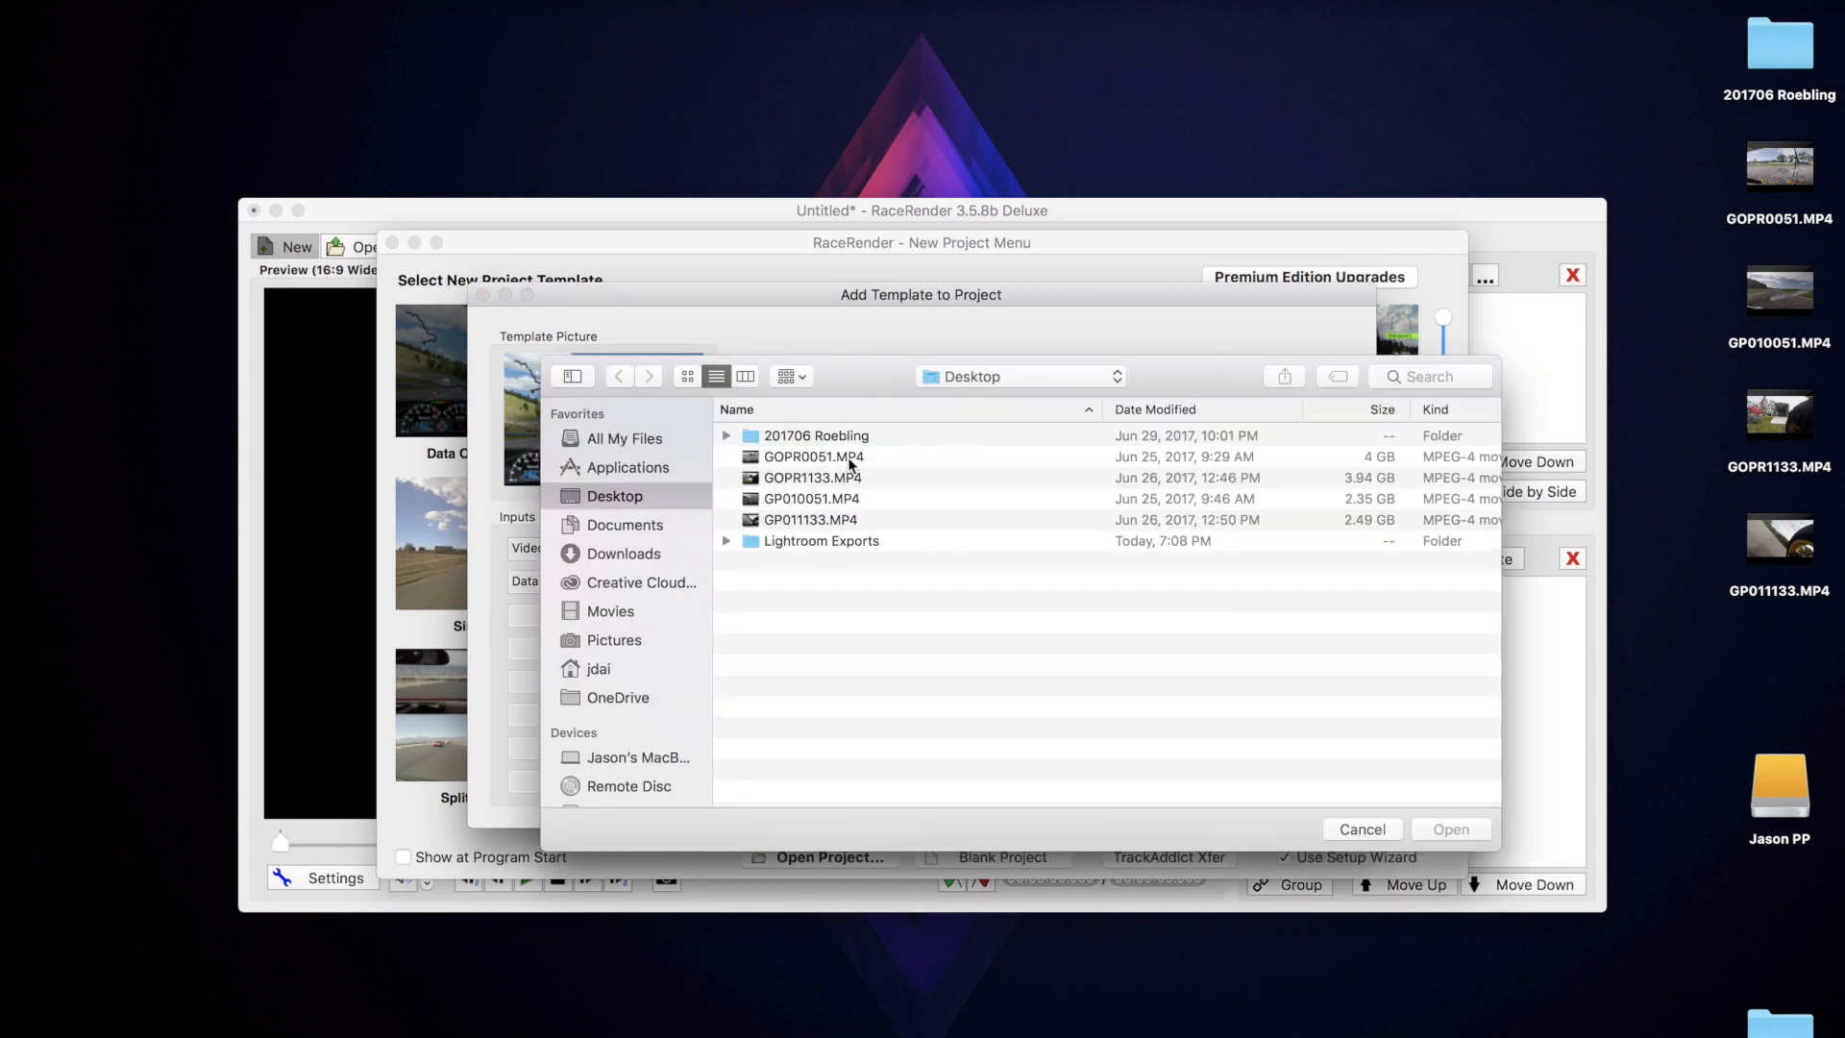
click(811, 458)
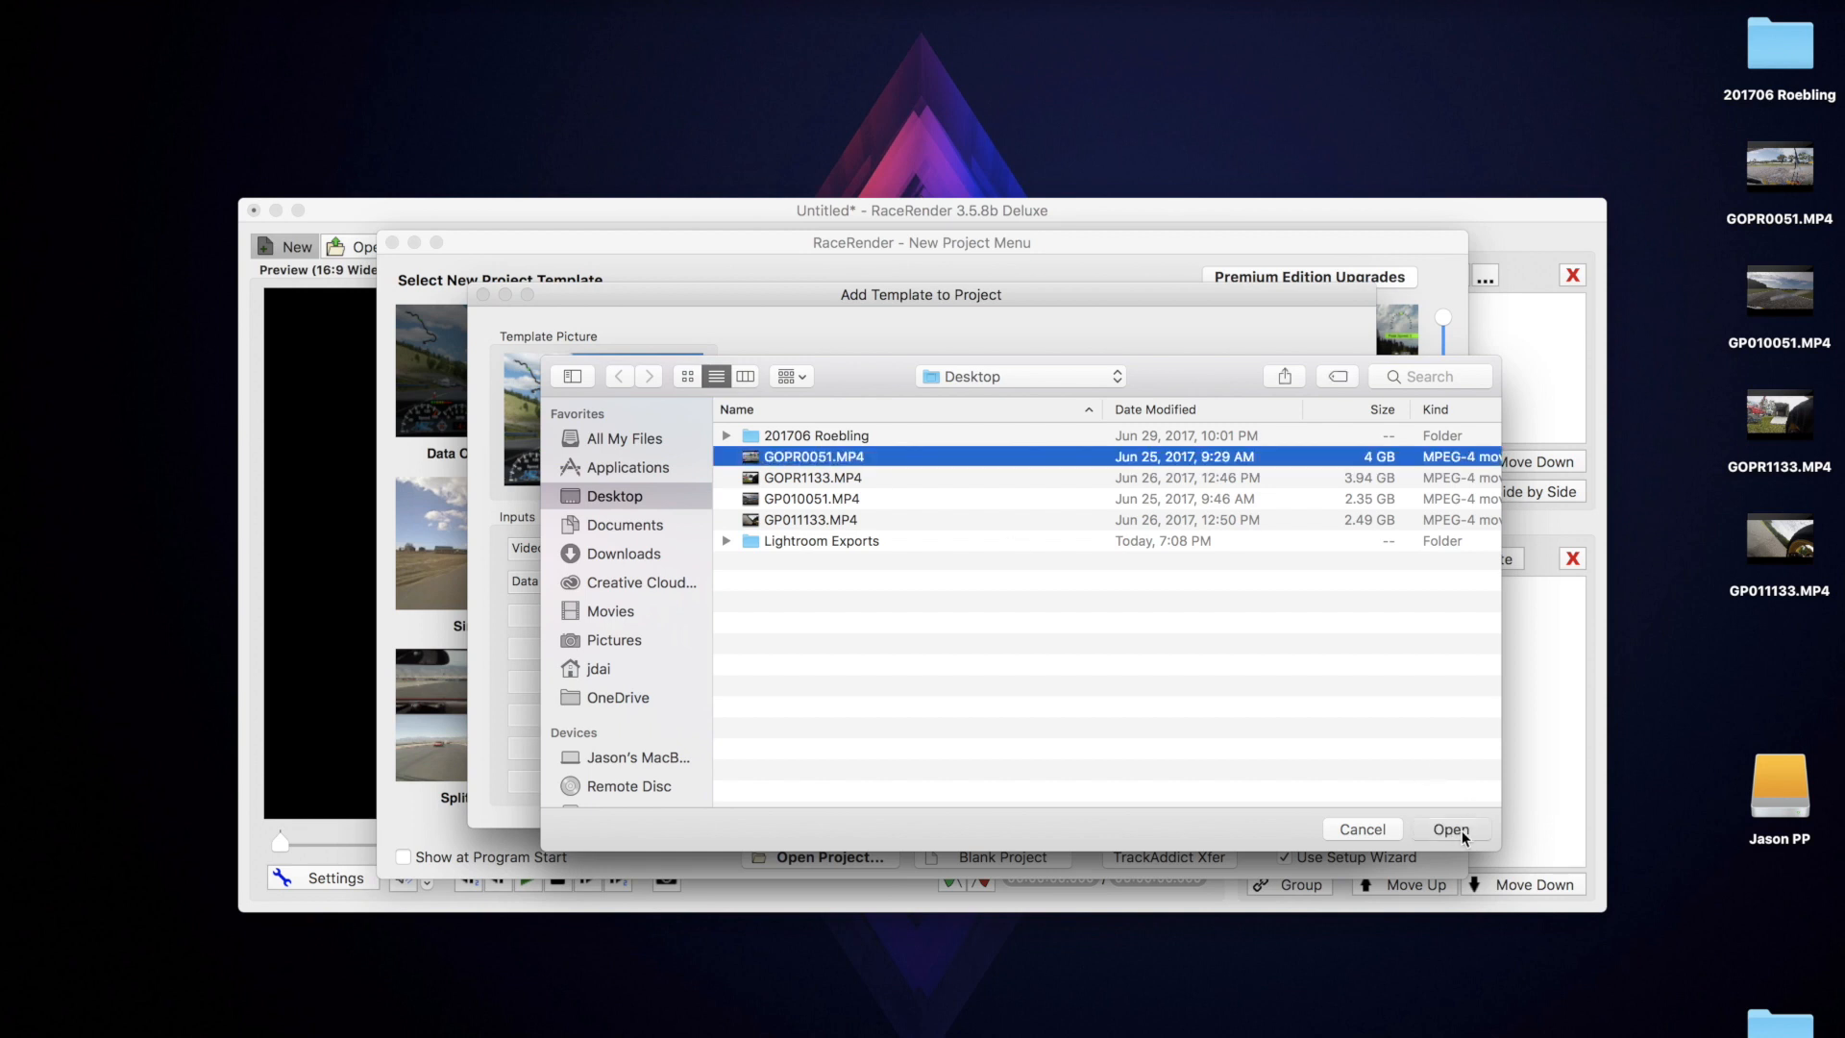
click(1451, 828)
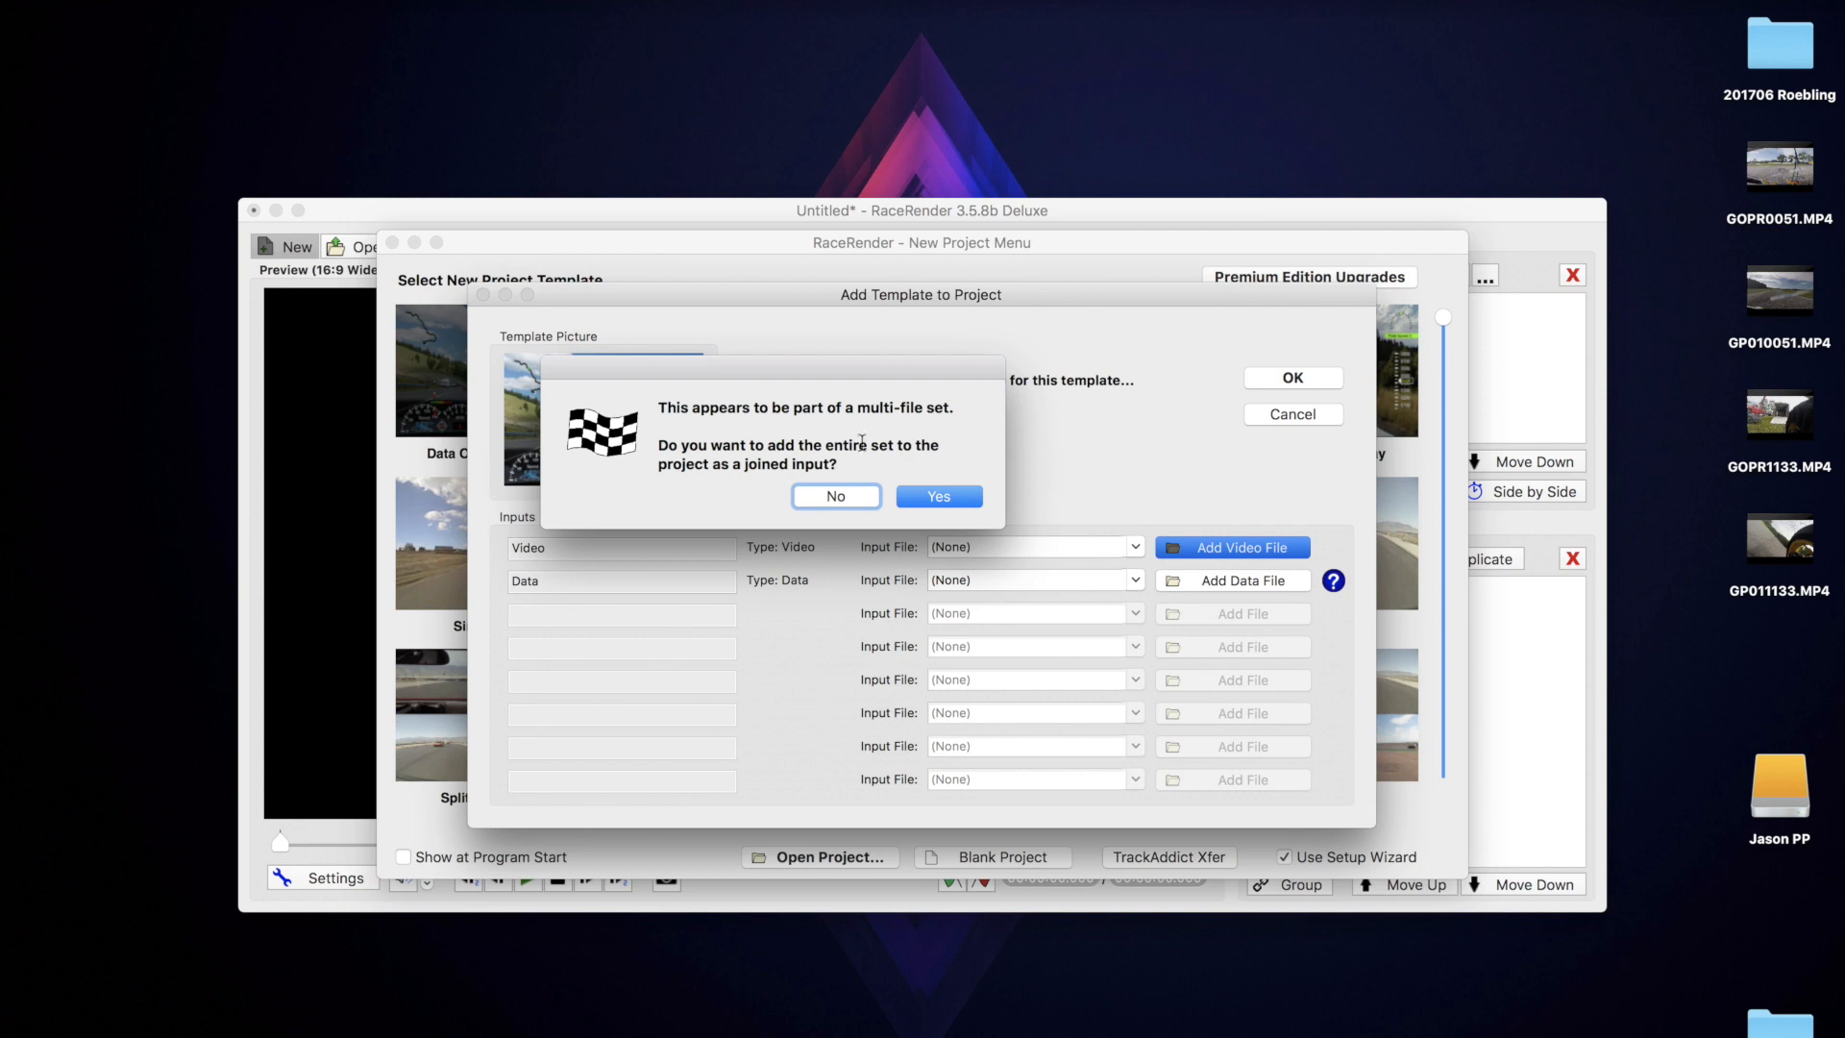
mouse_move(846, 463)
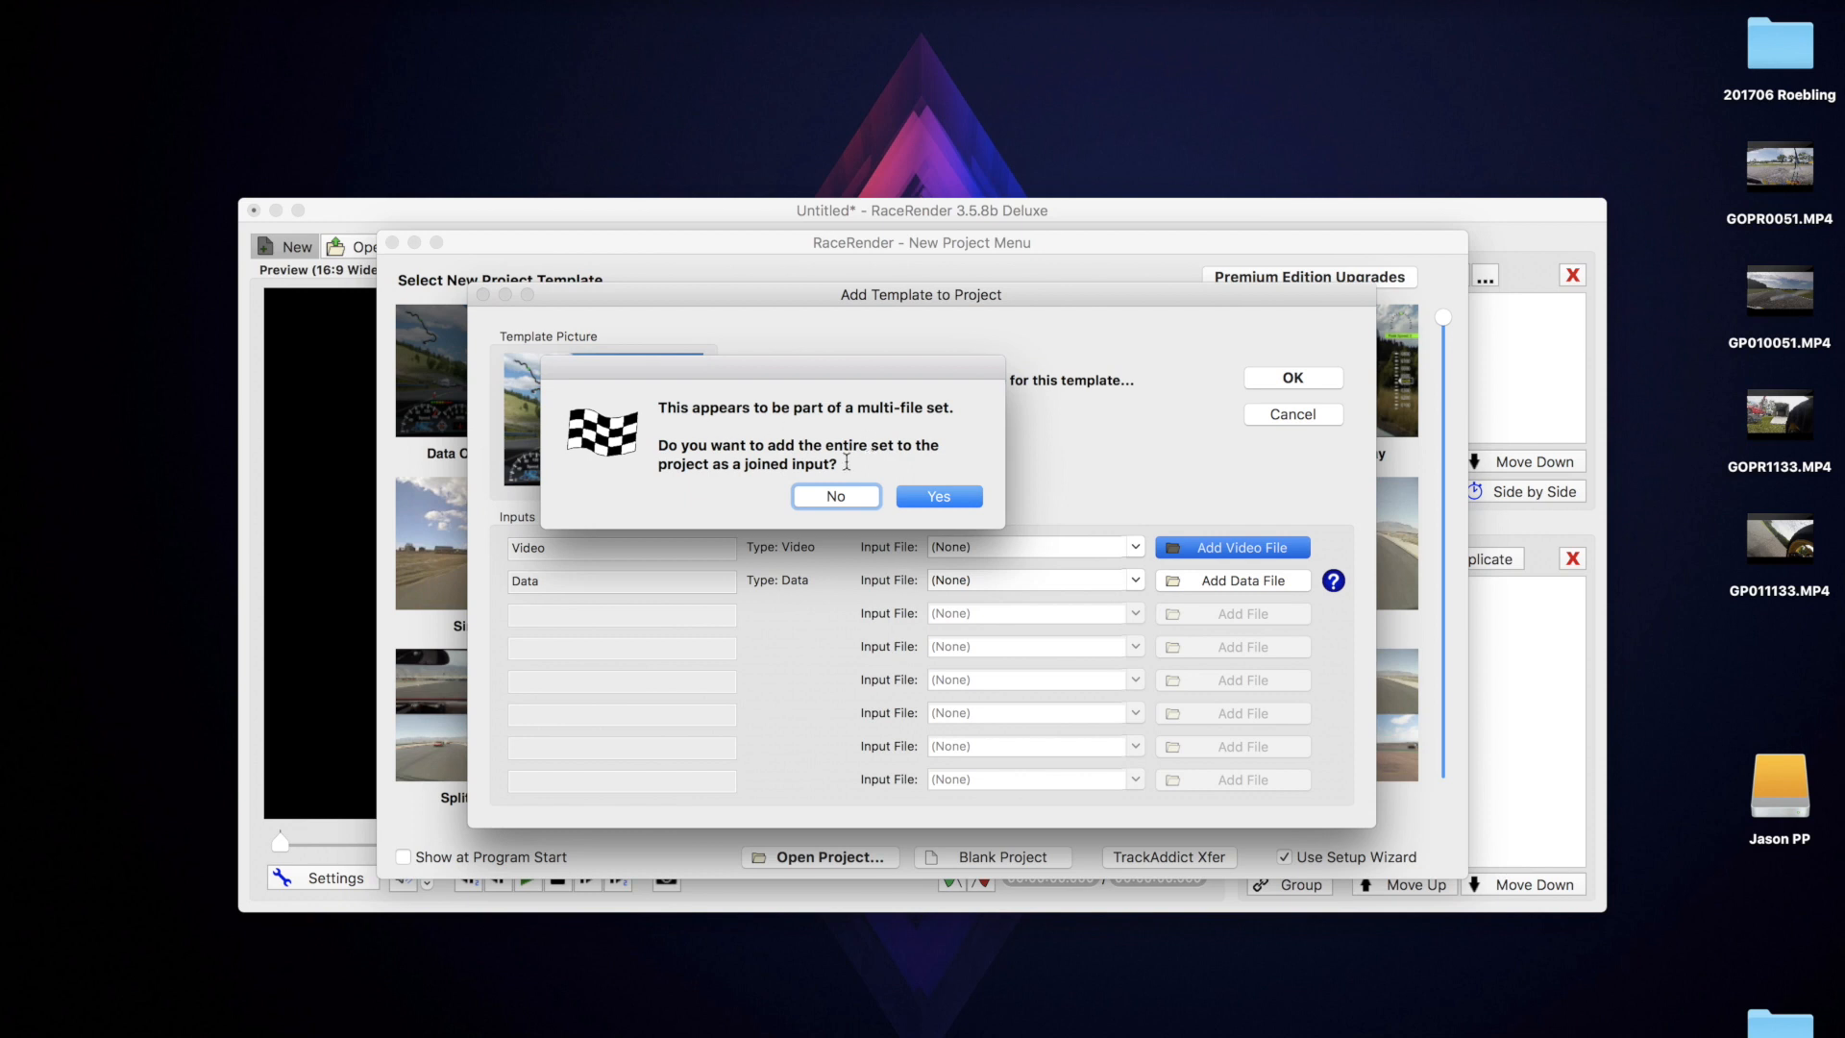
mouse_move(905, 485)
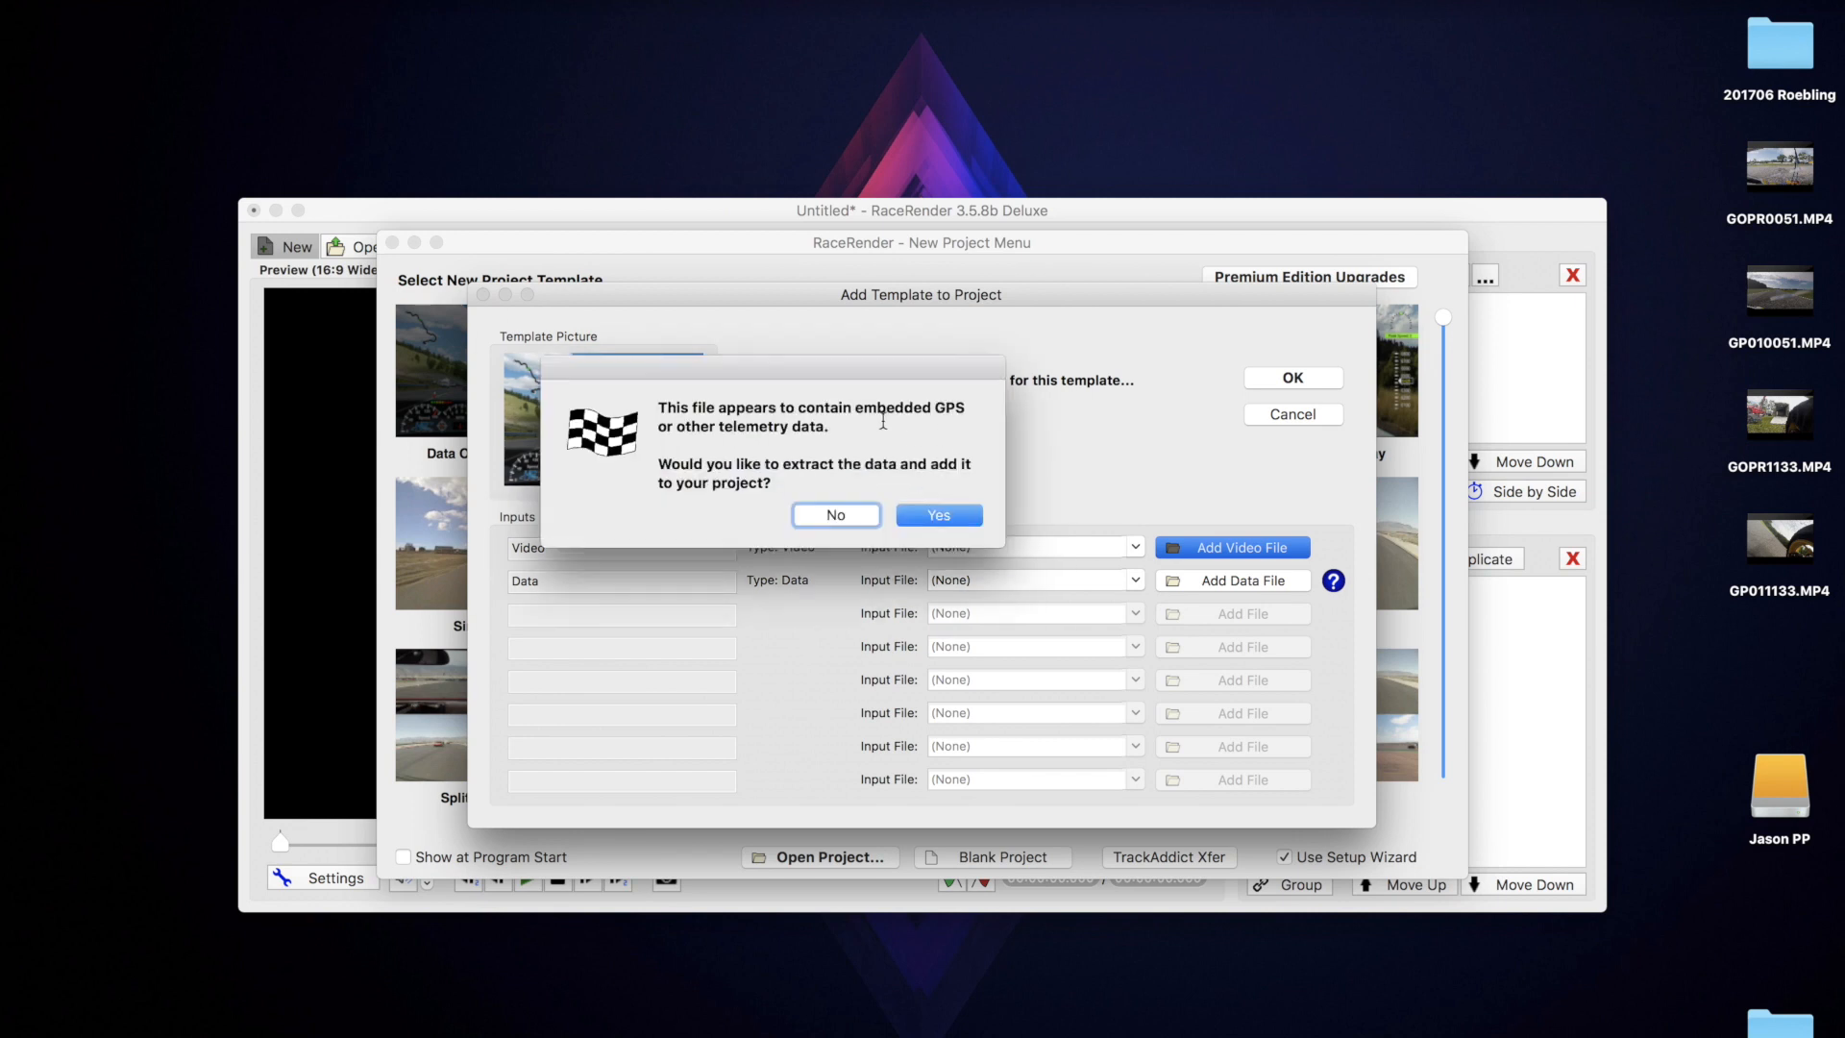
mouse_move(936, 422)
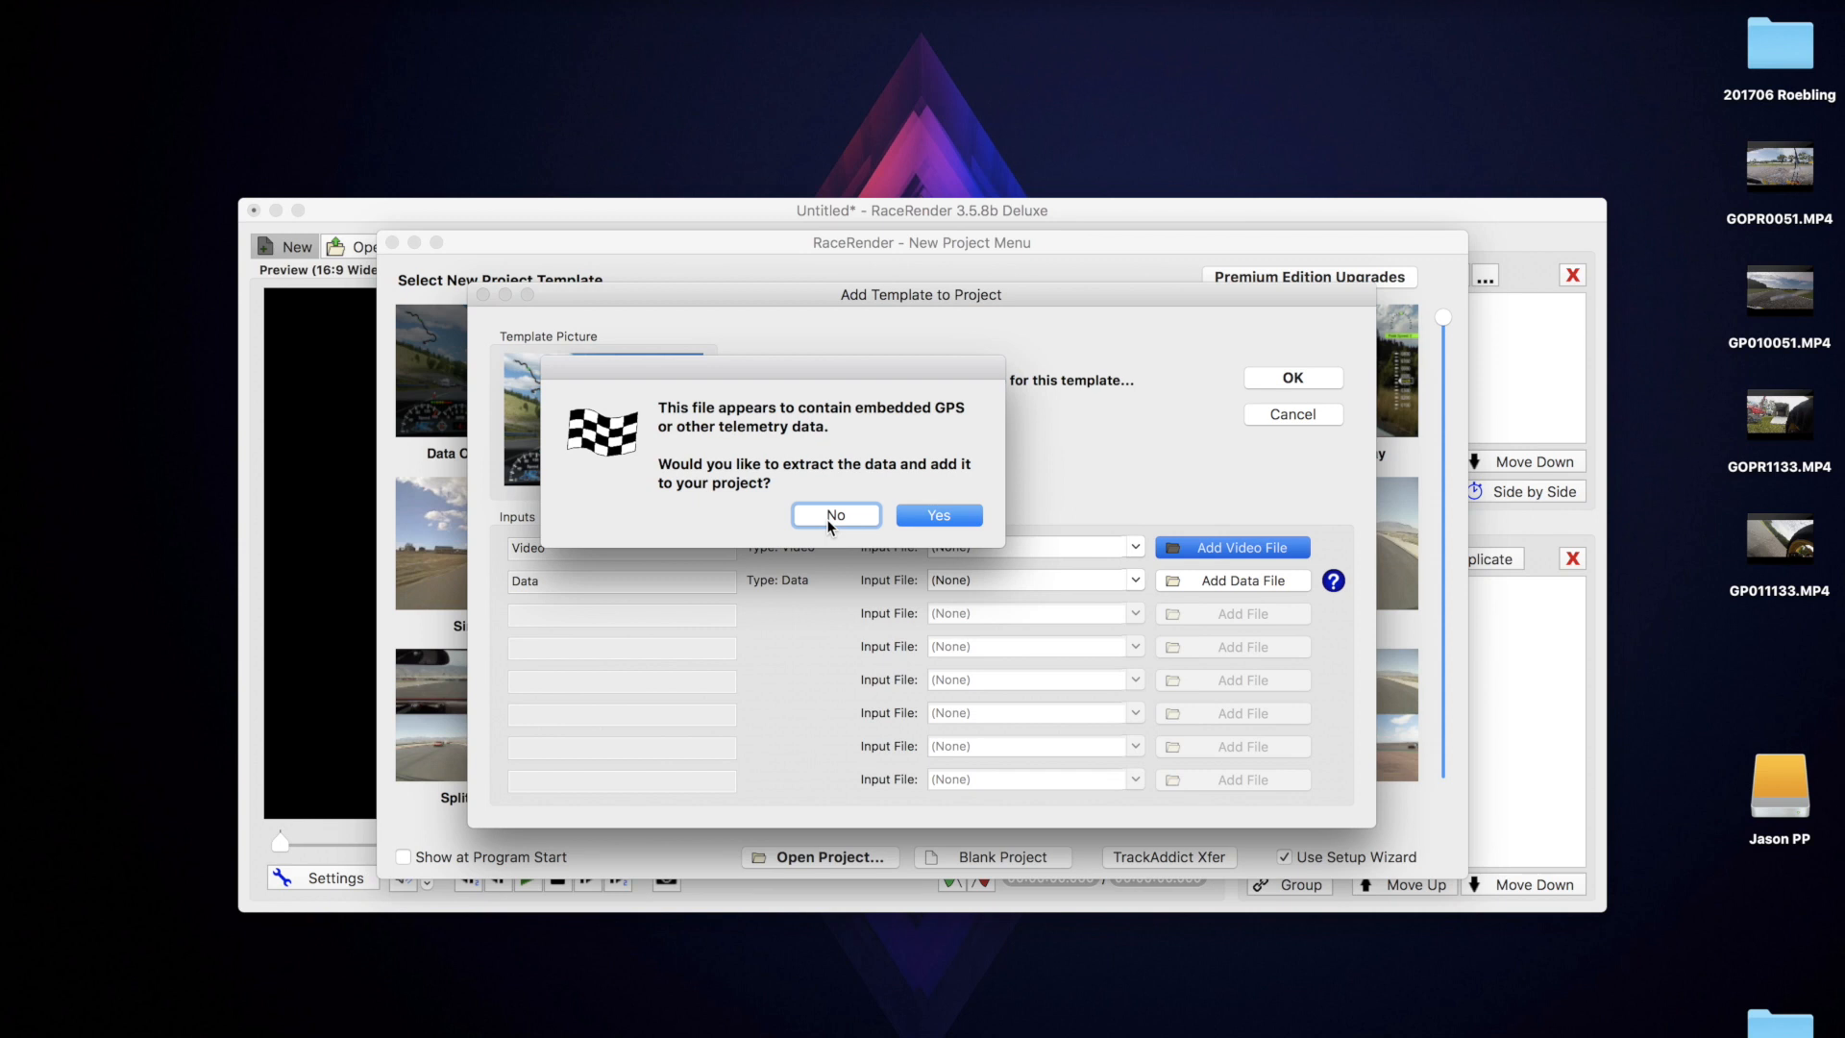
click(834, 515)
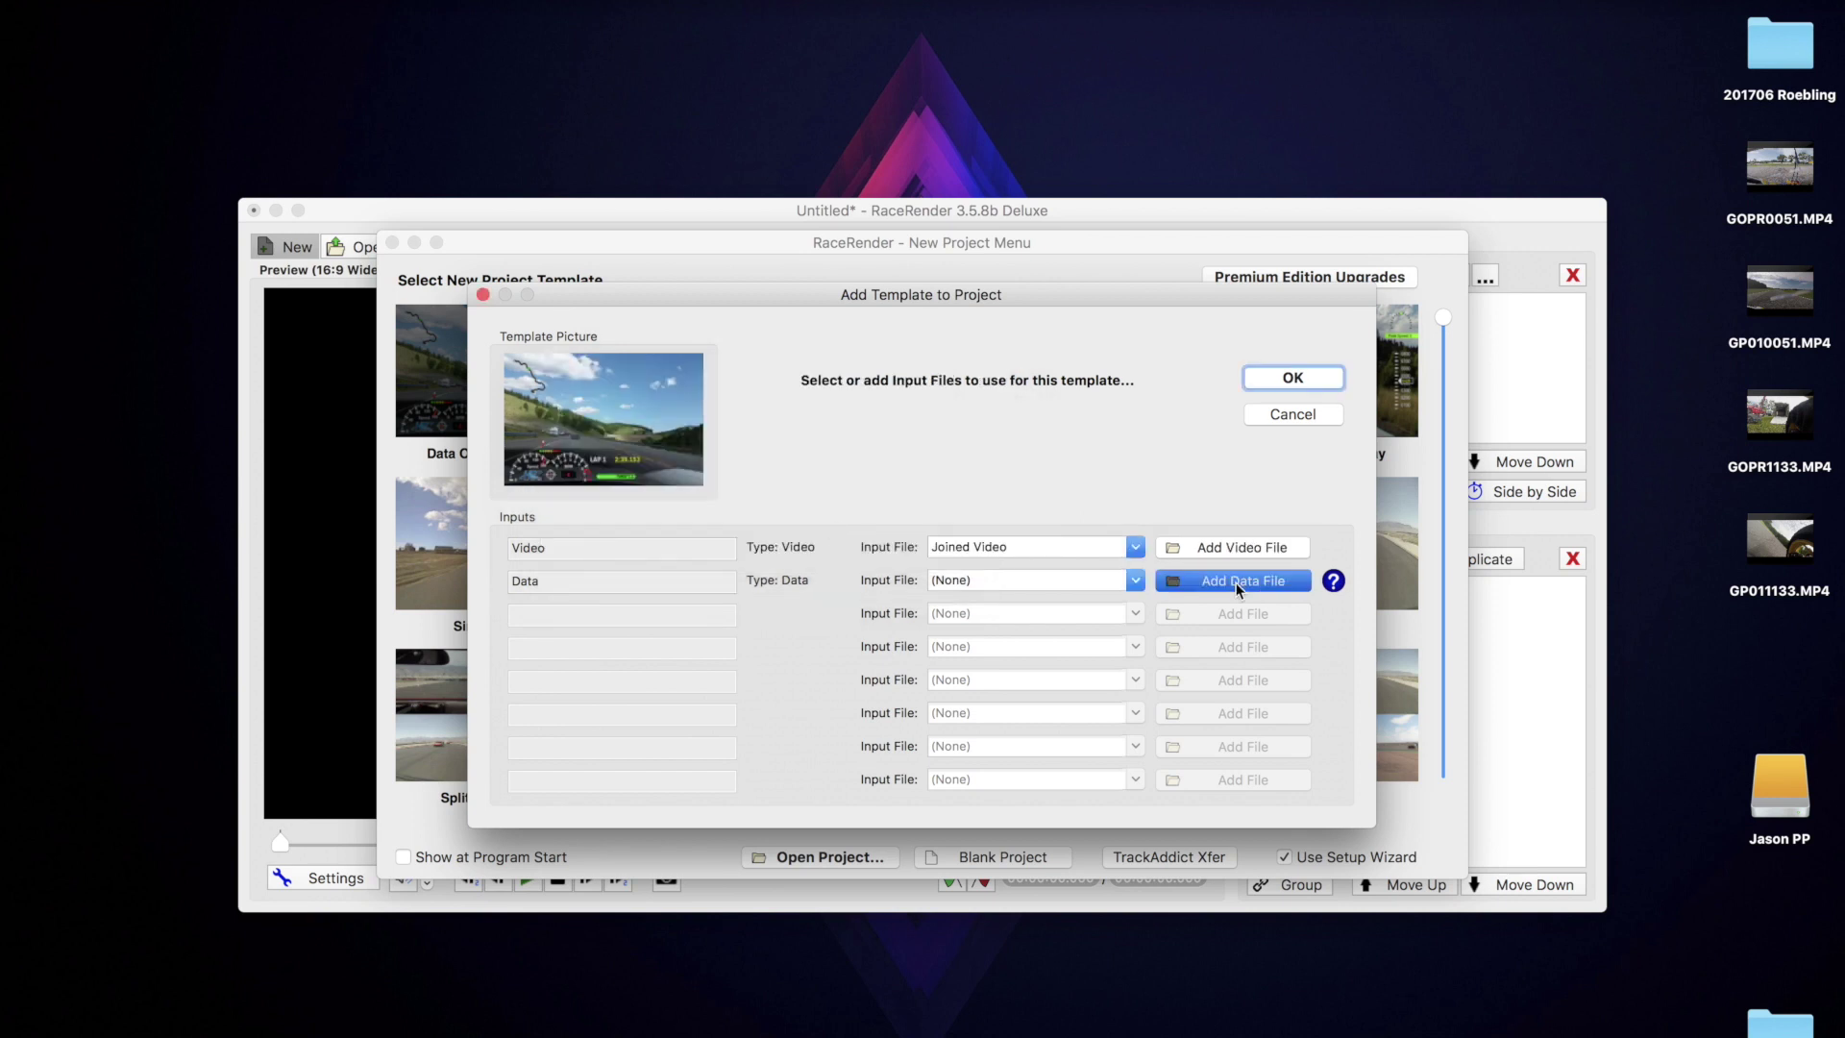
Set the ROEBLING 25_06_17 09_30_49 SES session from 201706 Roebling as data input and confirm.
click(1230, 581)
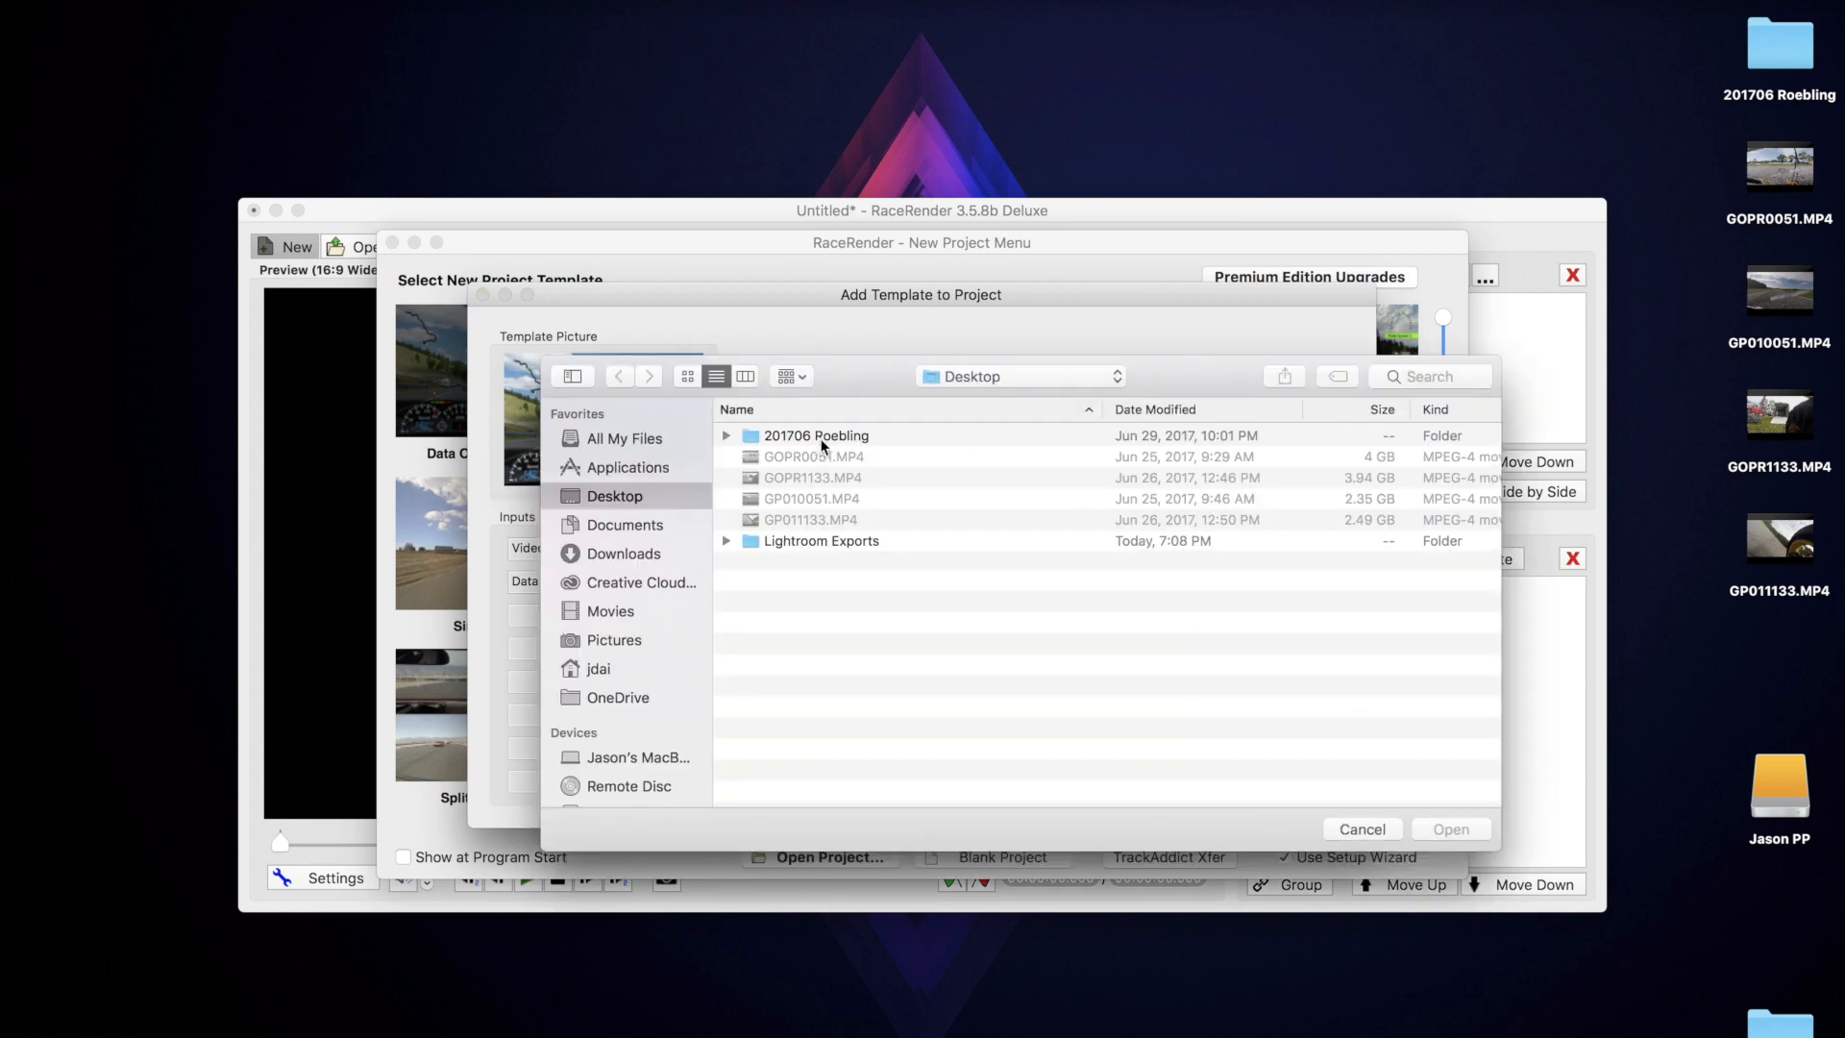
double_click(815, 437)
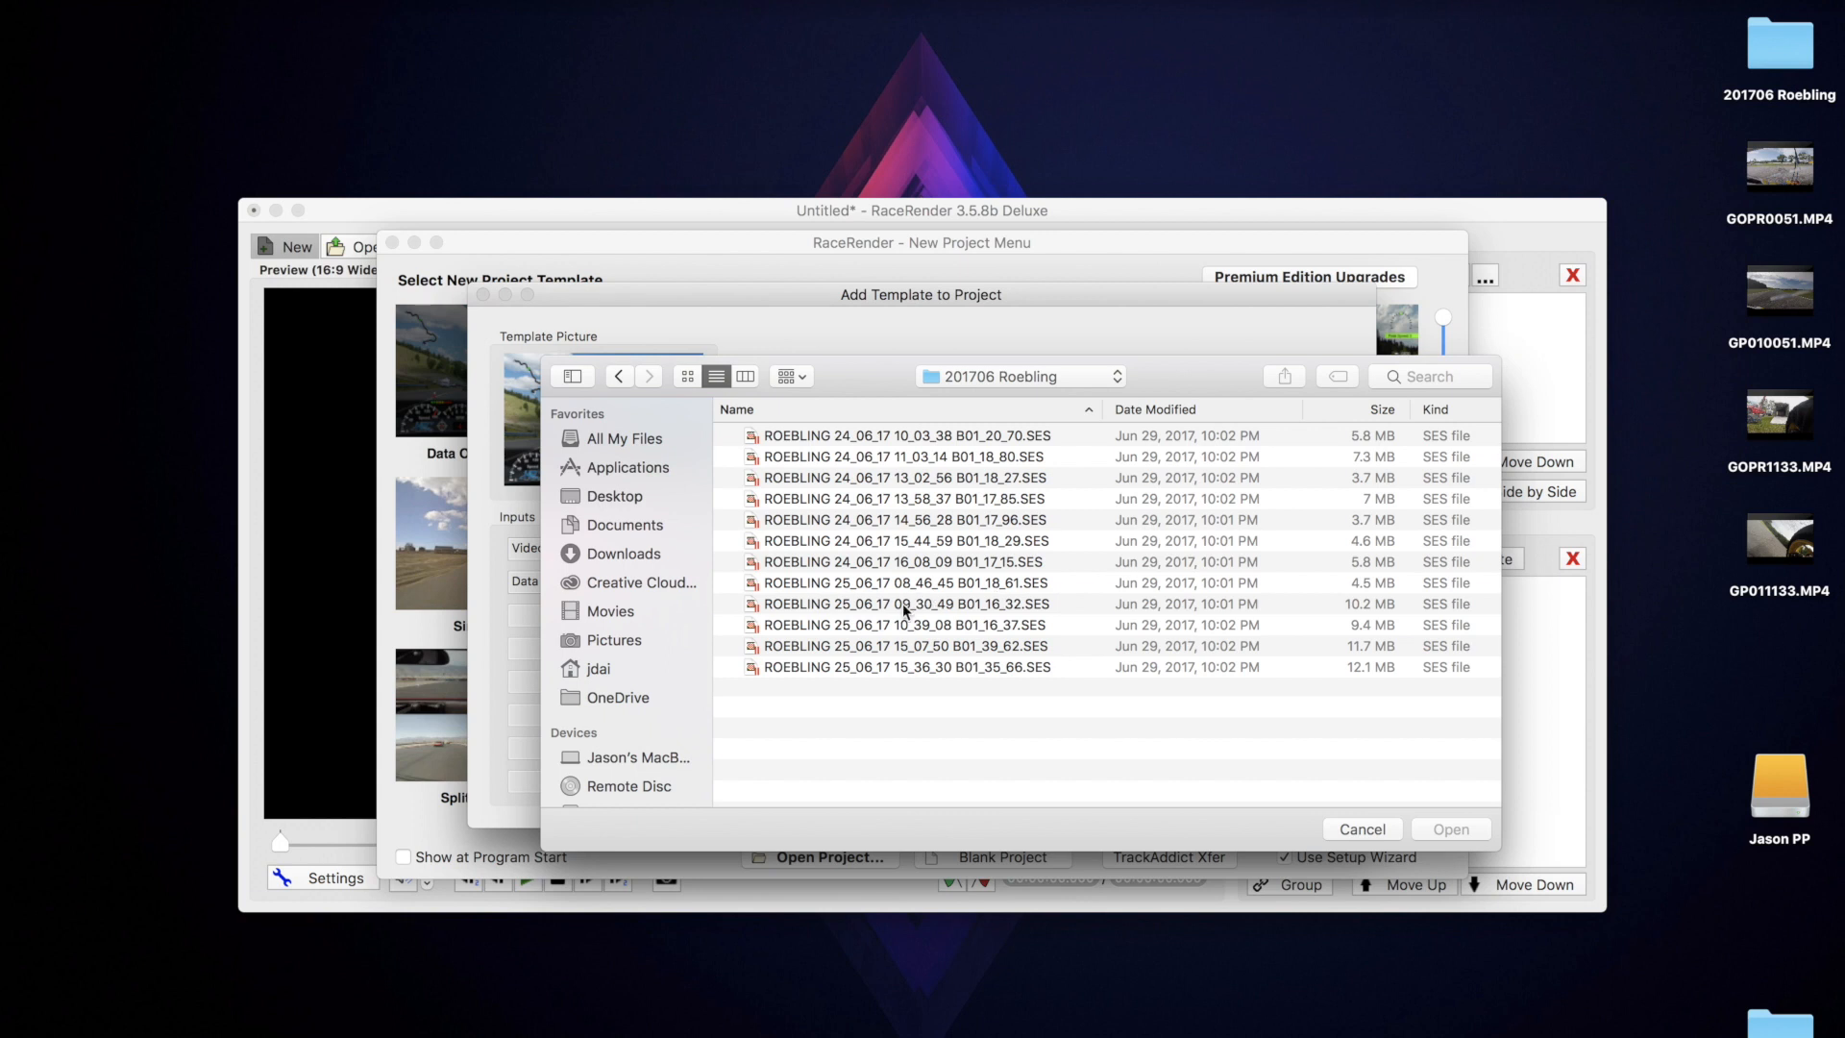
click(901, 603)
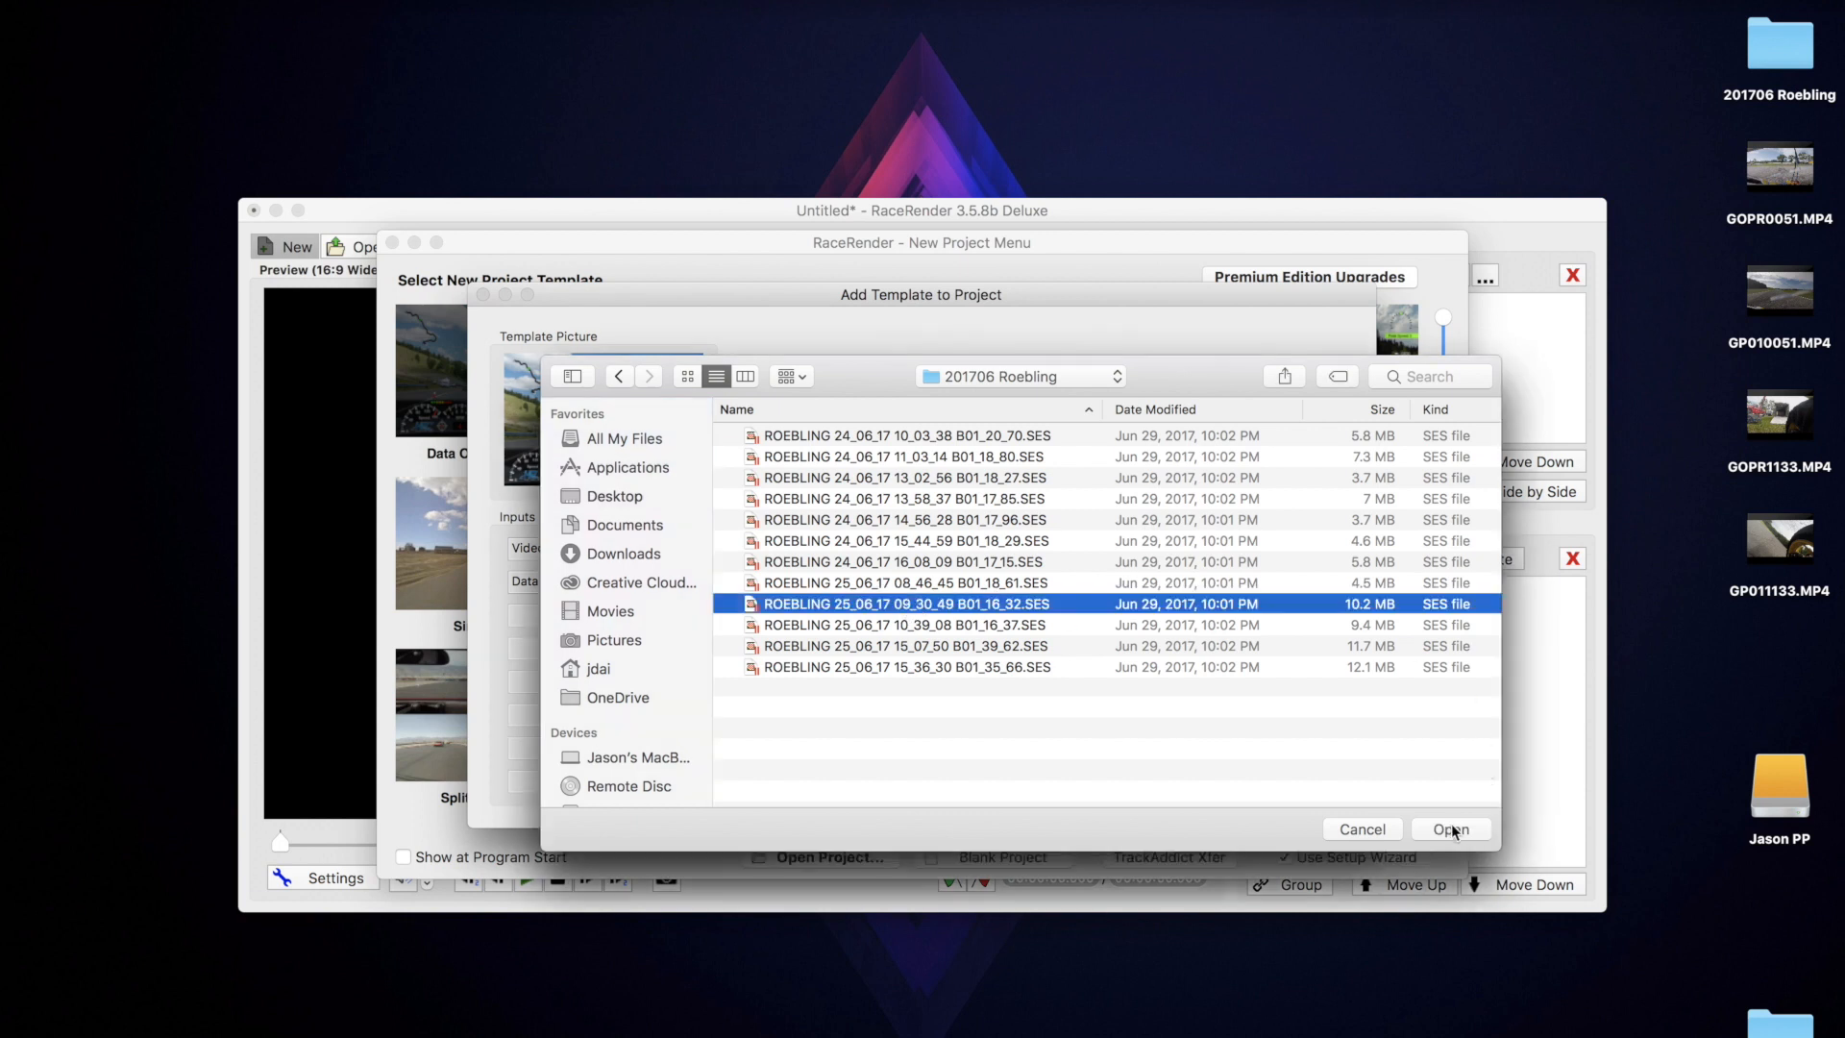
click(1449, 828)
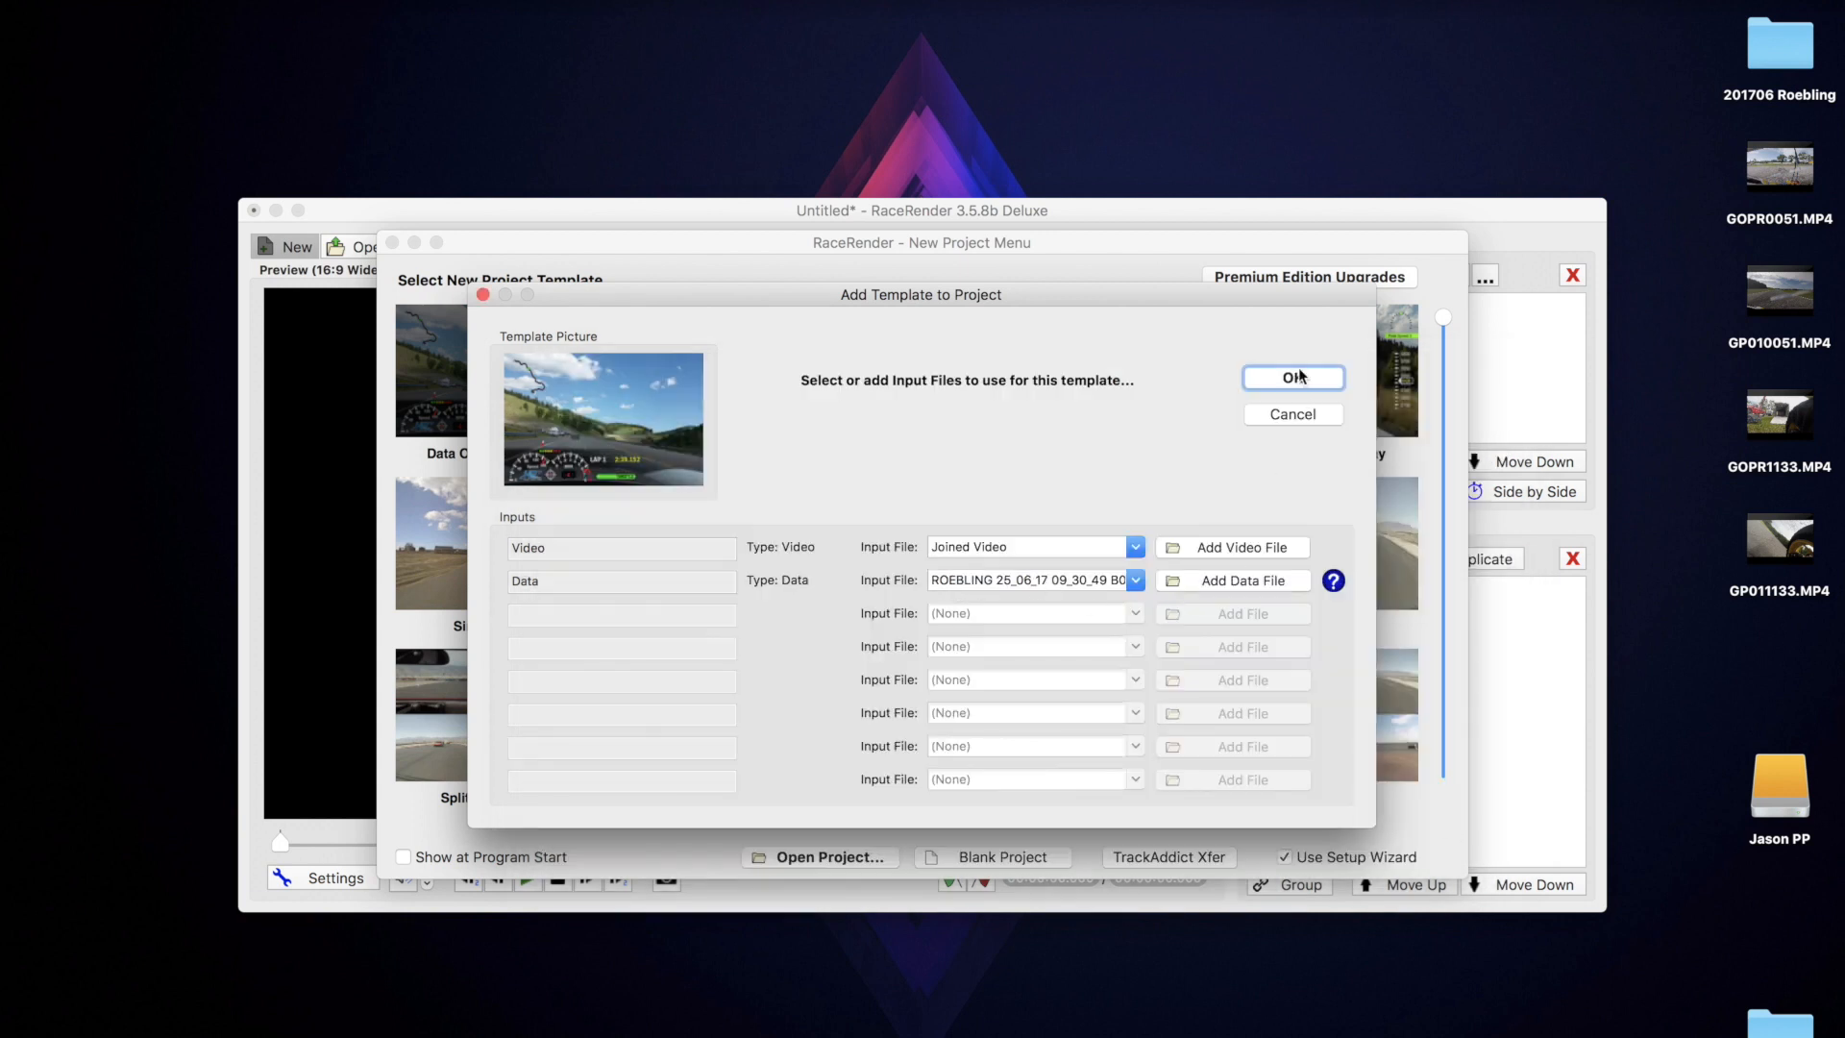
click(1292, 376)
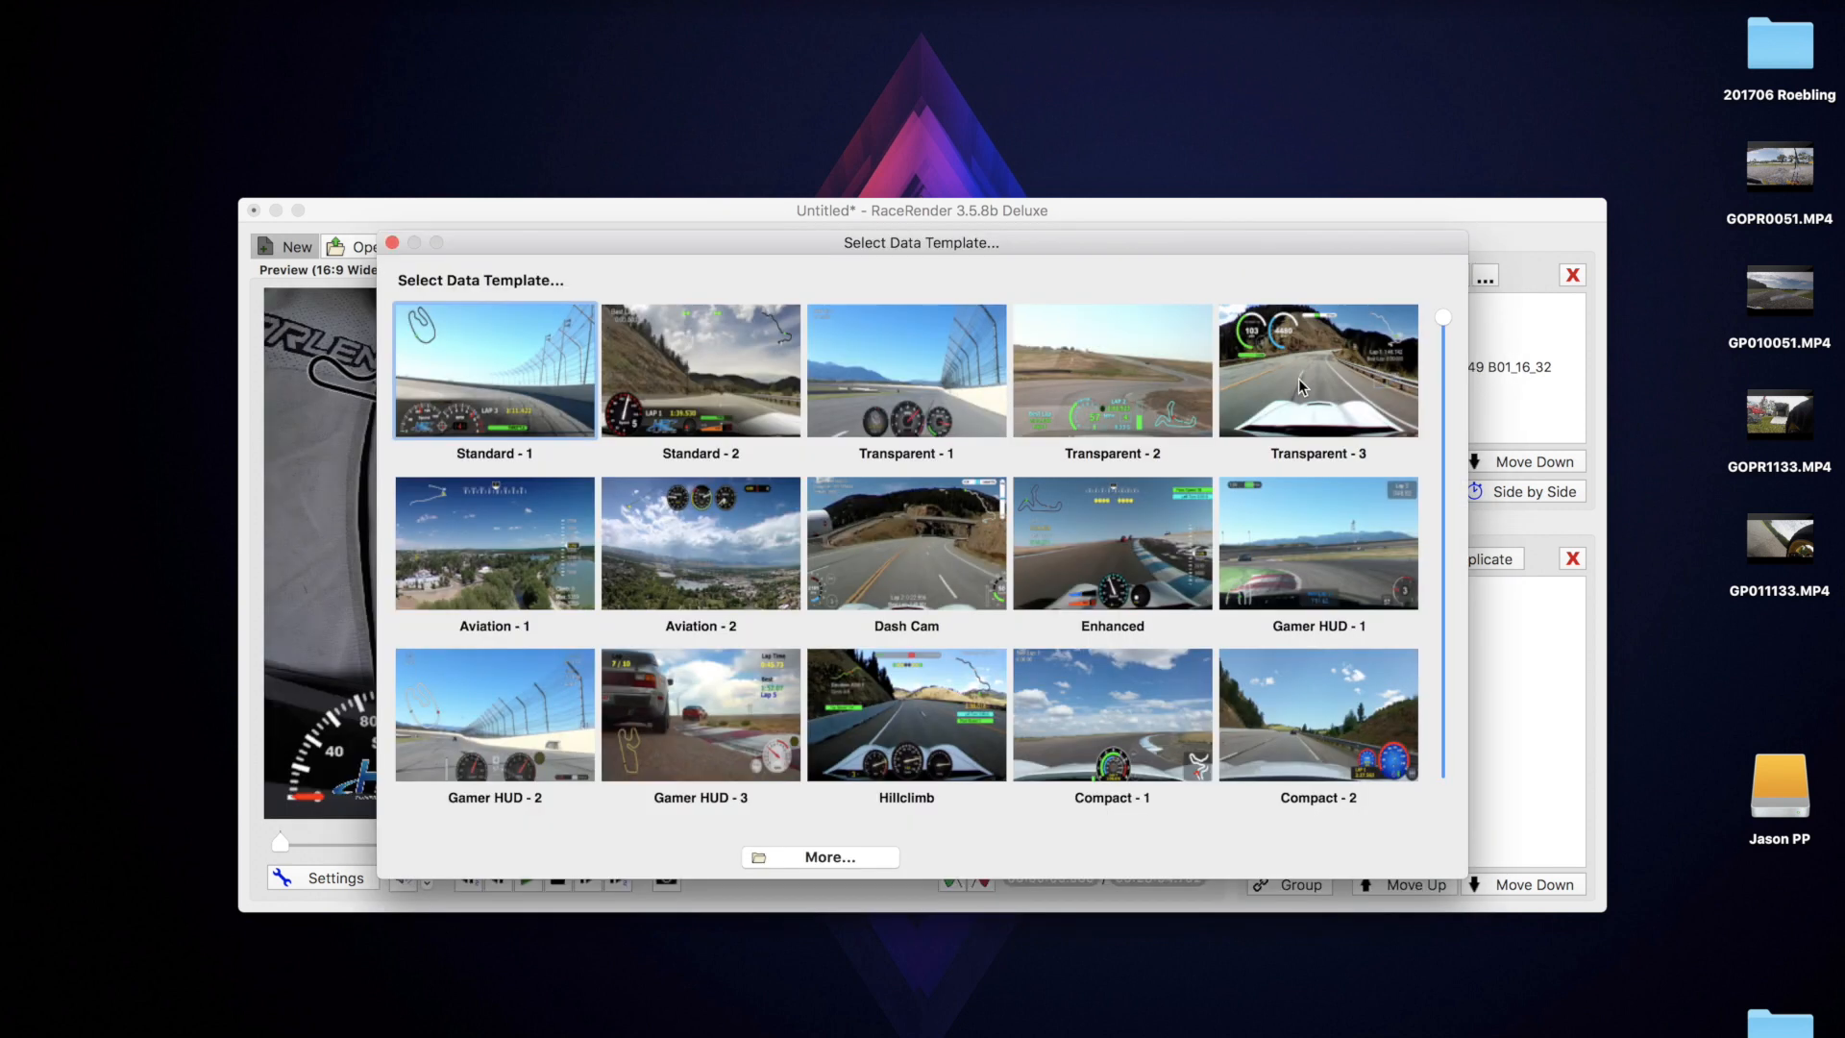
mouse_move(615, 436)
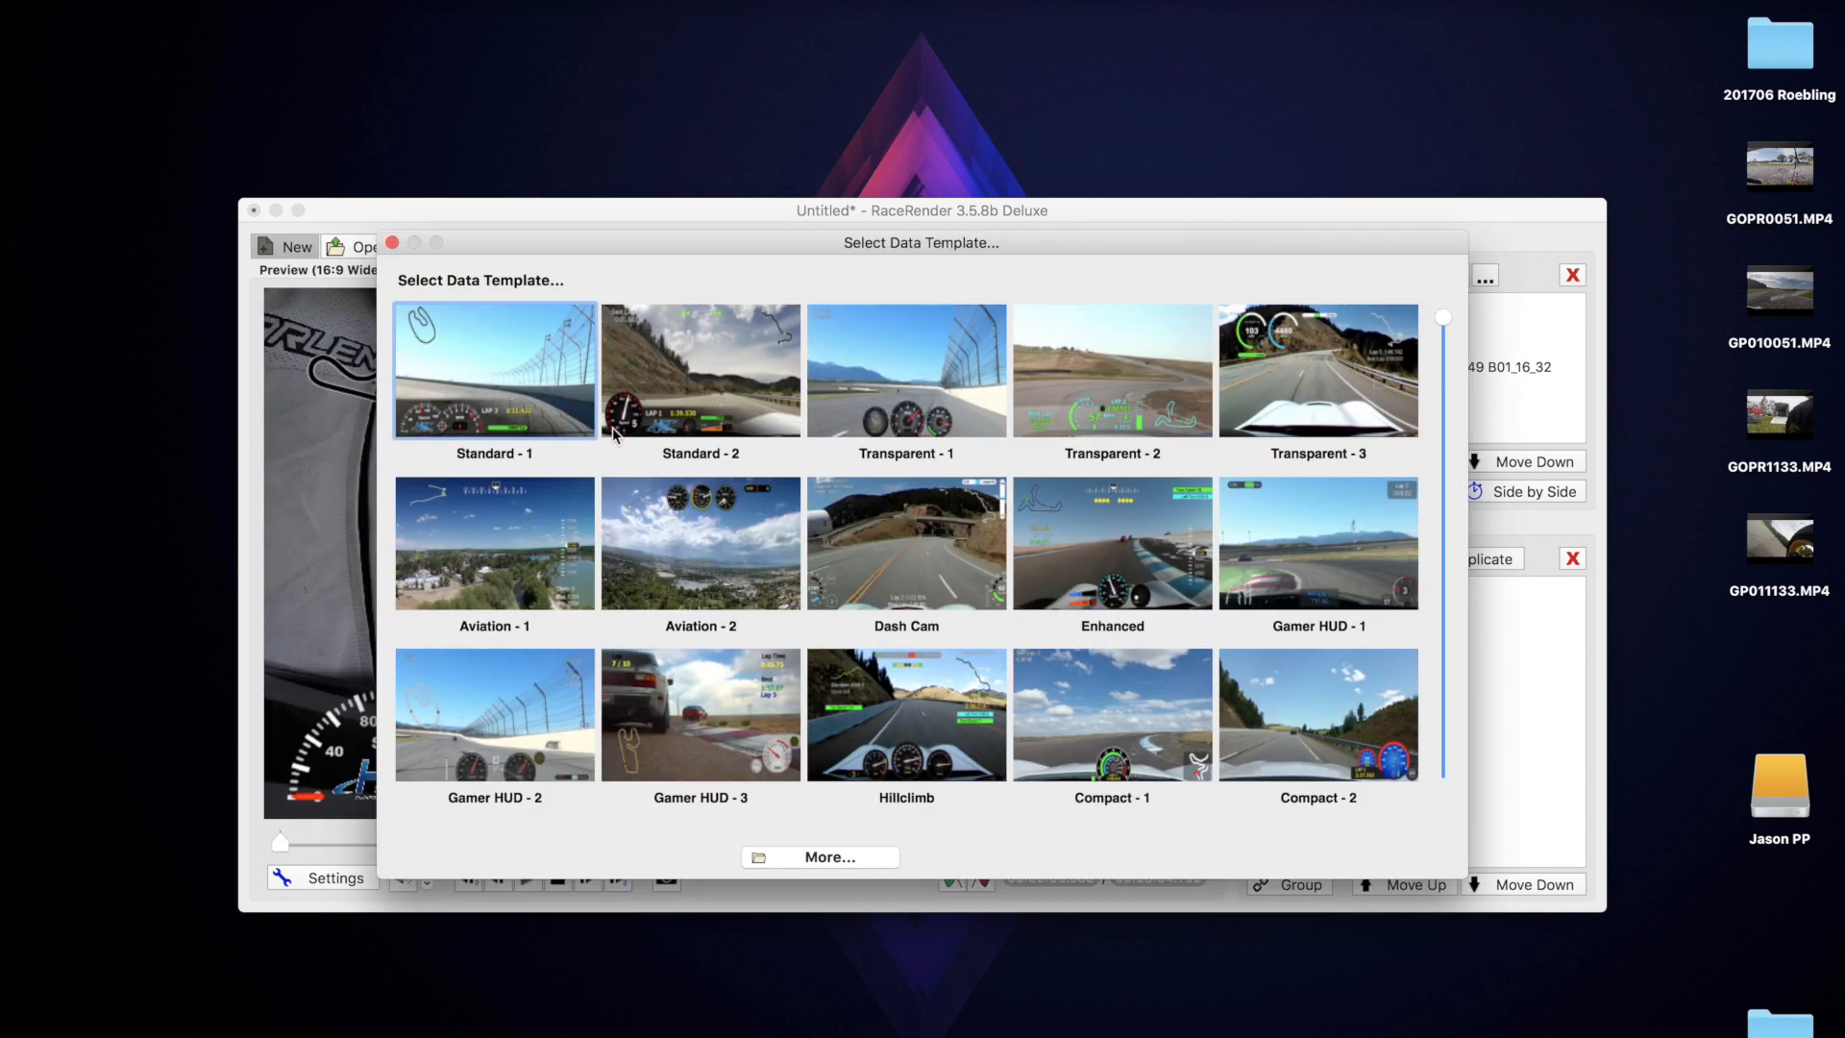
mouse_move(842, 656)
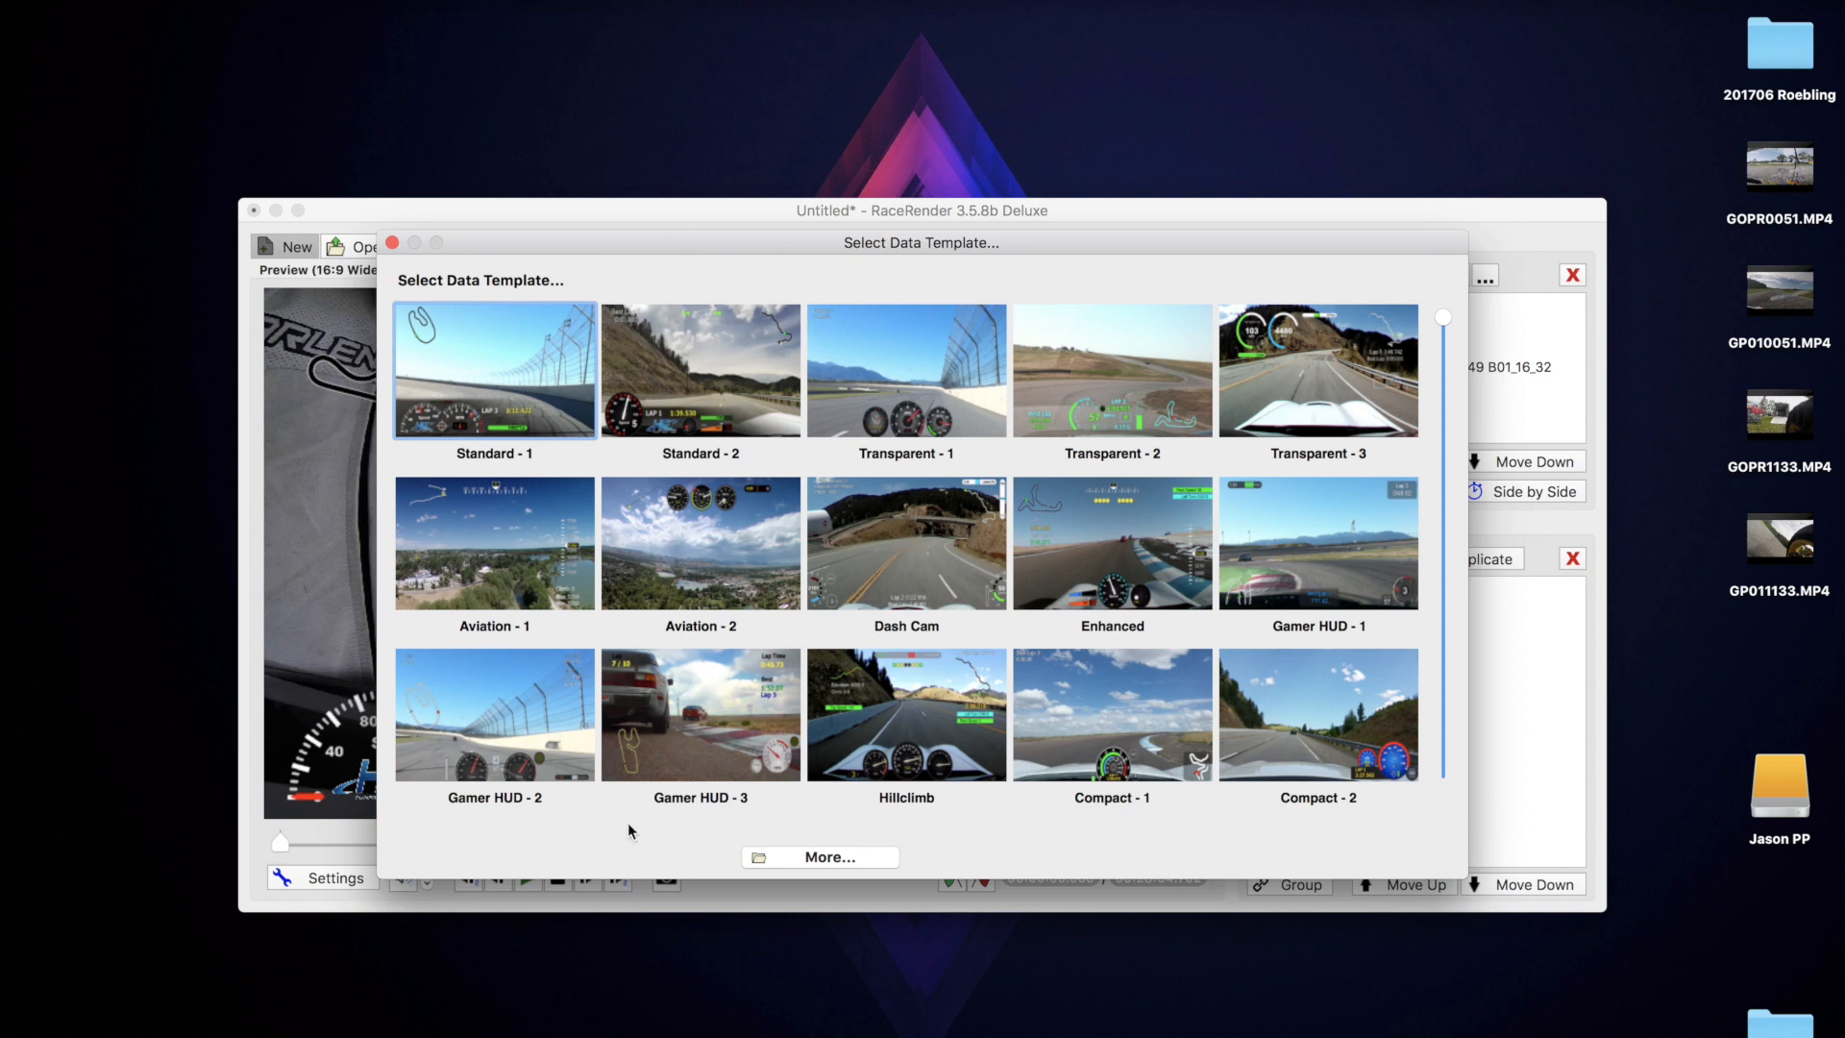
Load the 'Overlay with Rear View.rrt' data template for the overlay.
click(819, 857)
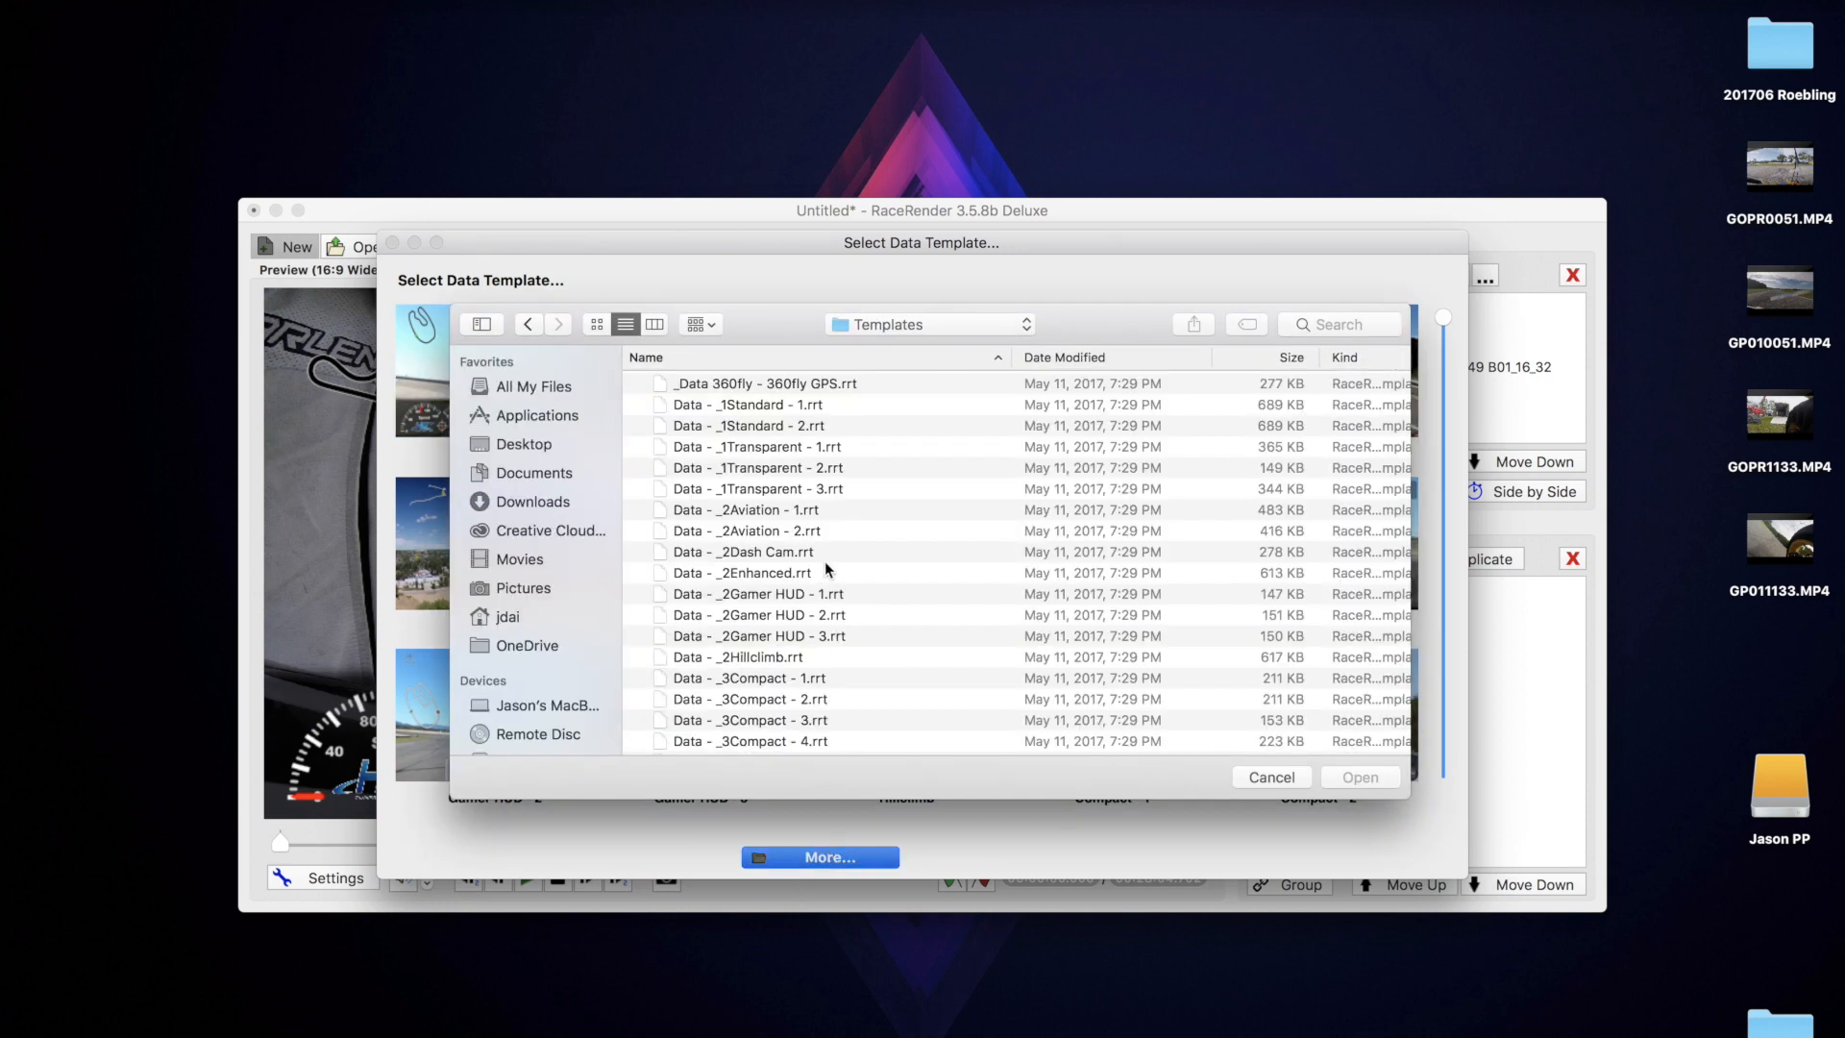
scroll(down, 3)
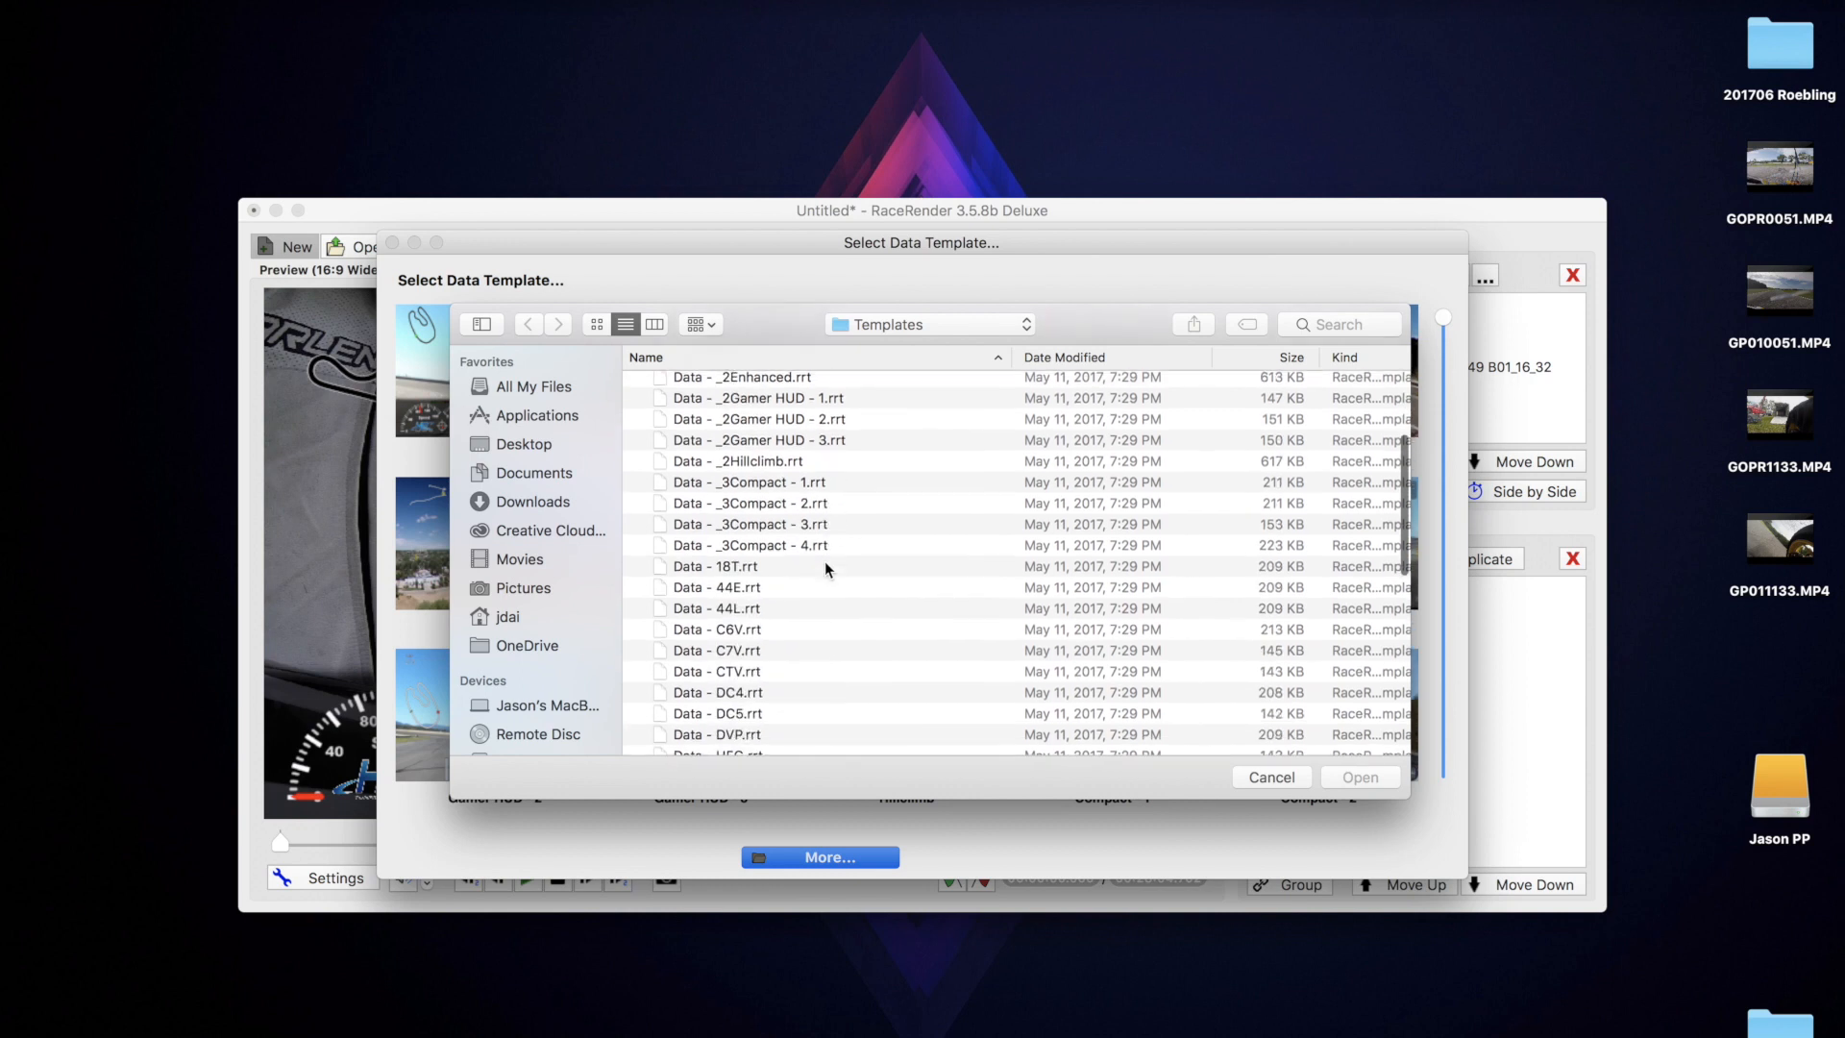
scroll(down, 3)
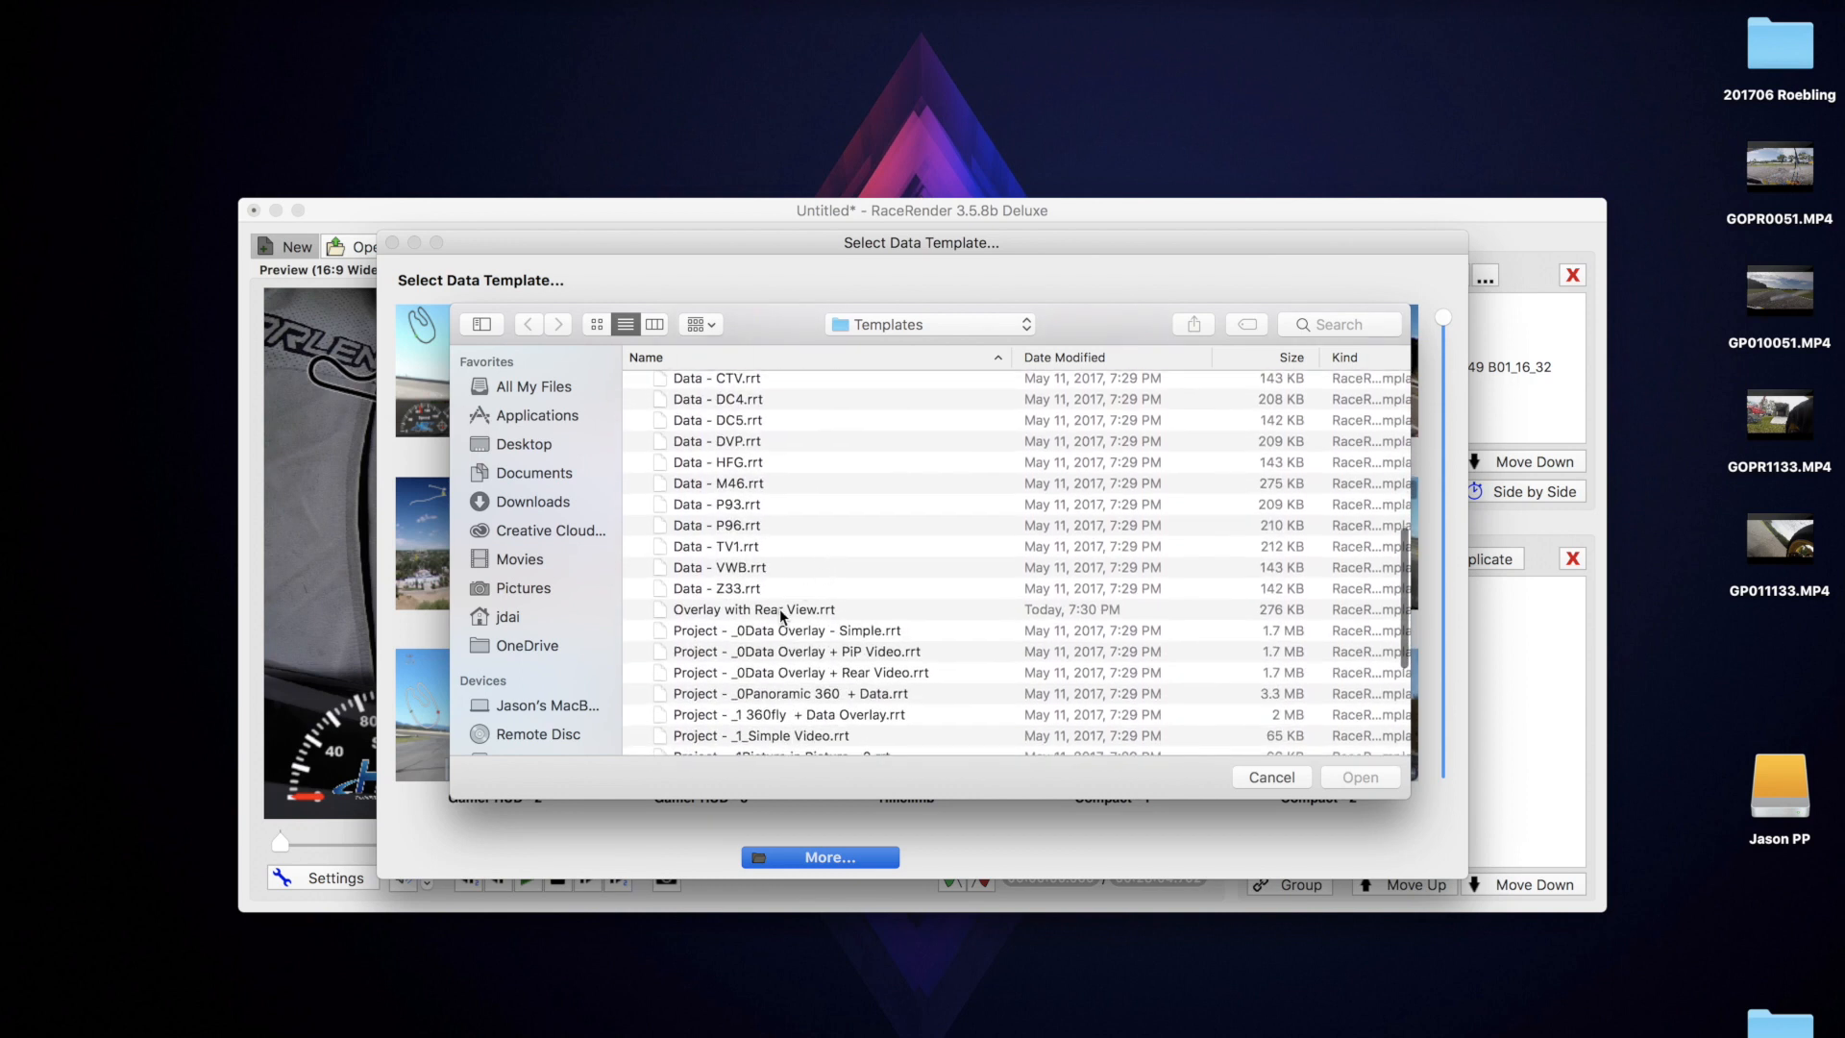
click(753, 609)
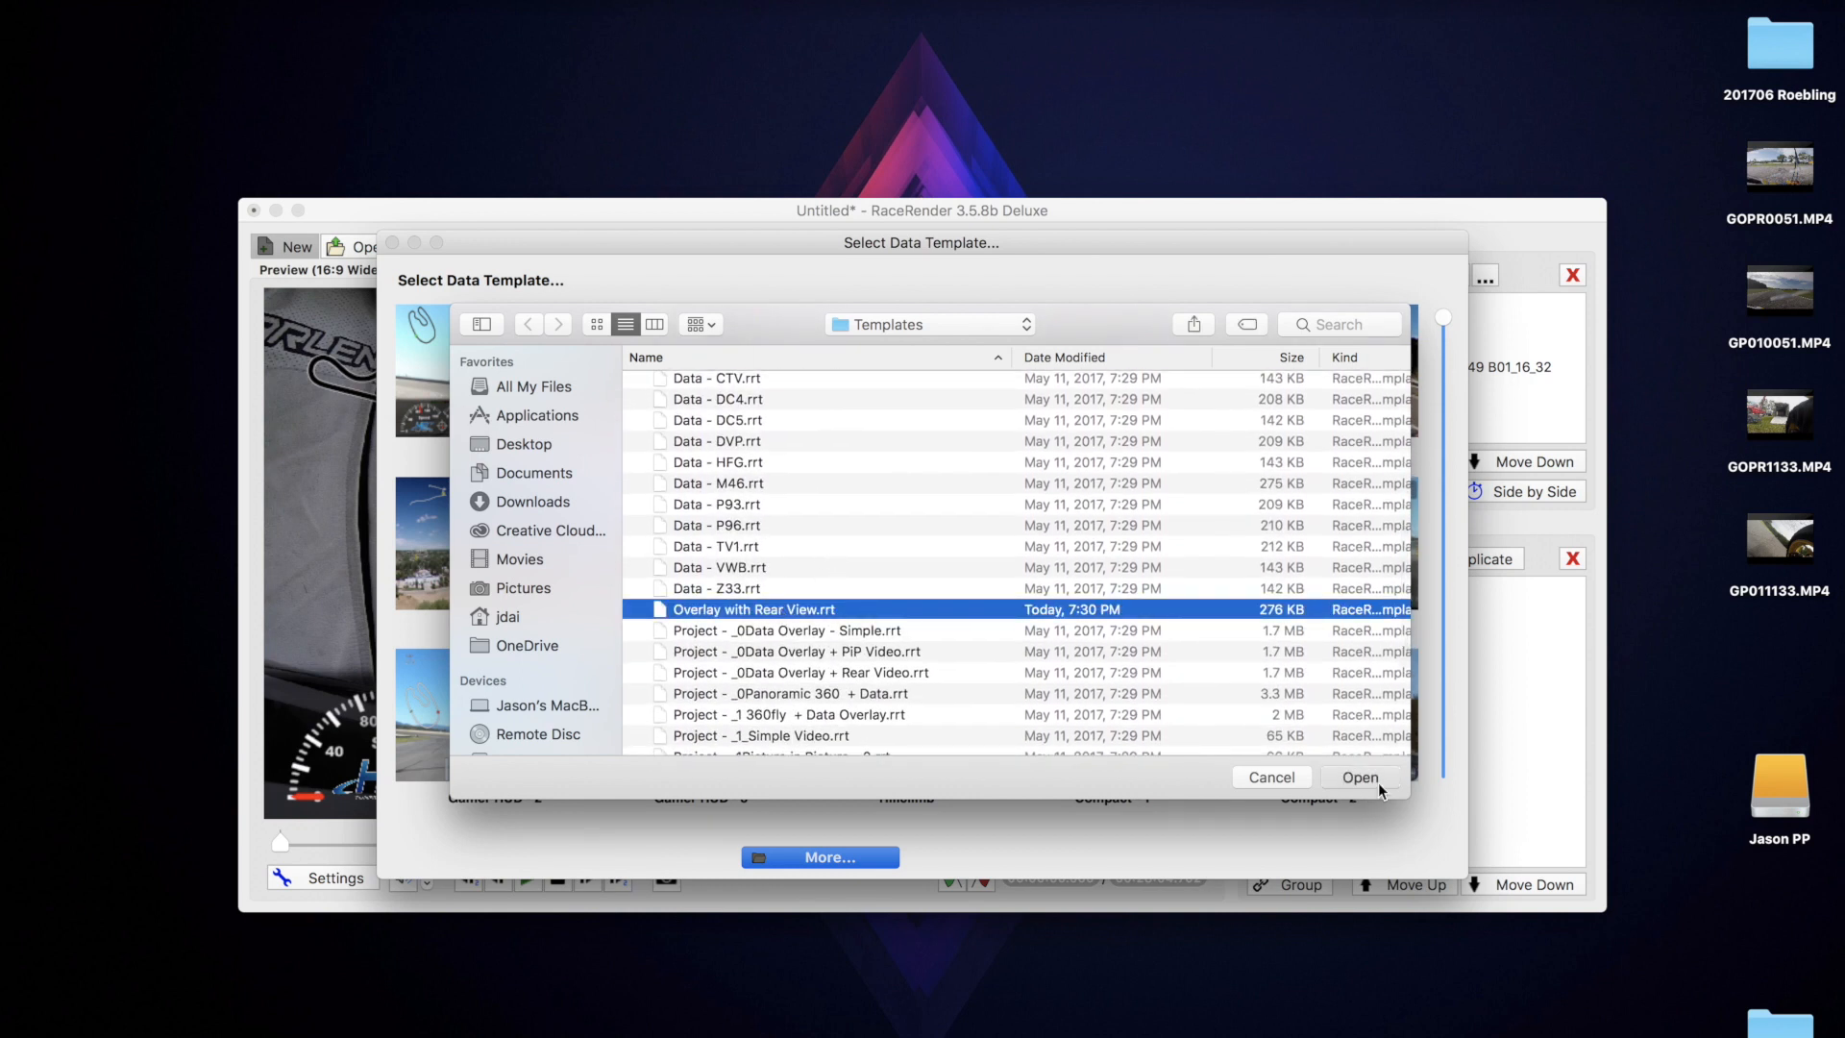
click(1359, 776)
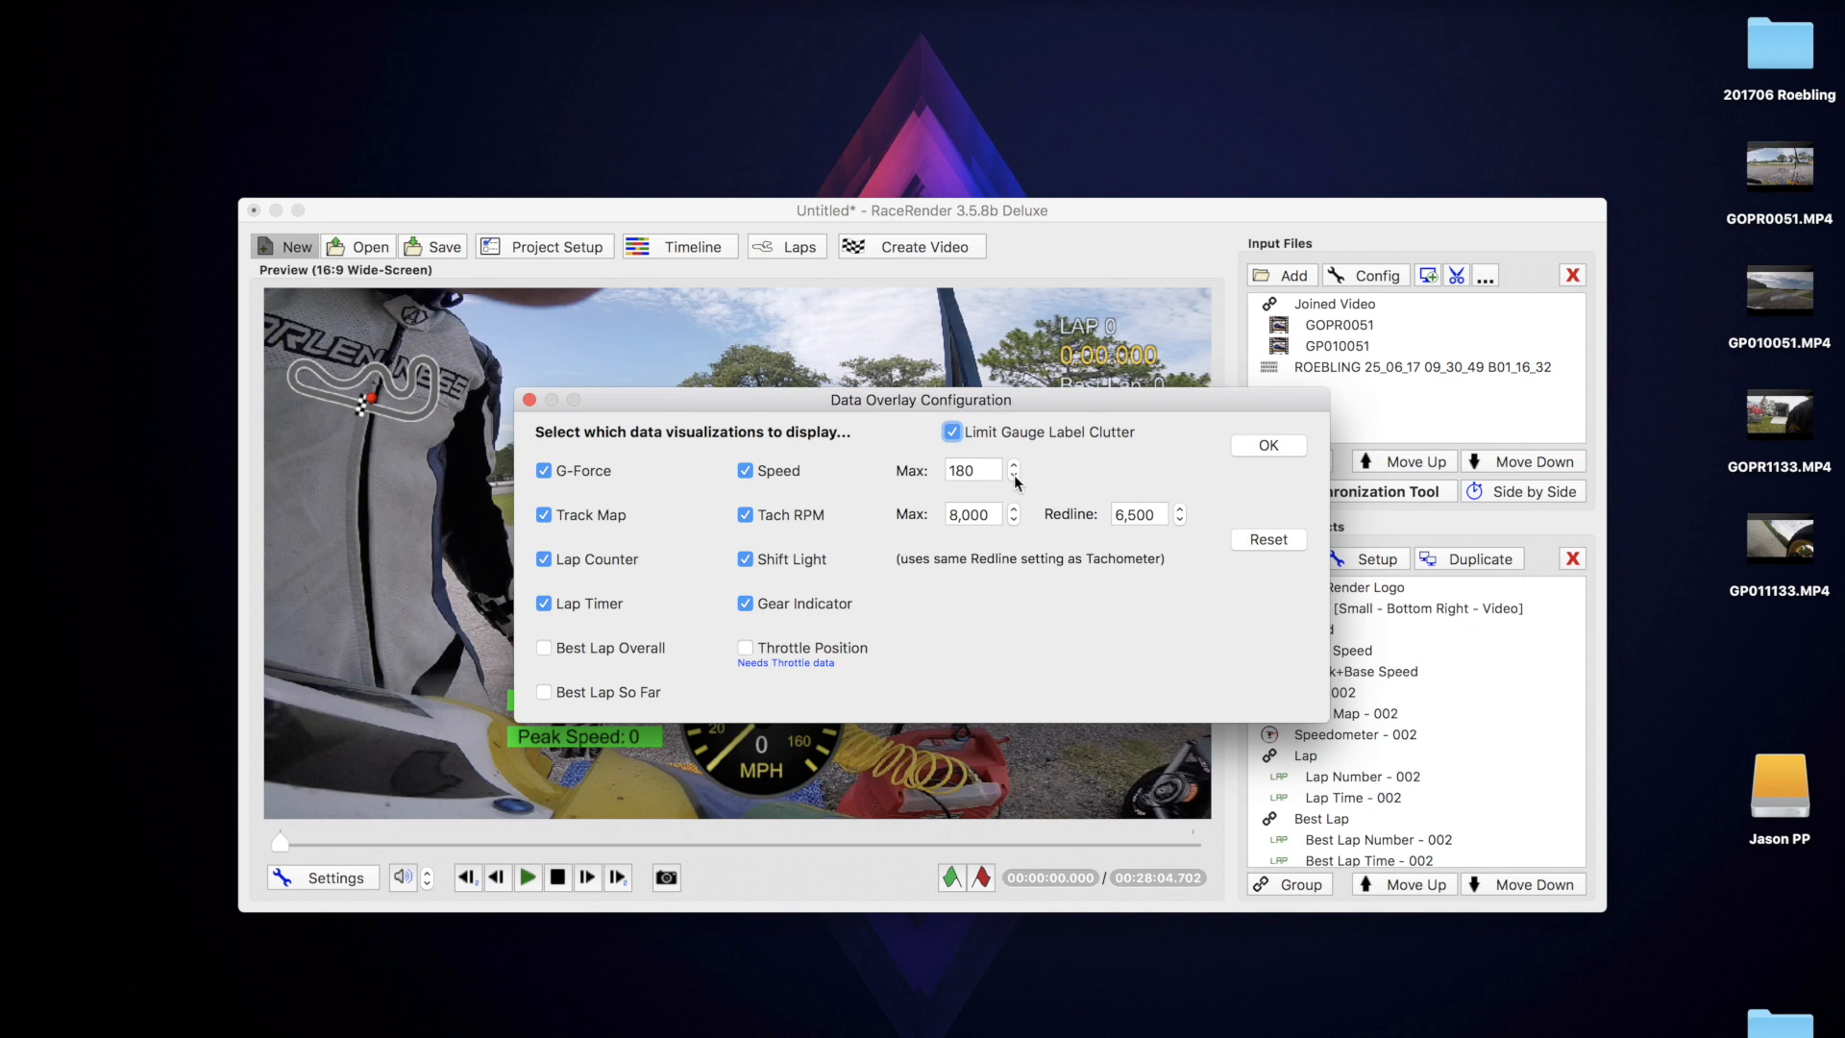
click(1012, 475)
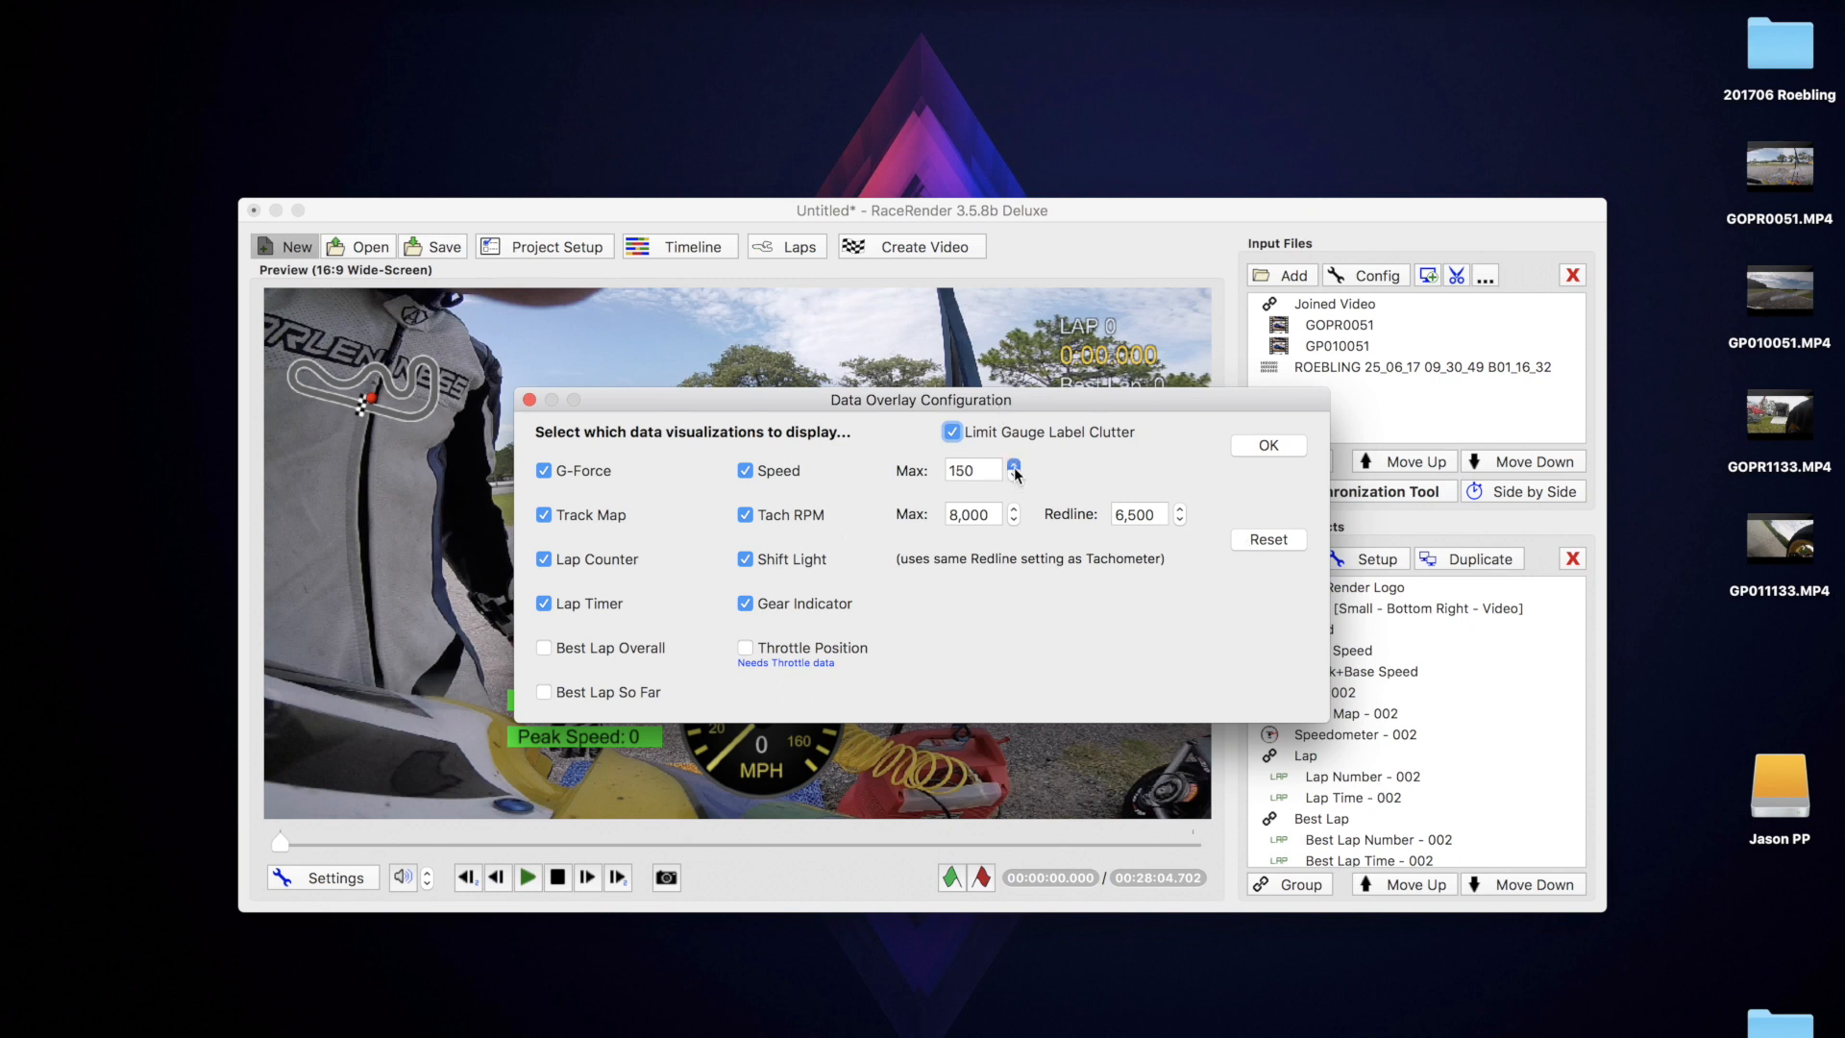
click(1012, 464)
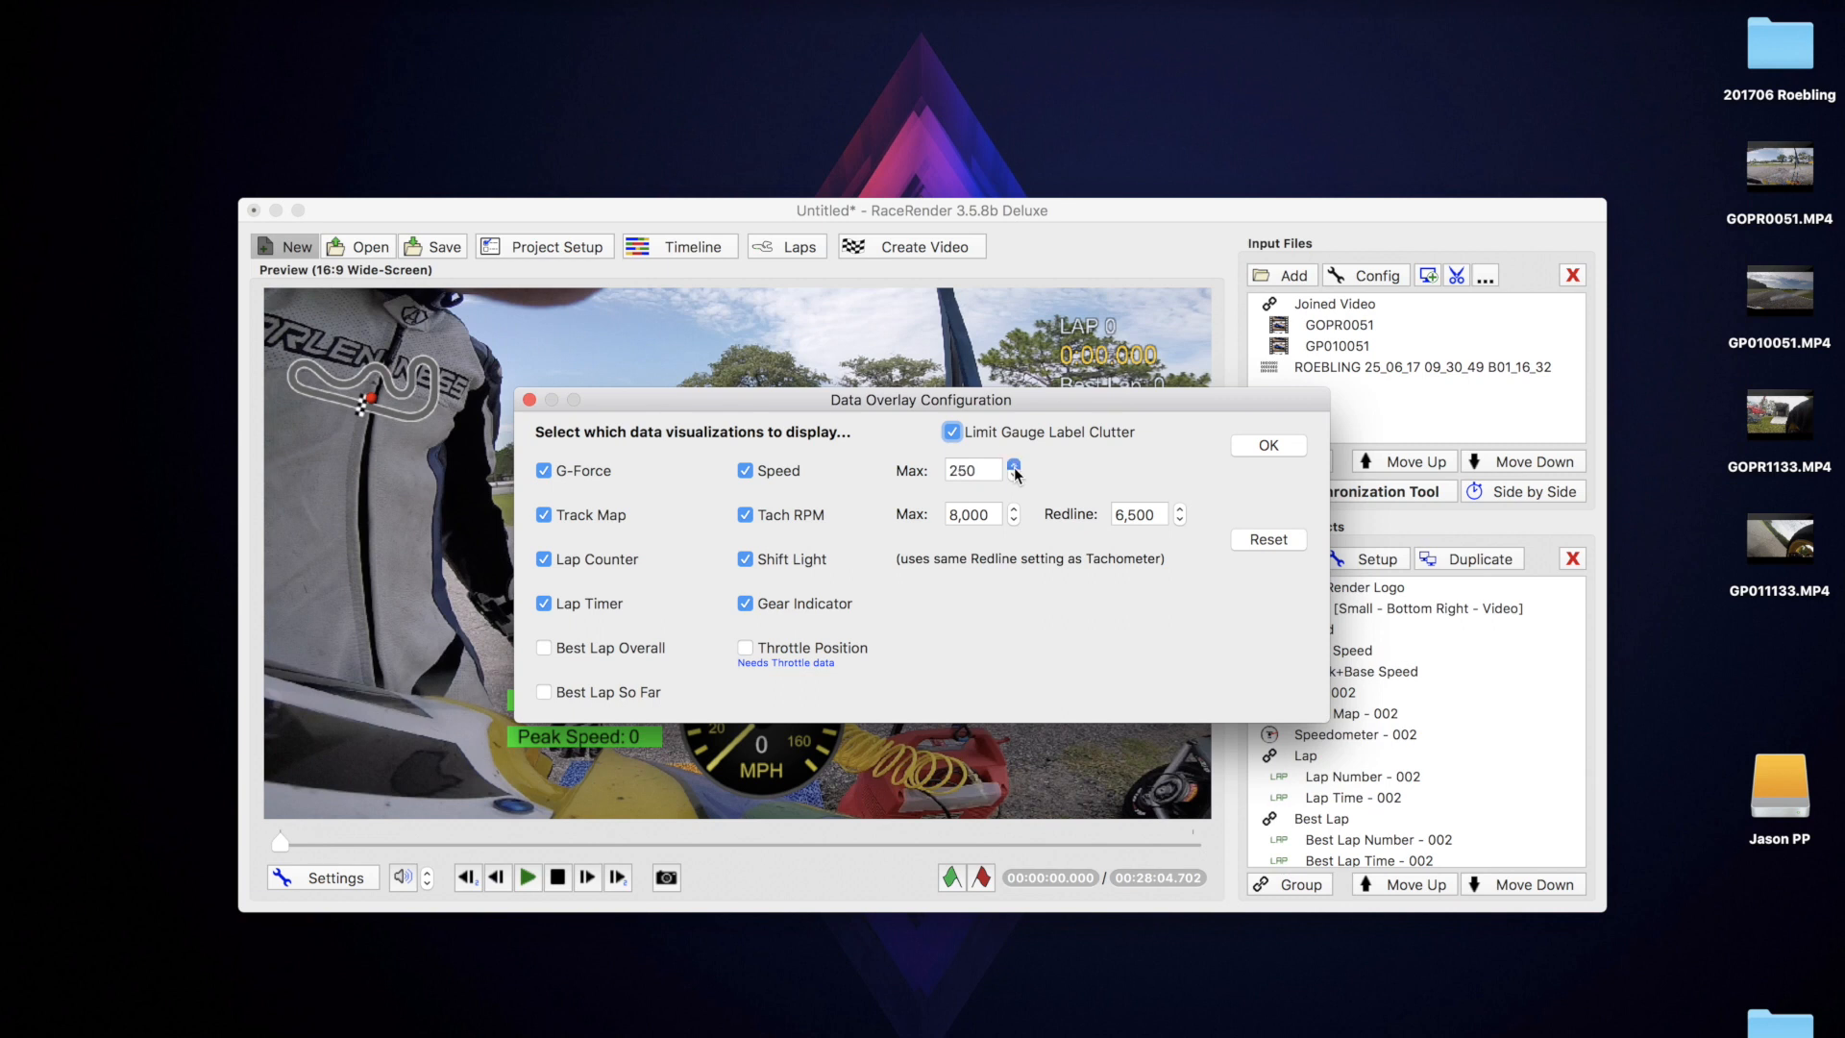
click(1013, 479)
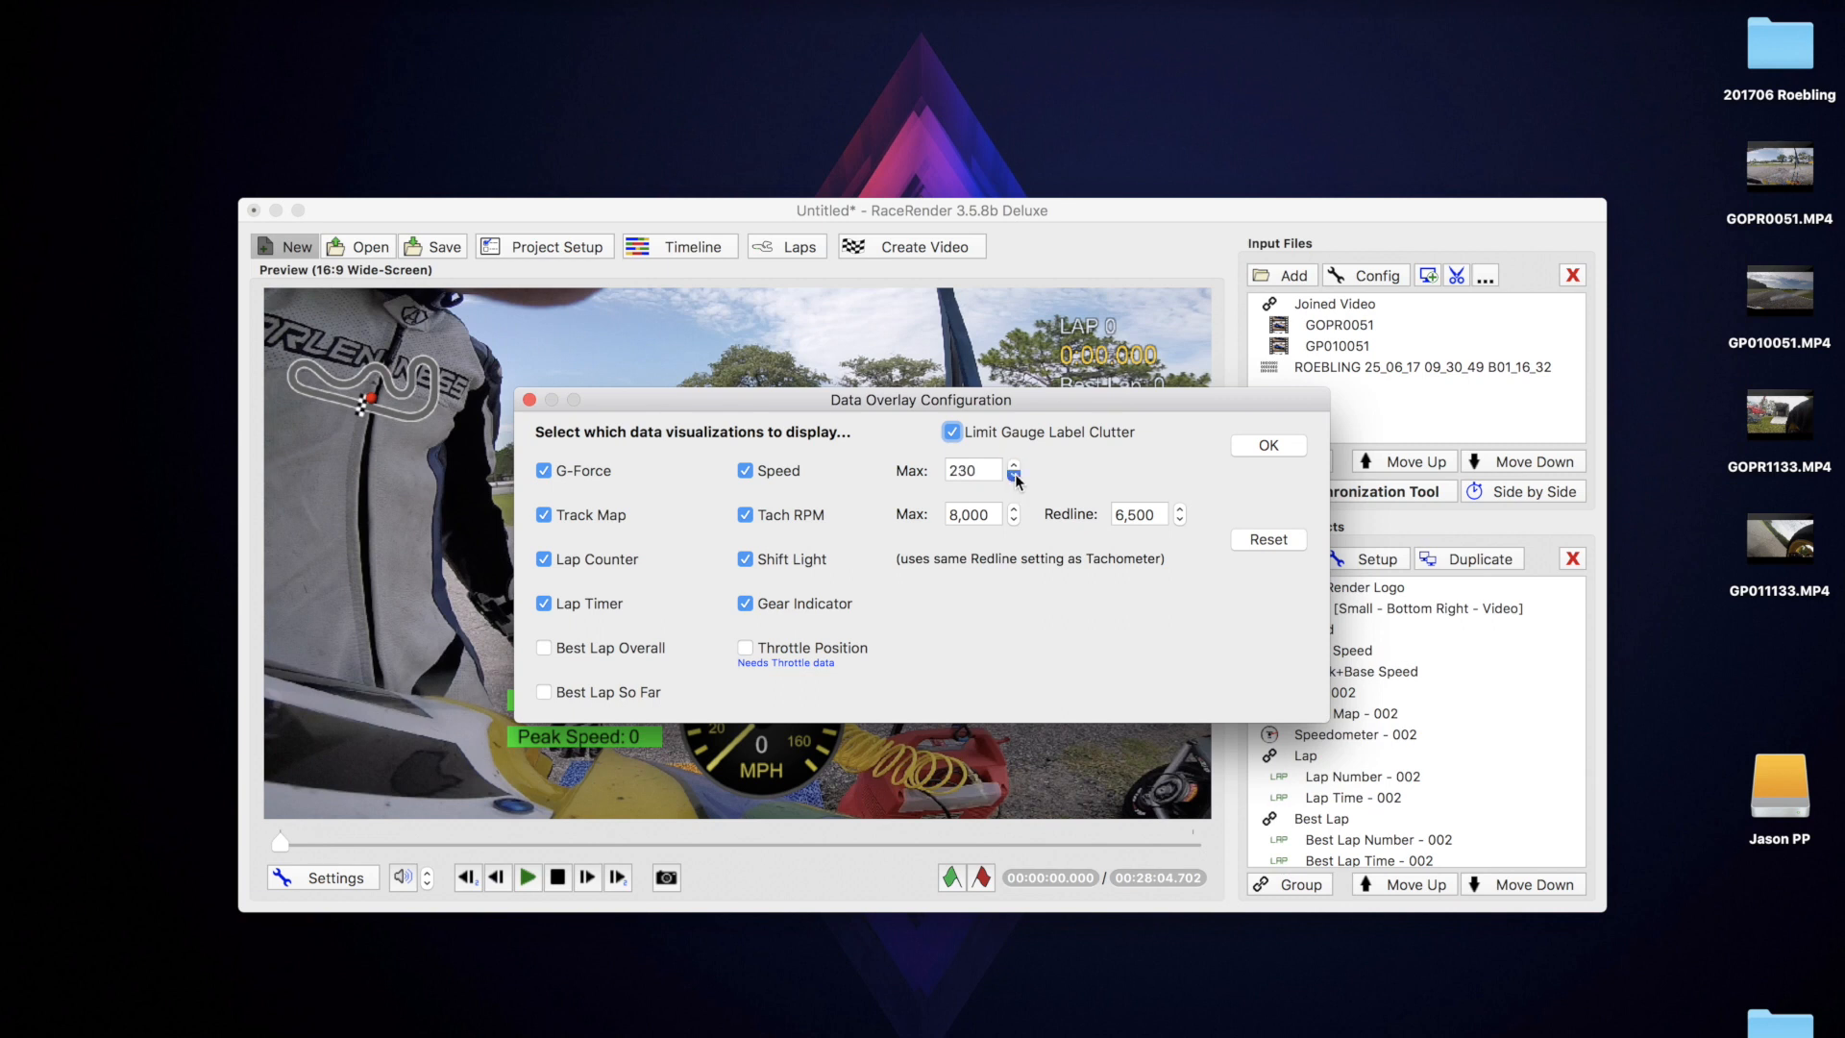
click(1011, 477)
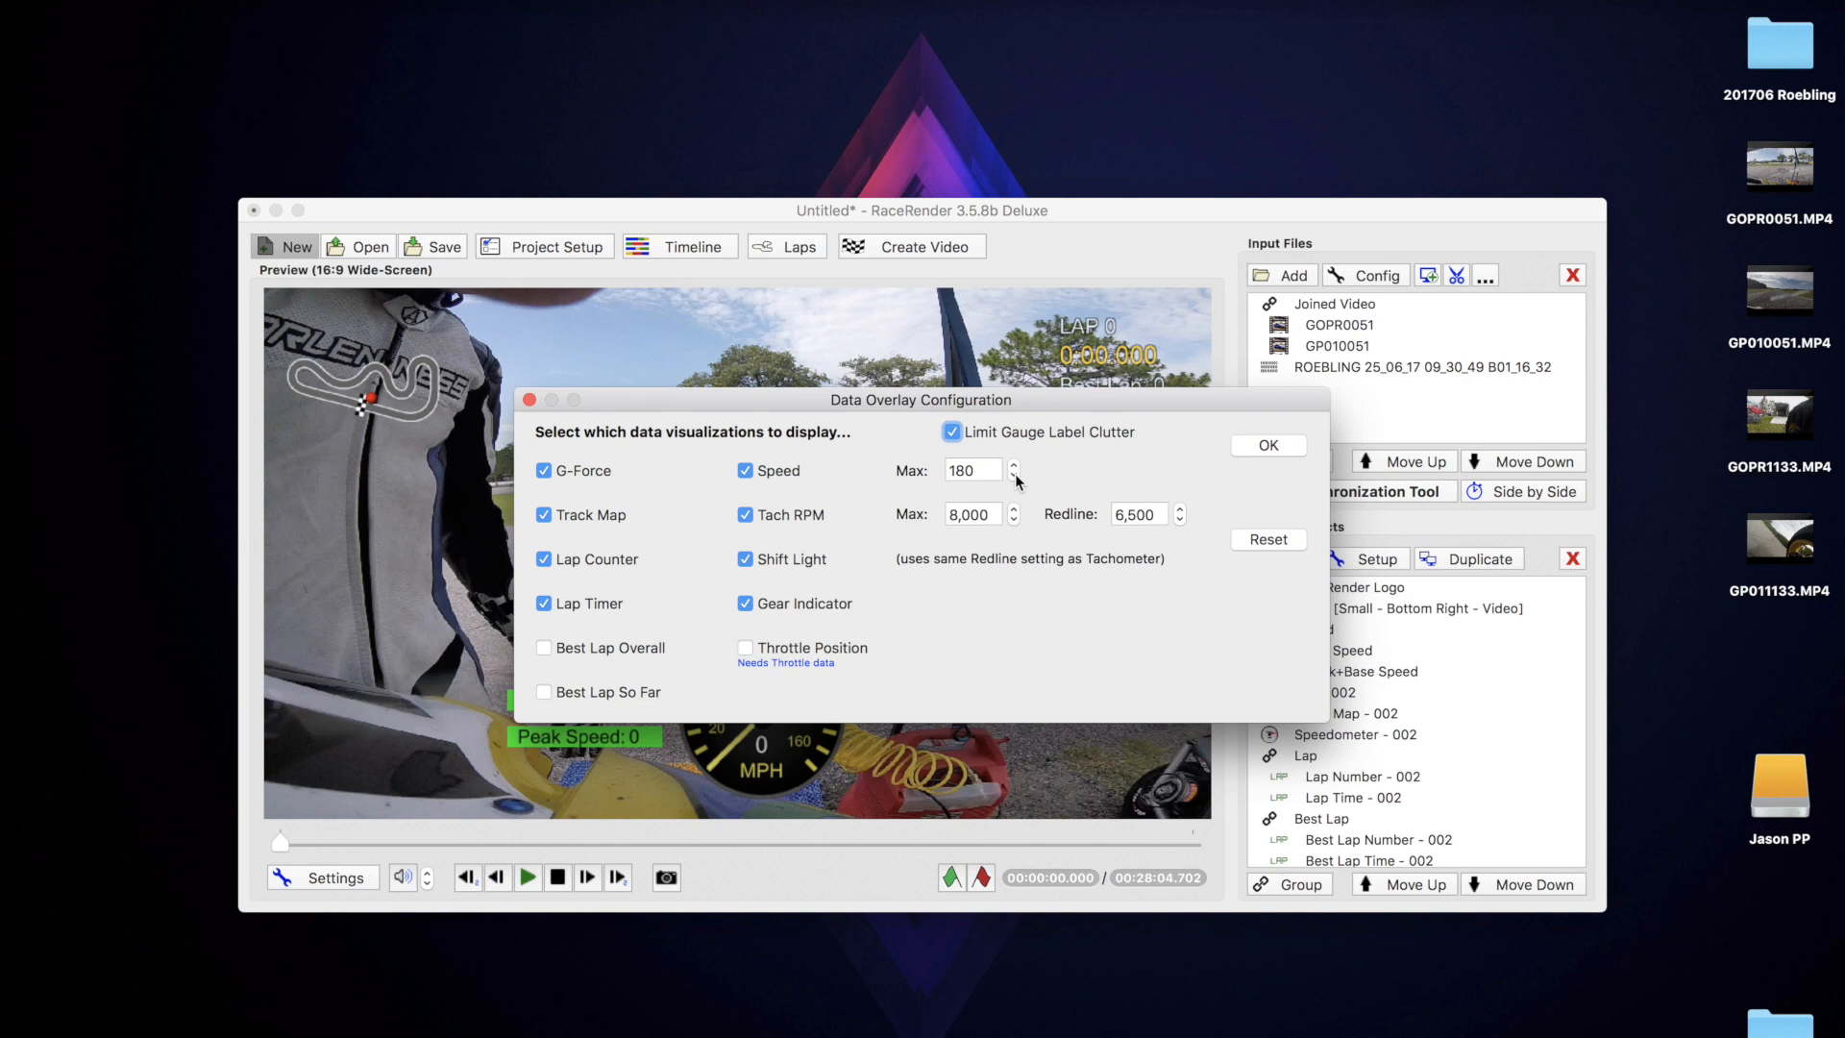
mouse_move(948, 511)
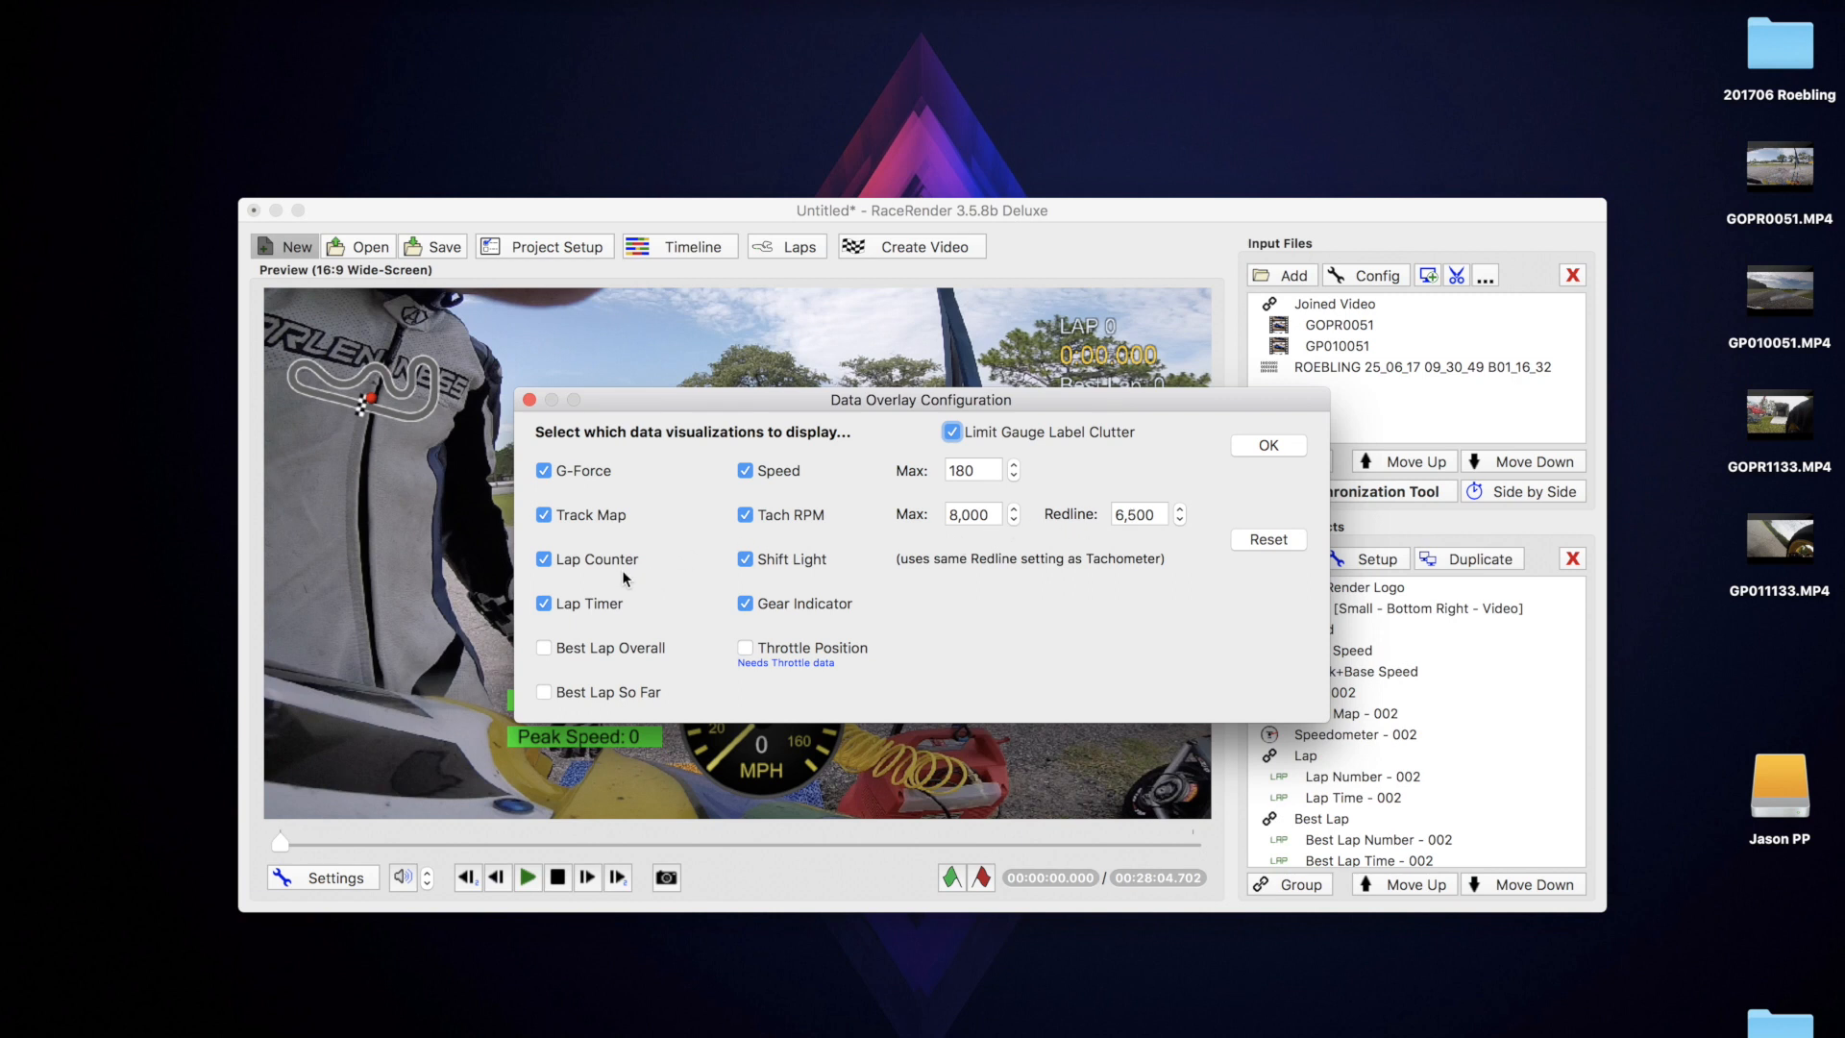
mouse_move(786, 528)
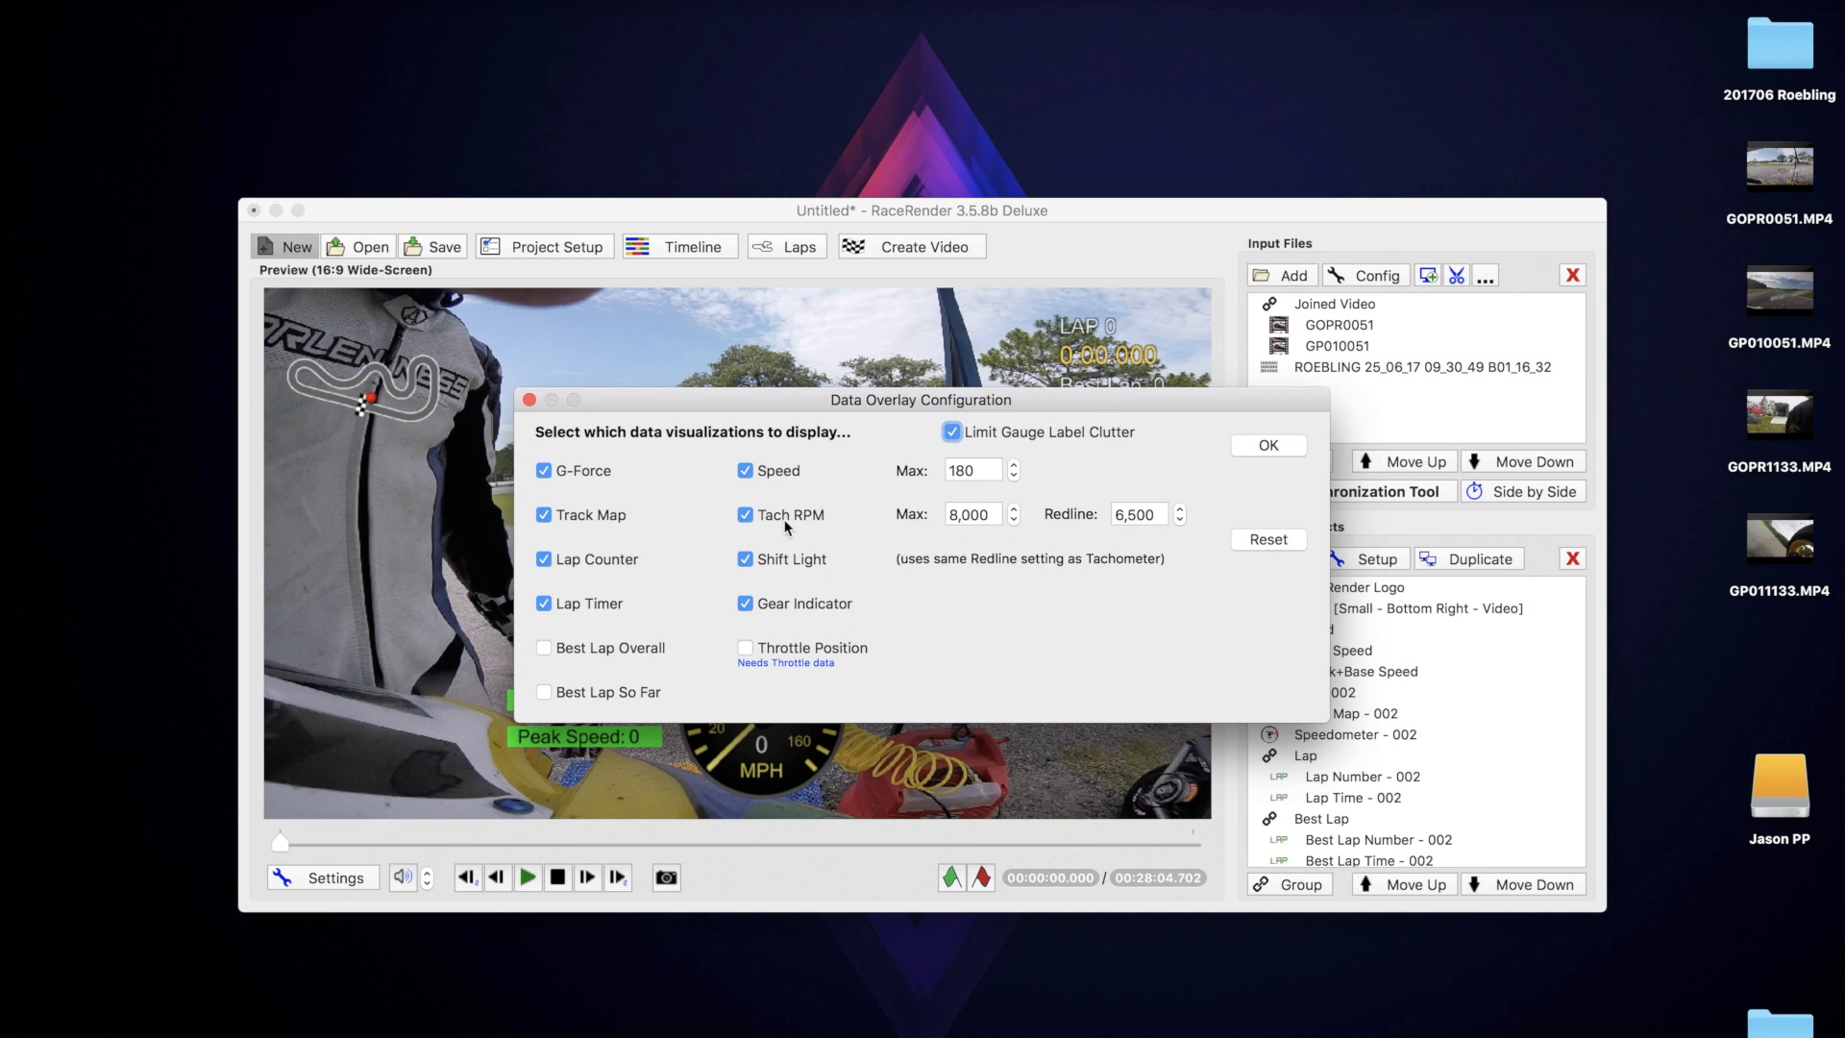
mouse_move(1019, 542)
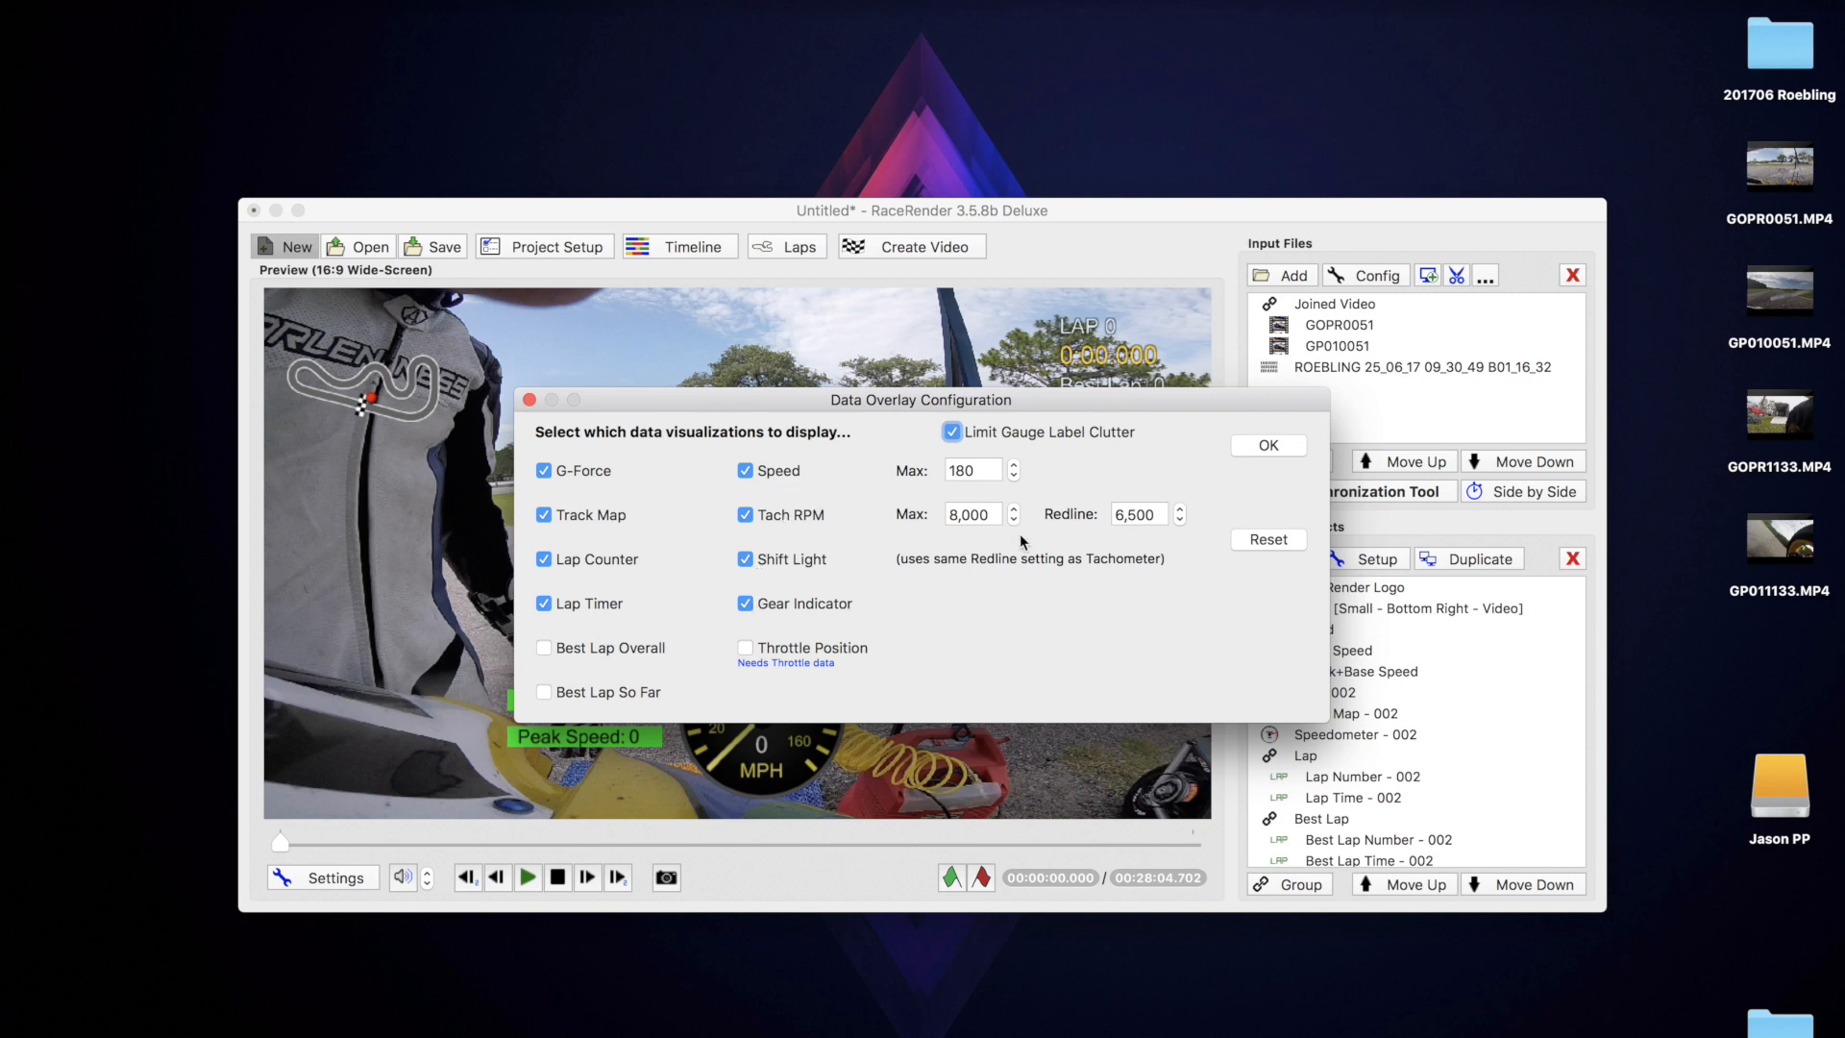
Accept the overlay gauge settings, closing the Data Overlay Configuration.
click(1267, 444)
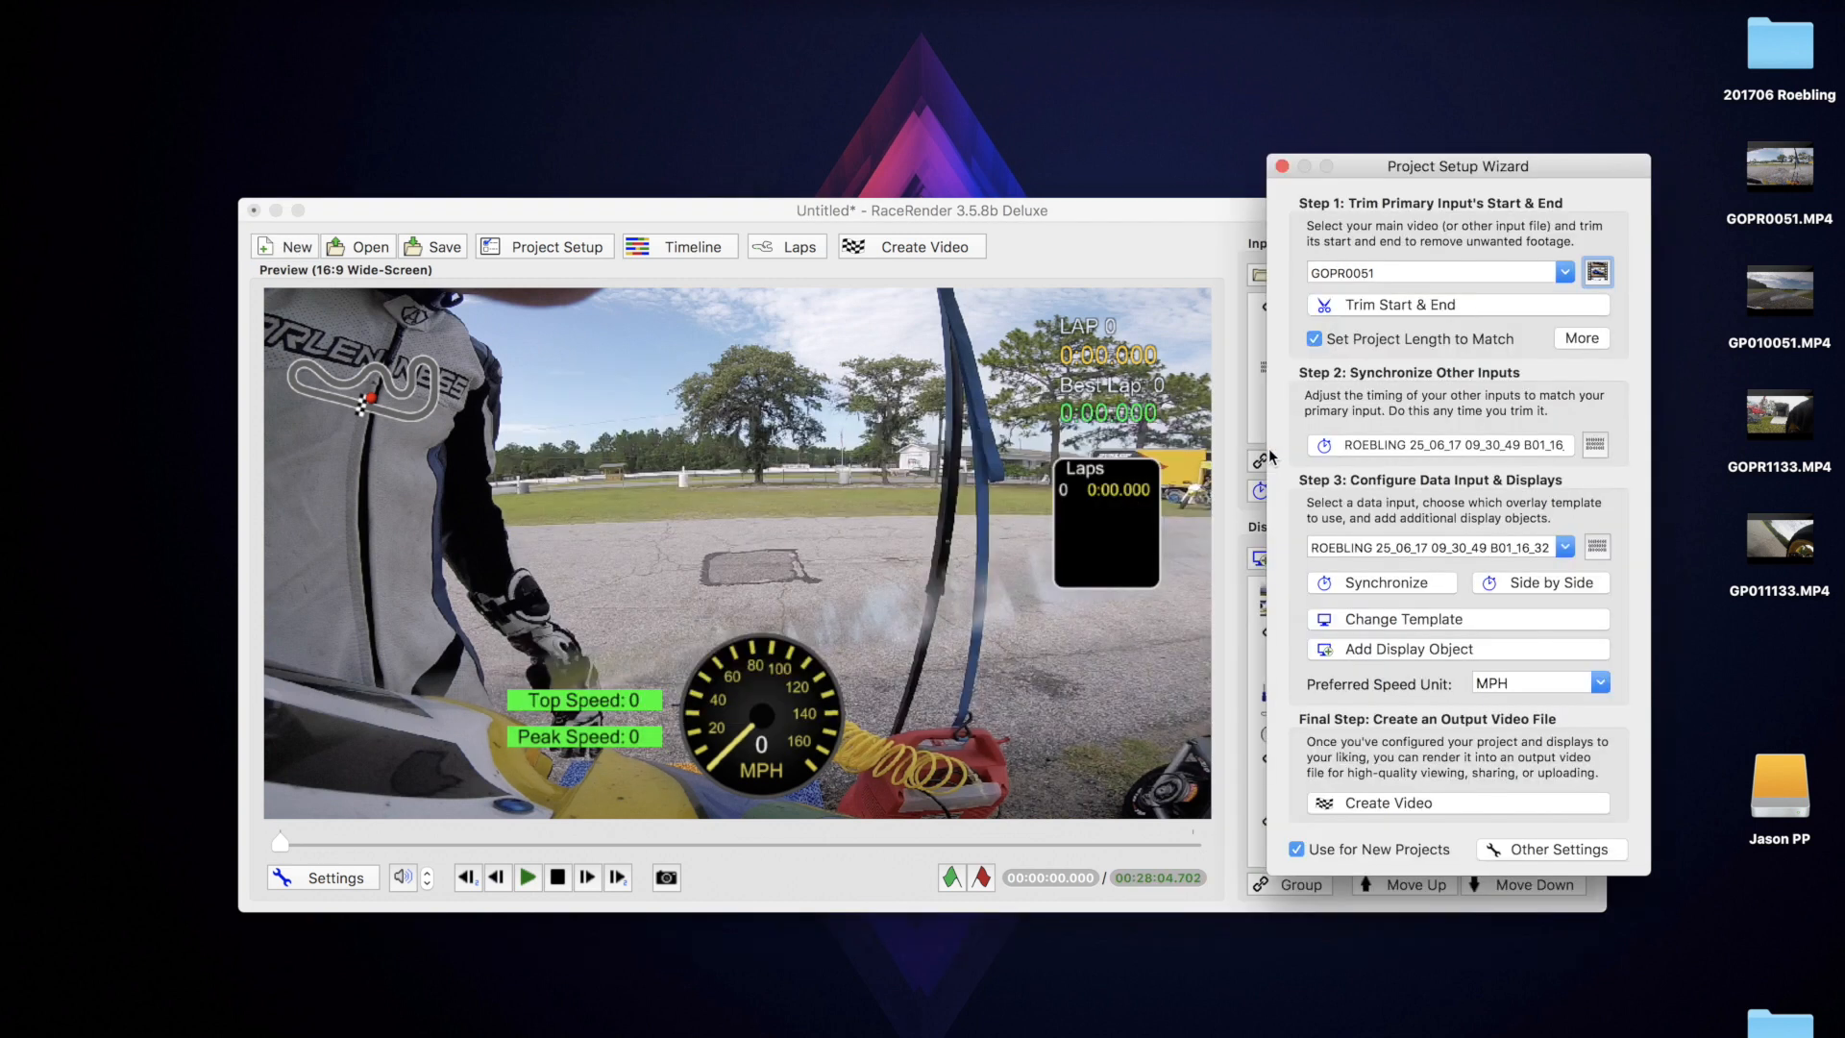
mouse_move(1322, 425)
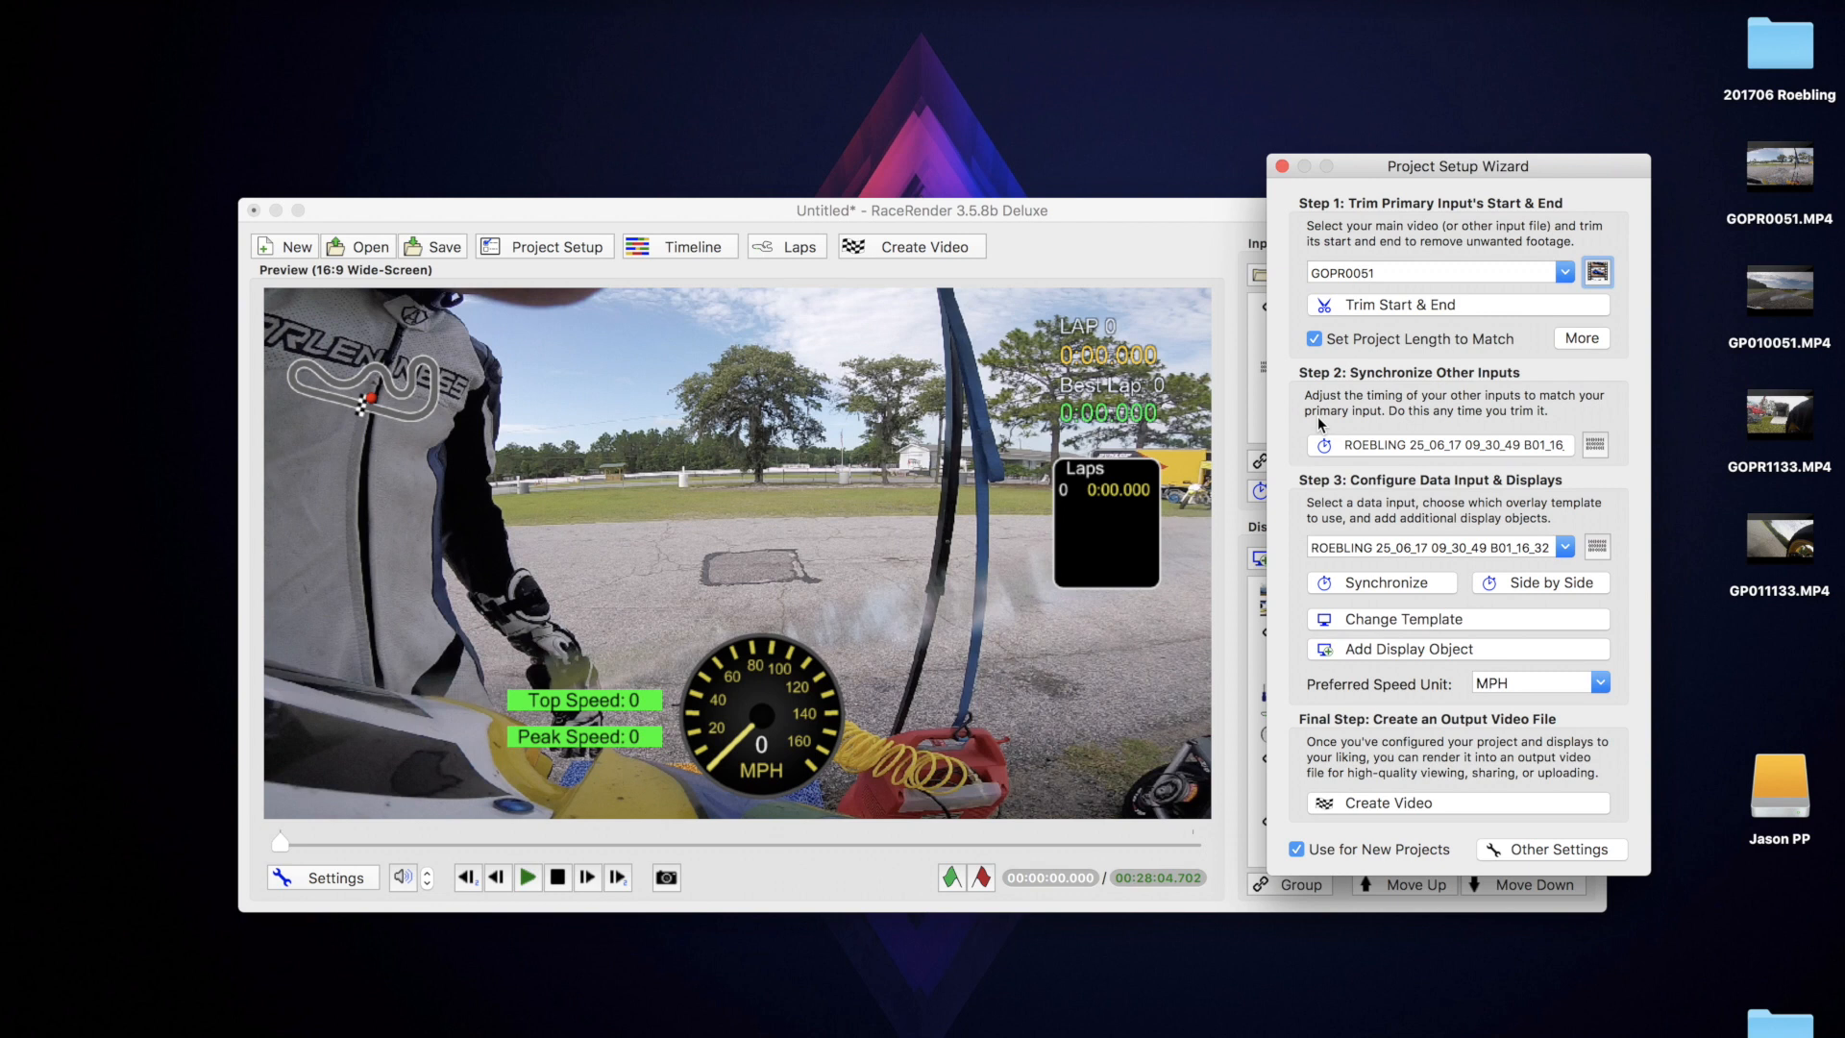
mouse_move(1151, 231)
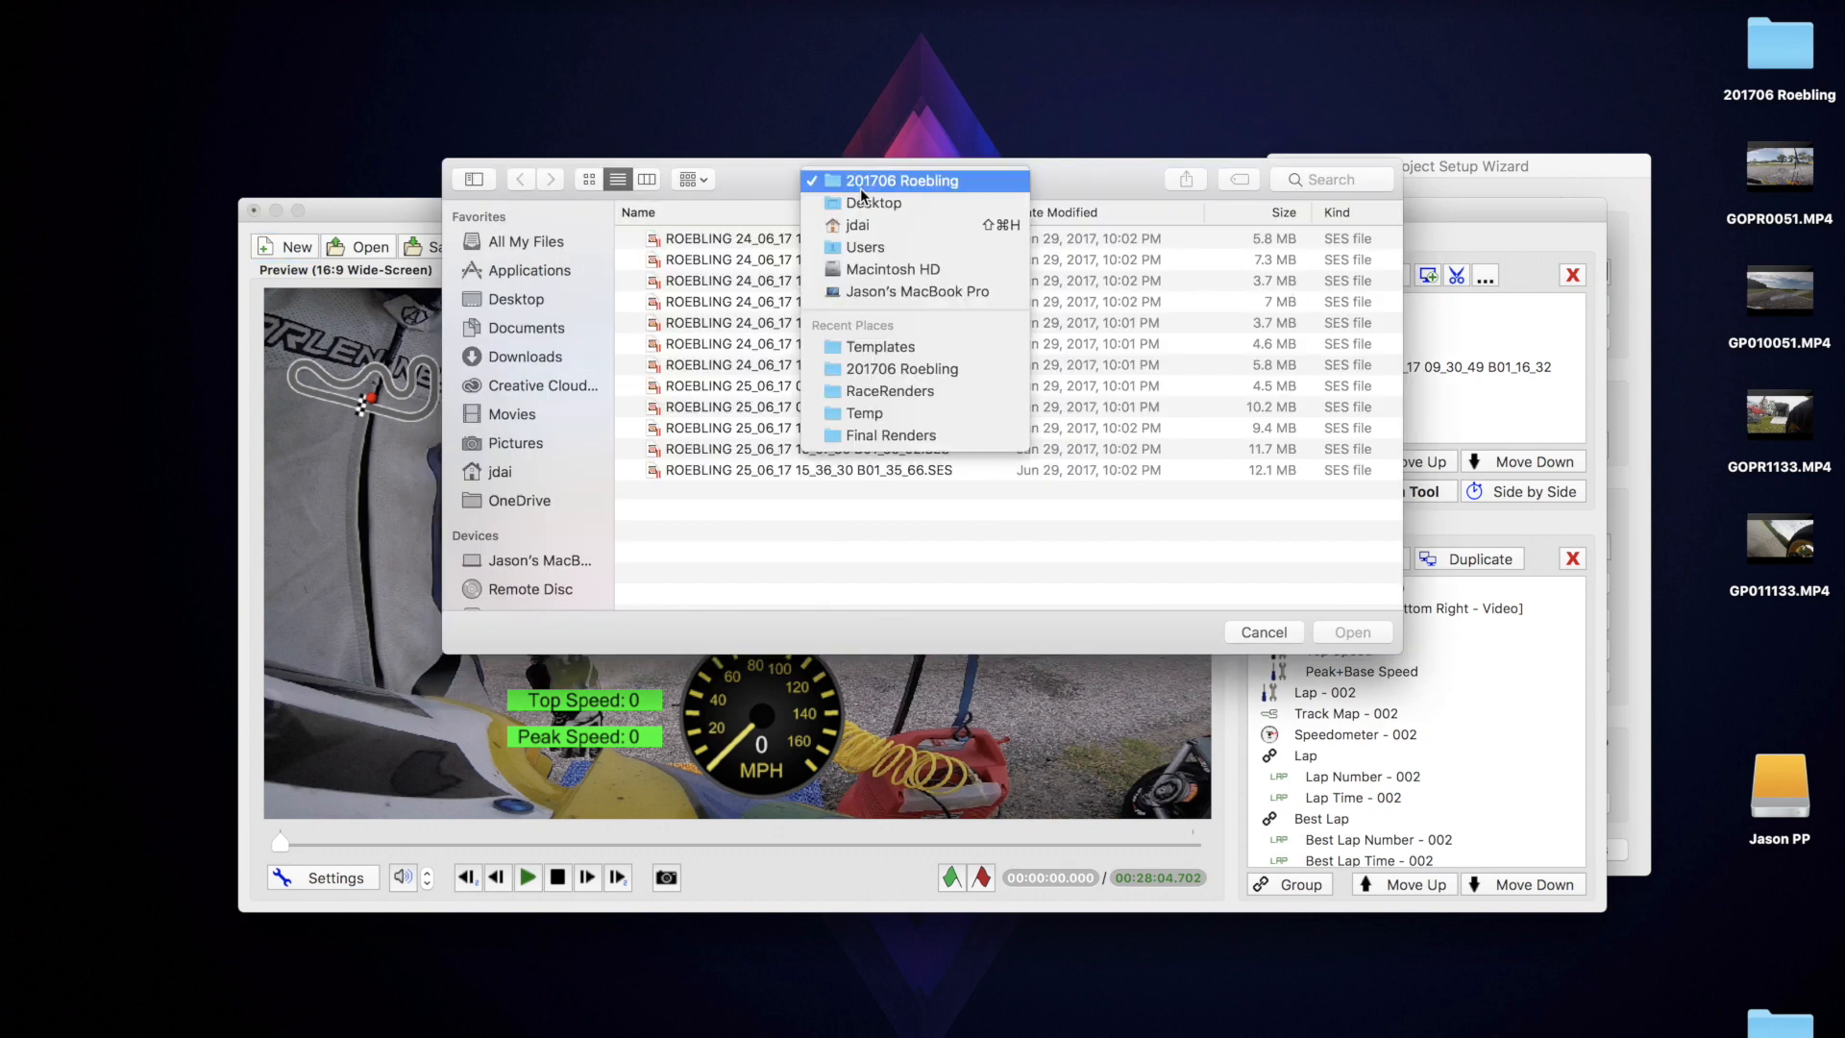
Add GOPR1133.MP4 from the Desktop as a second joined multi-file video input.
click(872, 202)
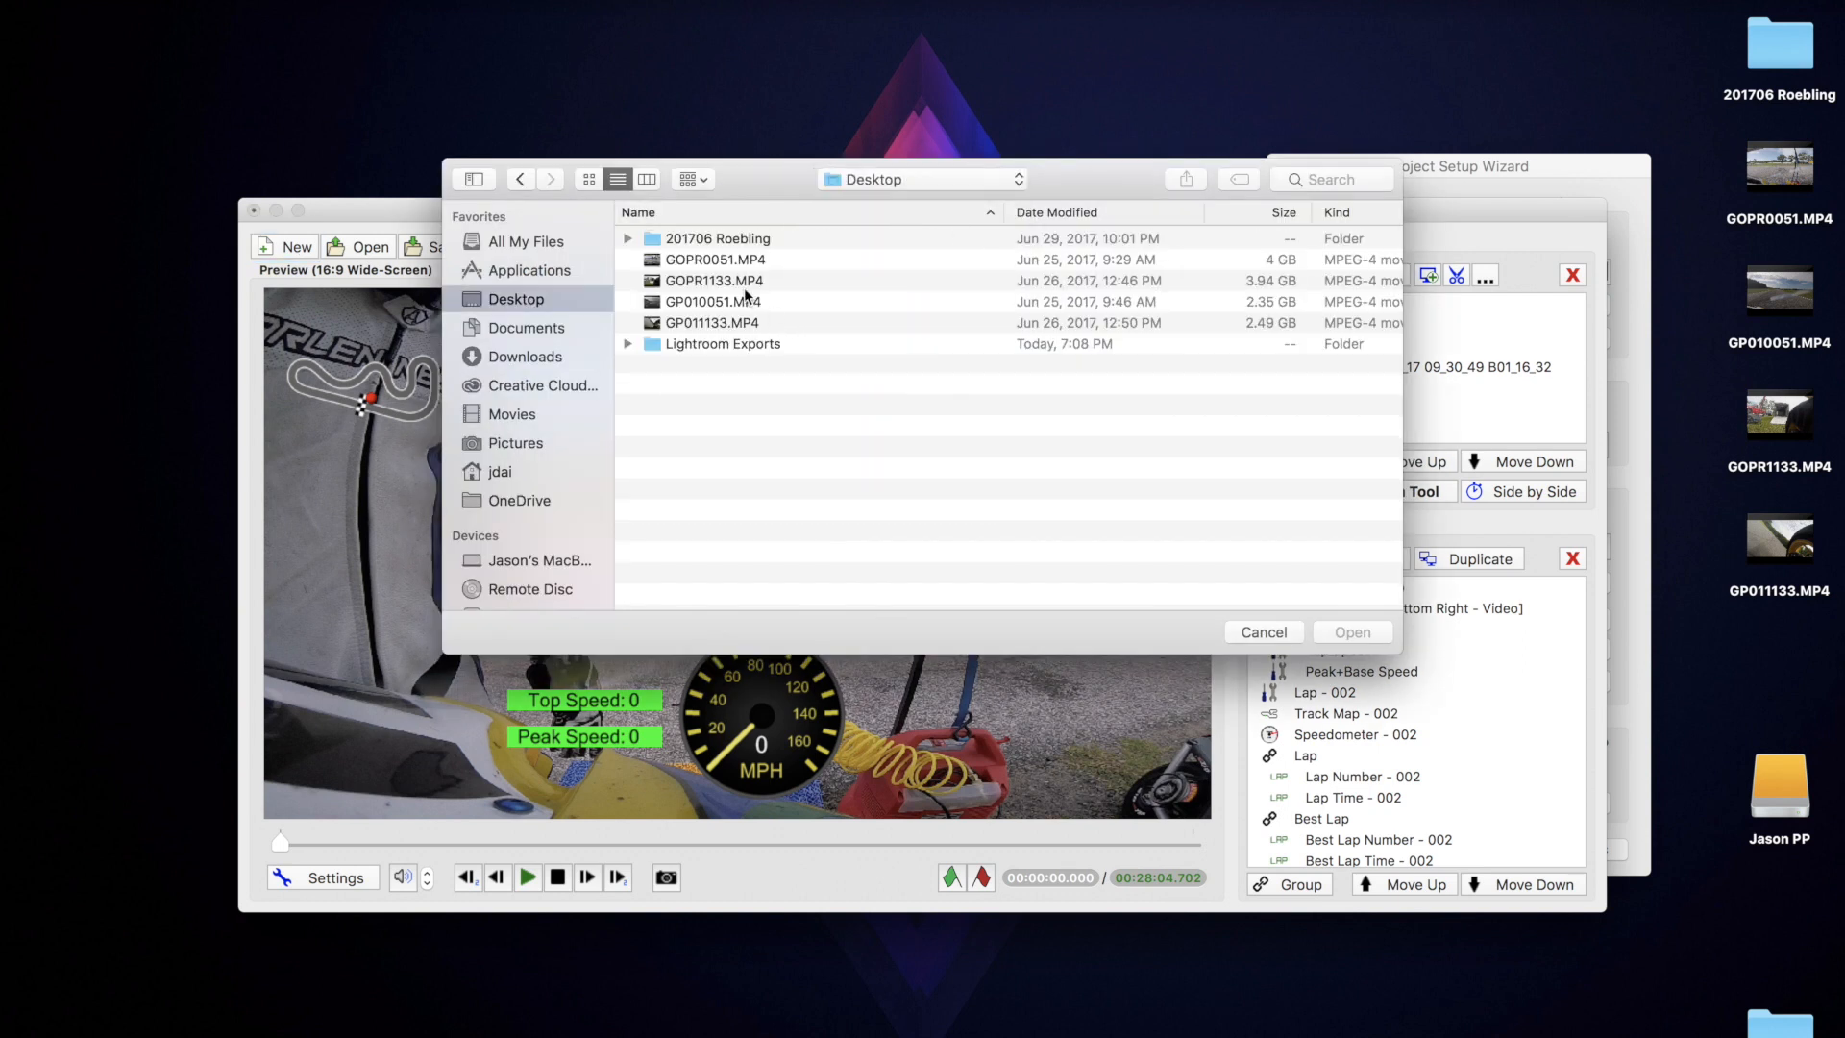
click(713, 281)
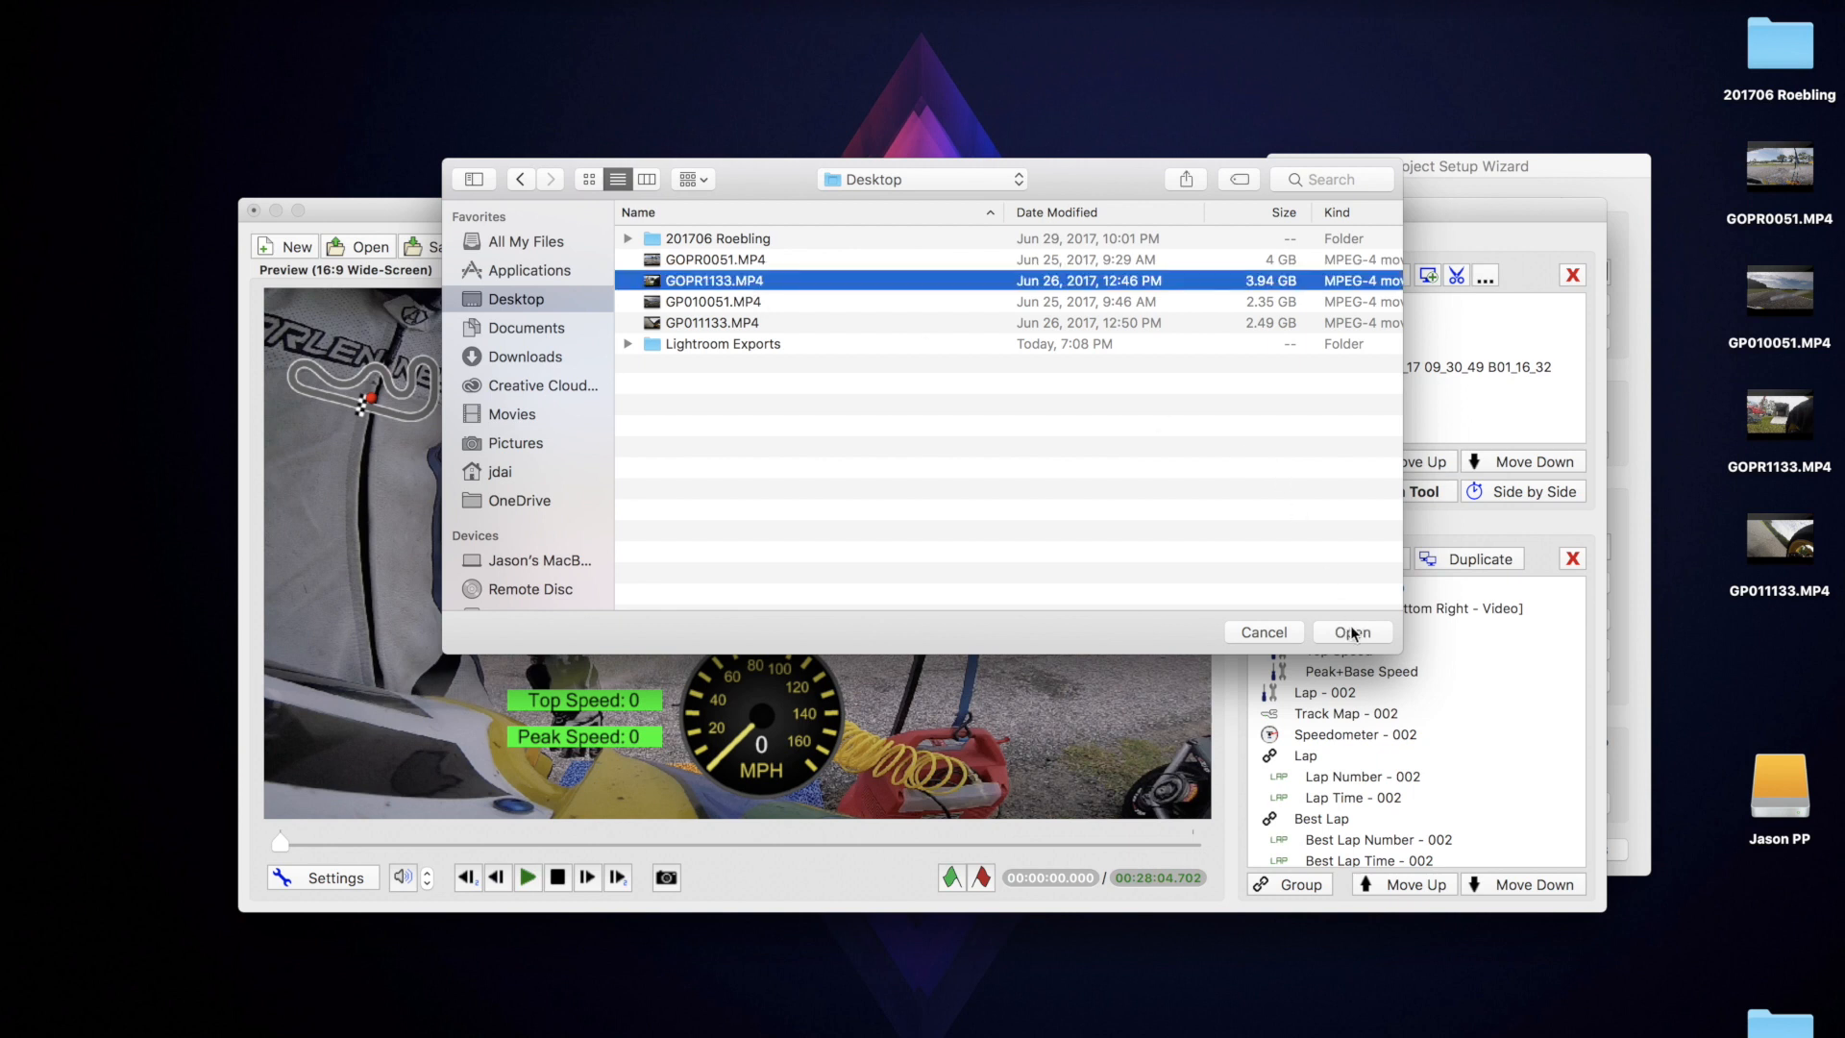
click(1351, 632)
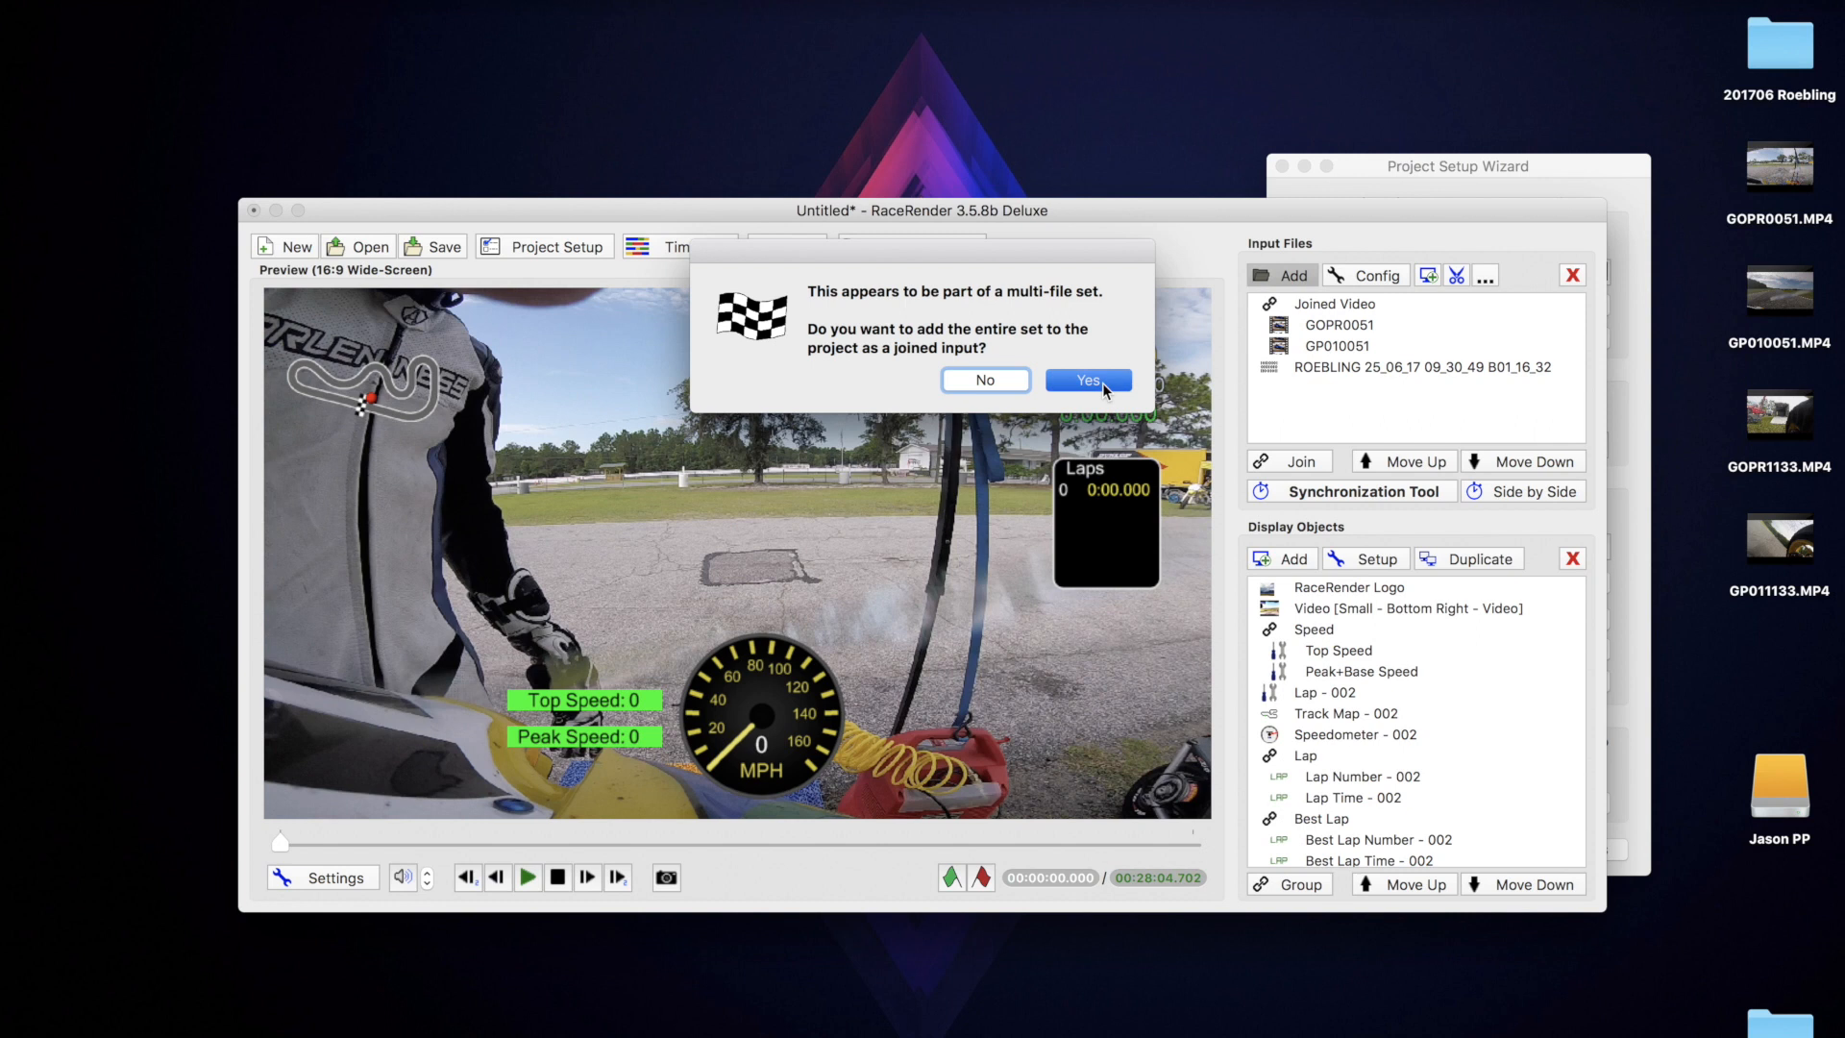
click(1086, 378)
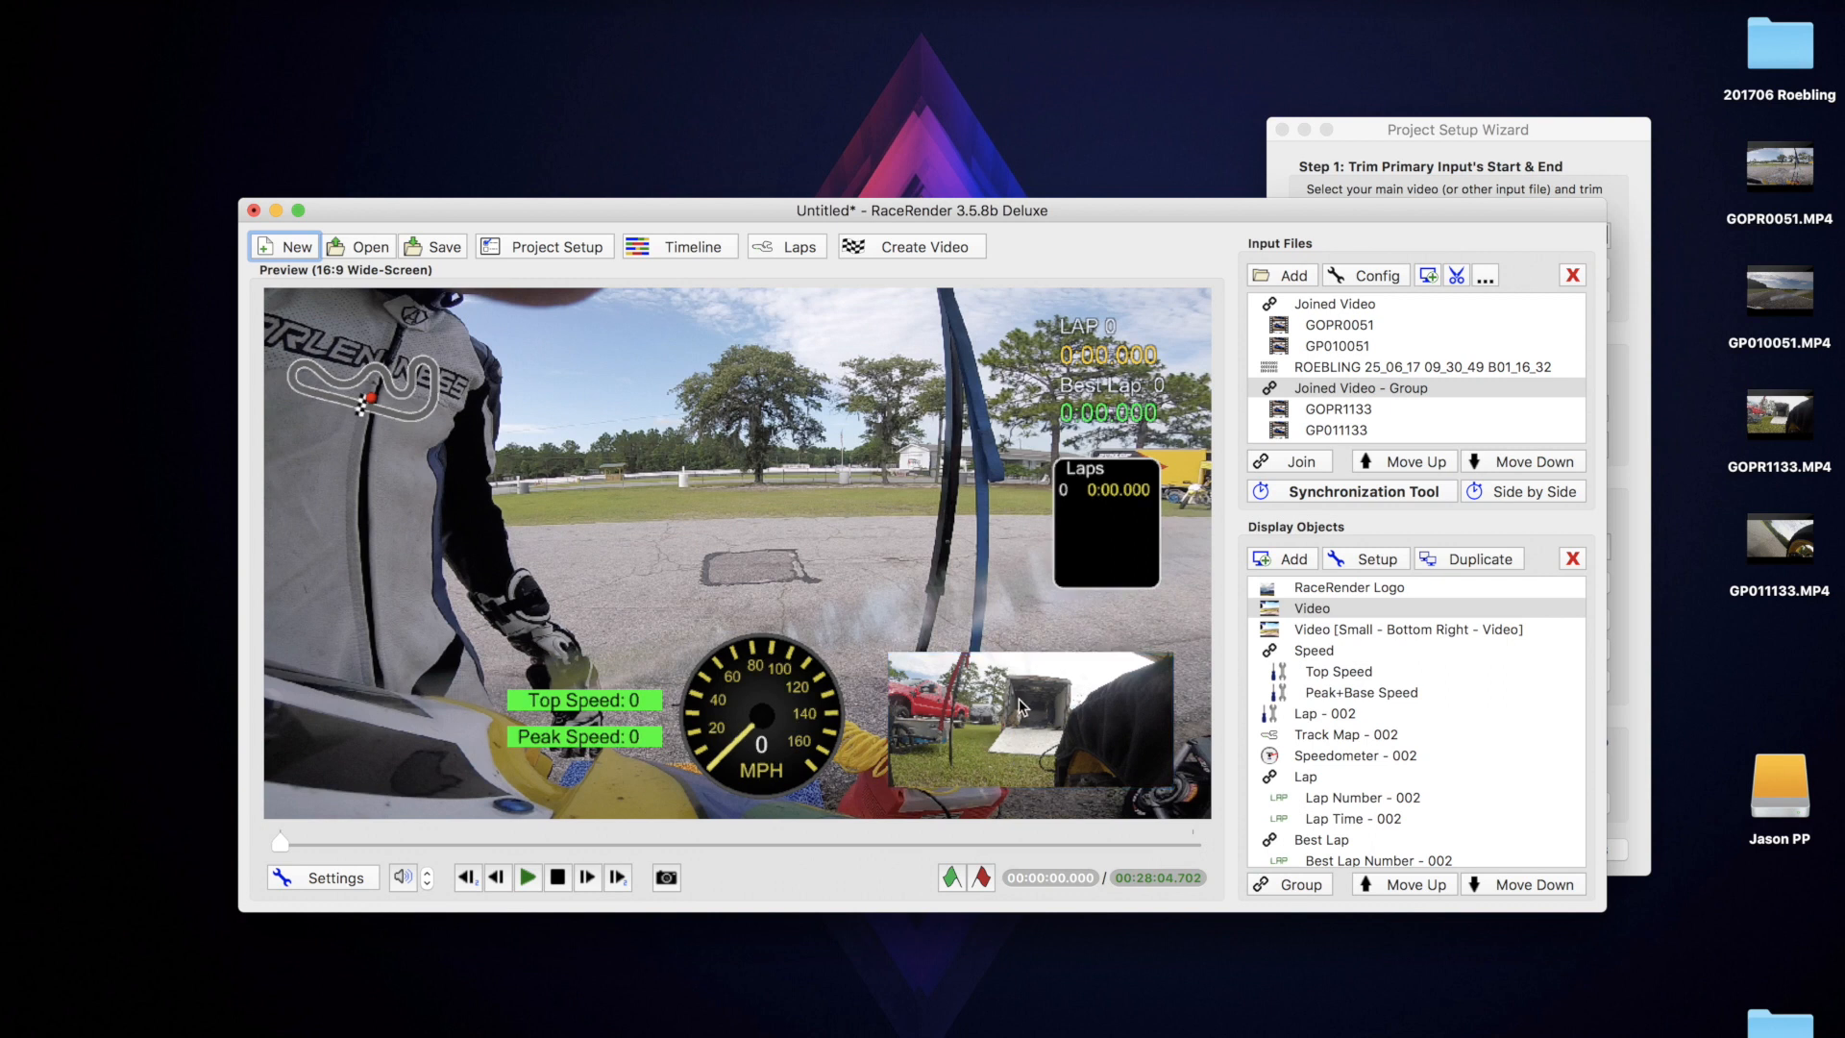
mouse_move(1439, 386)
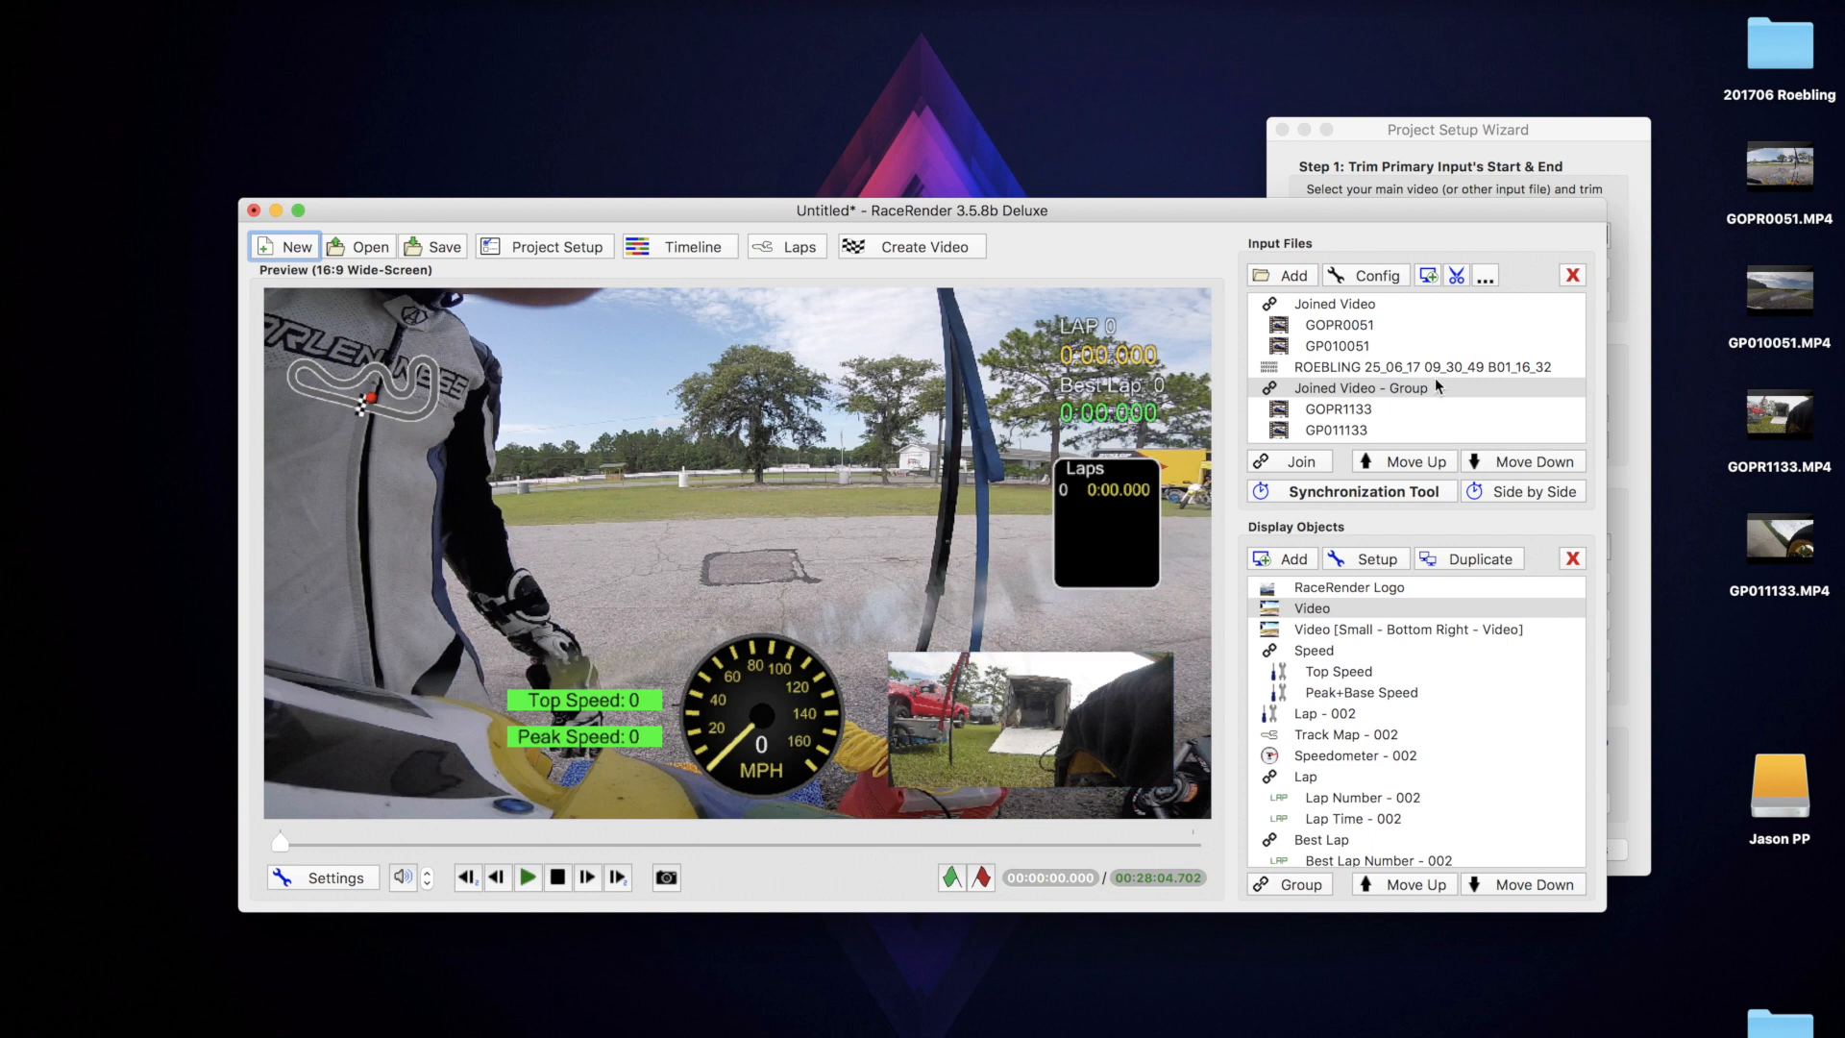
mouse_move(1124, 670)
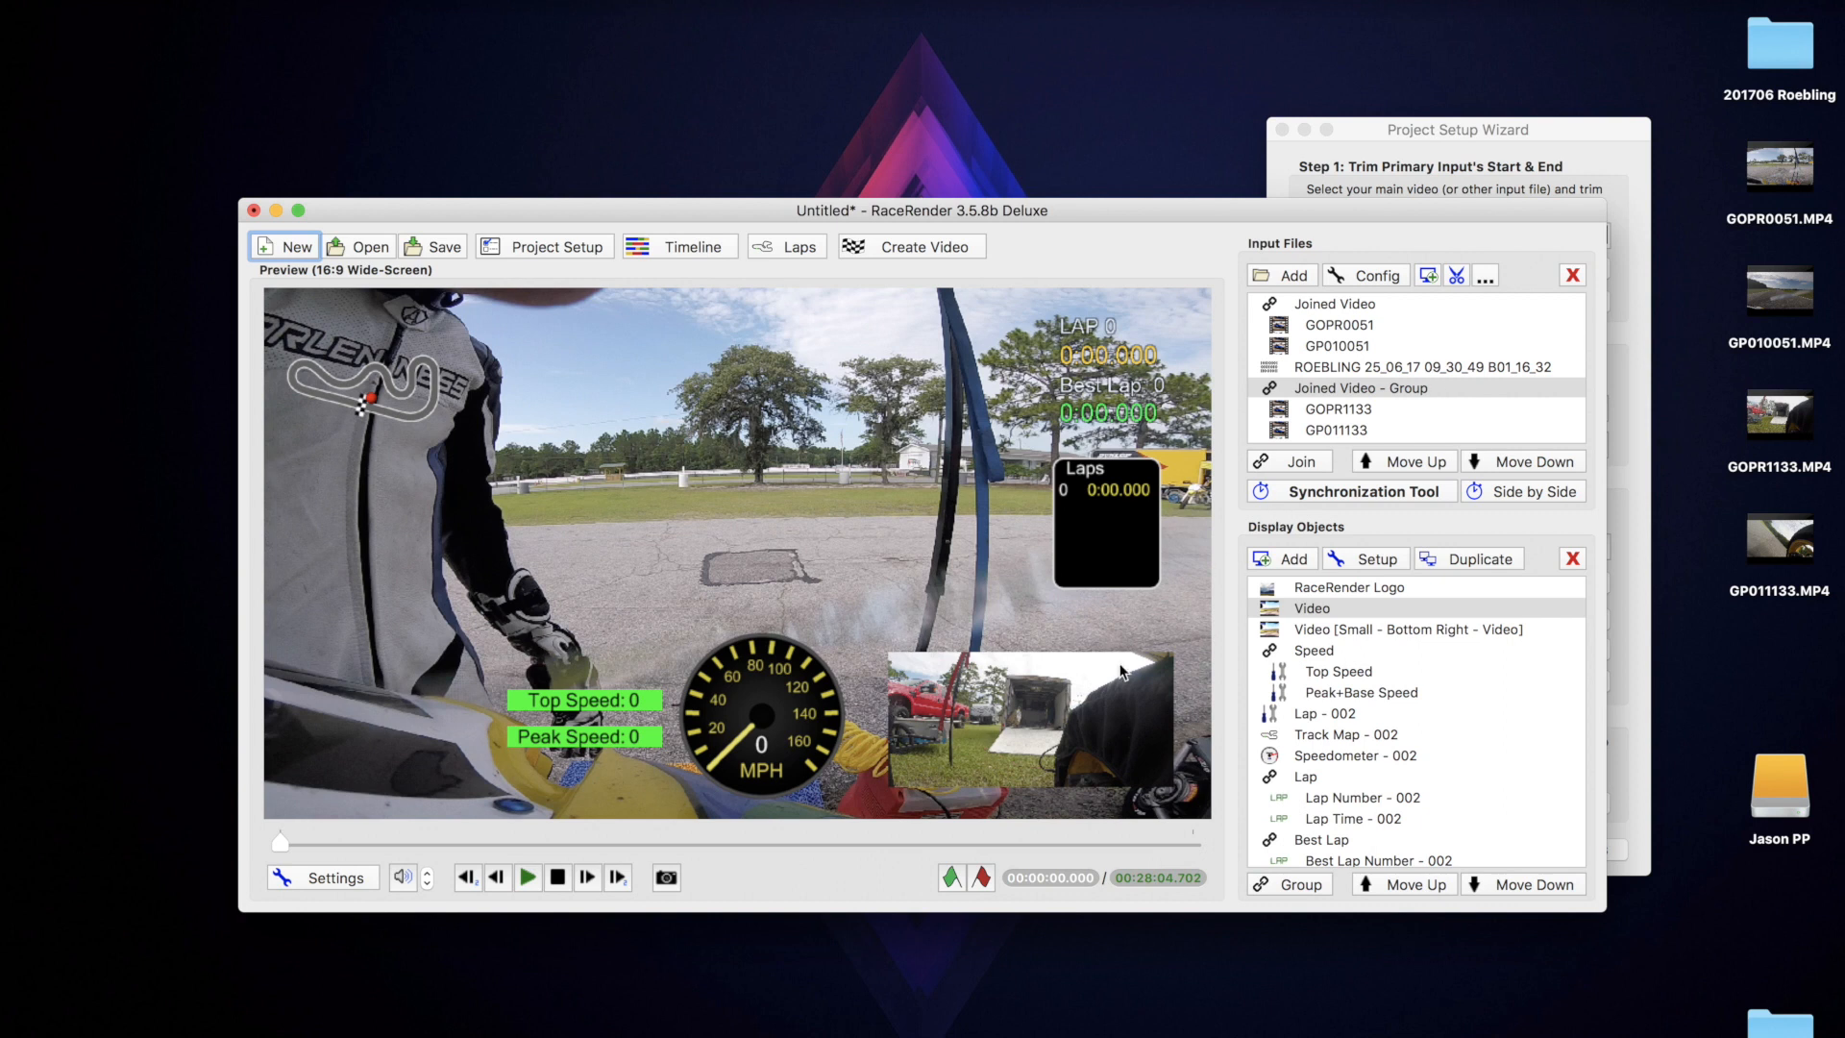
mouse_move(998, 775)
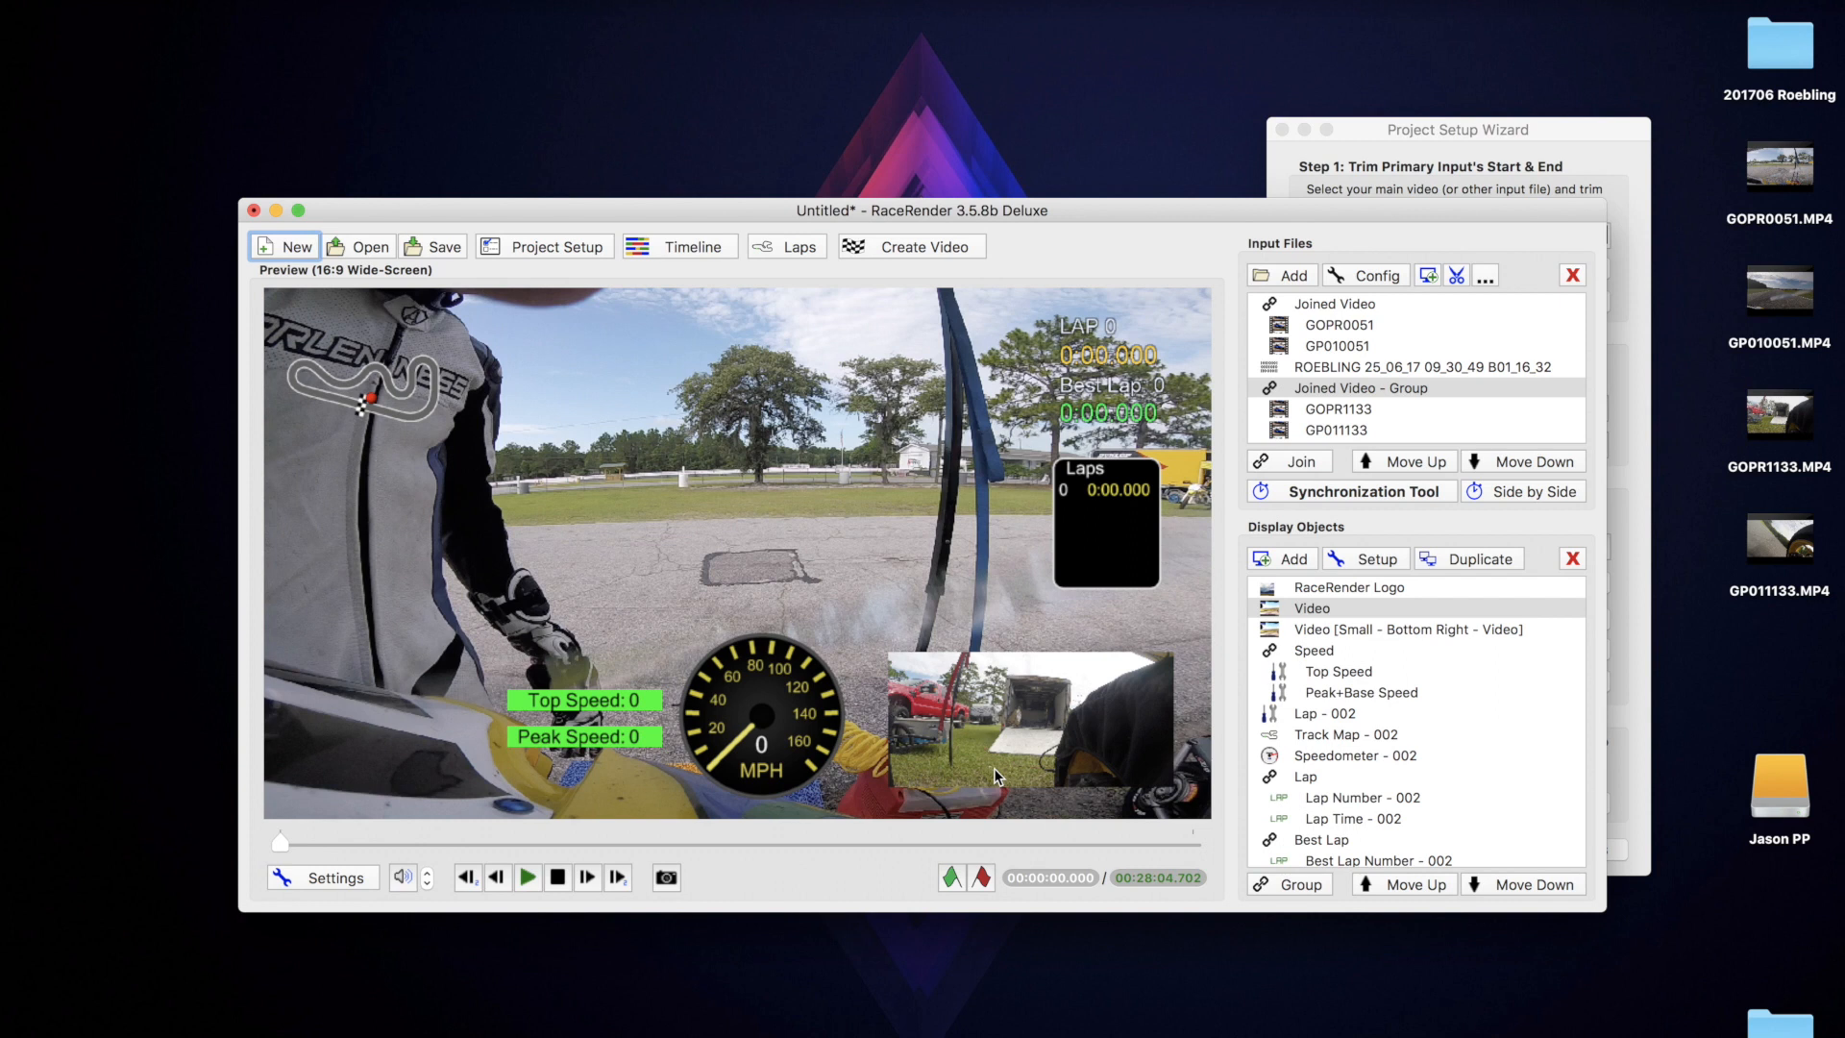
mouse_move(1551, 74)
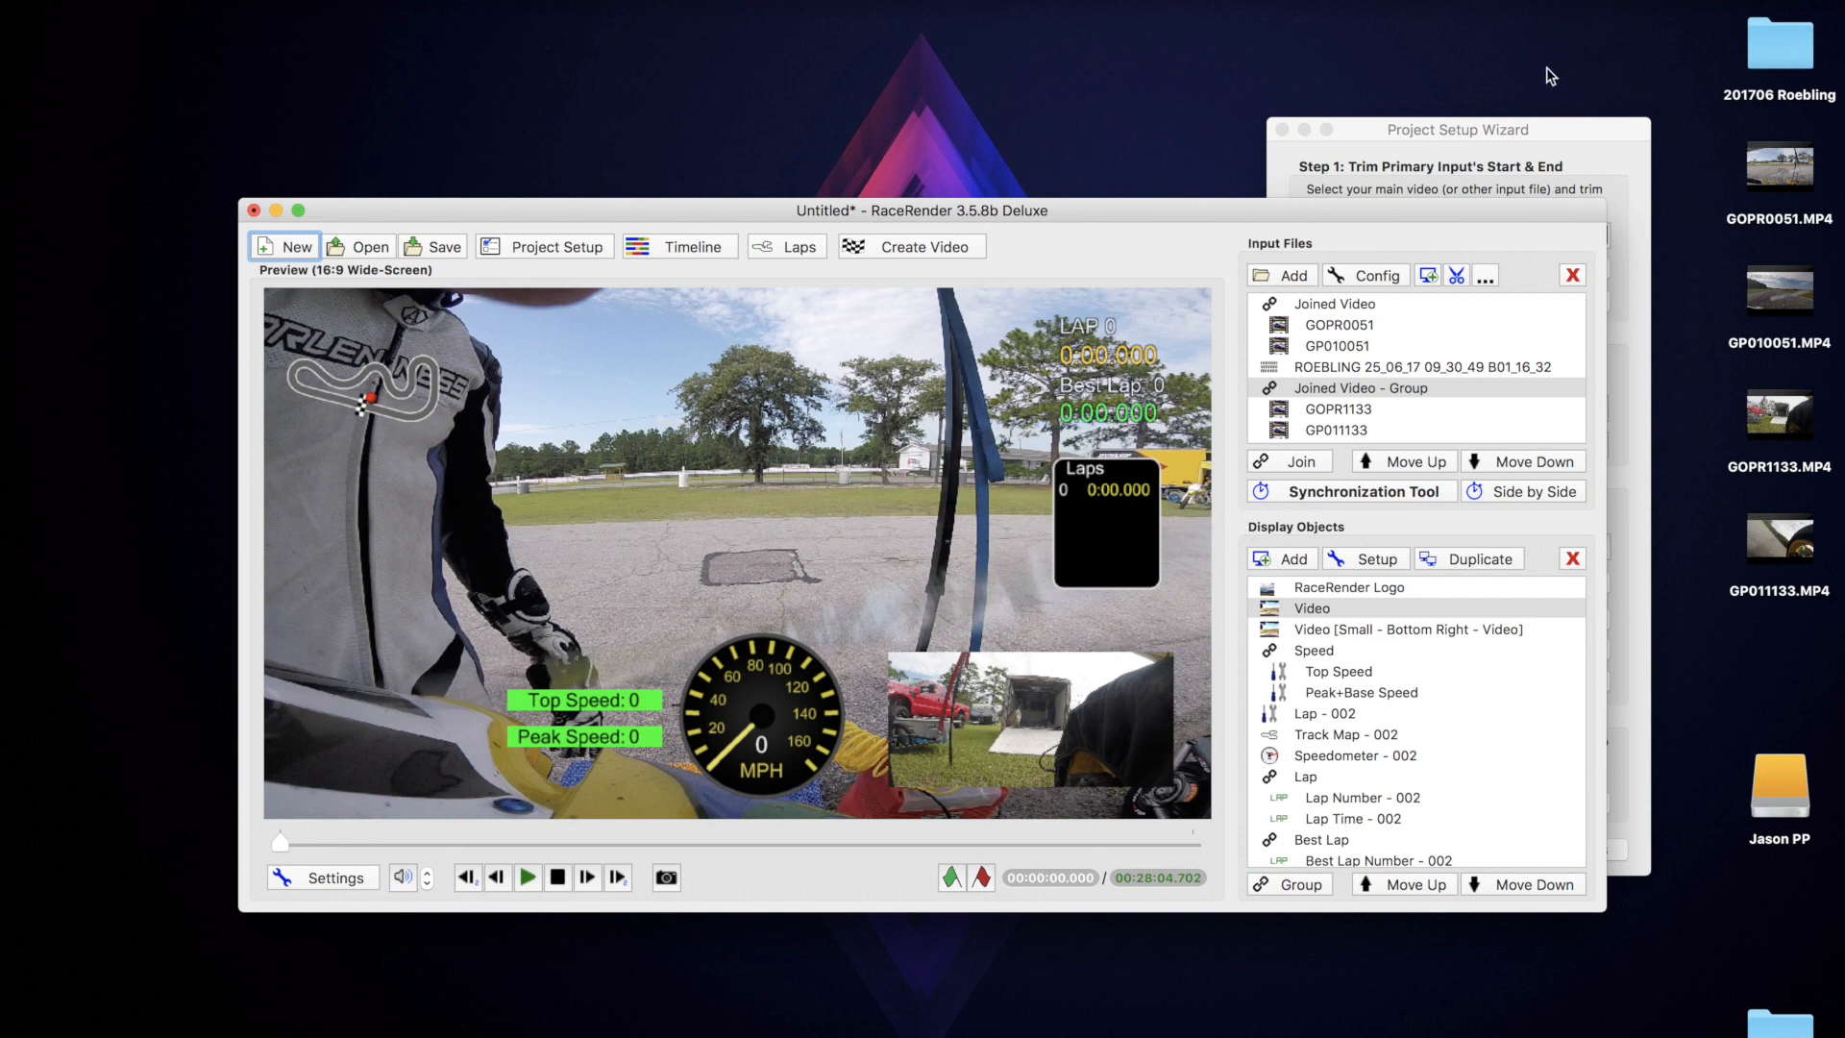
Bring the Project Setup Wizard forward and start Side by Side input synchronization.
click(1455, 129)
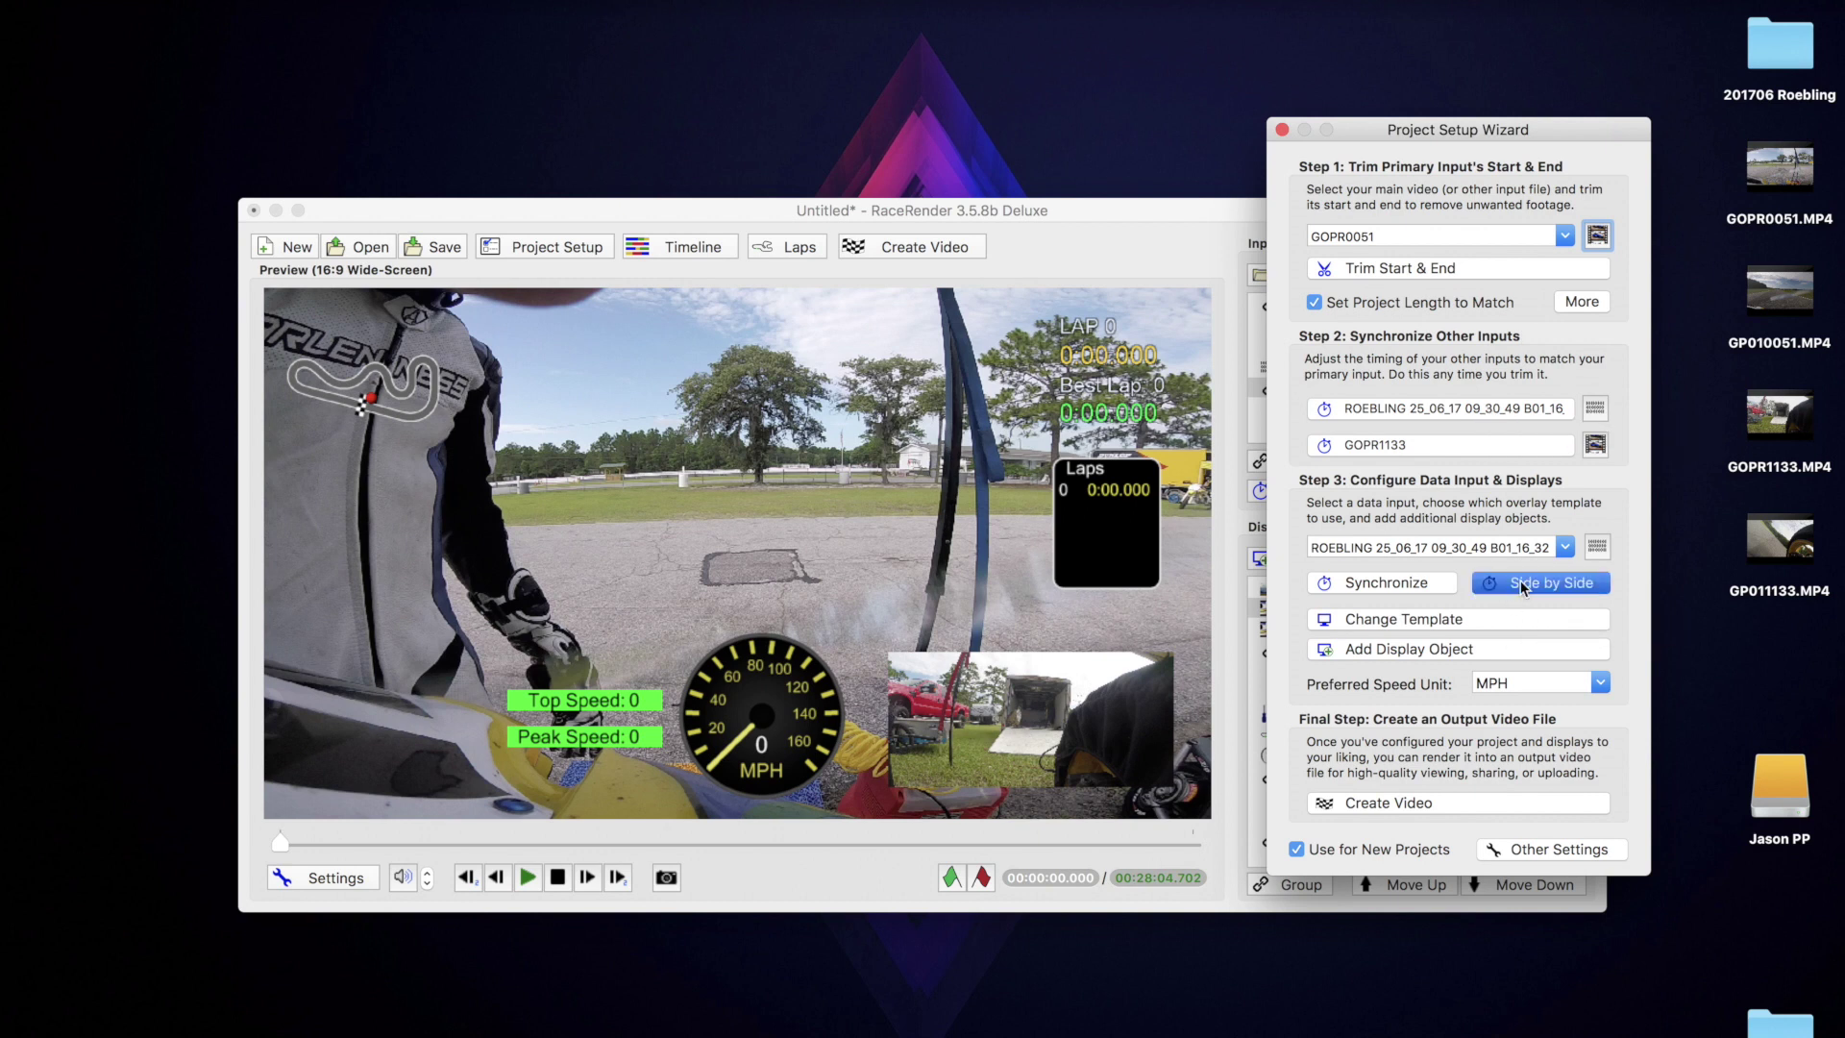
click(1380, 582)
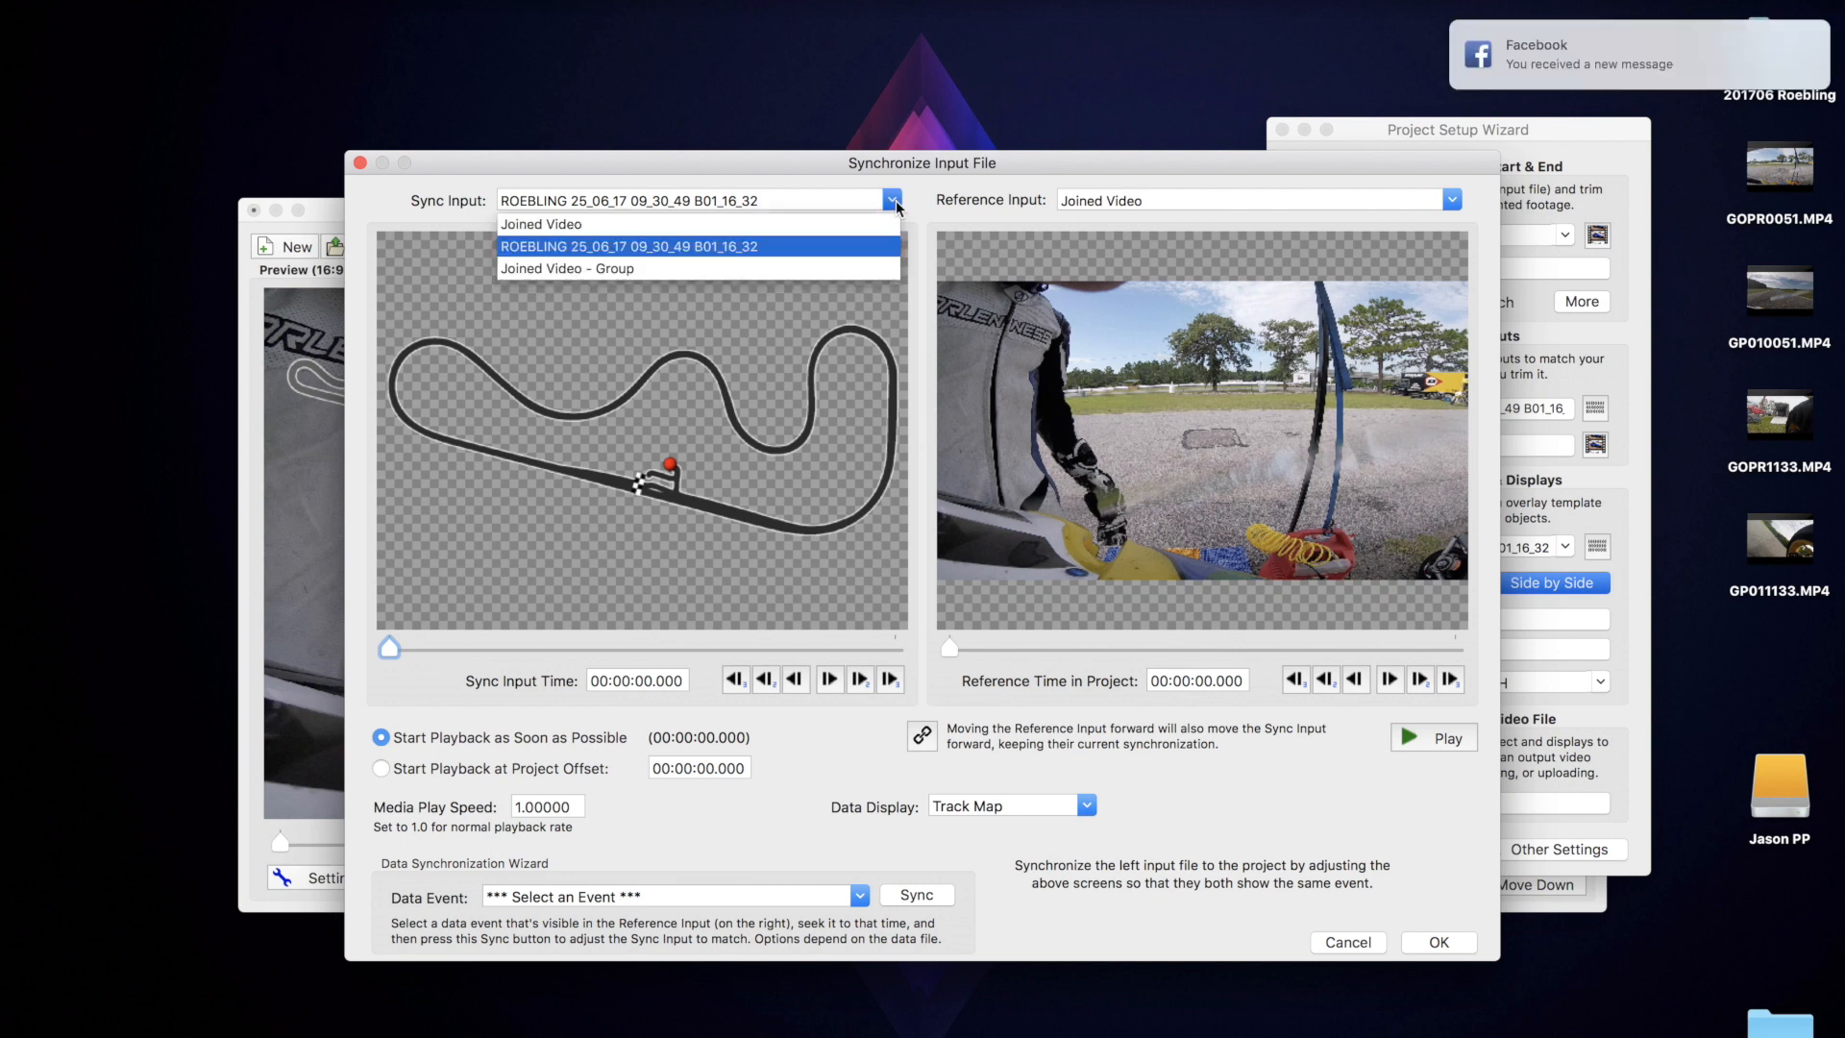
Select the second joined video to sync and step the reference to the start/finish crossing at 5:49.344.
click(569, 269)
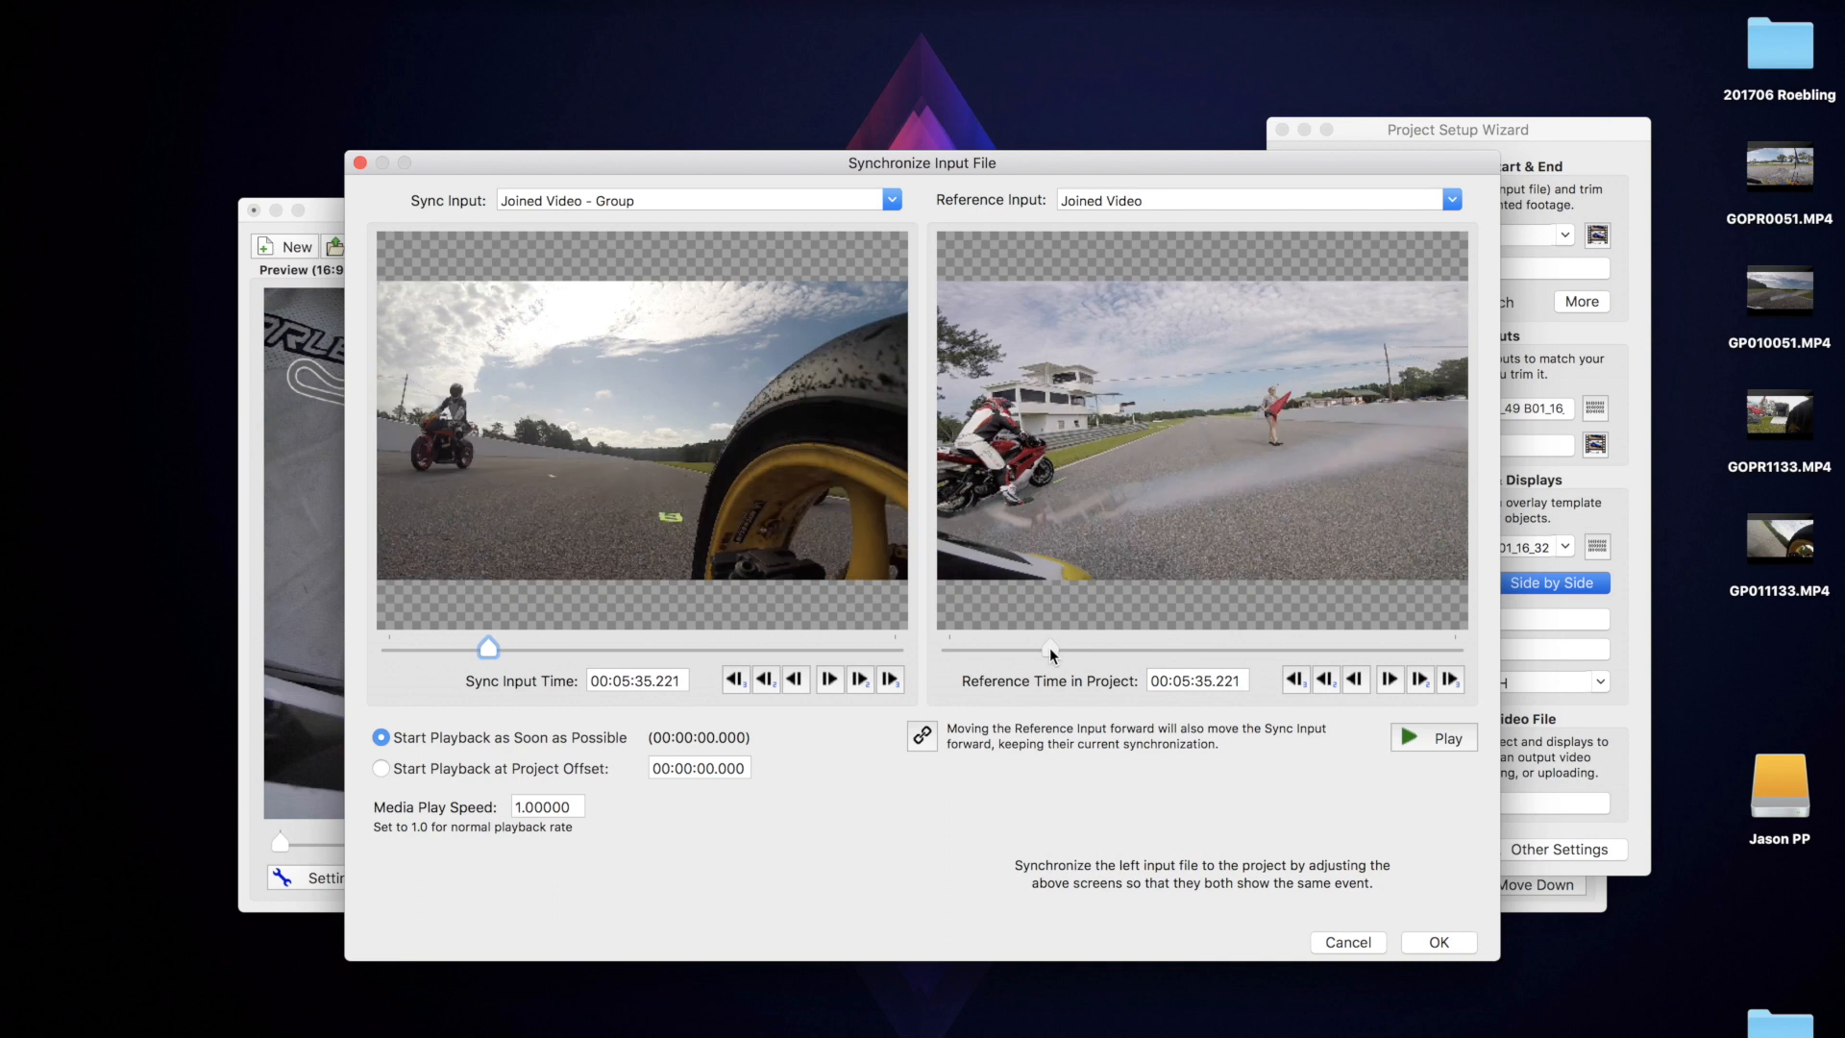
click(1449, 680)
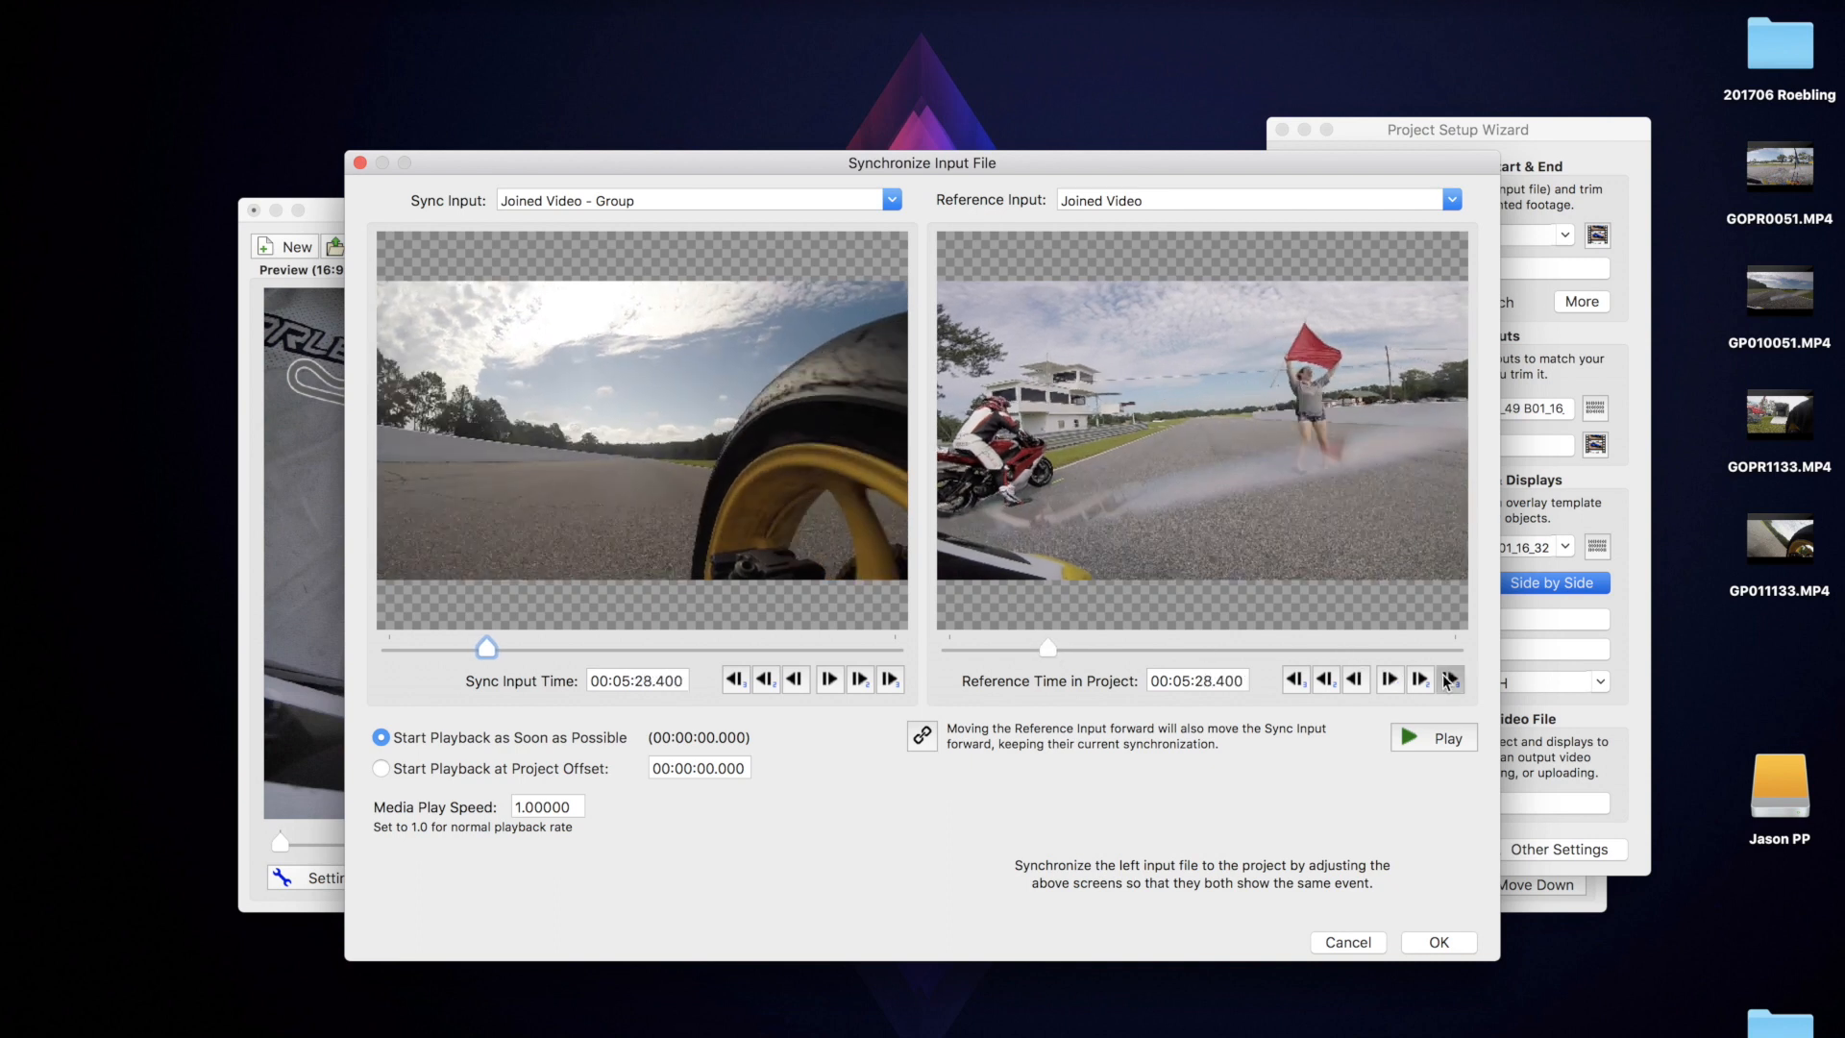
click(1449, 681)
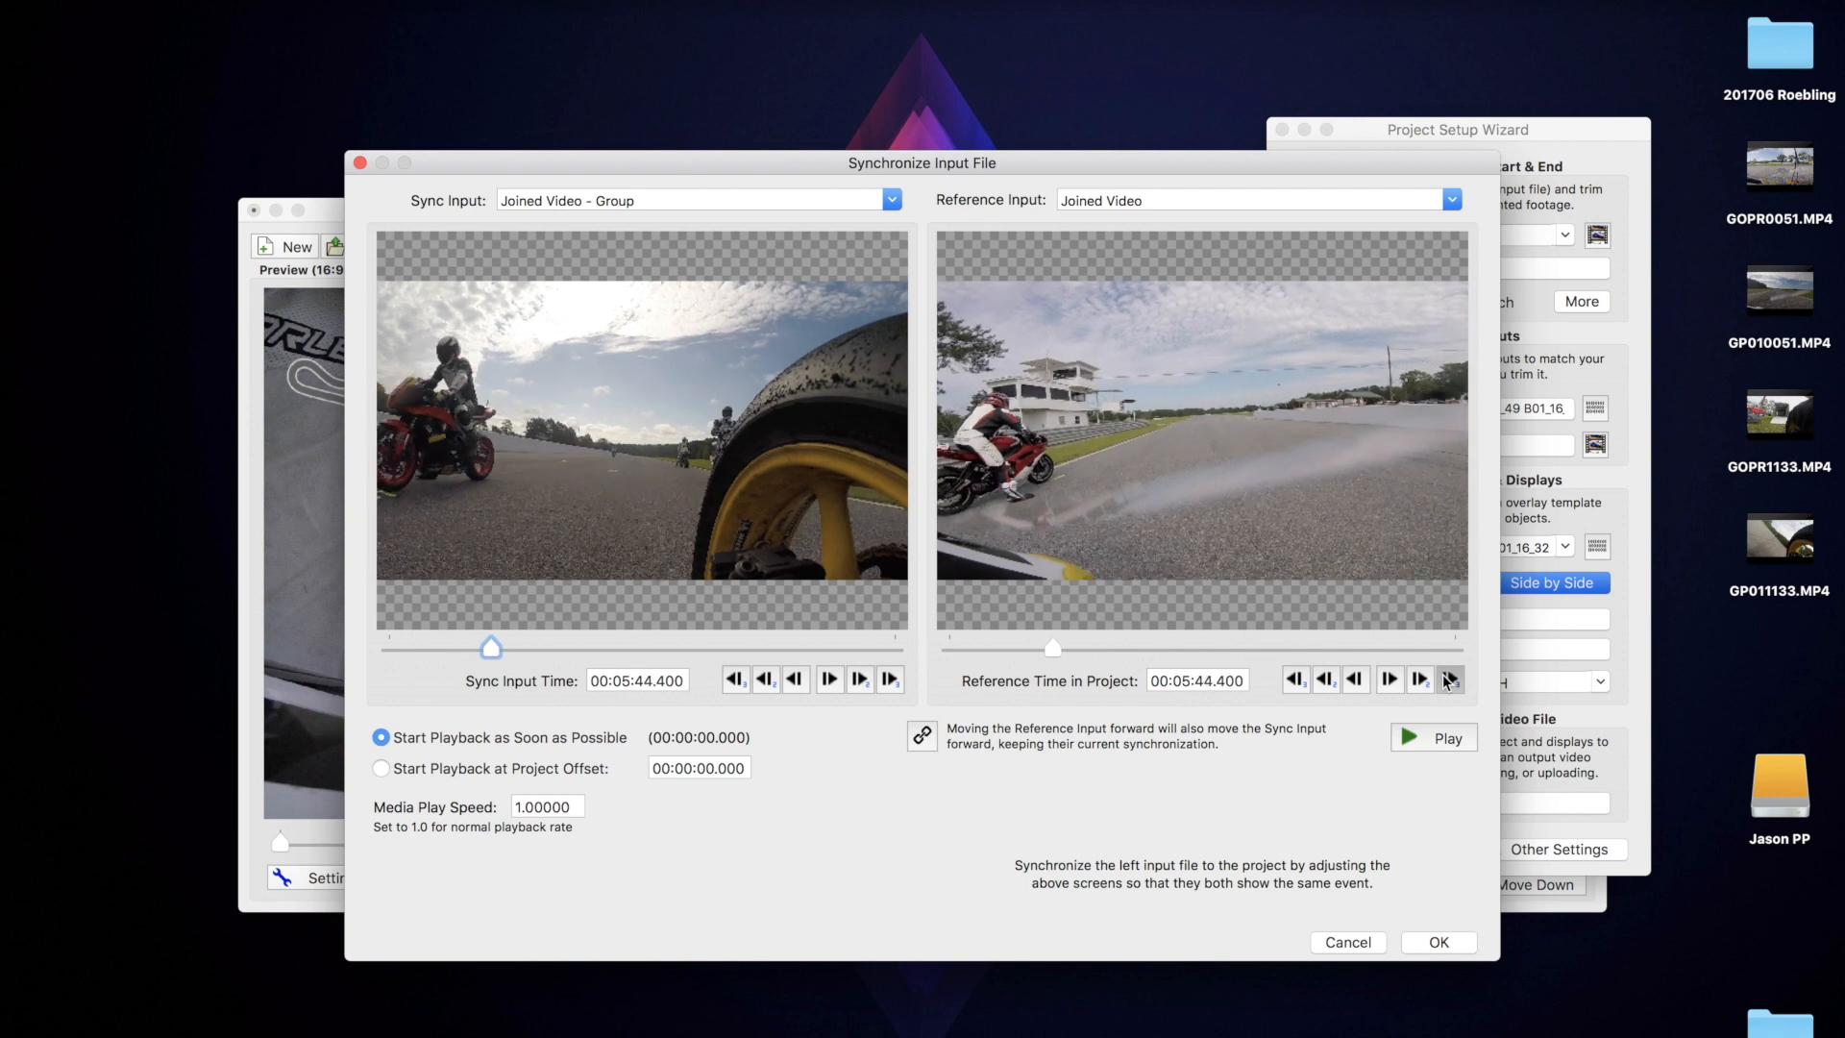
click(1449, 681)
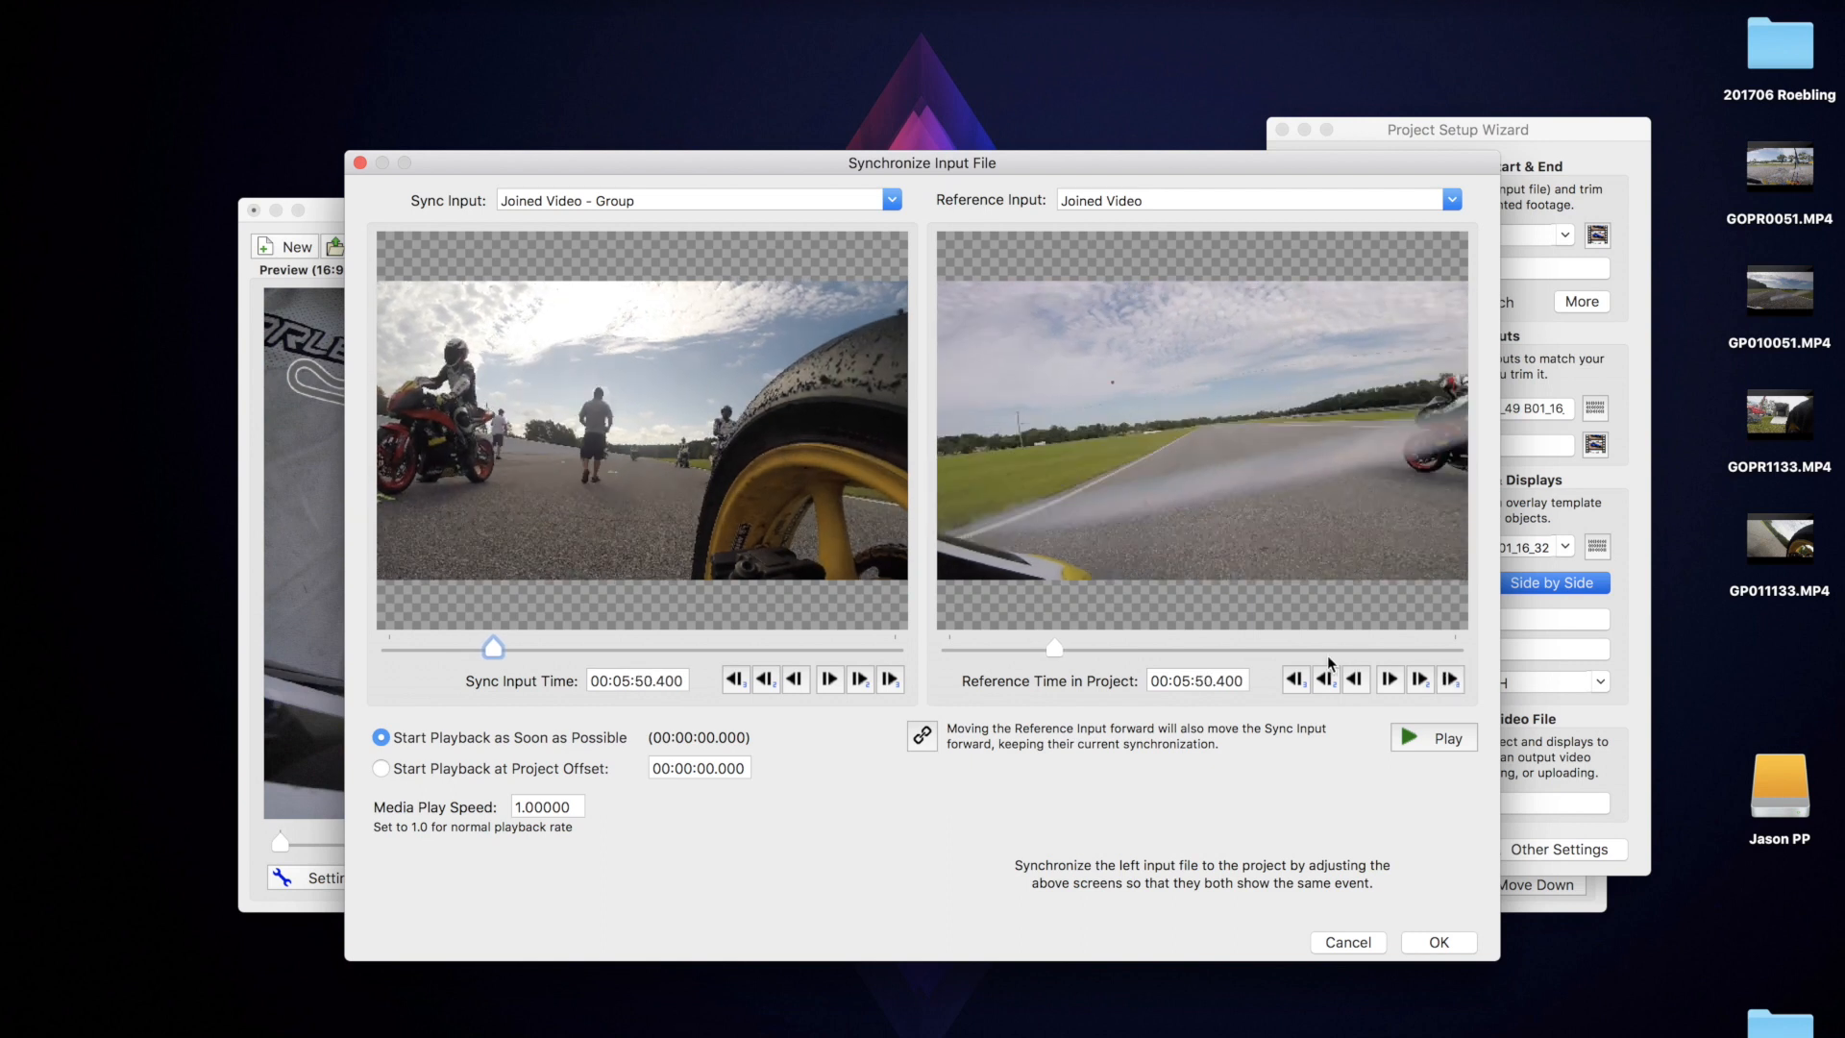
click(1326, 679)
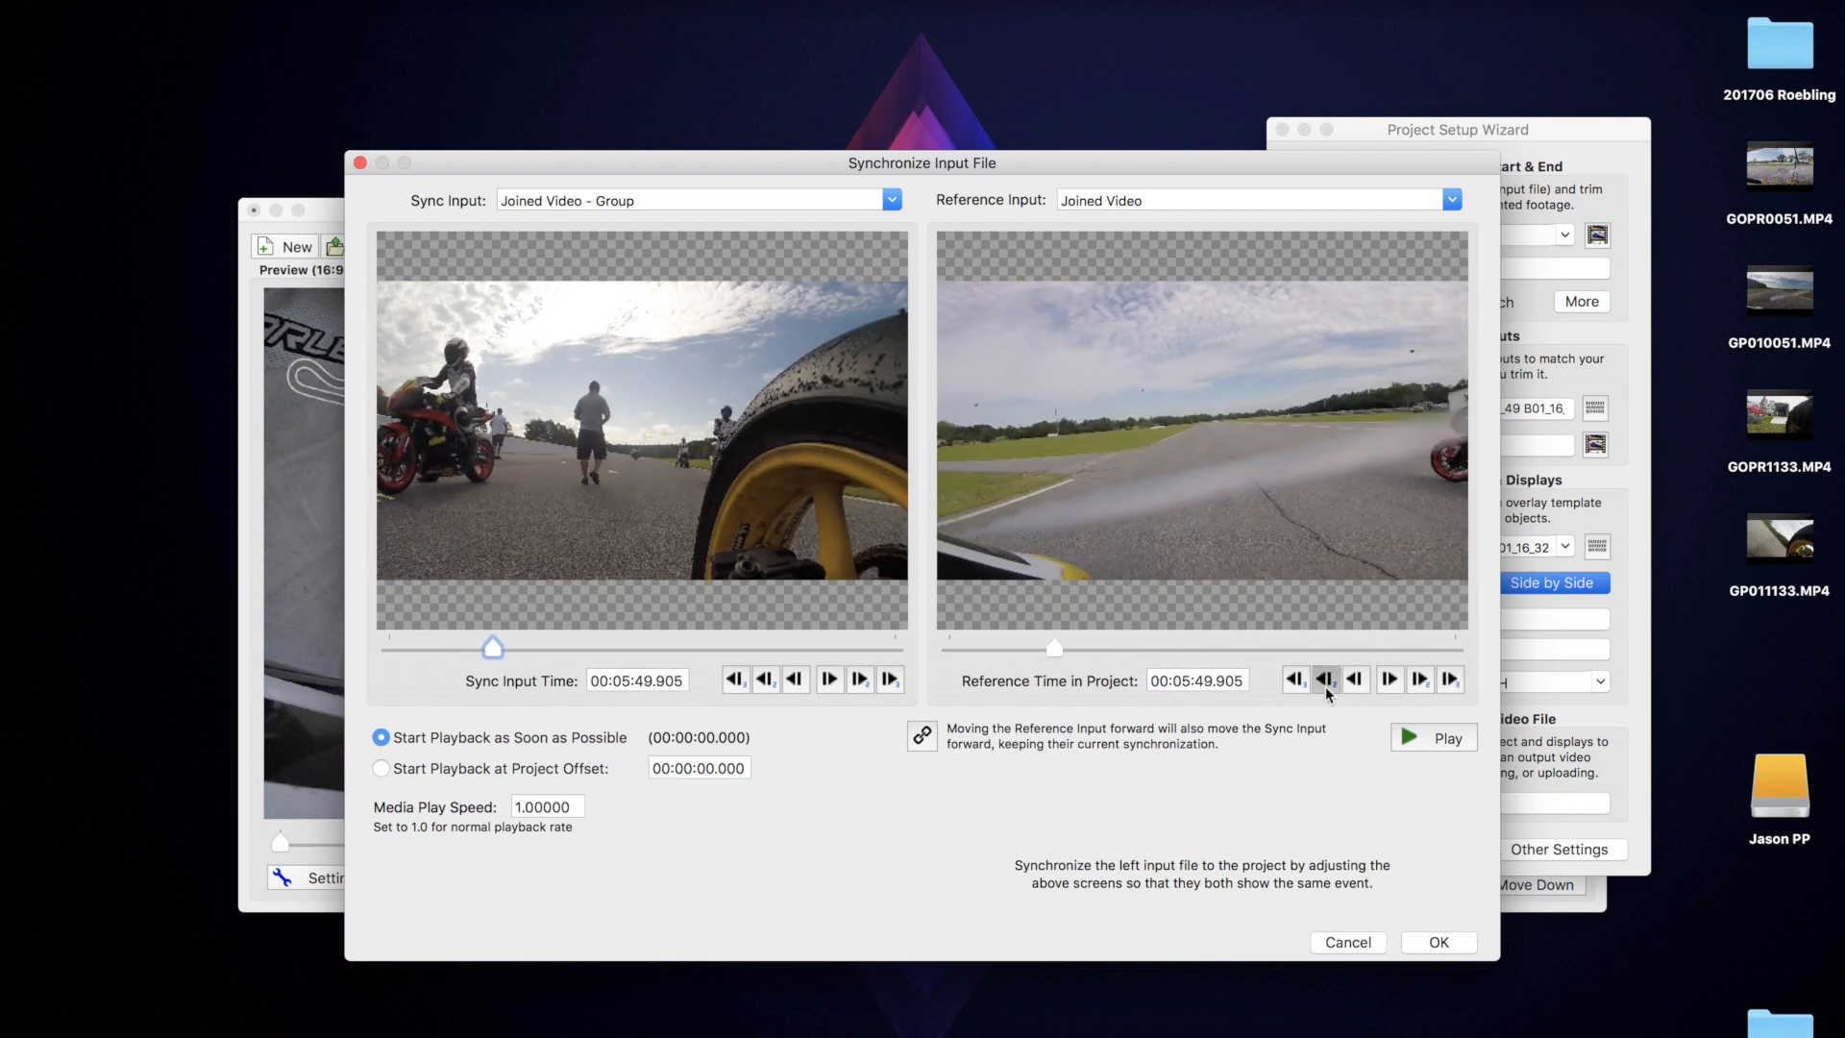
click(1324, 678)
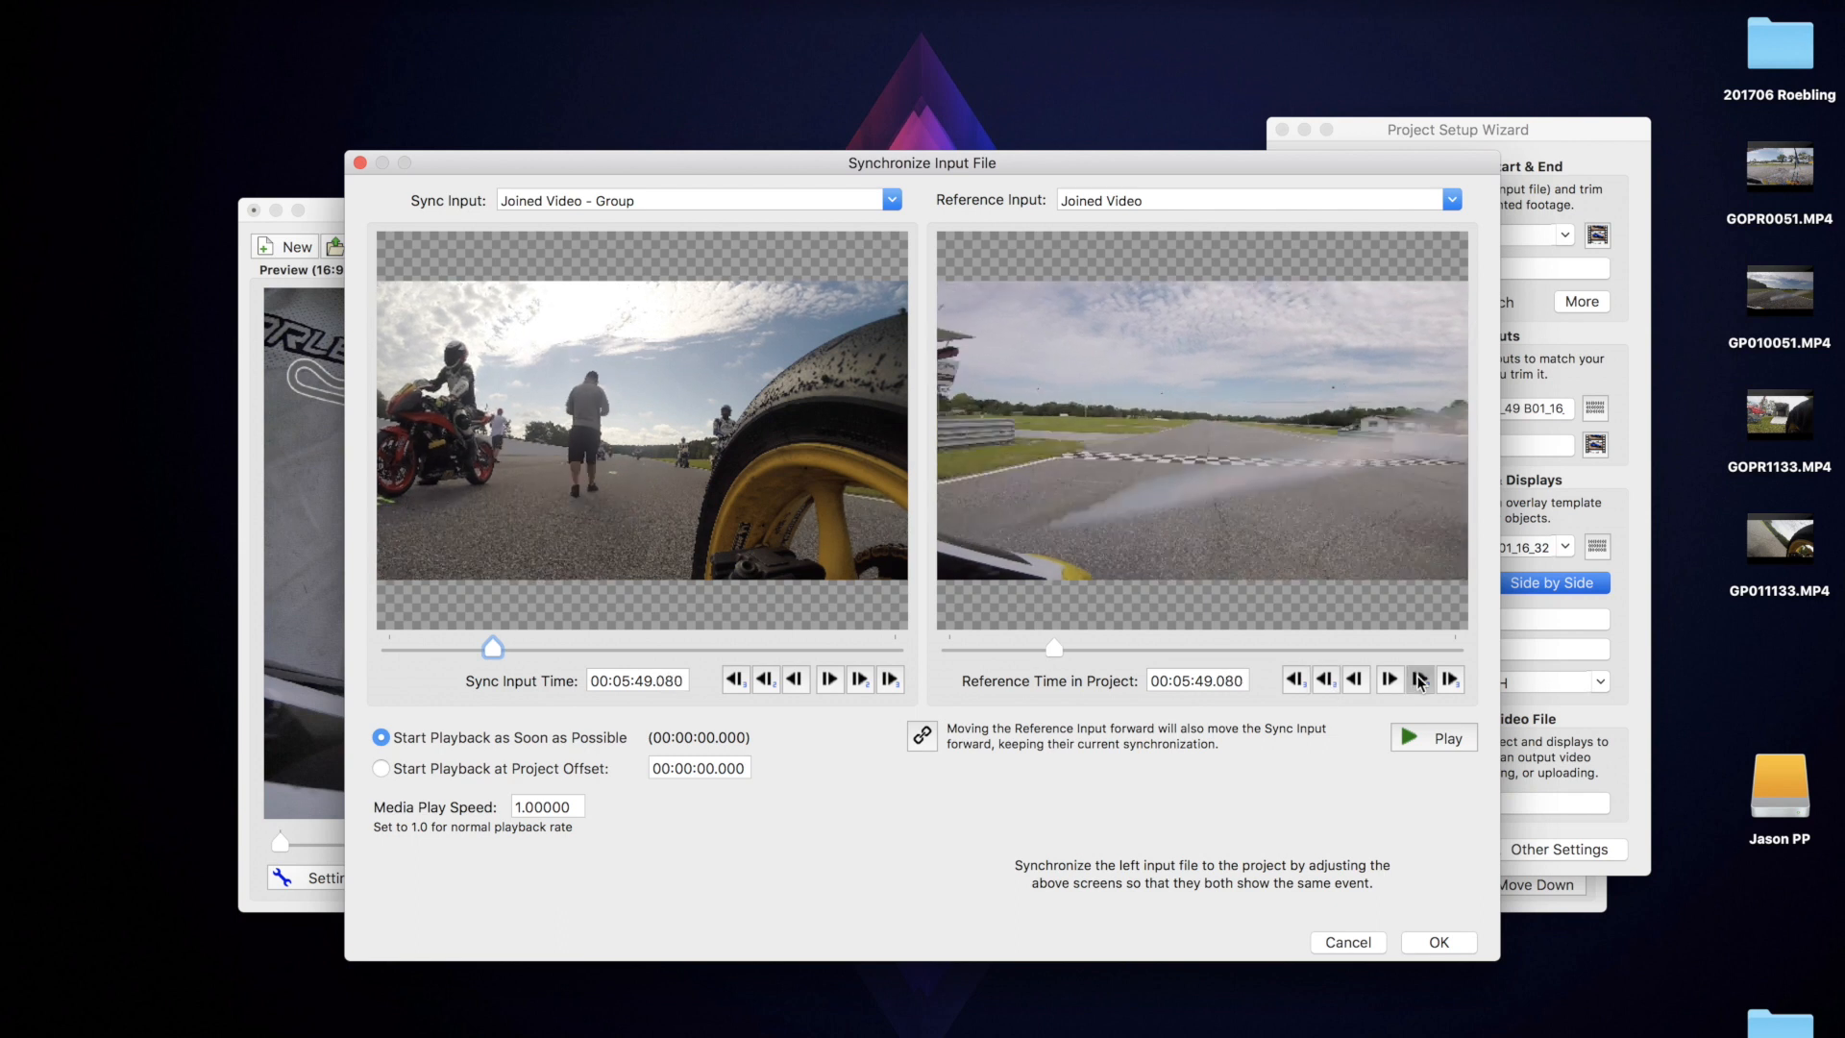
click(1391, 681)
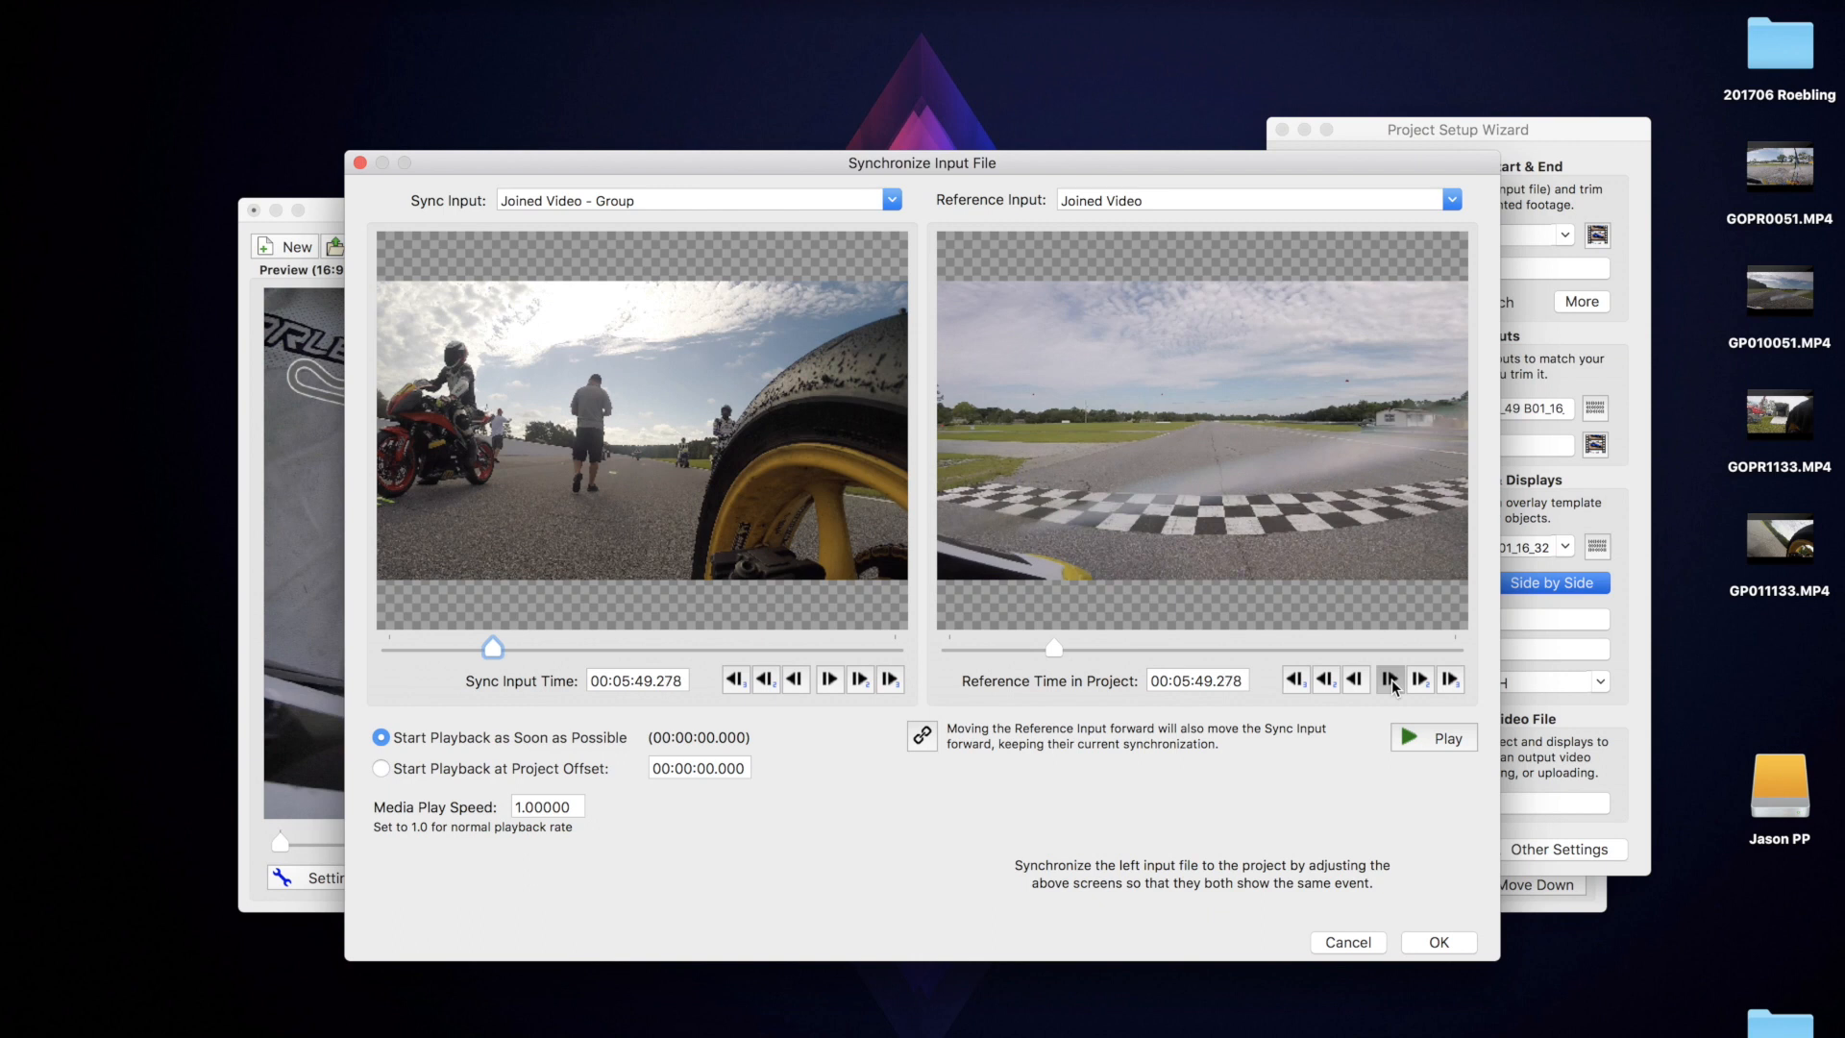
click(1387, 678)
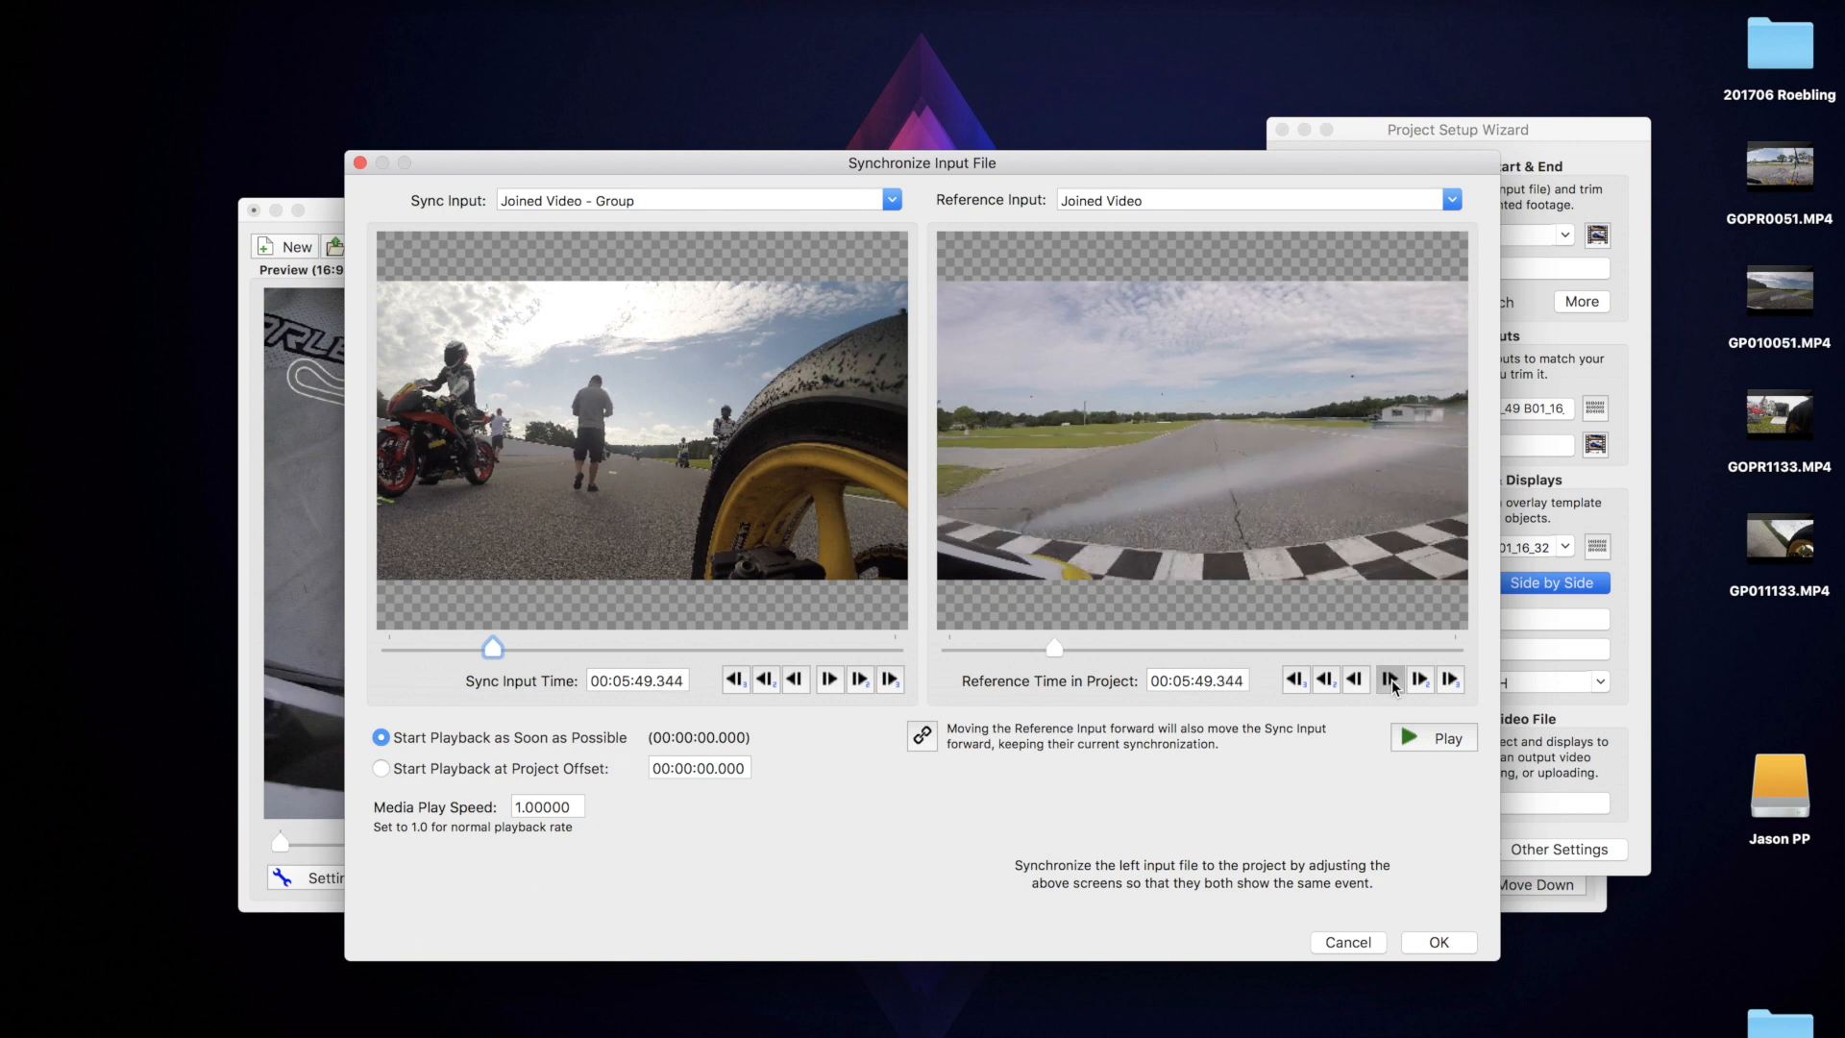
click(1388, 680)
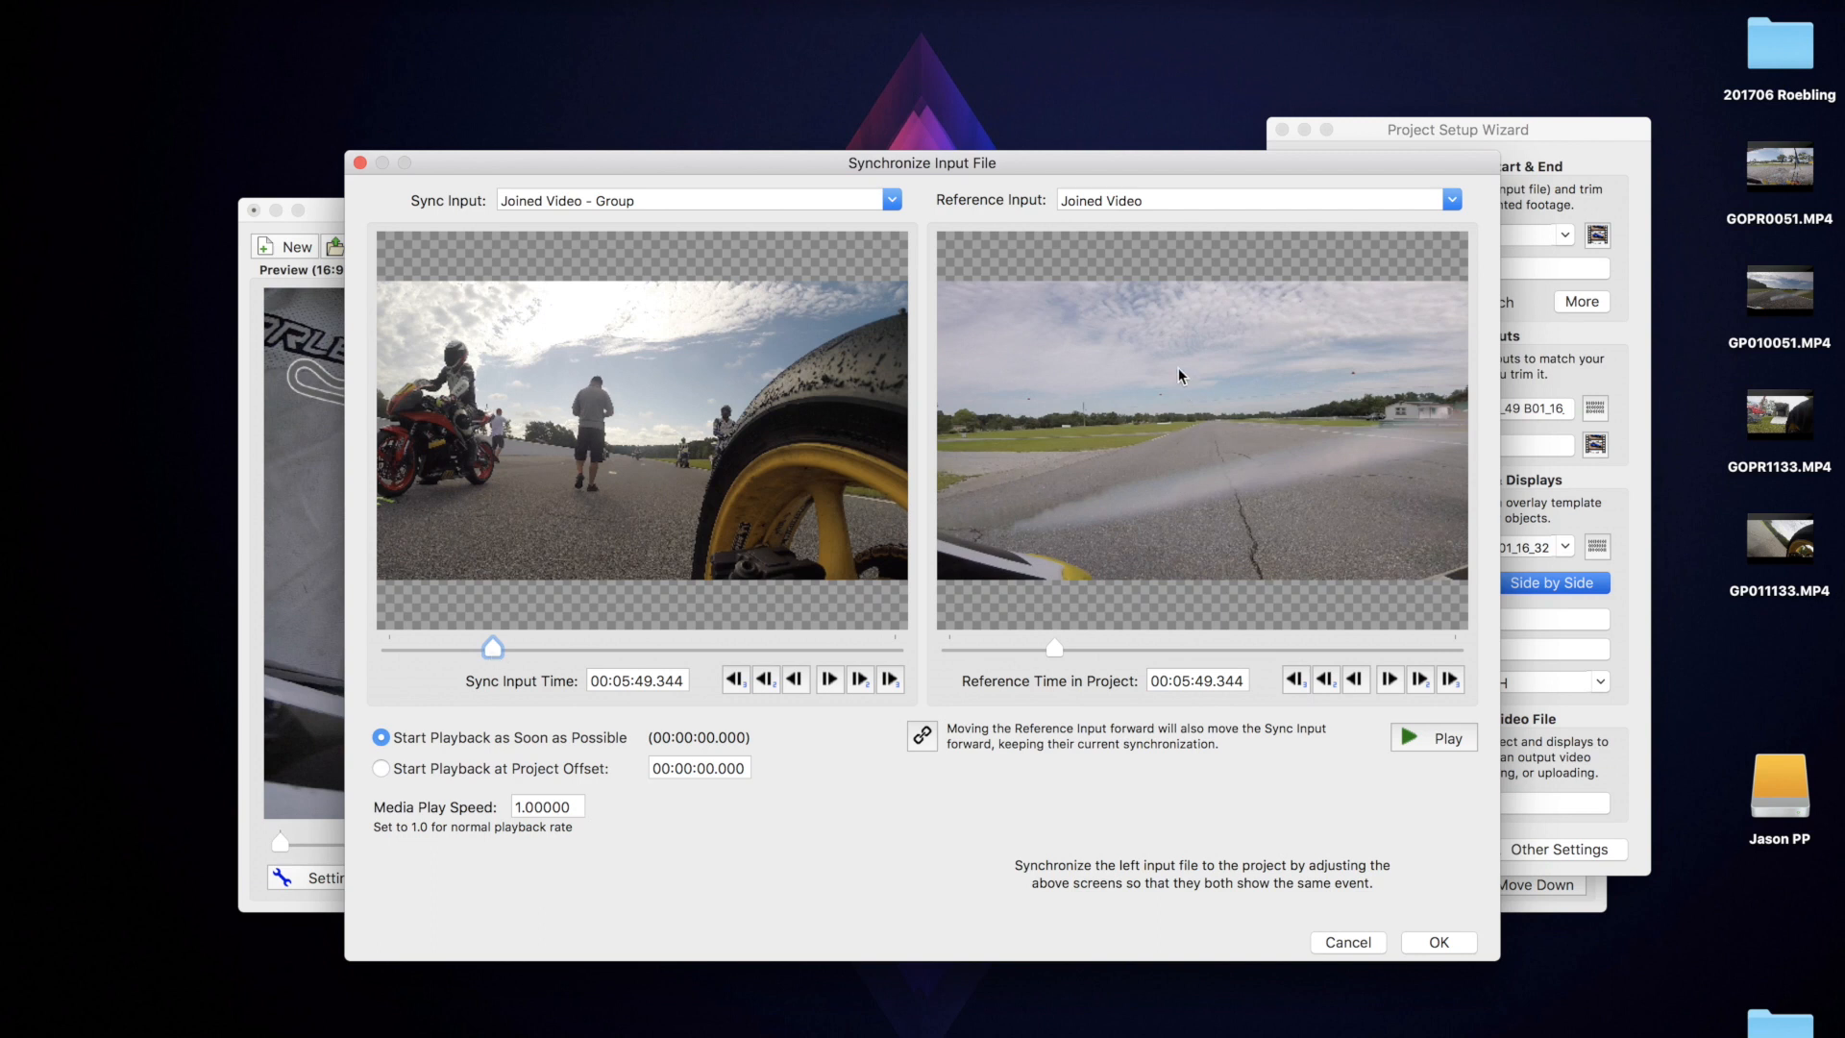
mouse_move(1203, 419)
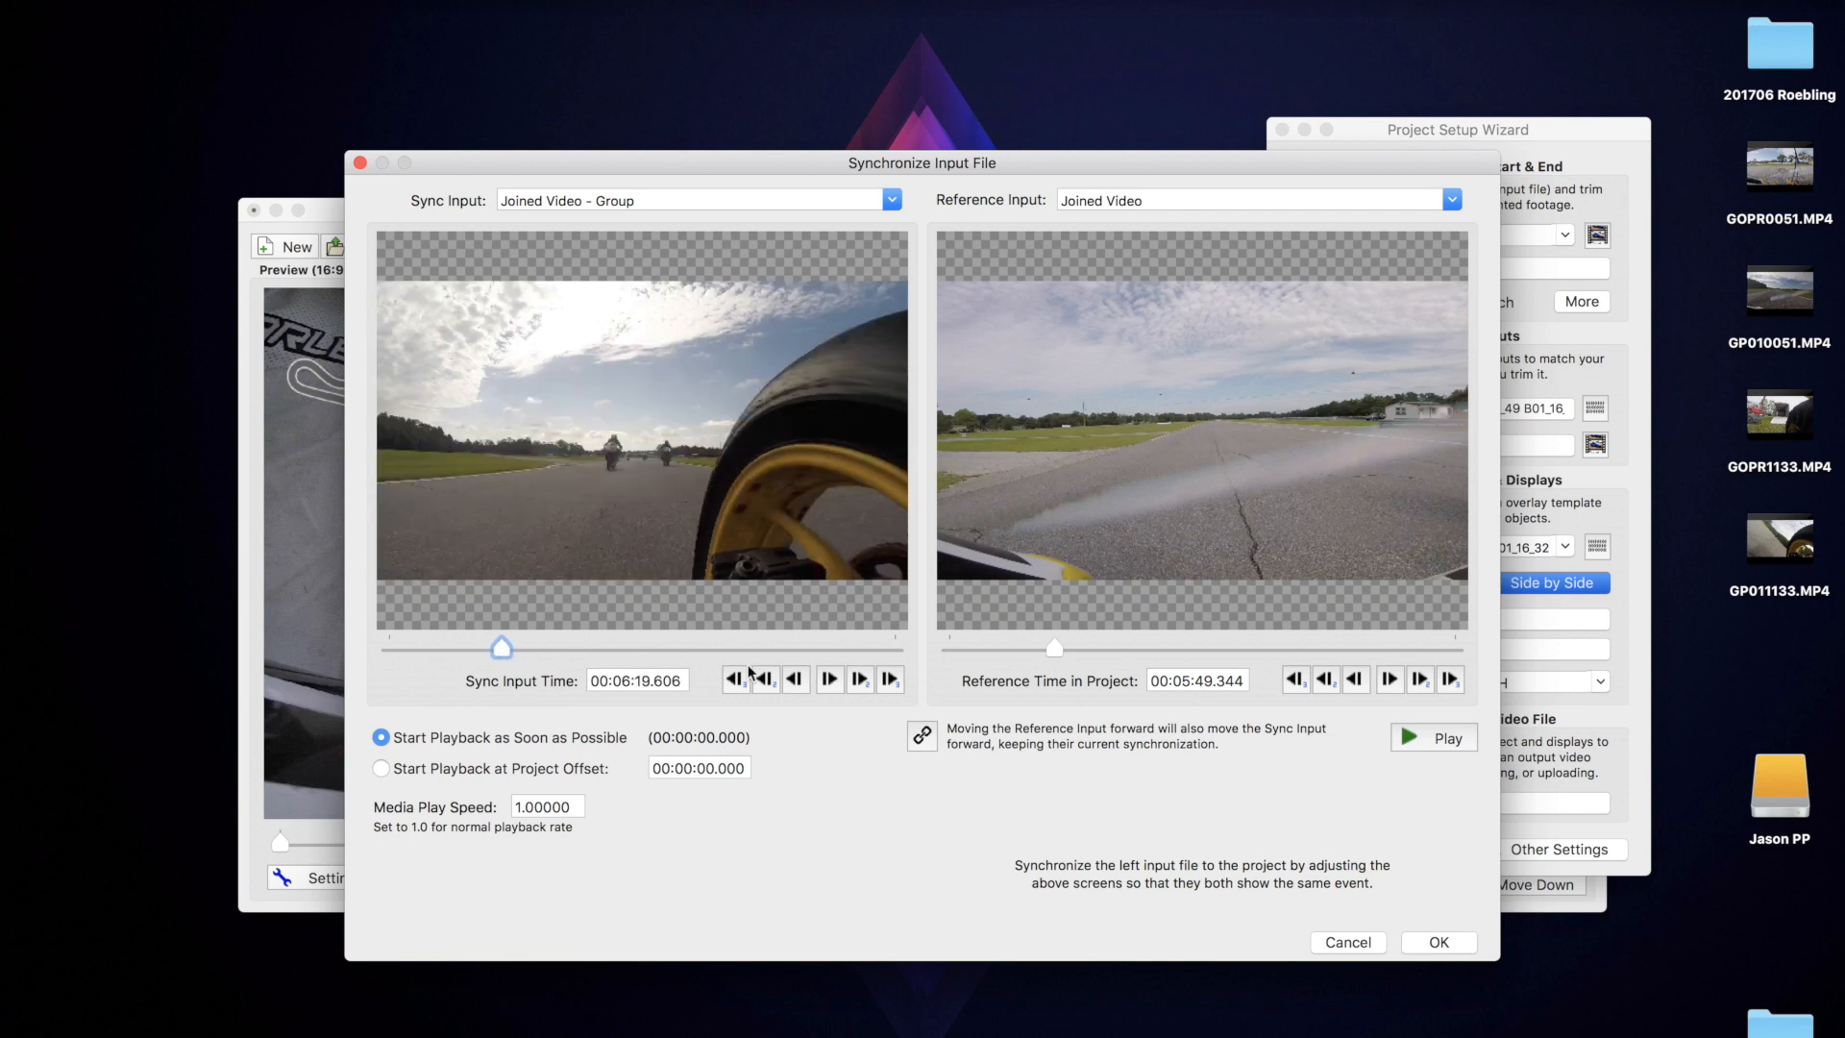
Step the group video to about 6:11.77 so it crosses the start/finish line with the reference.
click(734, 678)
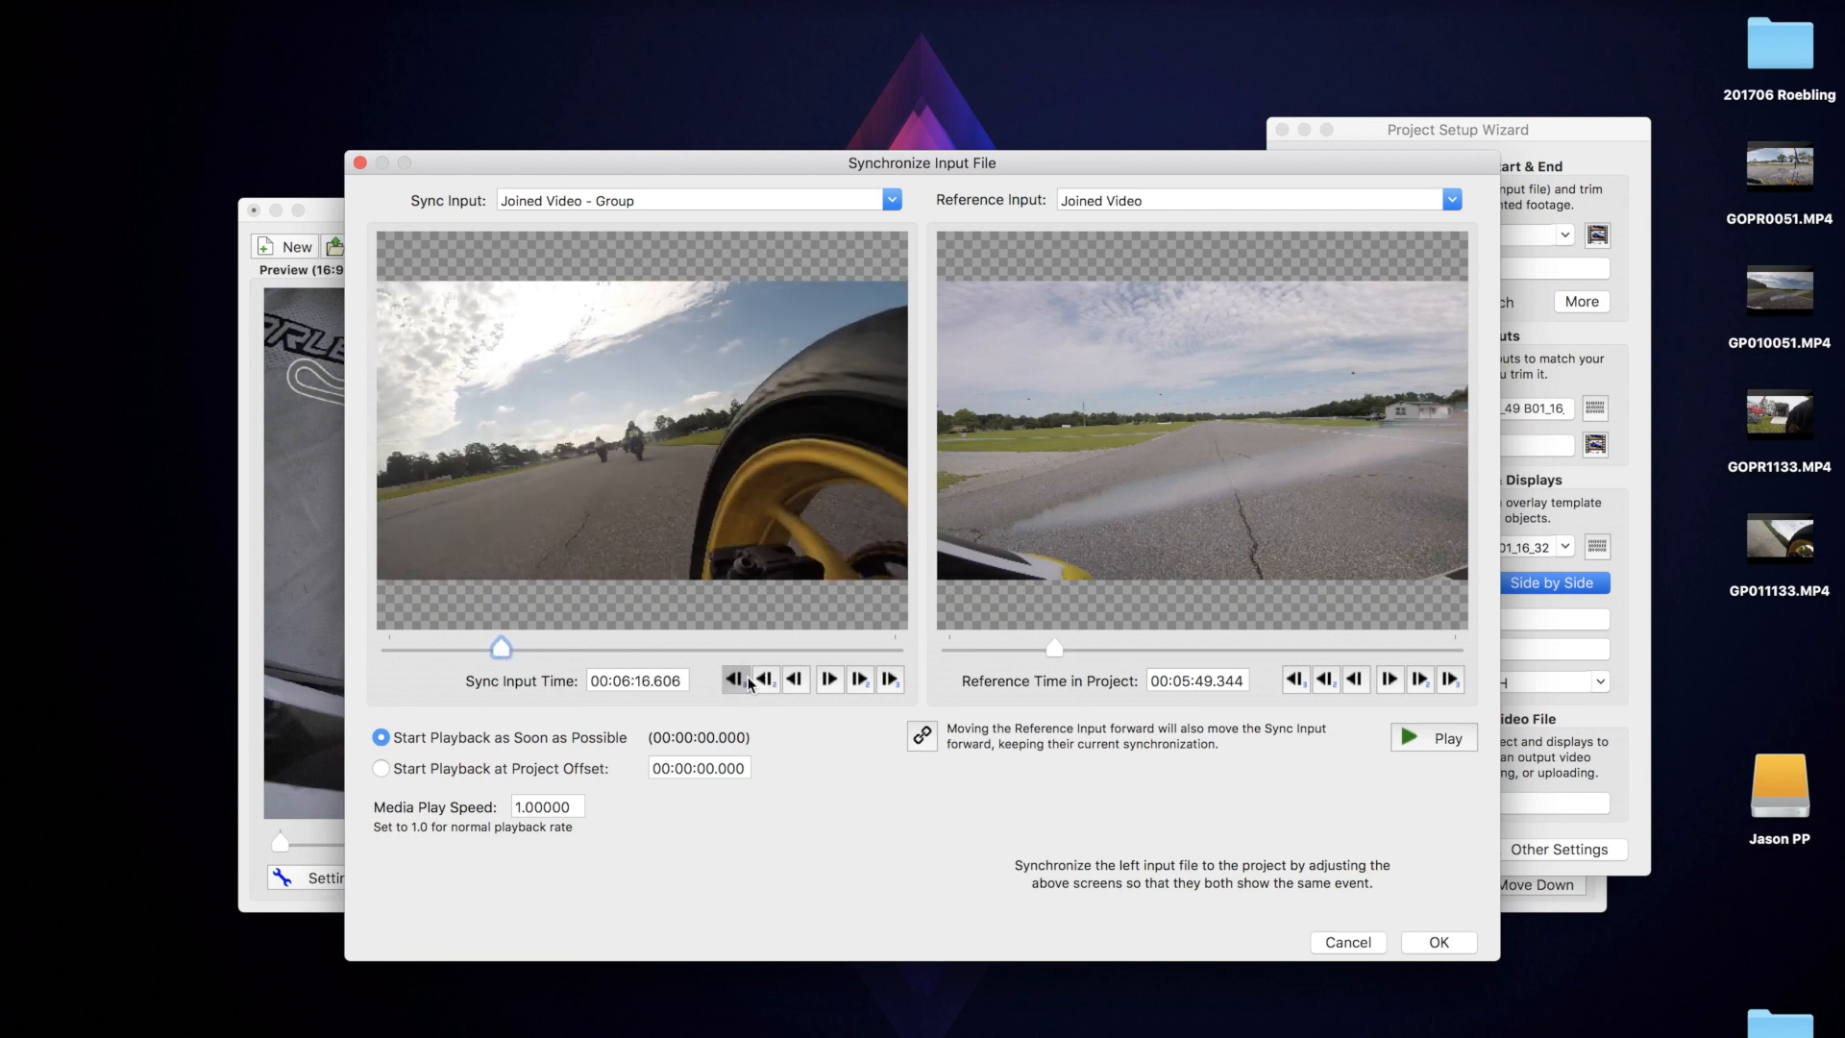
click(736, 678)
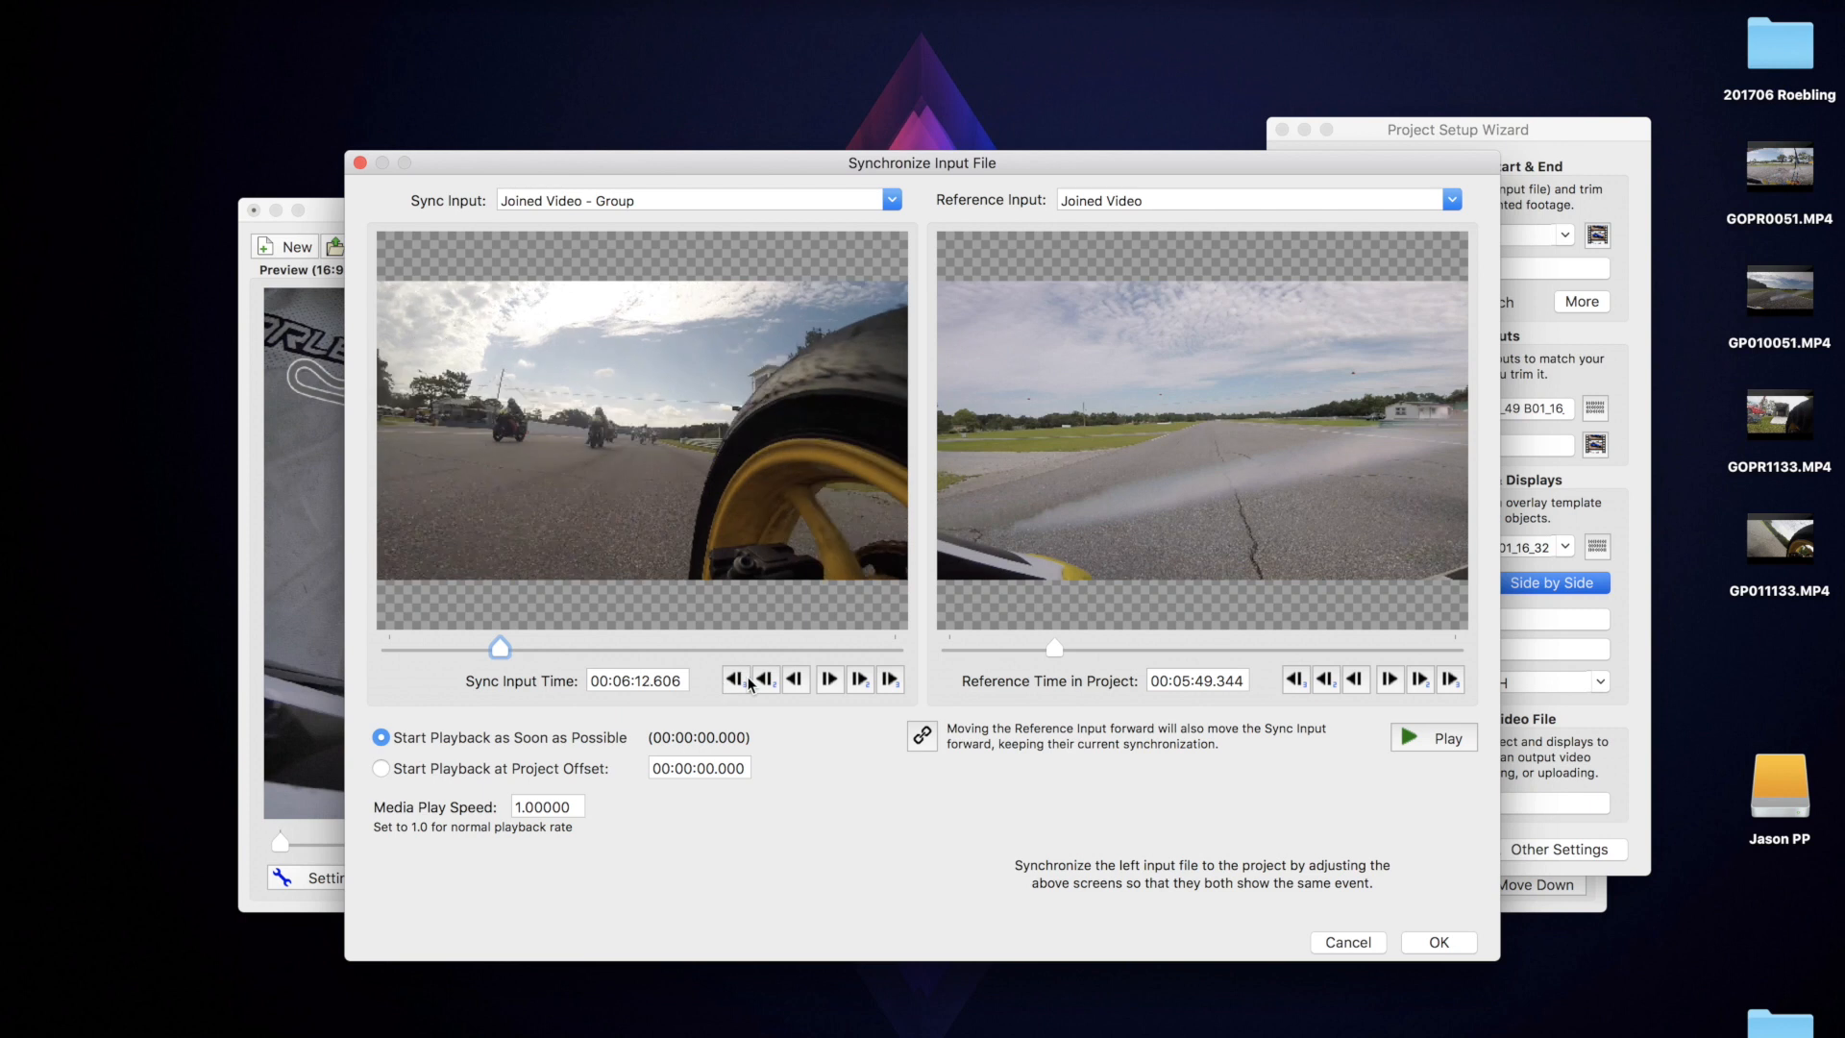
click(829, 678)
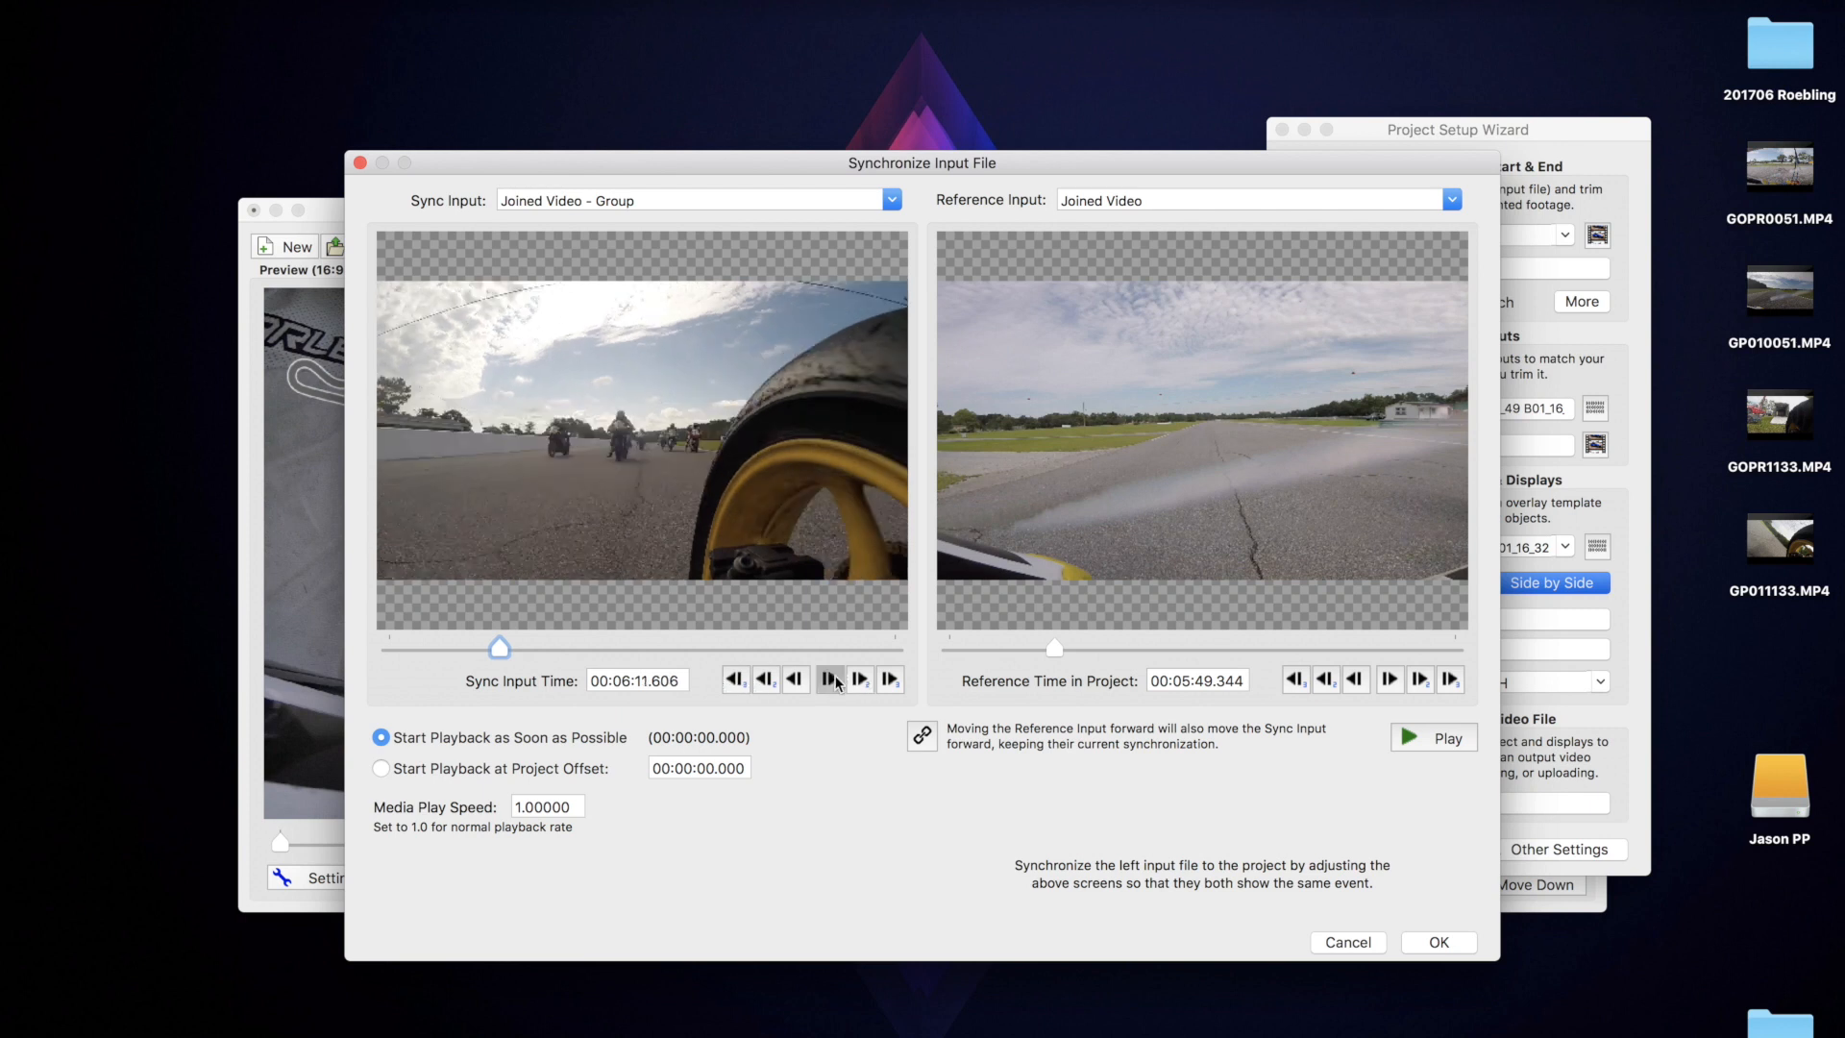
click(861, 678)
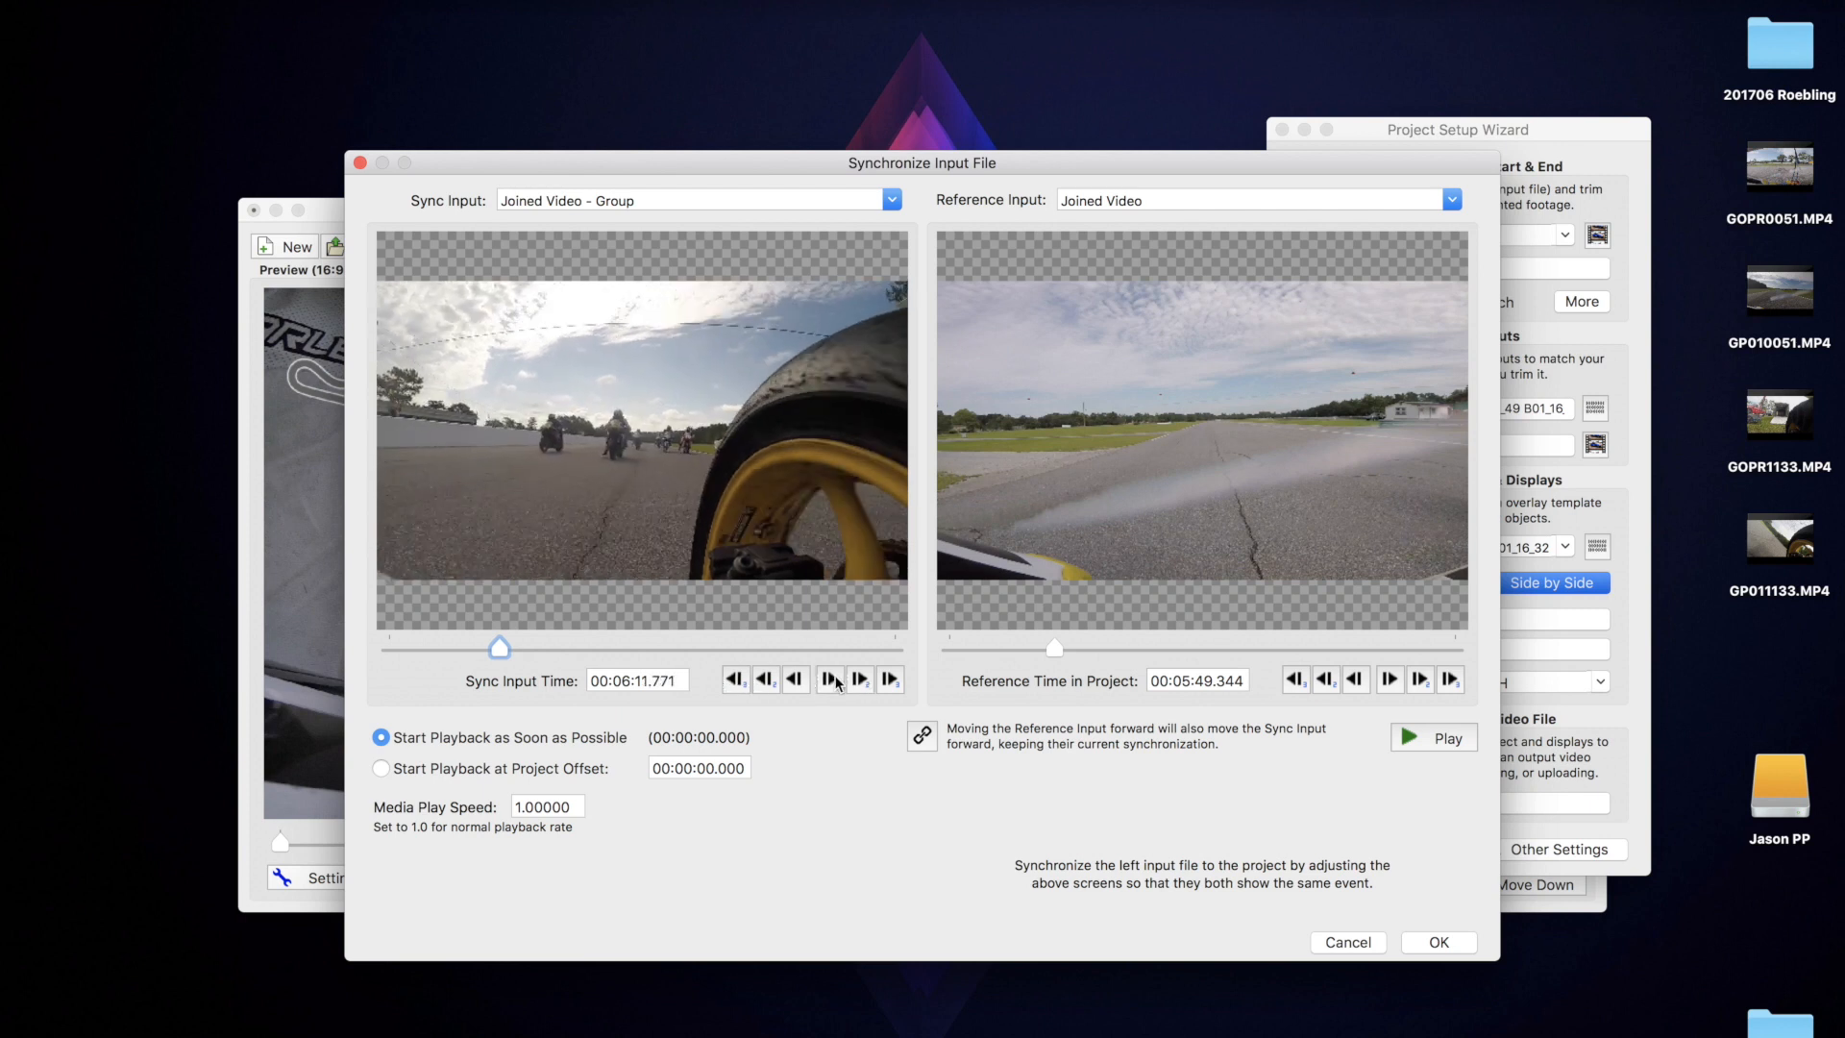
click(796, 679)
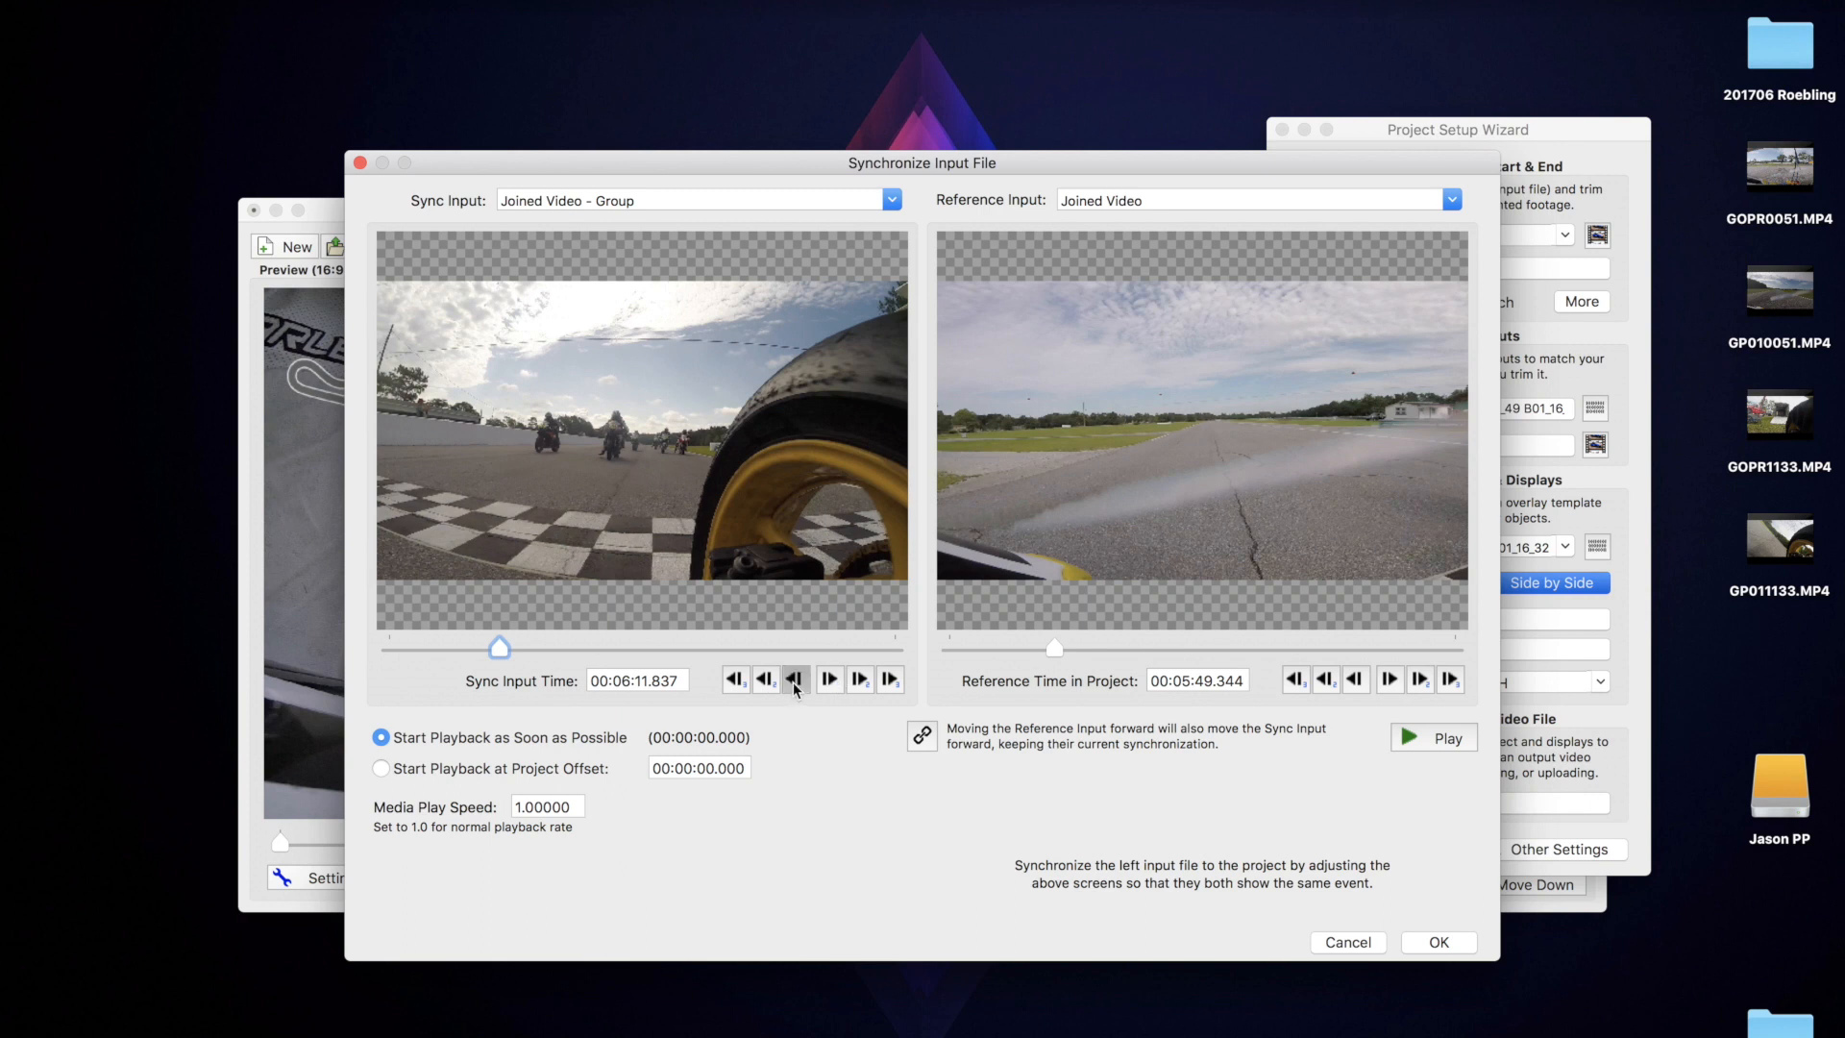
click(793, 679)
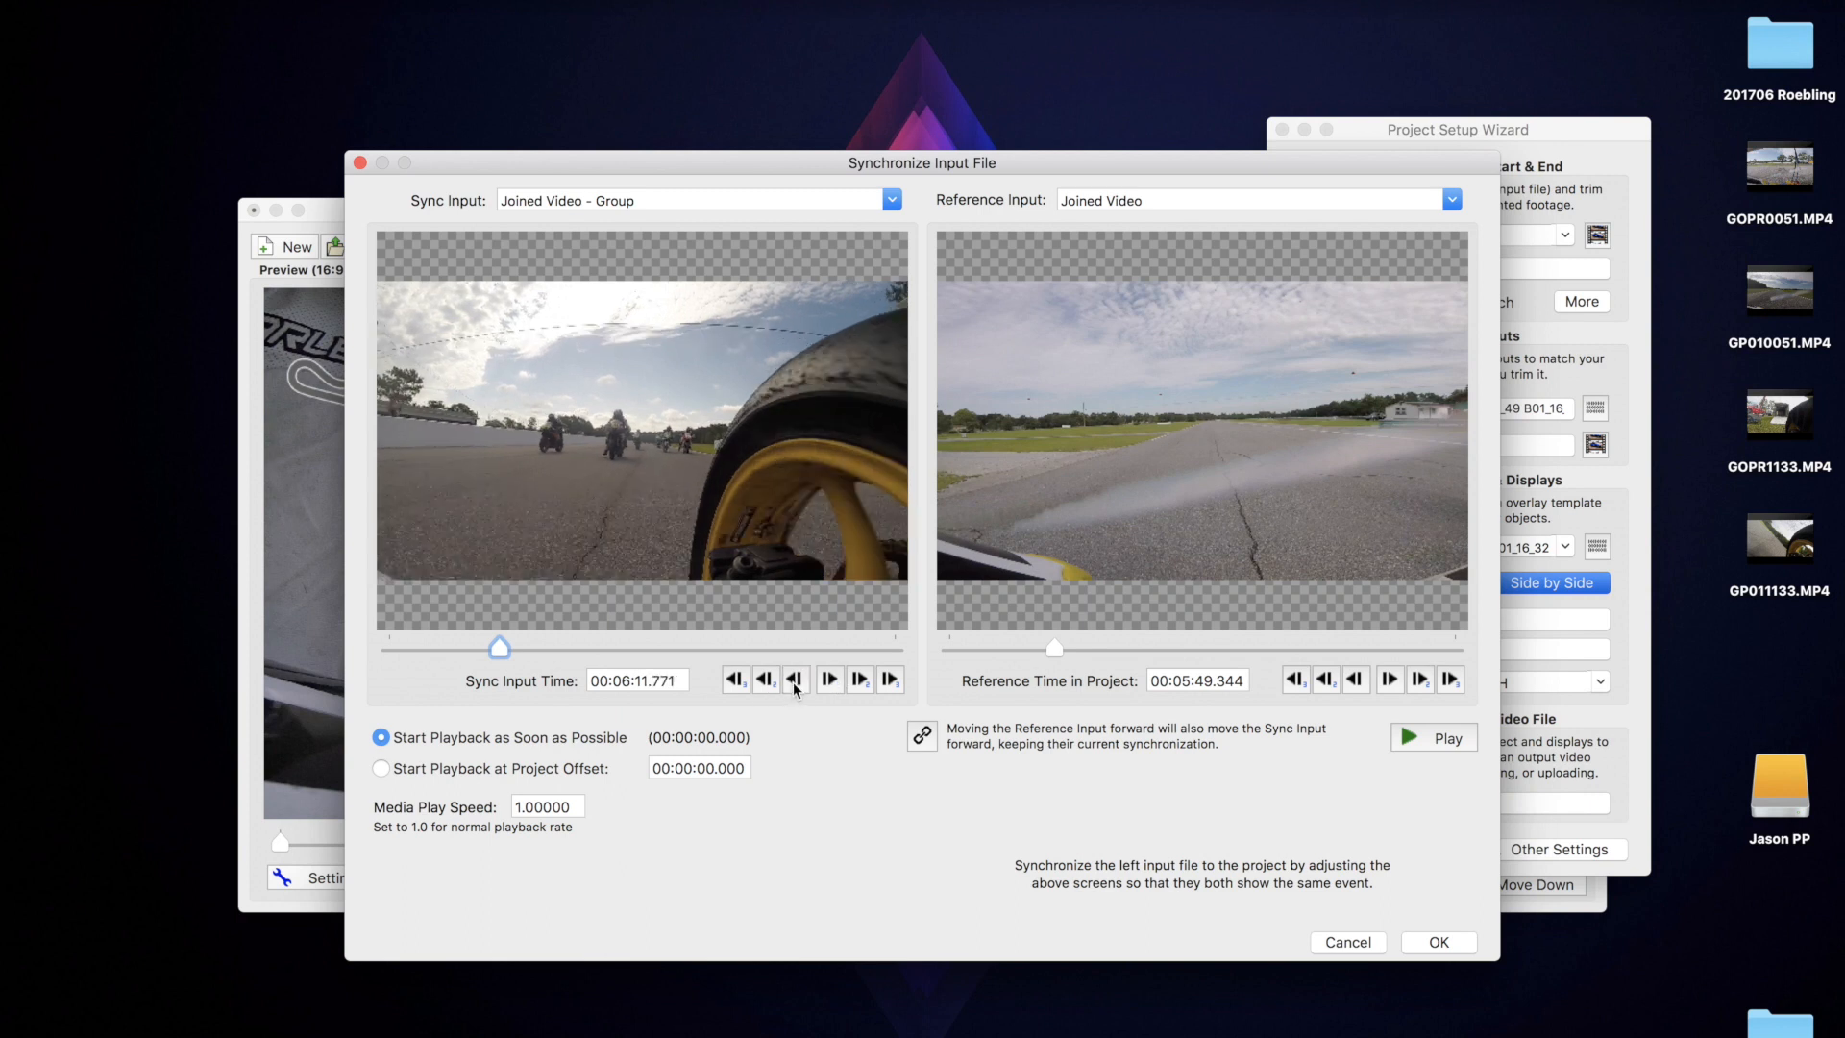
mouse_move(830, 610)
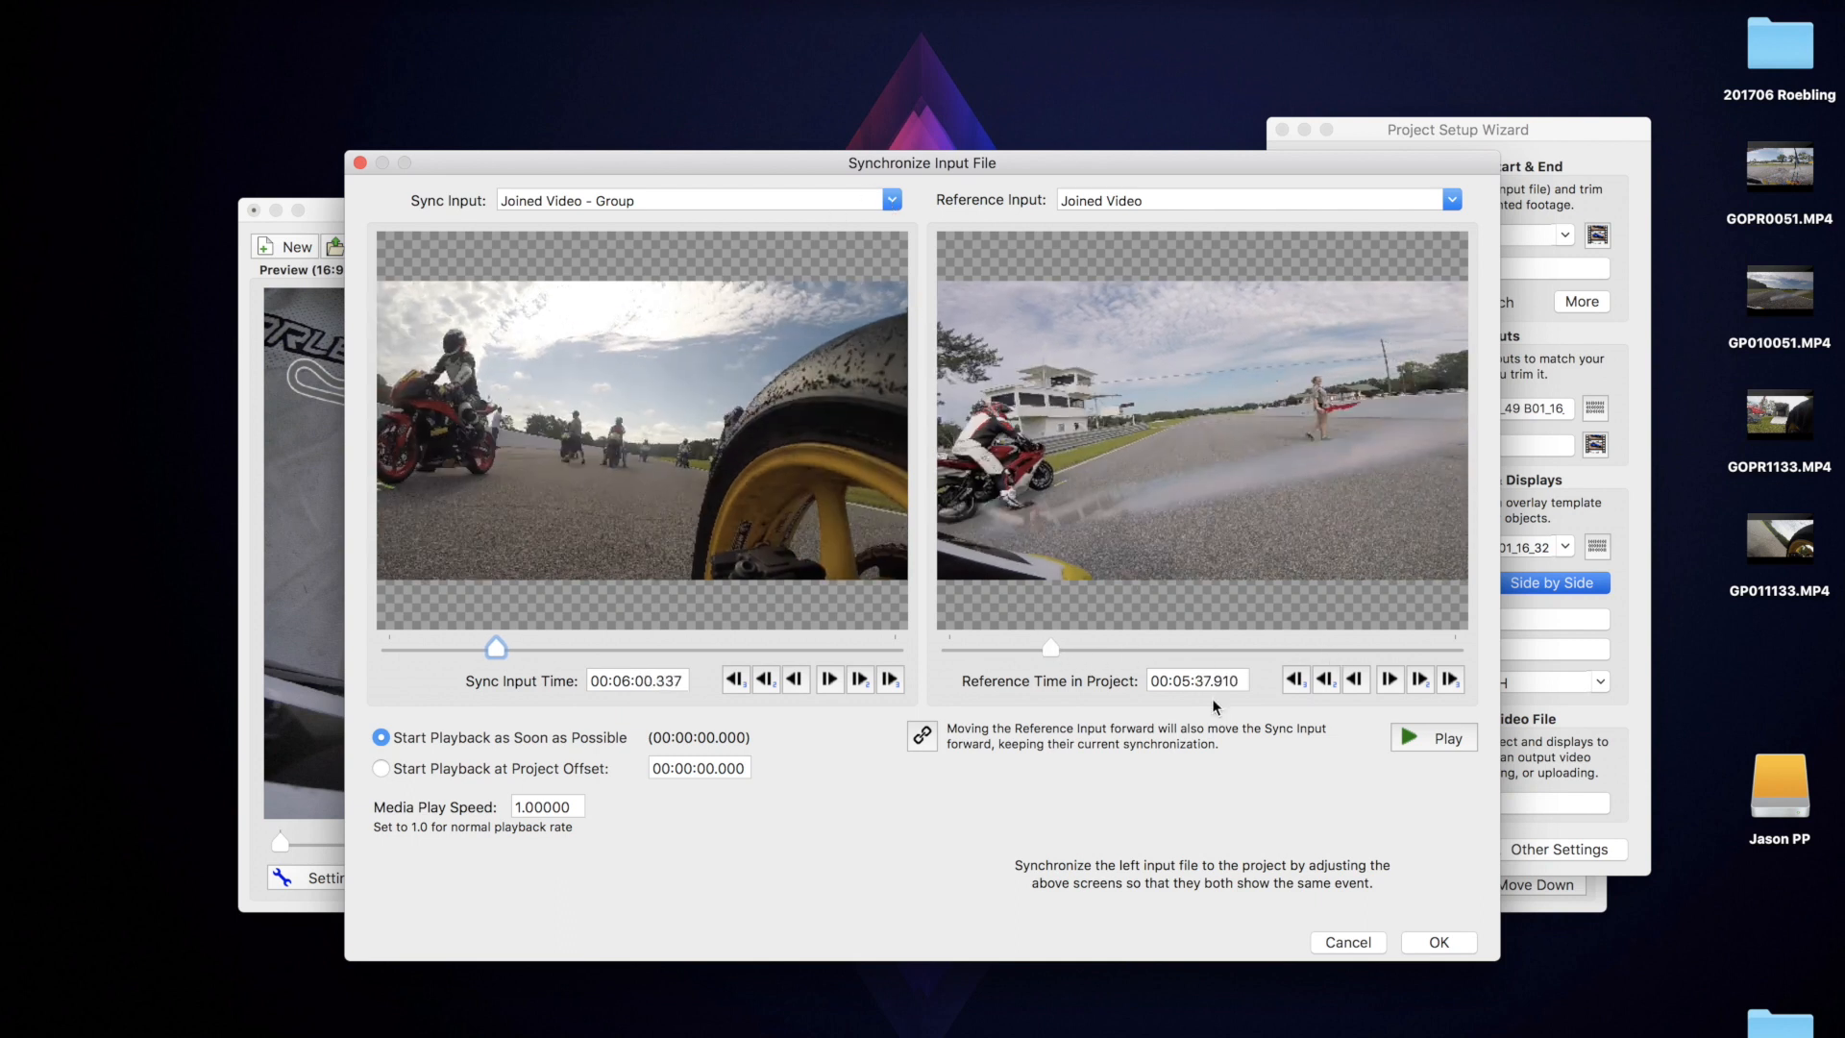
Play and pause both videos twice to verify they advance in sync.
click(1433, 738)
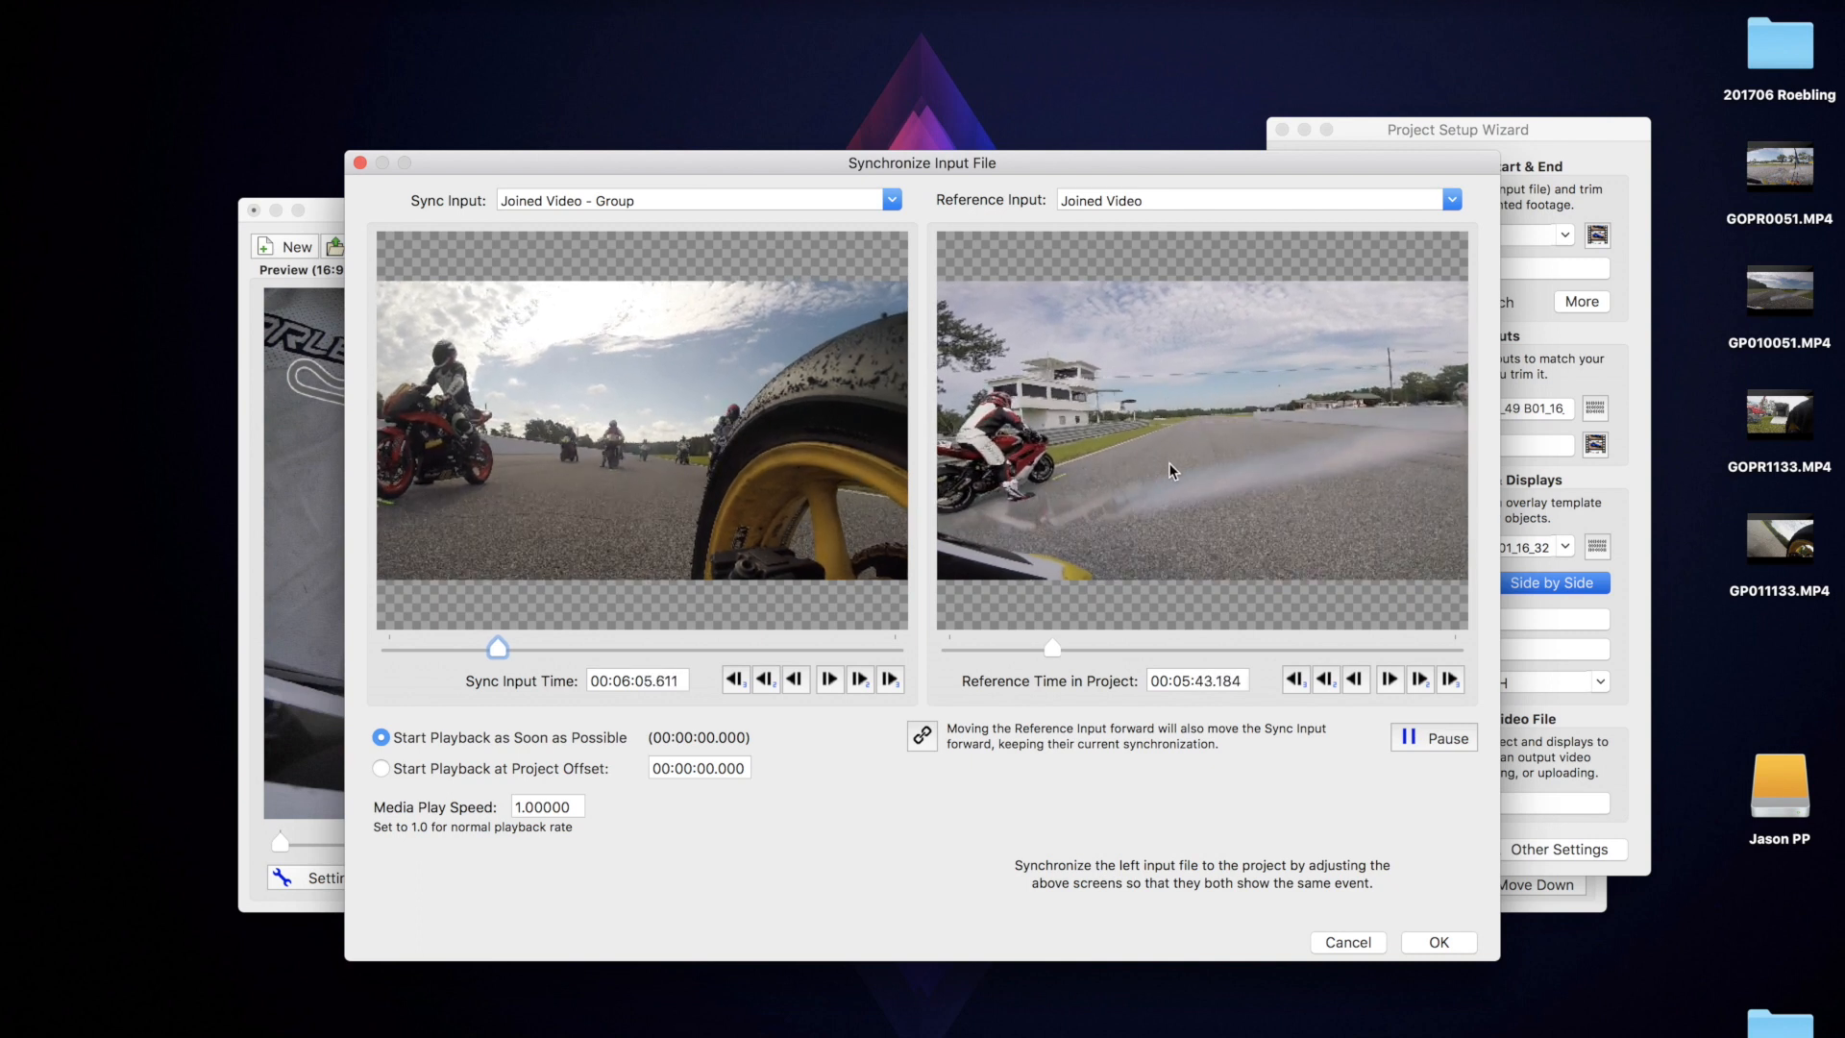
click(1434, 738)
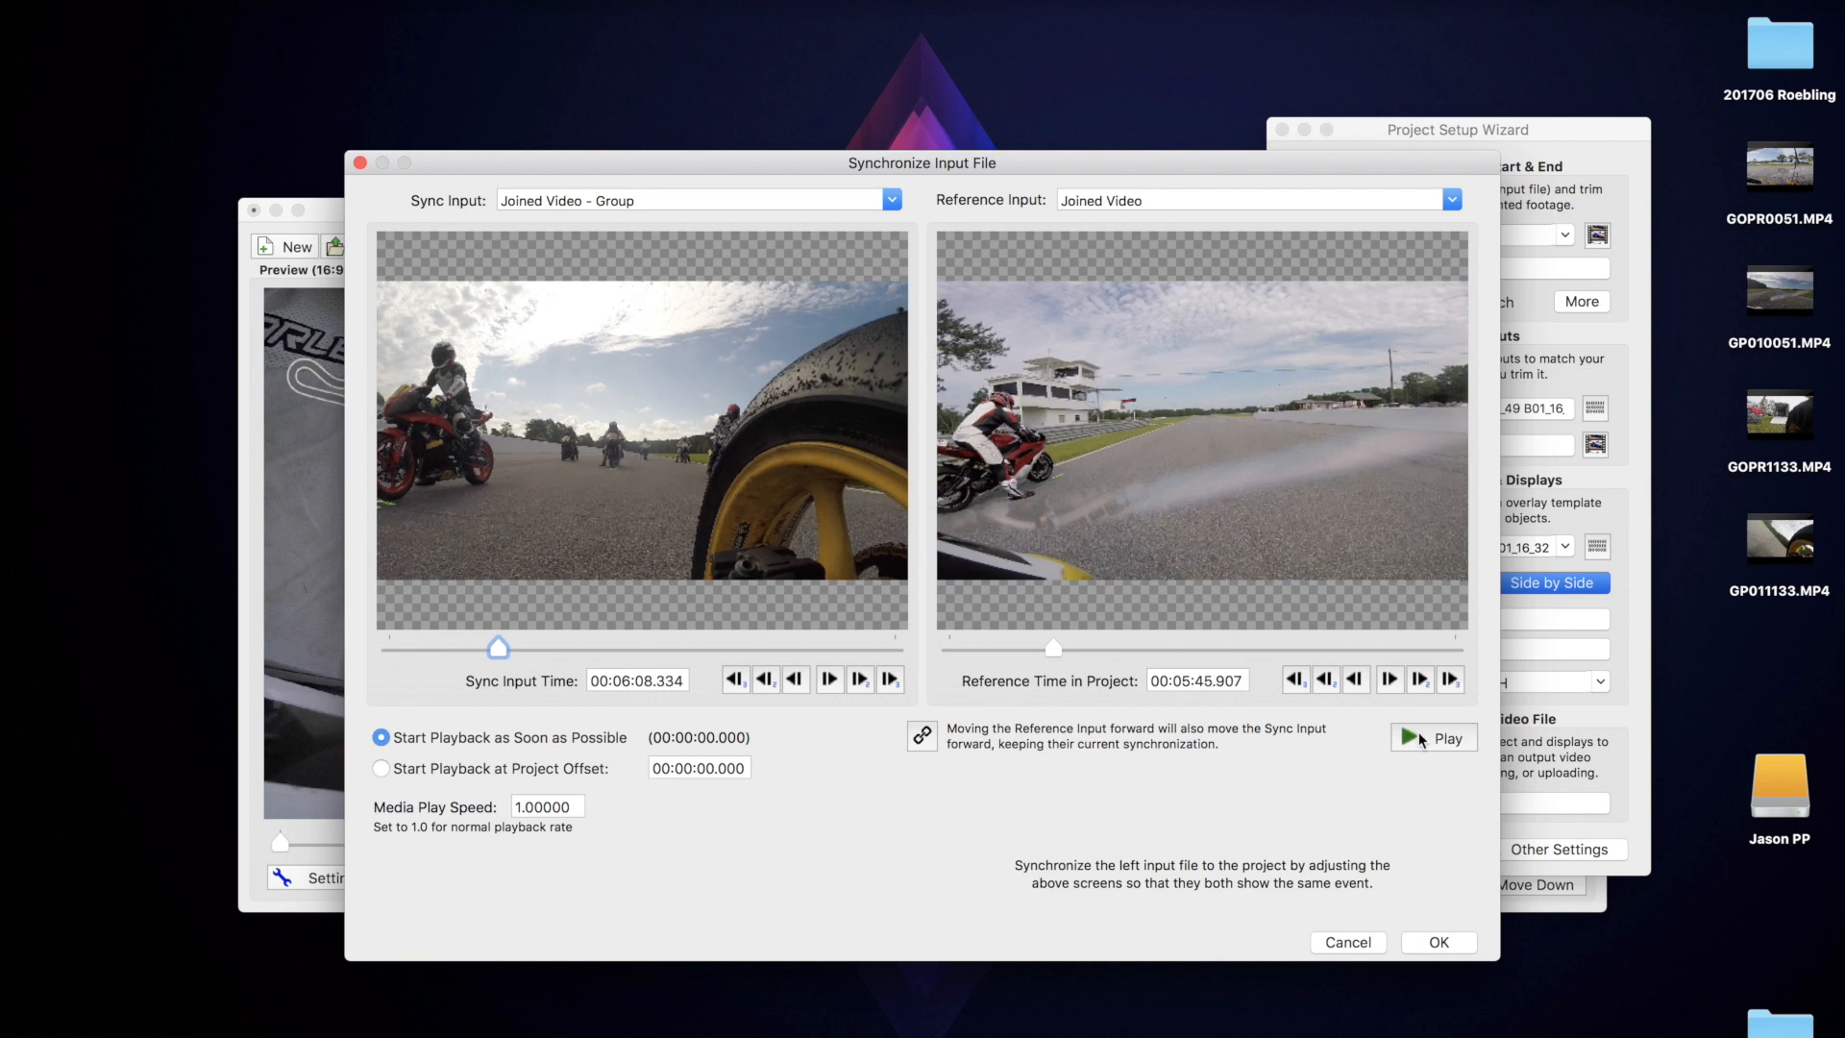
click(1434, 737)
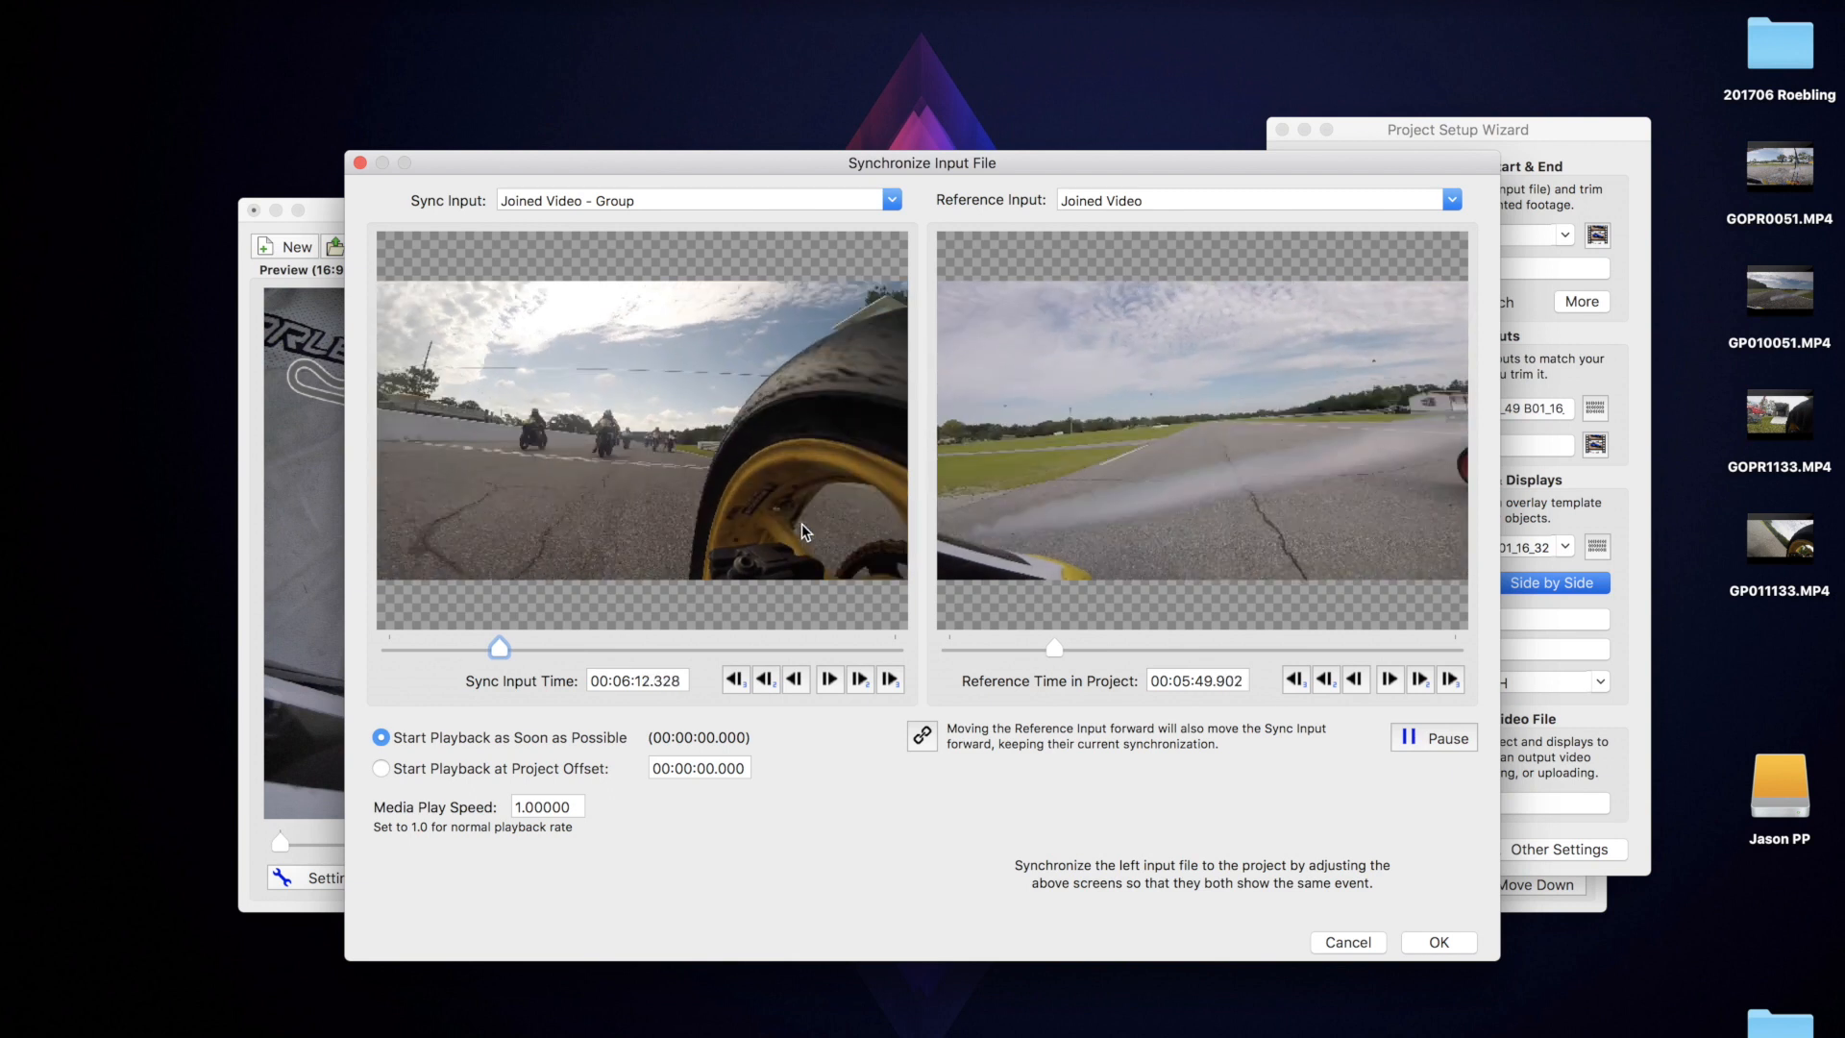
click(1433, 738)
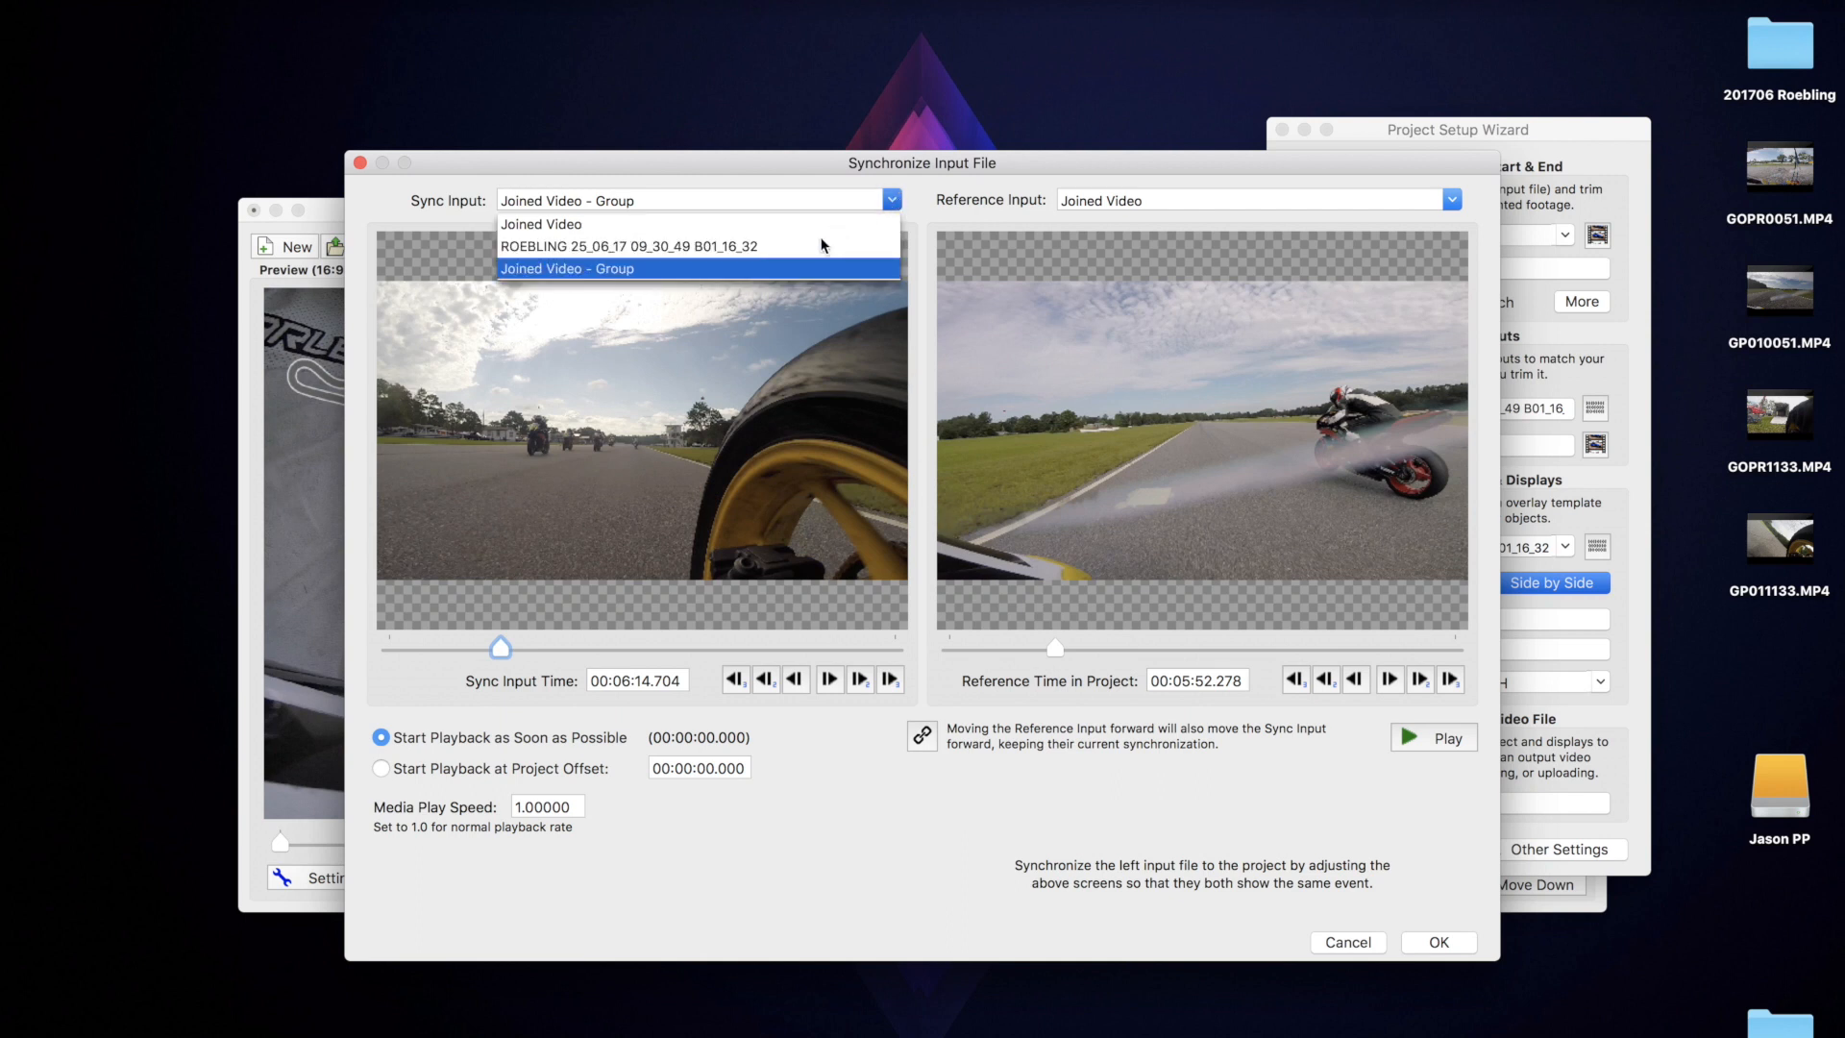
Switch sync input to the ROEBLING lap data, saving the group video sync, and return the reference to 5:49.344.
click(628, 246)
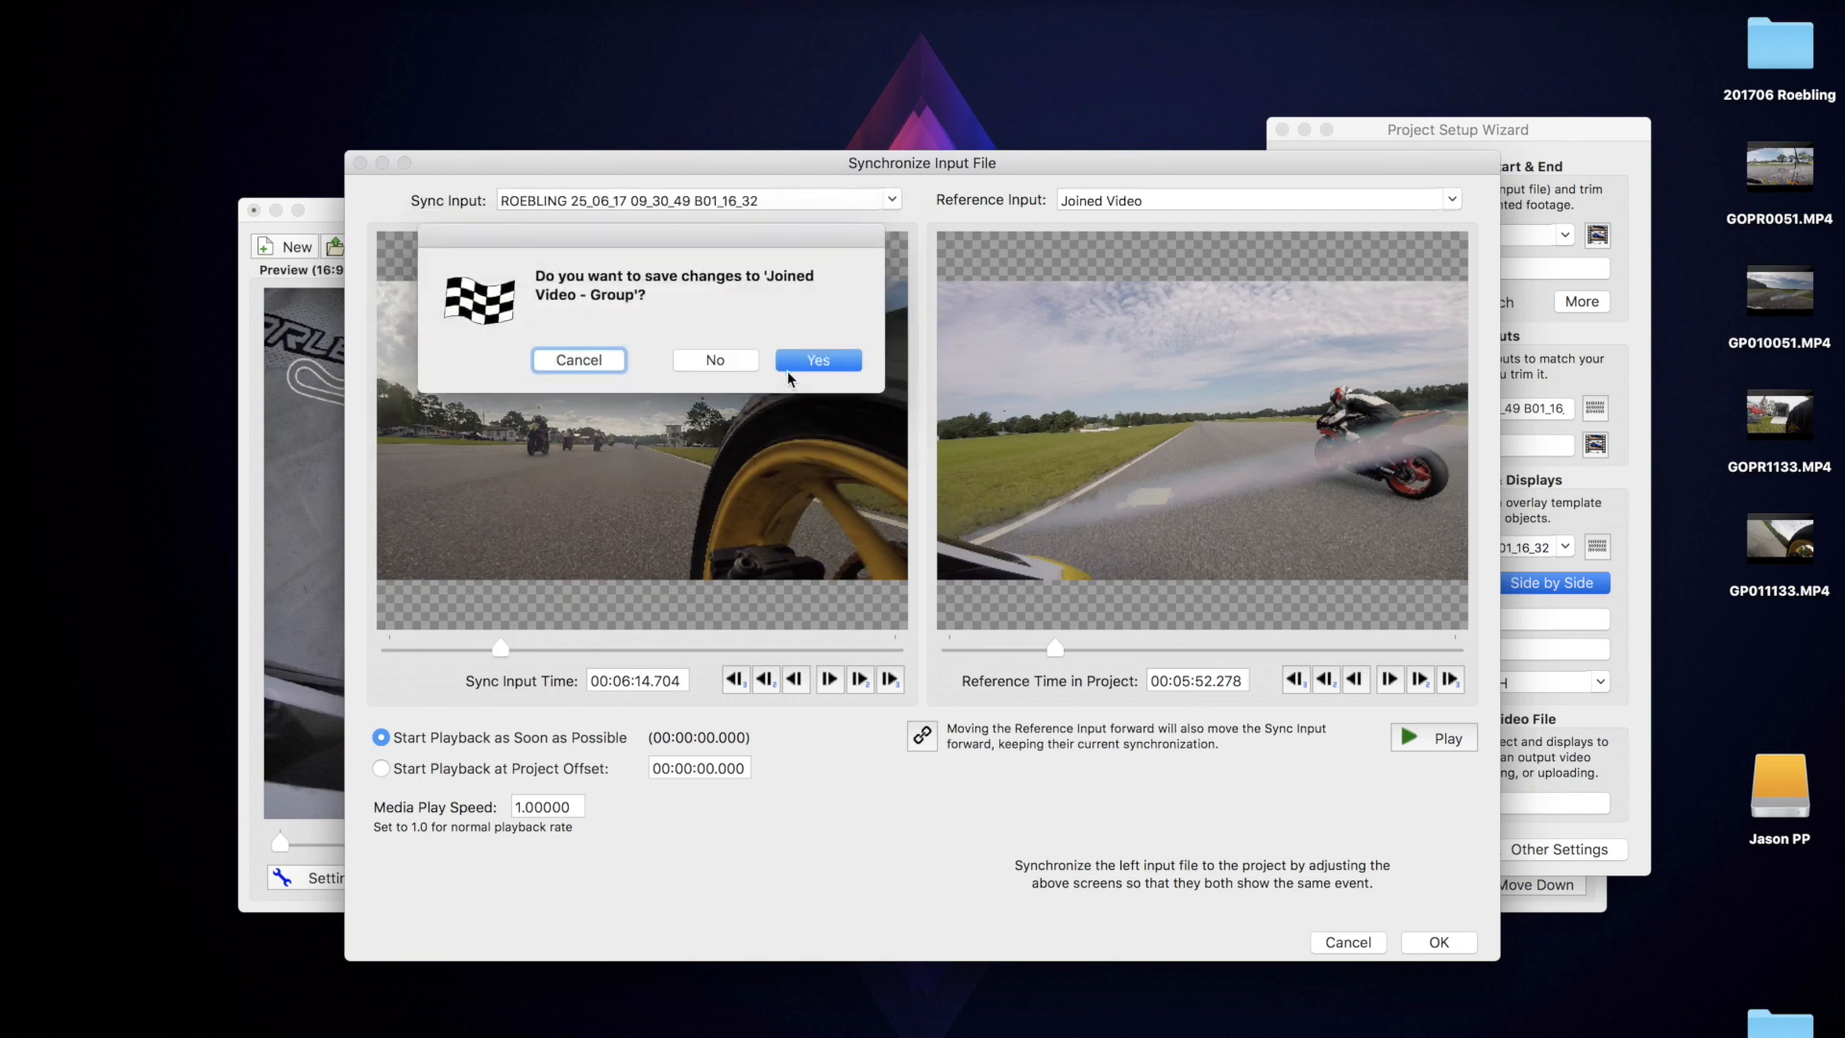
click(817, 359)
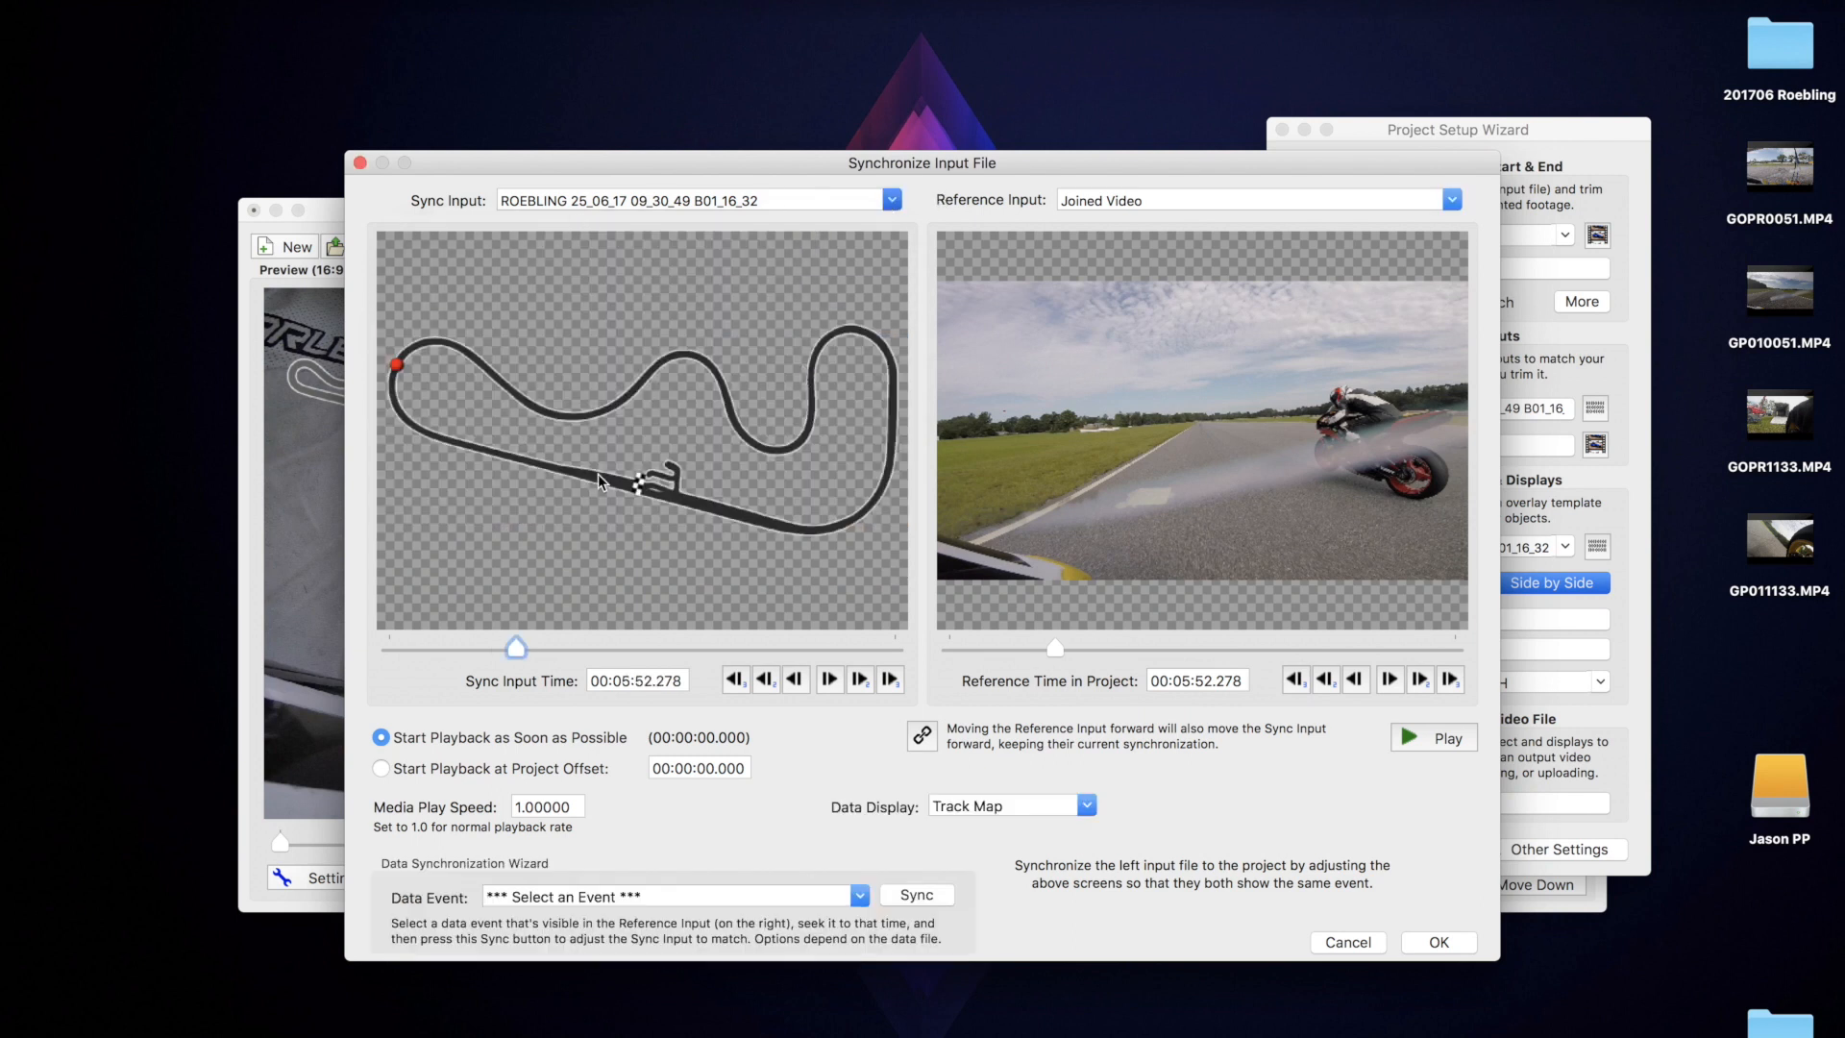
mouse_move(1038, 654)
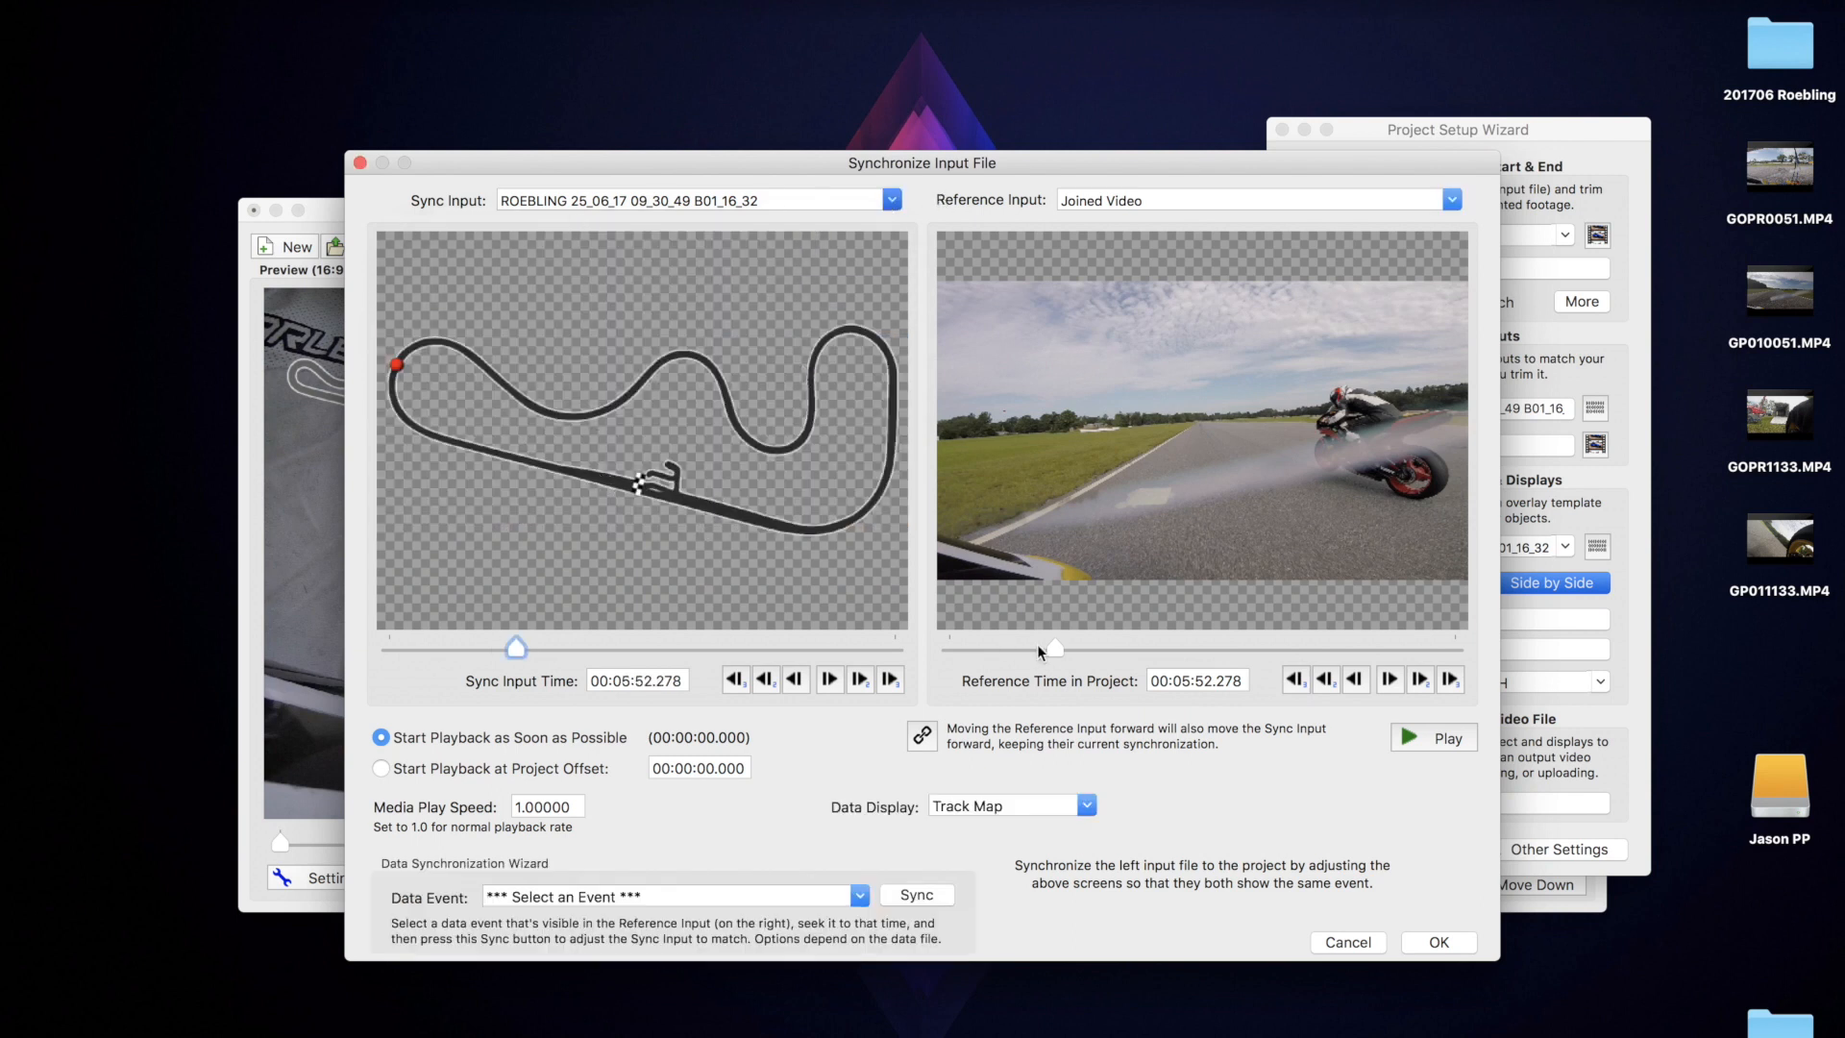
mouse_move(1355, 680)
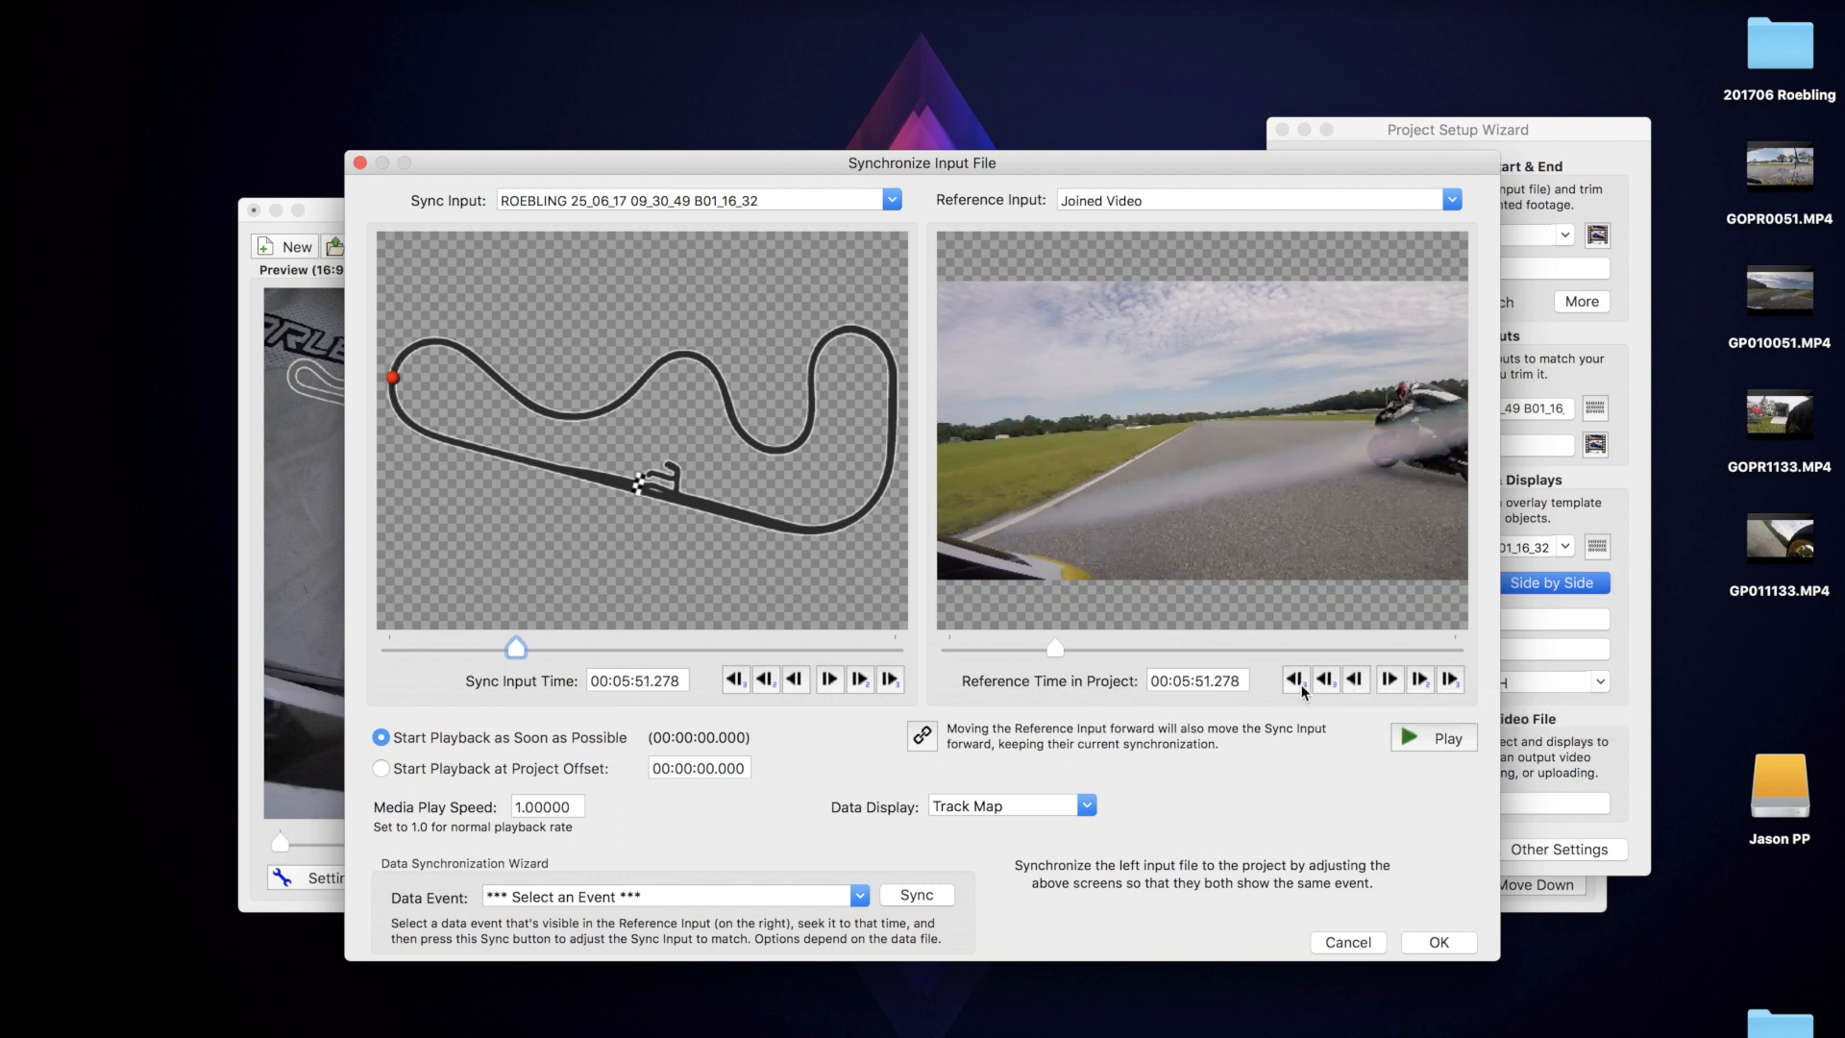
click(1323, 678)
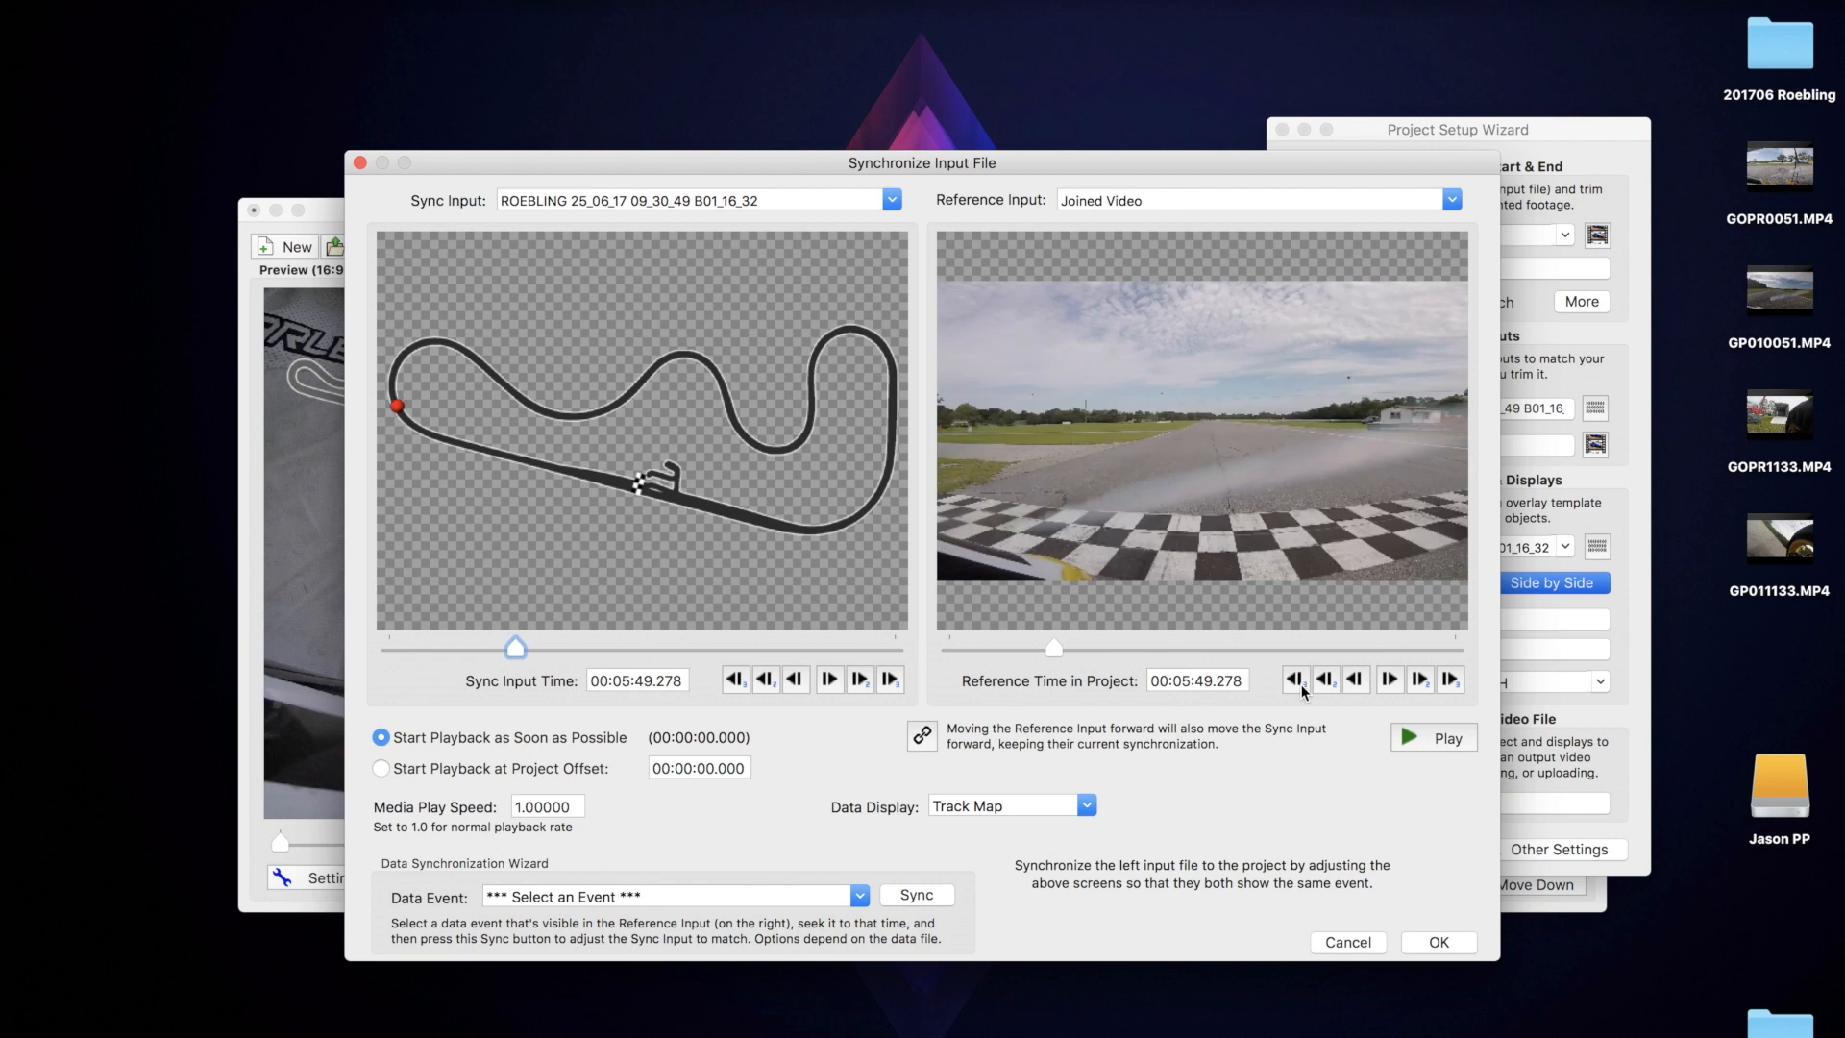
click(1388, 678)
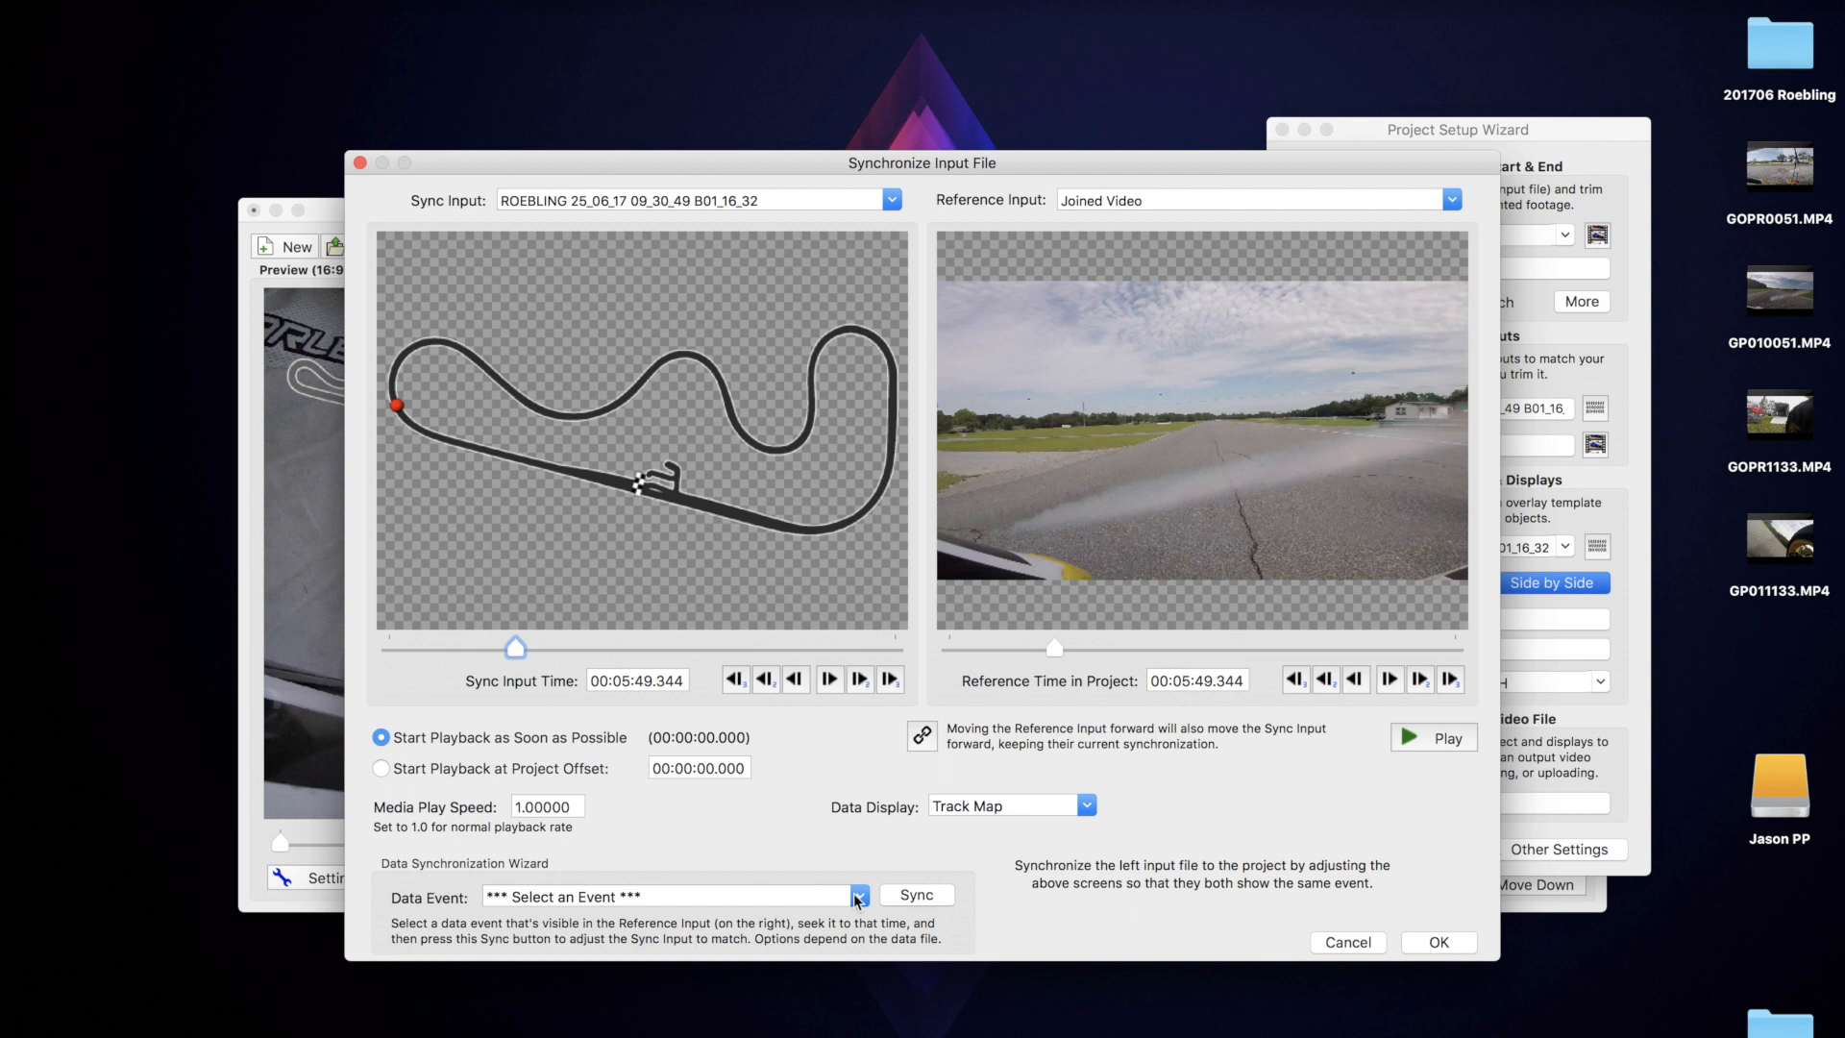
Sync the ROEBLING lap data on the Lap 2 start event, snapping it to the reference video.
click(857, 898)
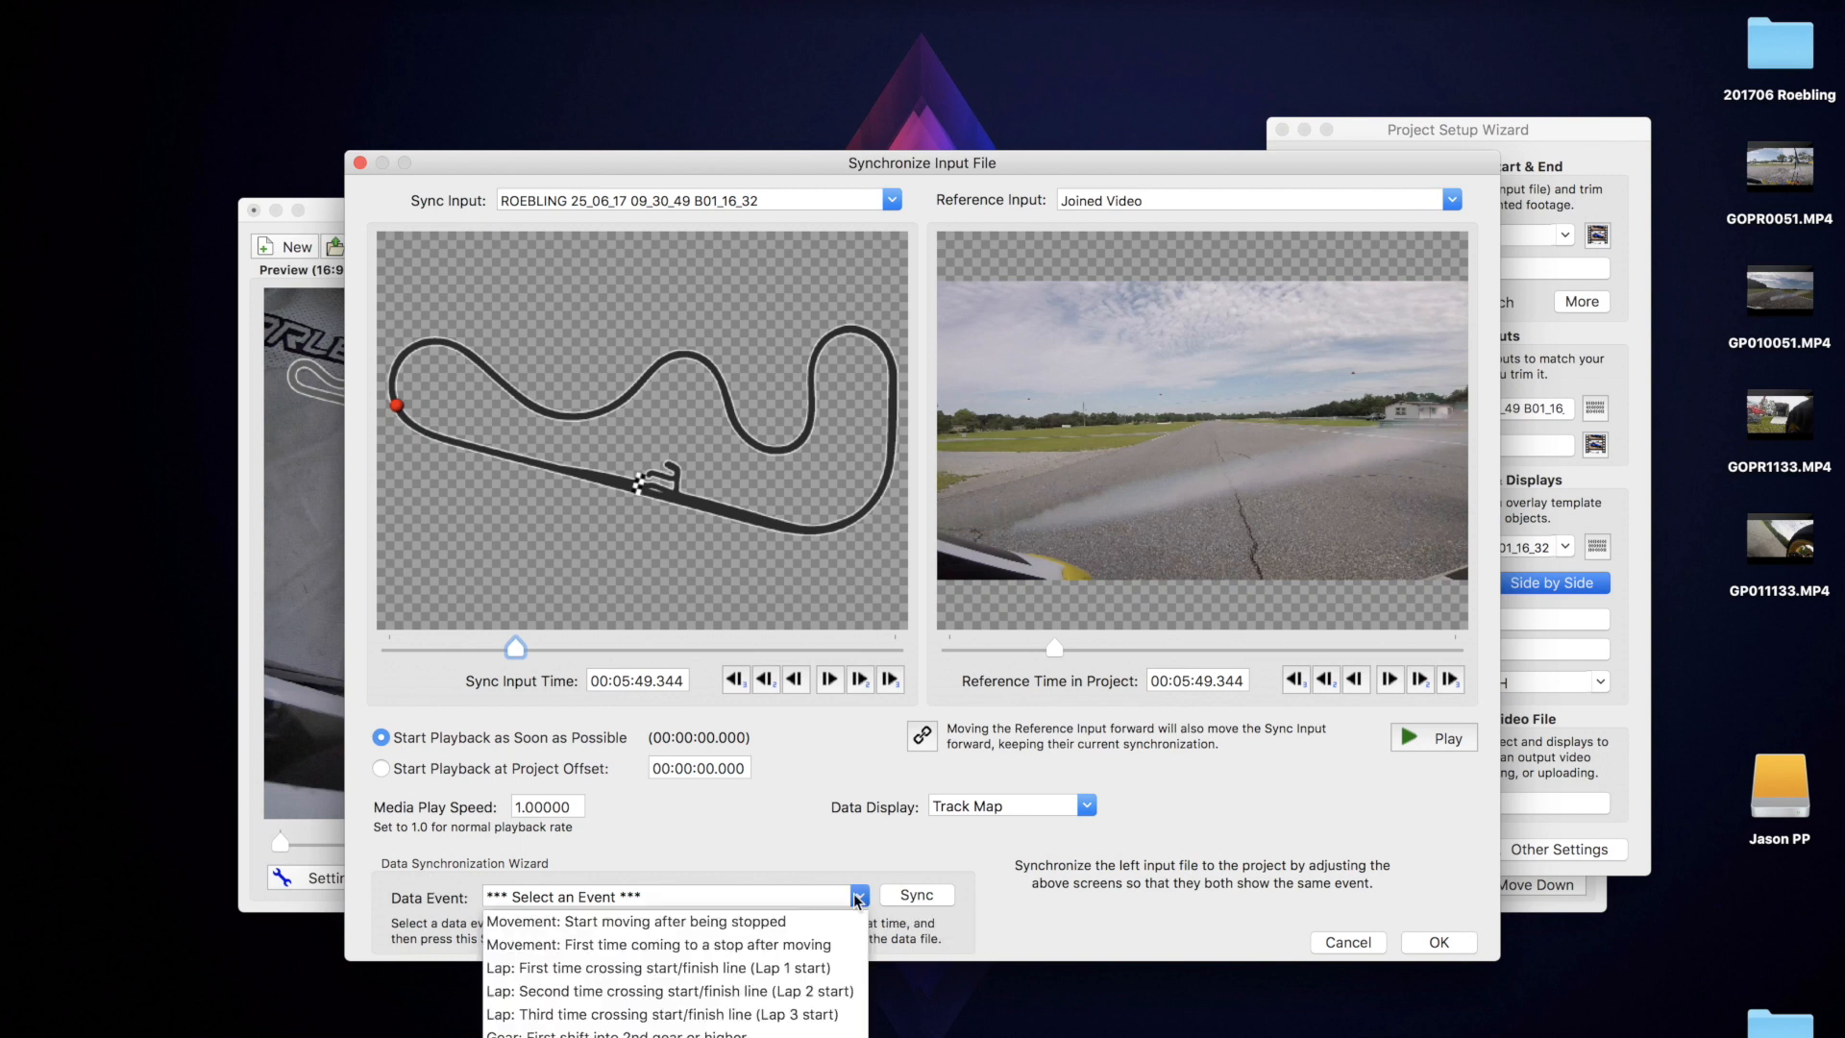
mouse_move(774, 998)
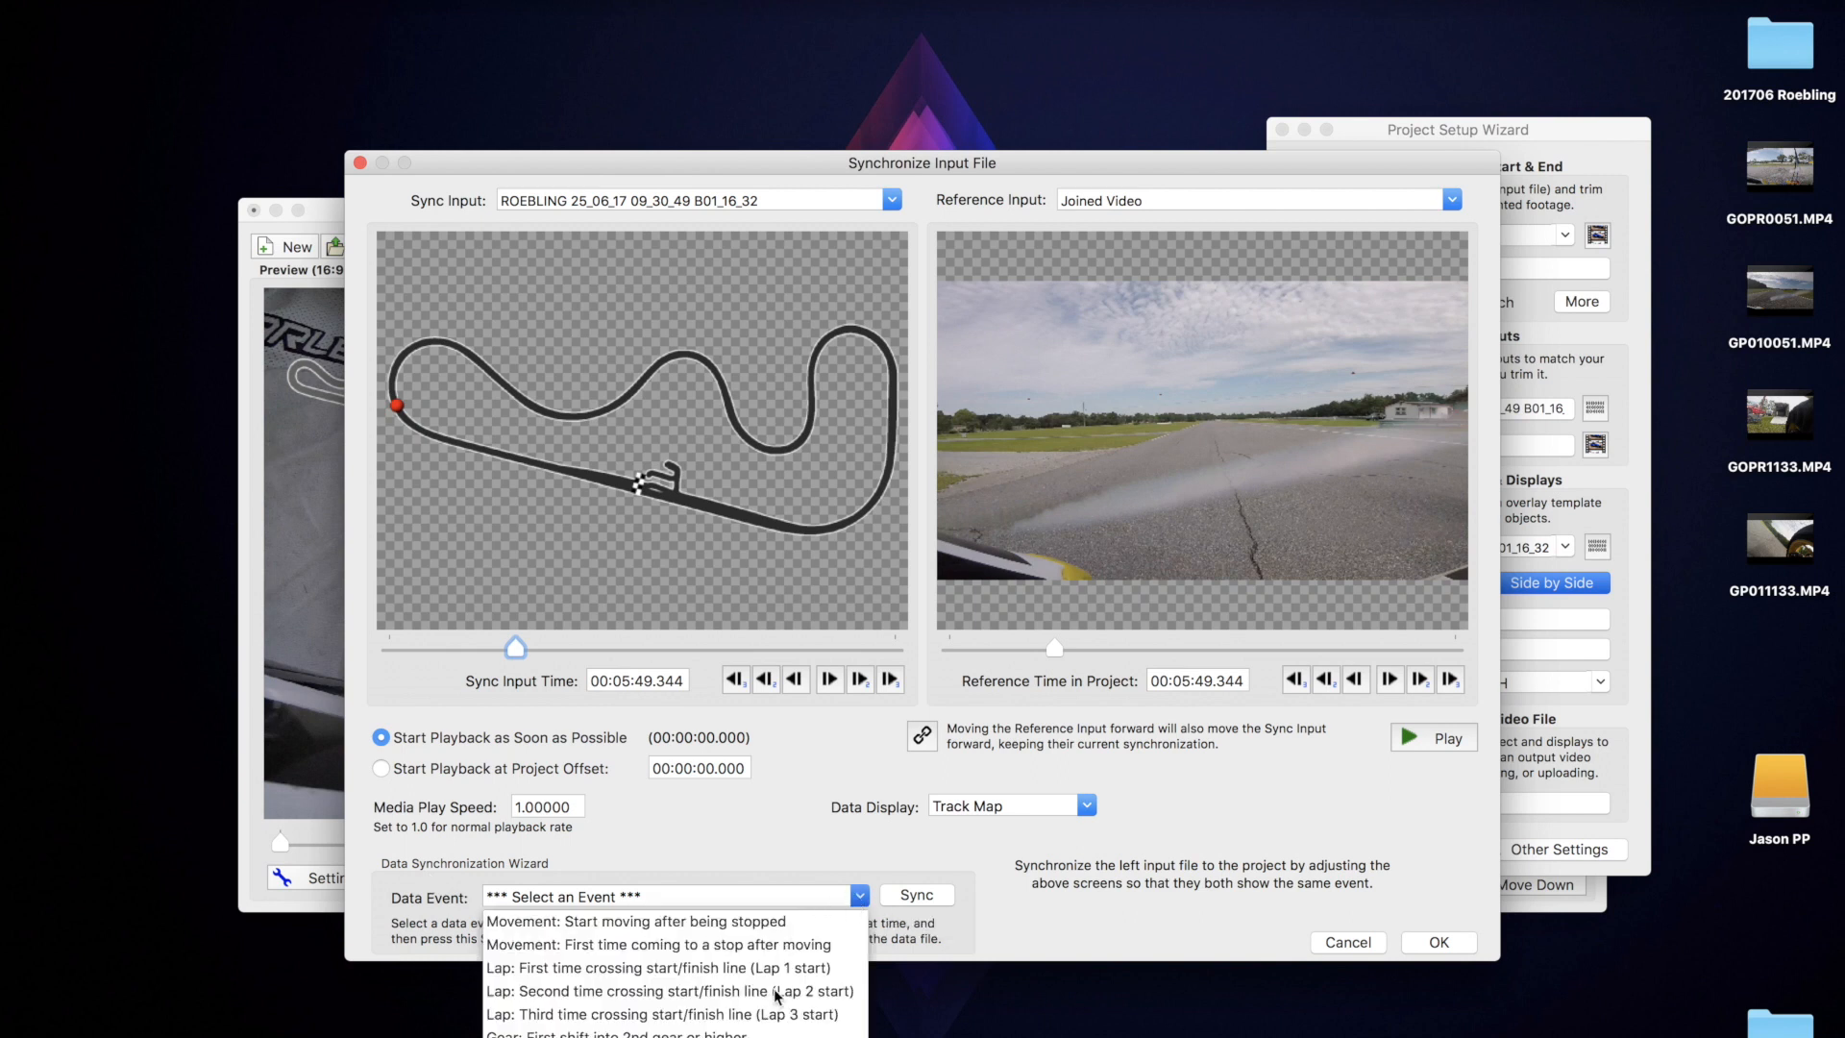
mouse_move(757, 996)
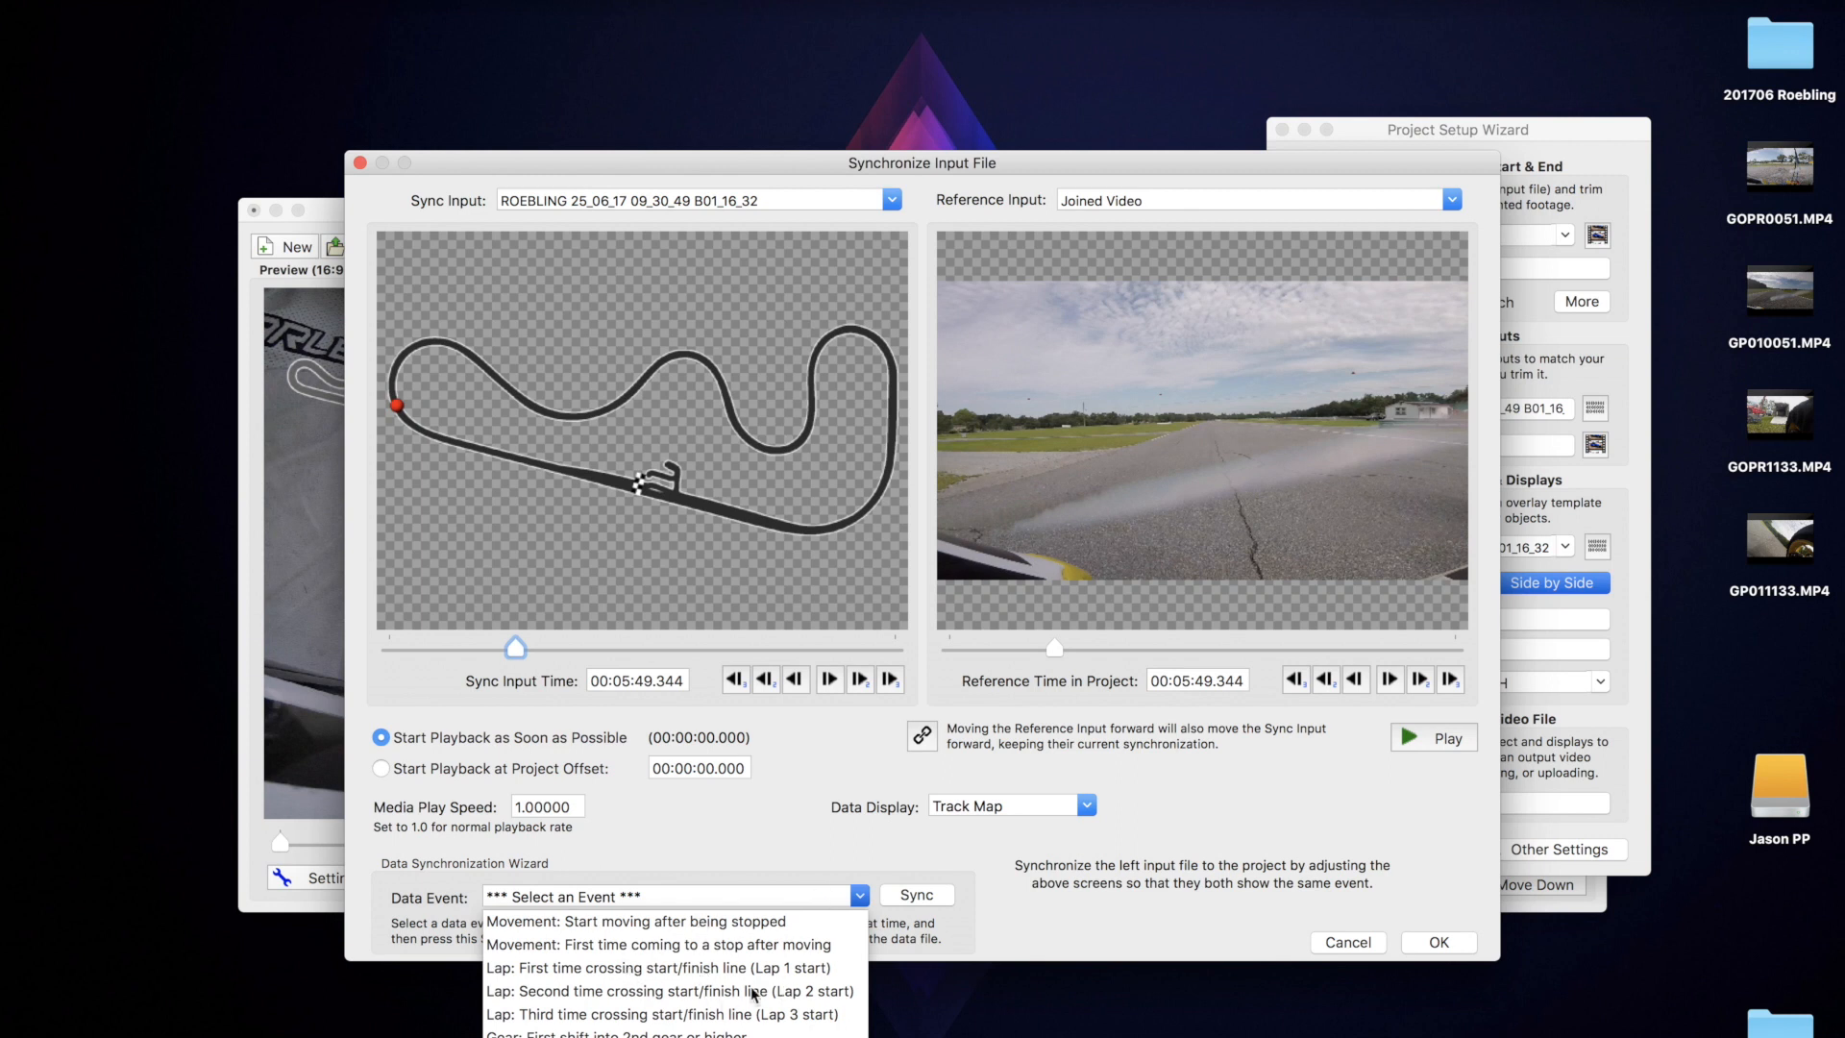
mouse_move(701, 997)
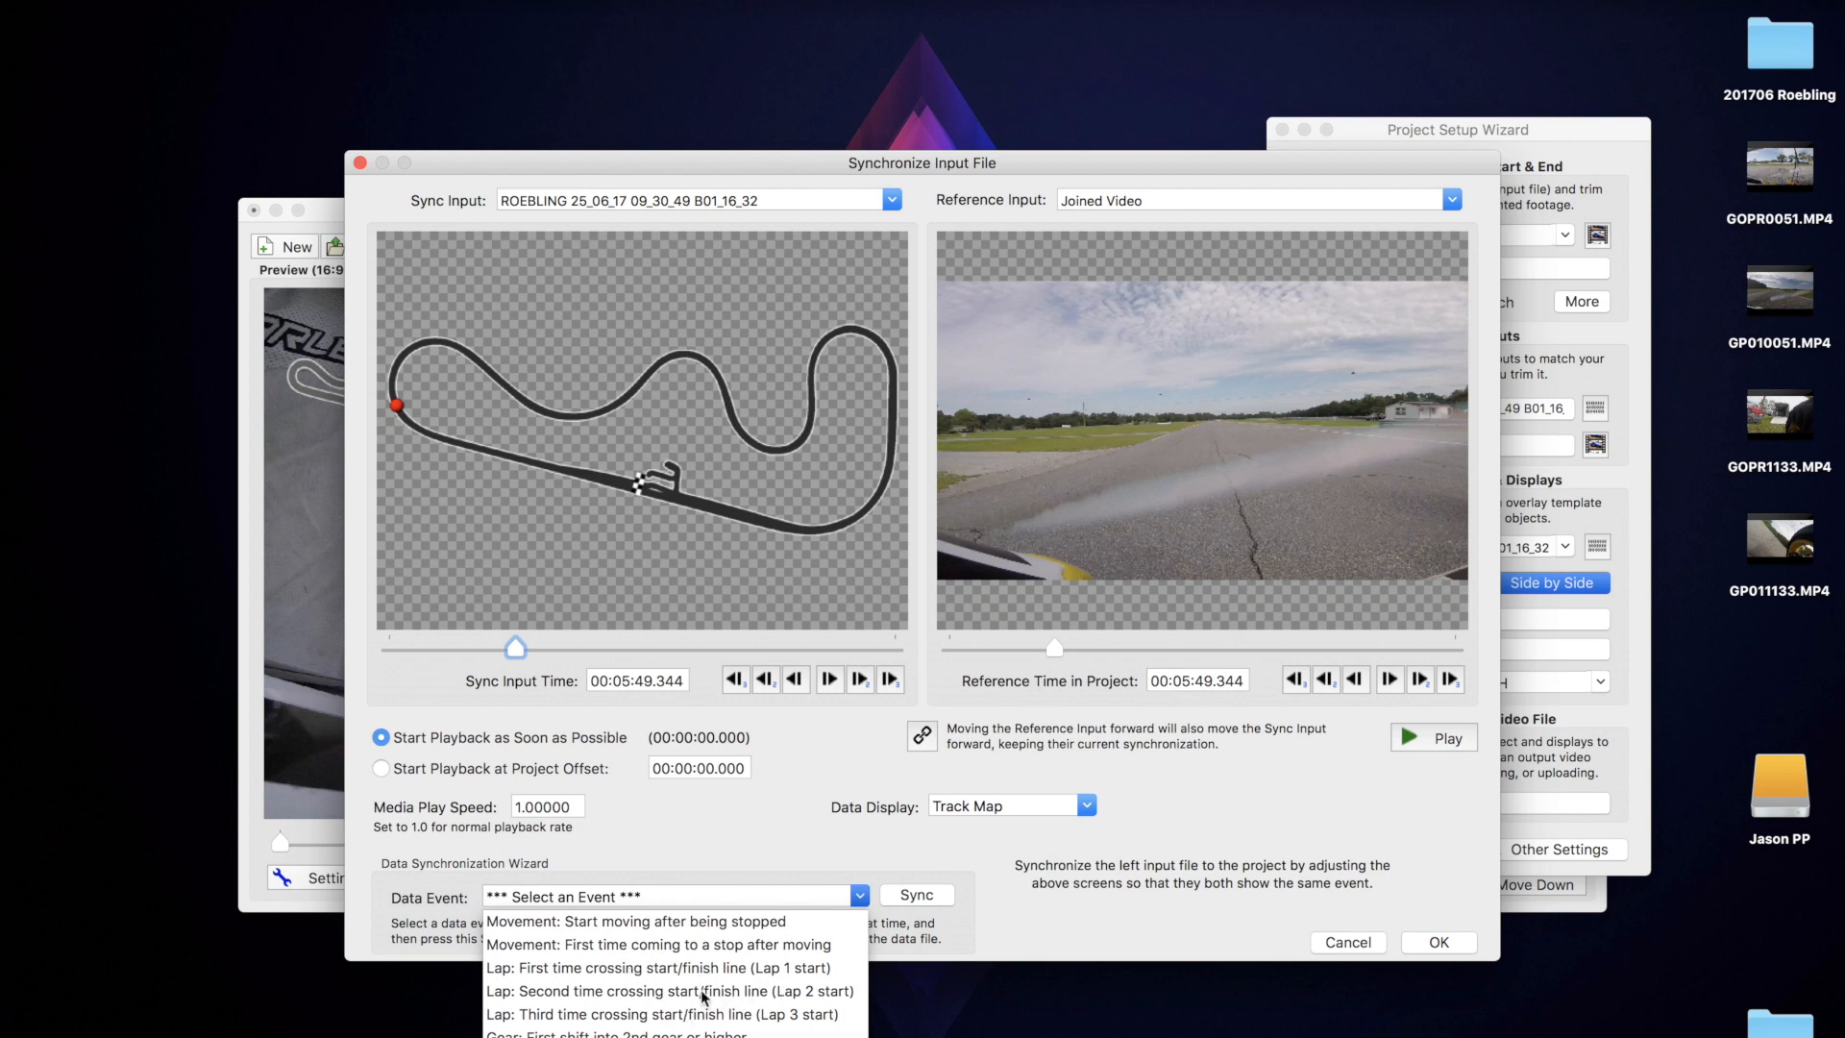
mouse_move(741, 957)
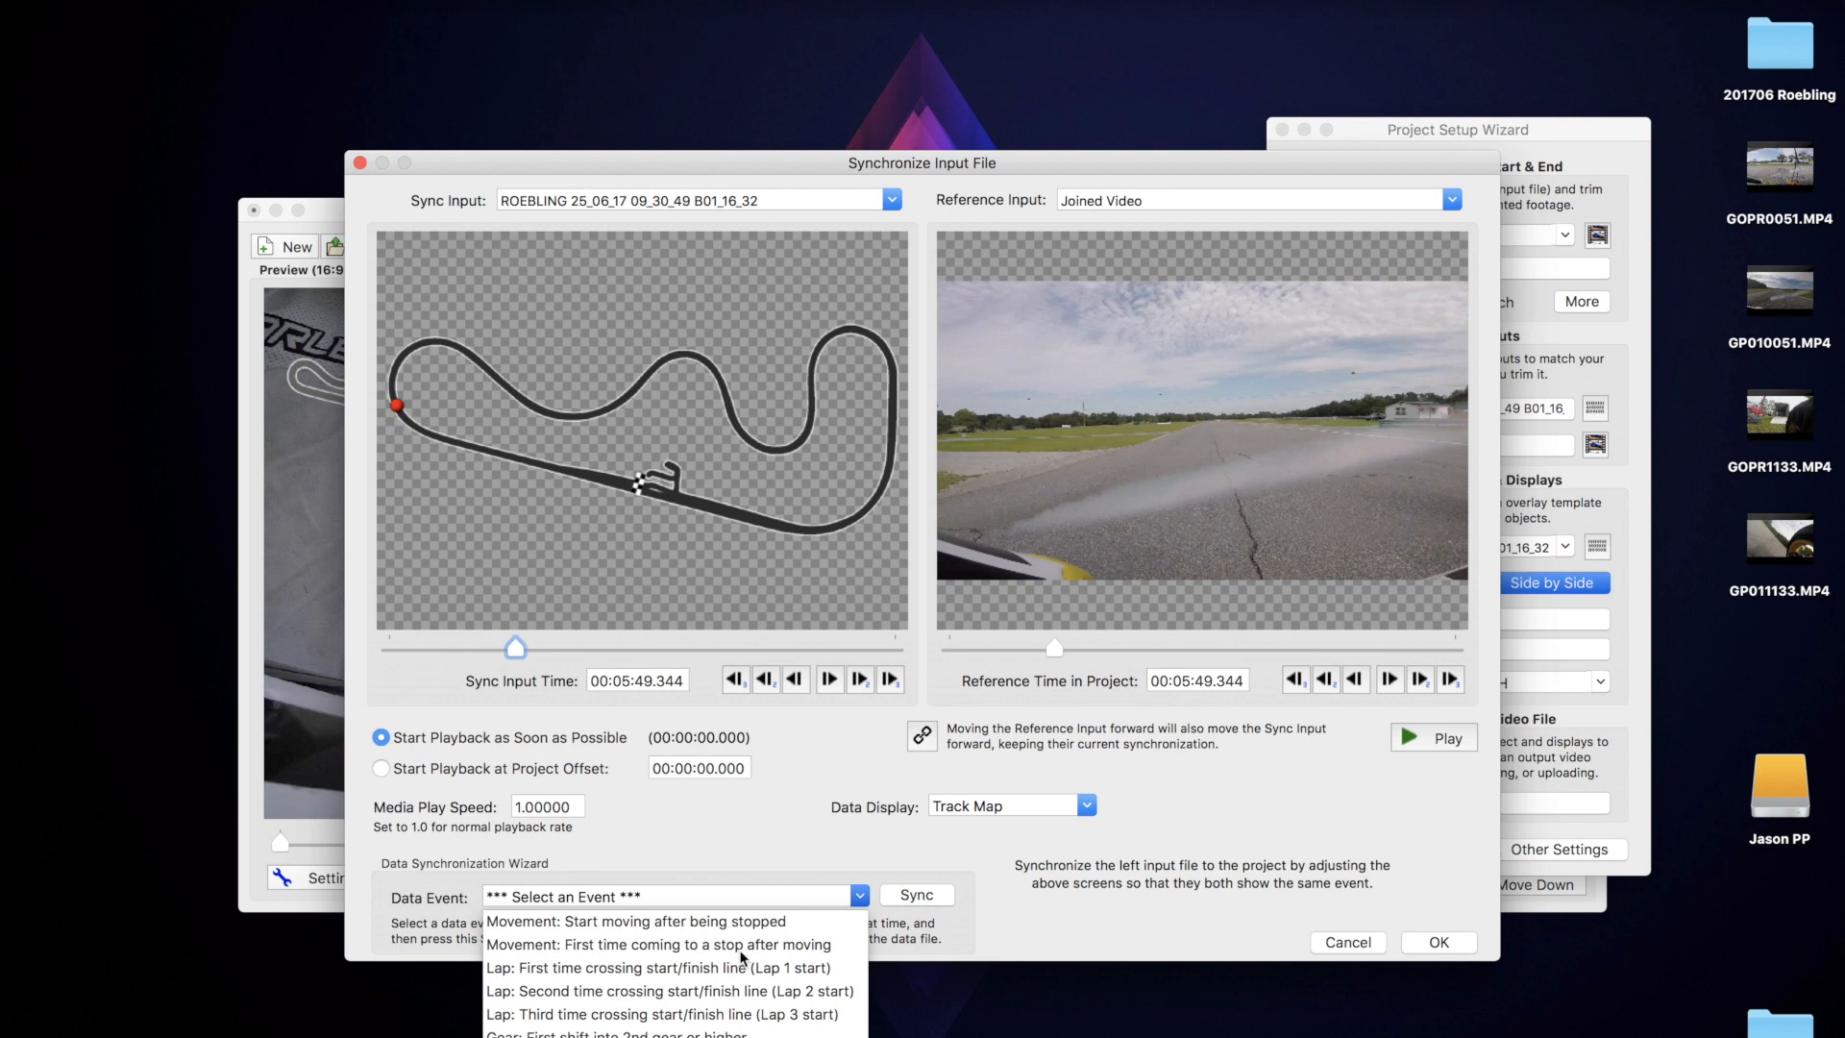
mouse_move(740, 999)
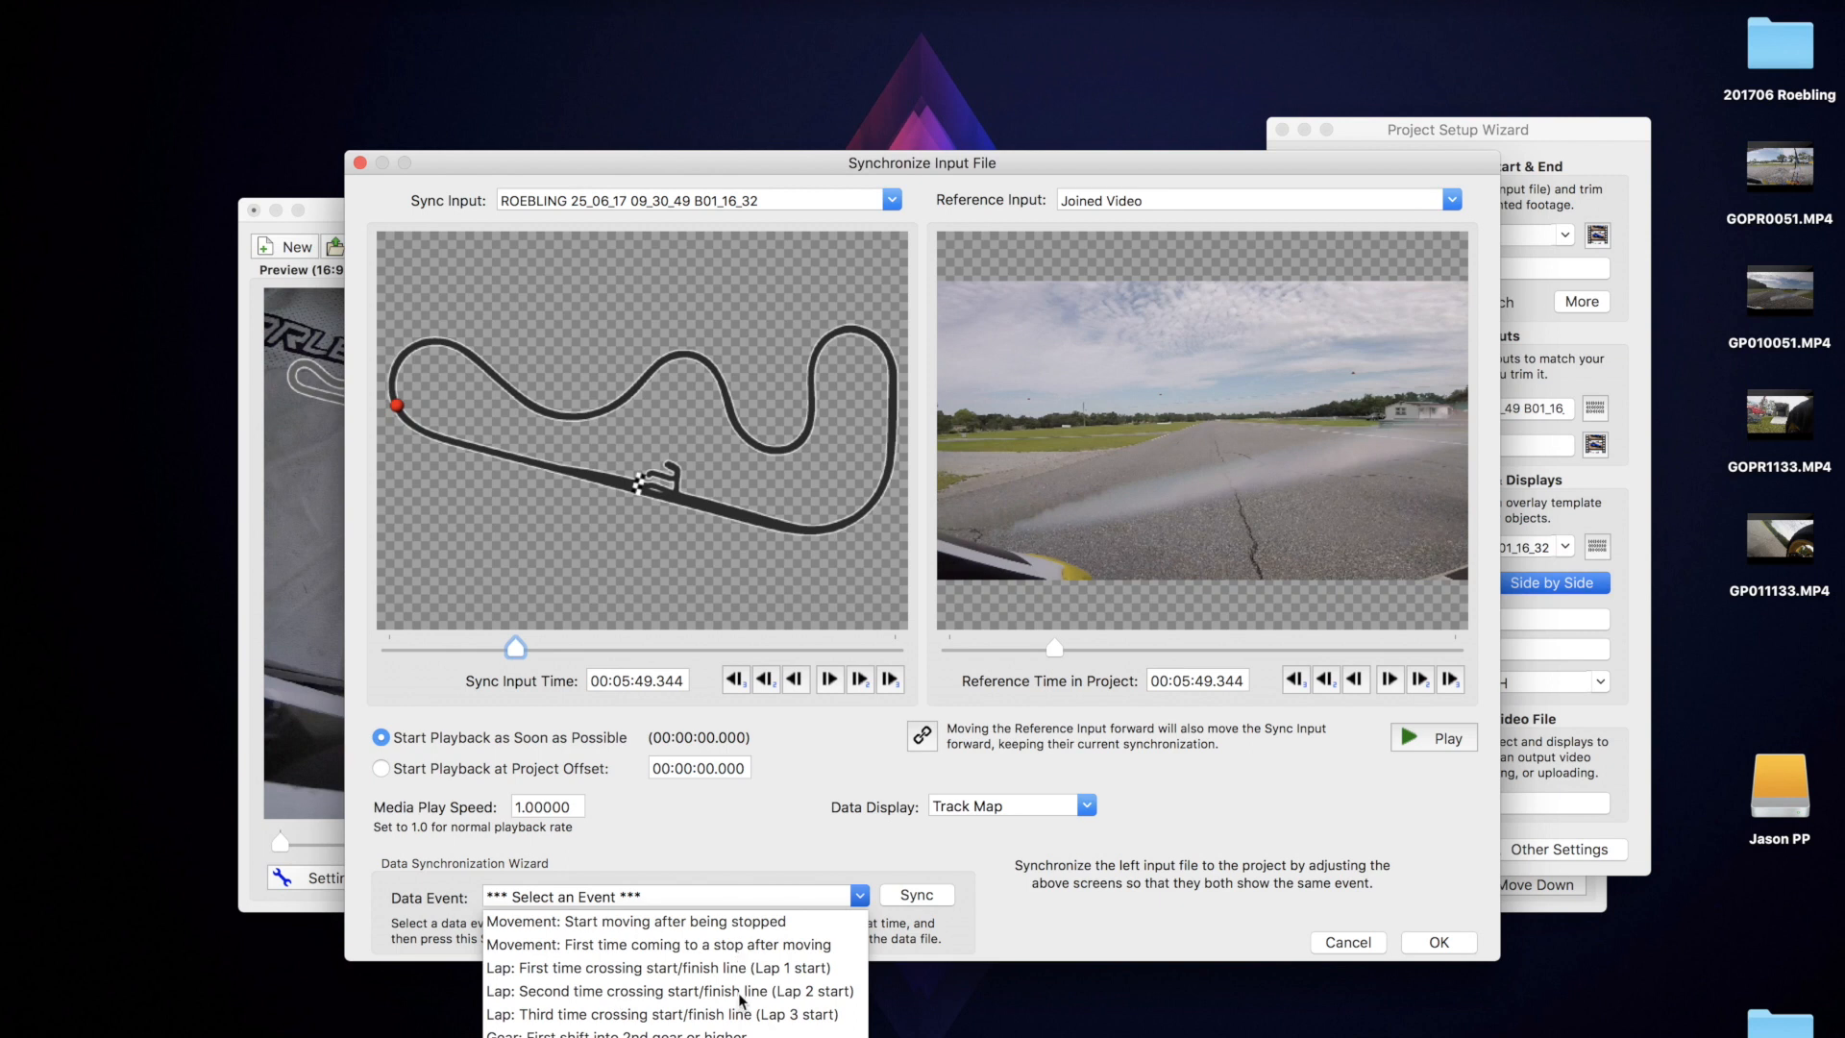
mouse_move(742, 992)
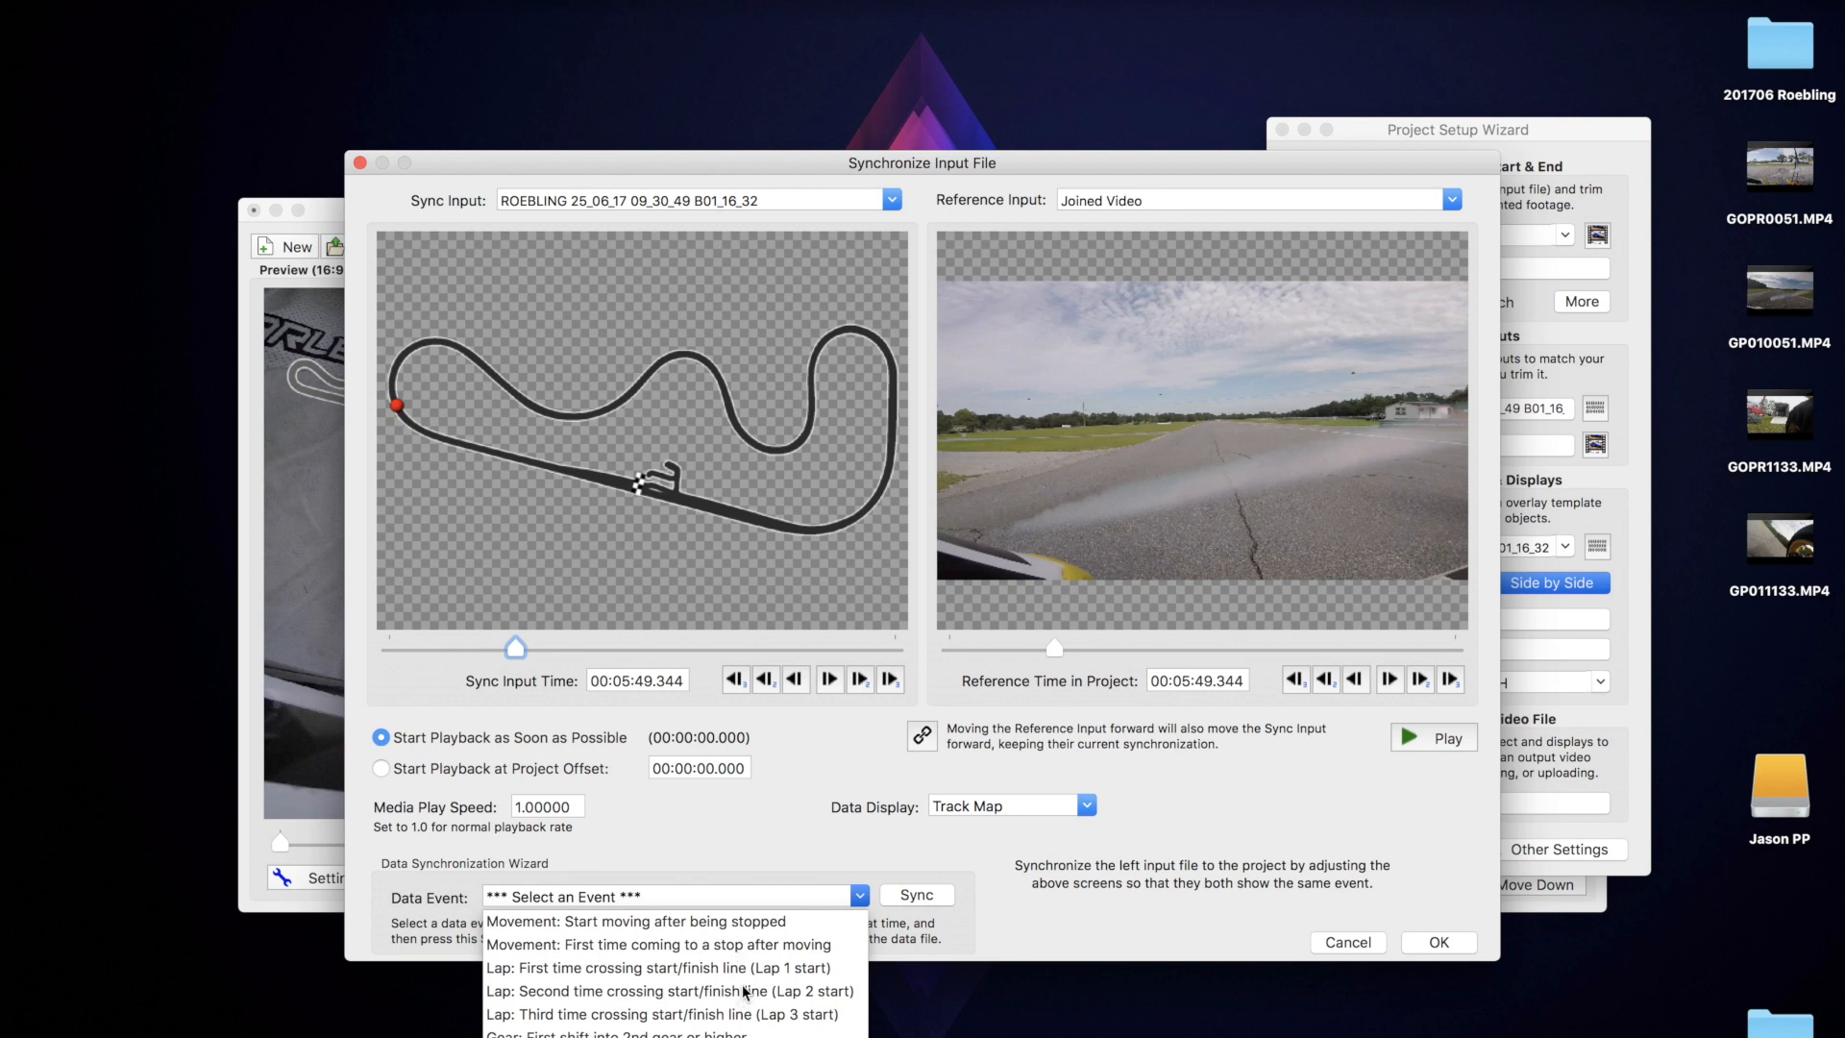
mouse_move(744, 992)
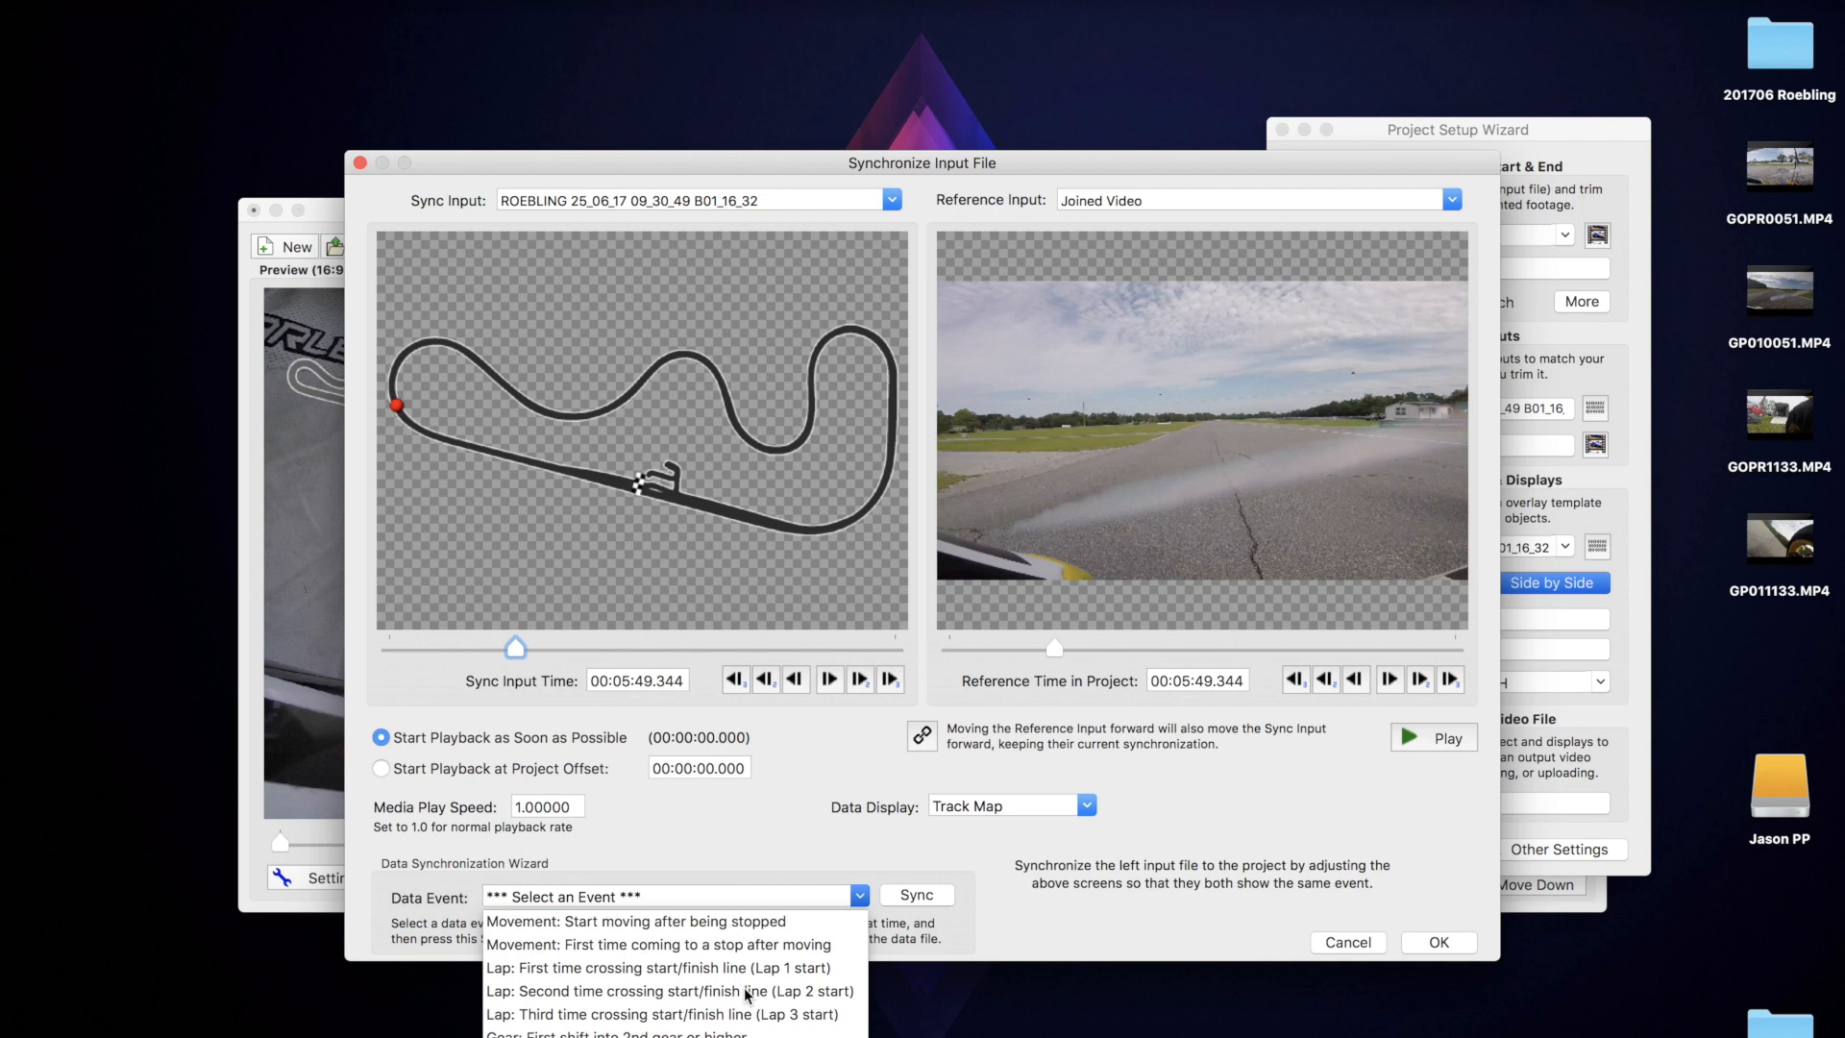
click(673, 991)
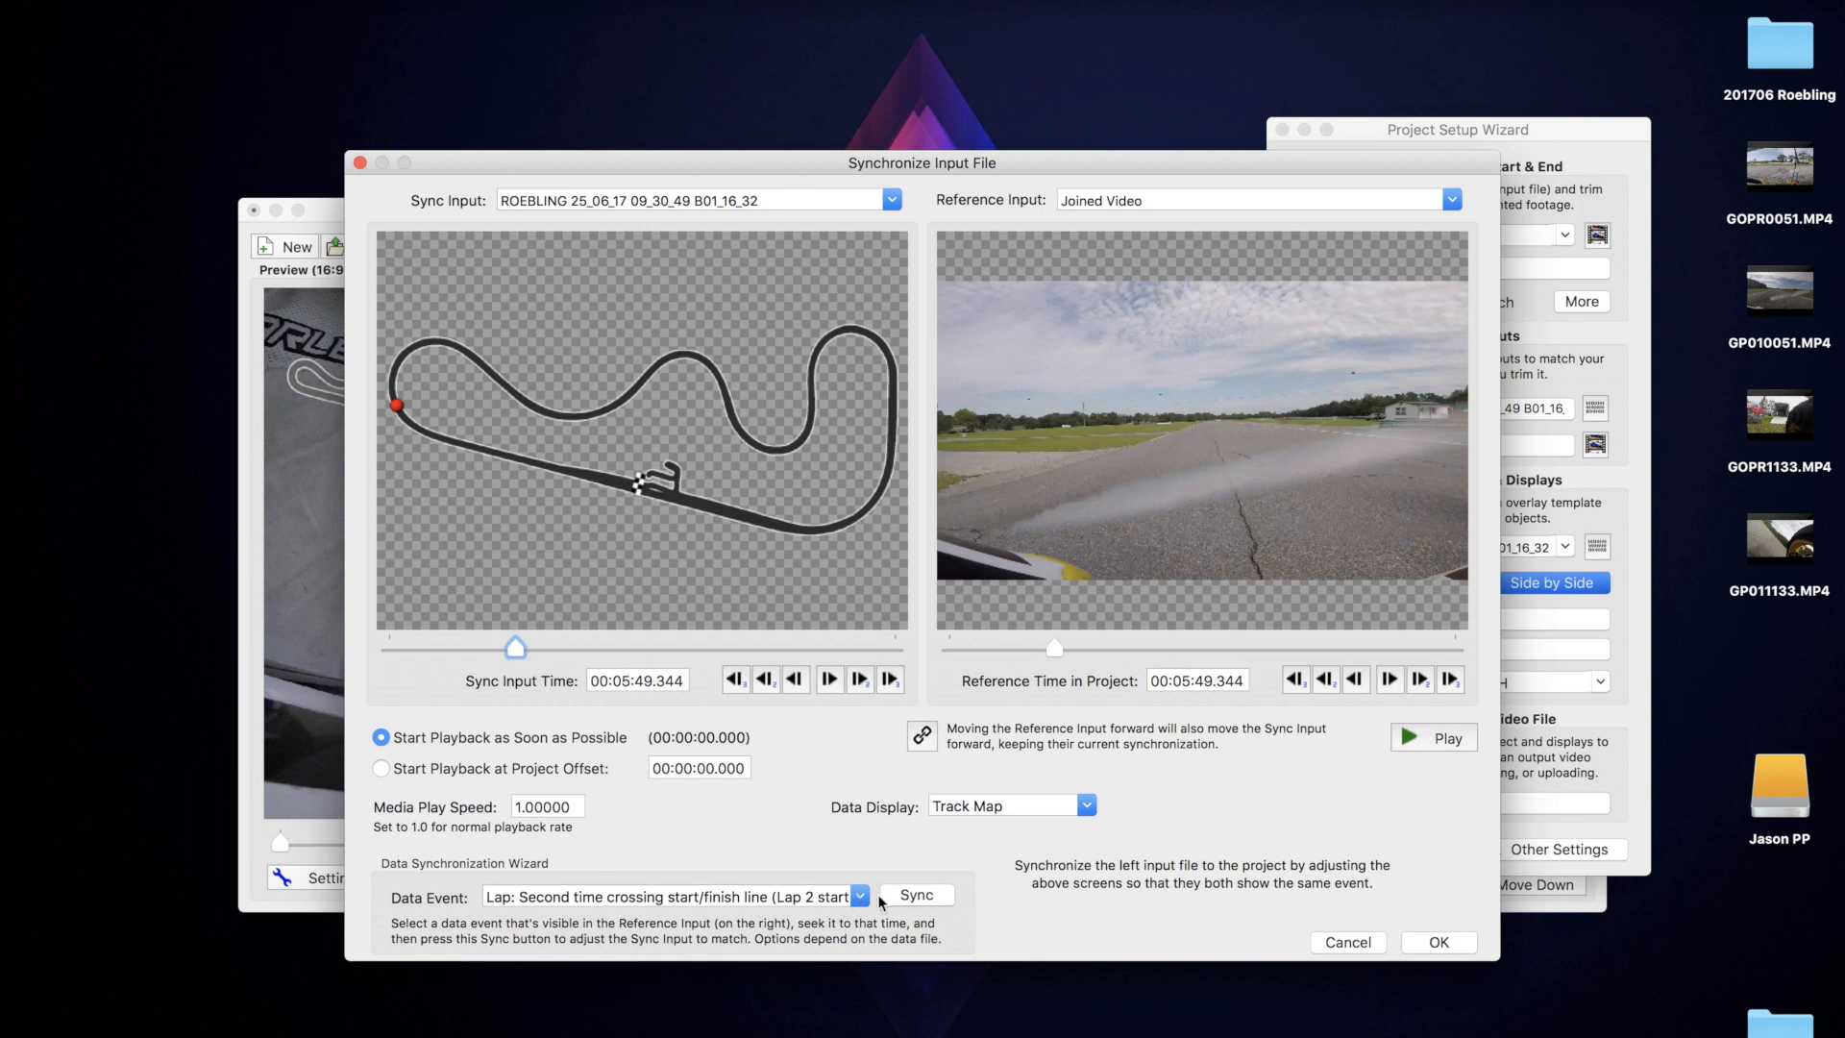
click(915, 896)
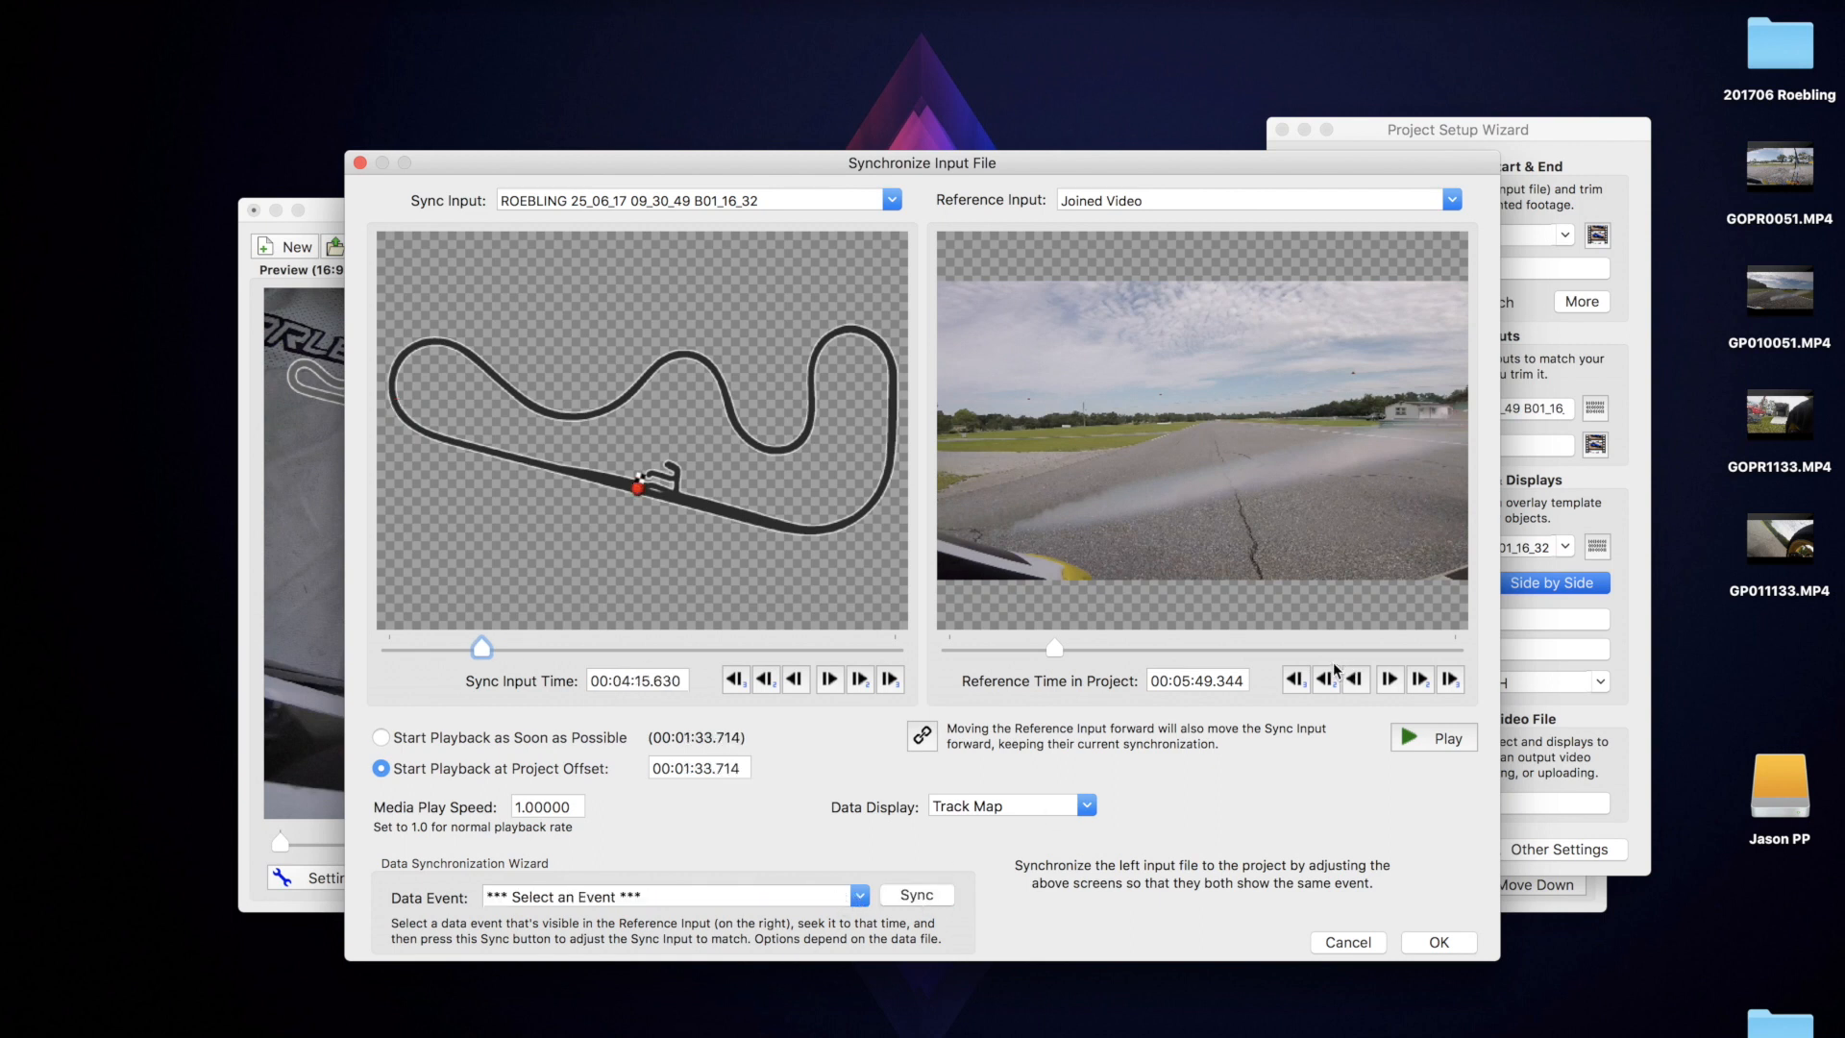
Verify the alignment by playing past the line, then accept the 00:01:33.714 starting offset.
click(1298, 681)
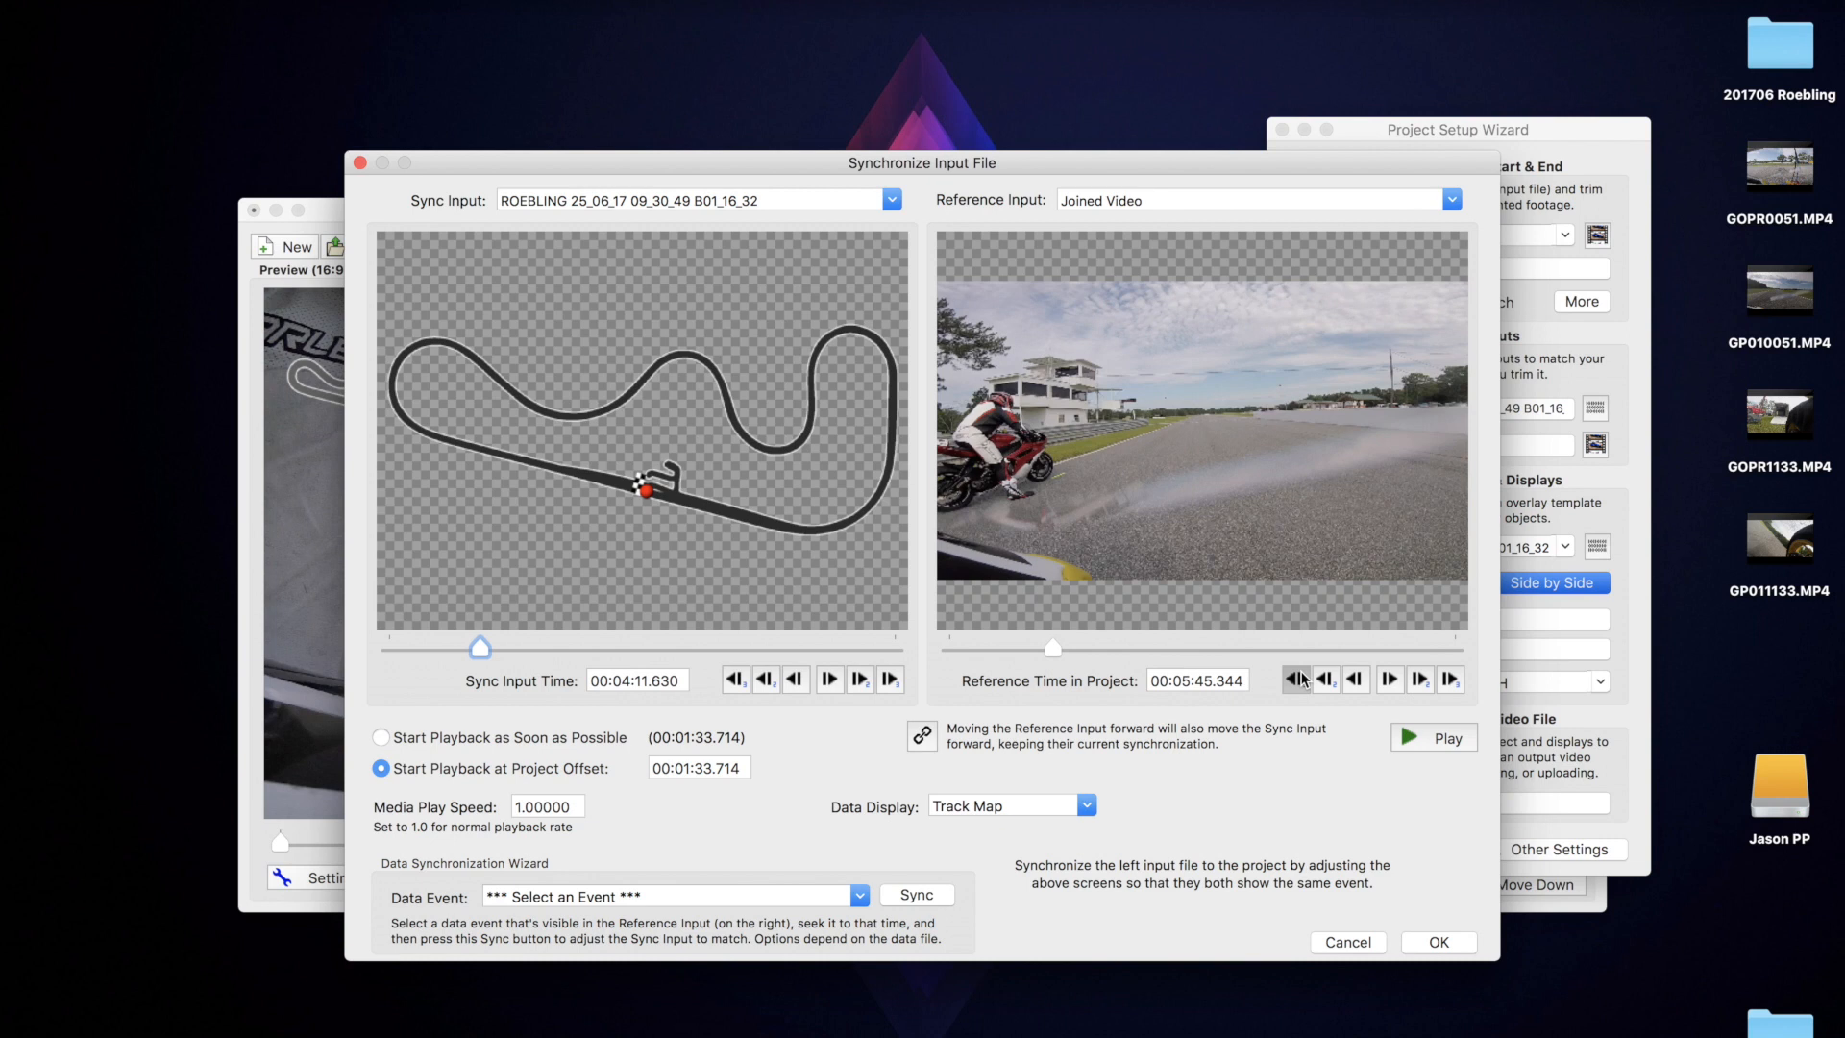
click(1431, 738)
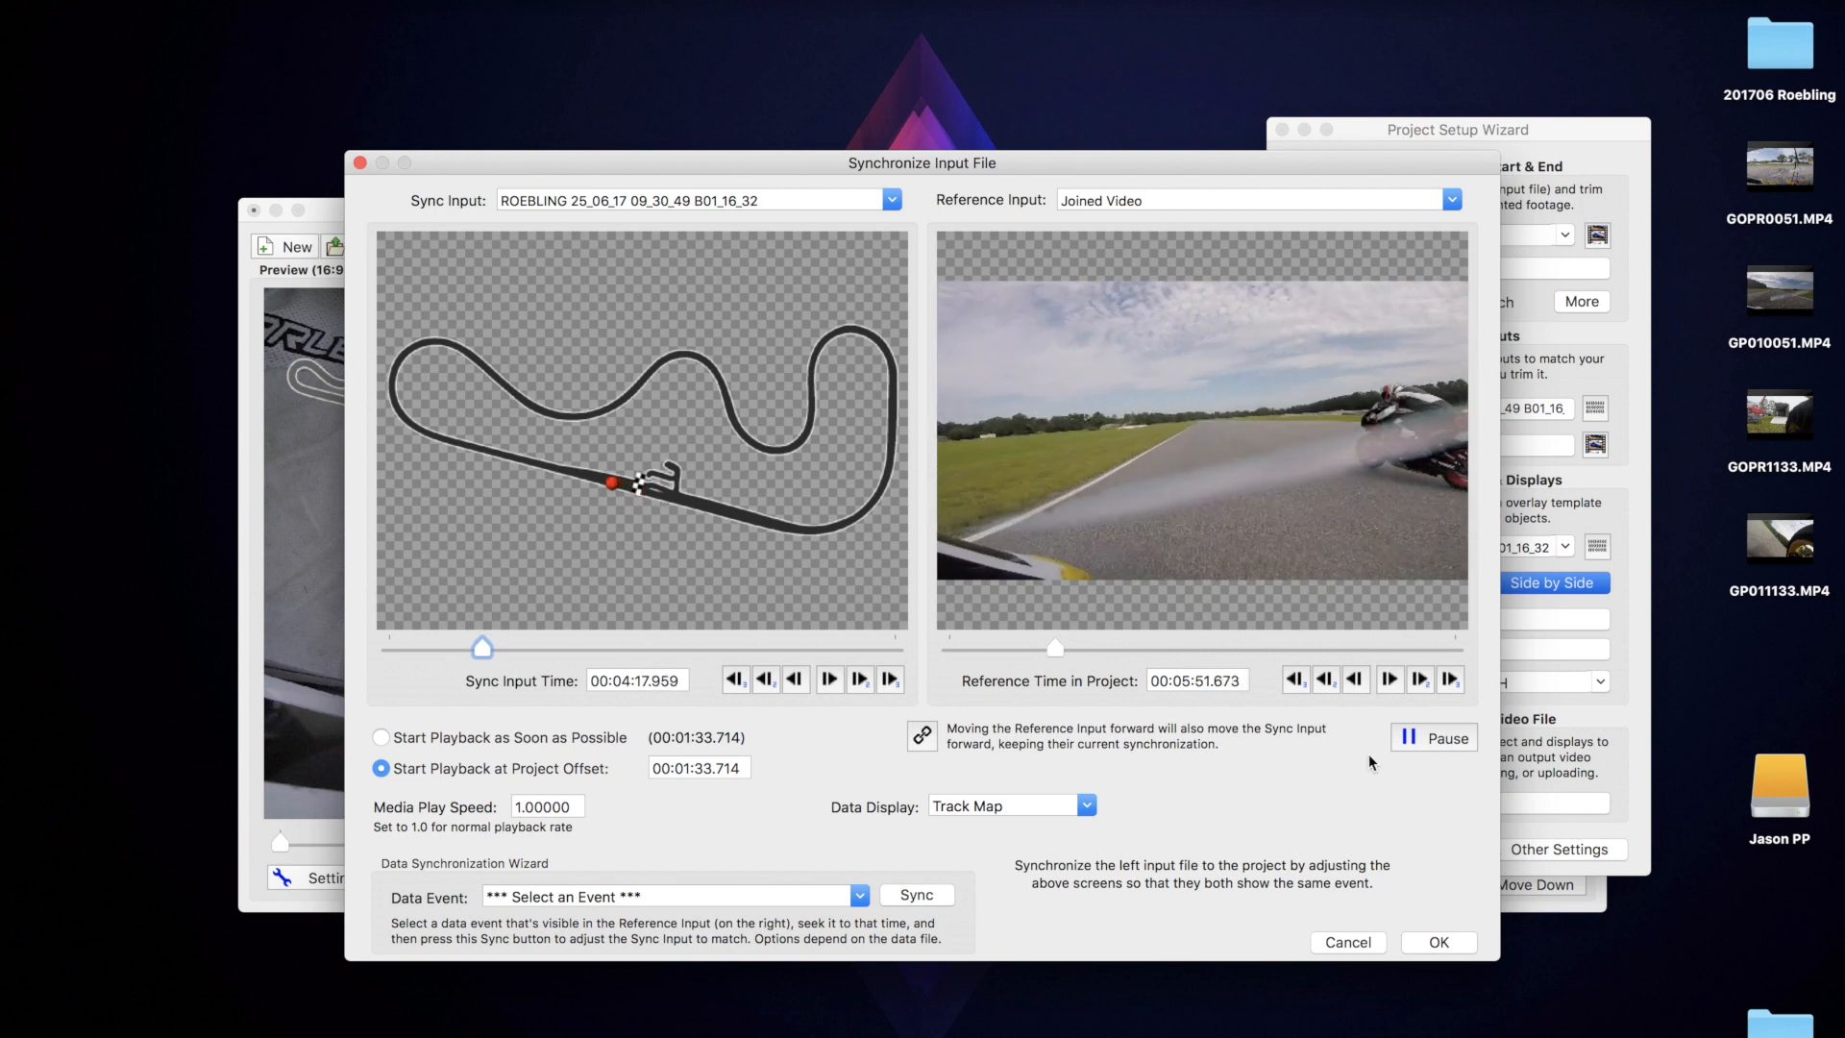
click(1434, 738)
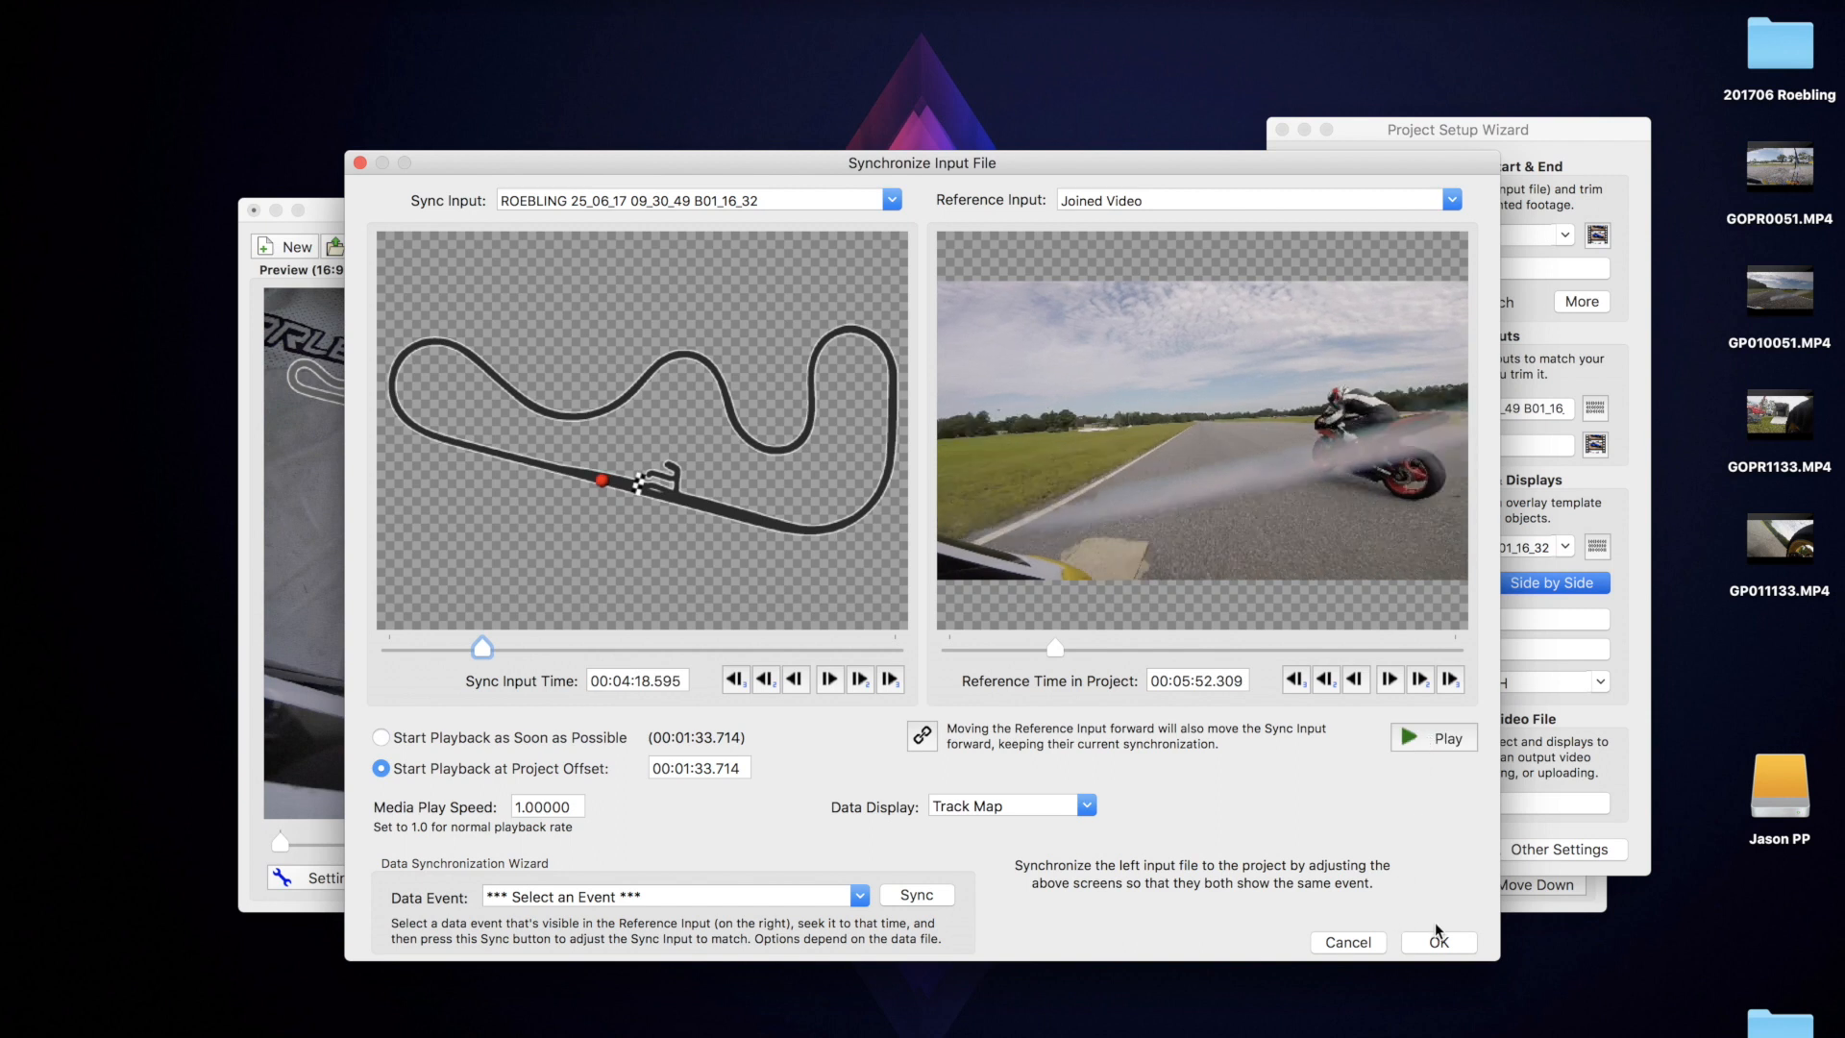
click(1437, 941)
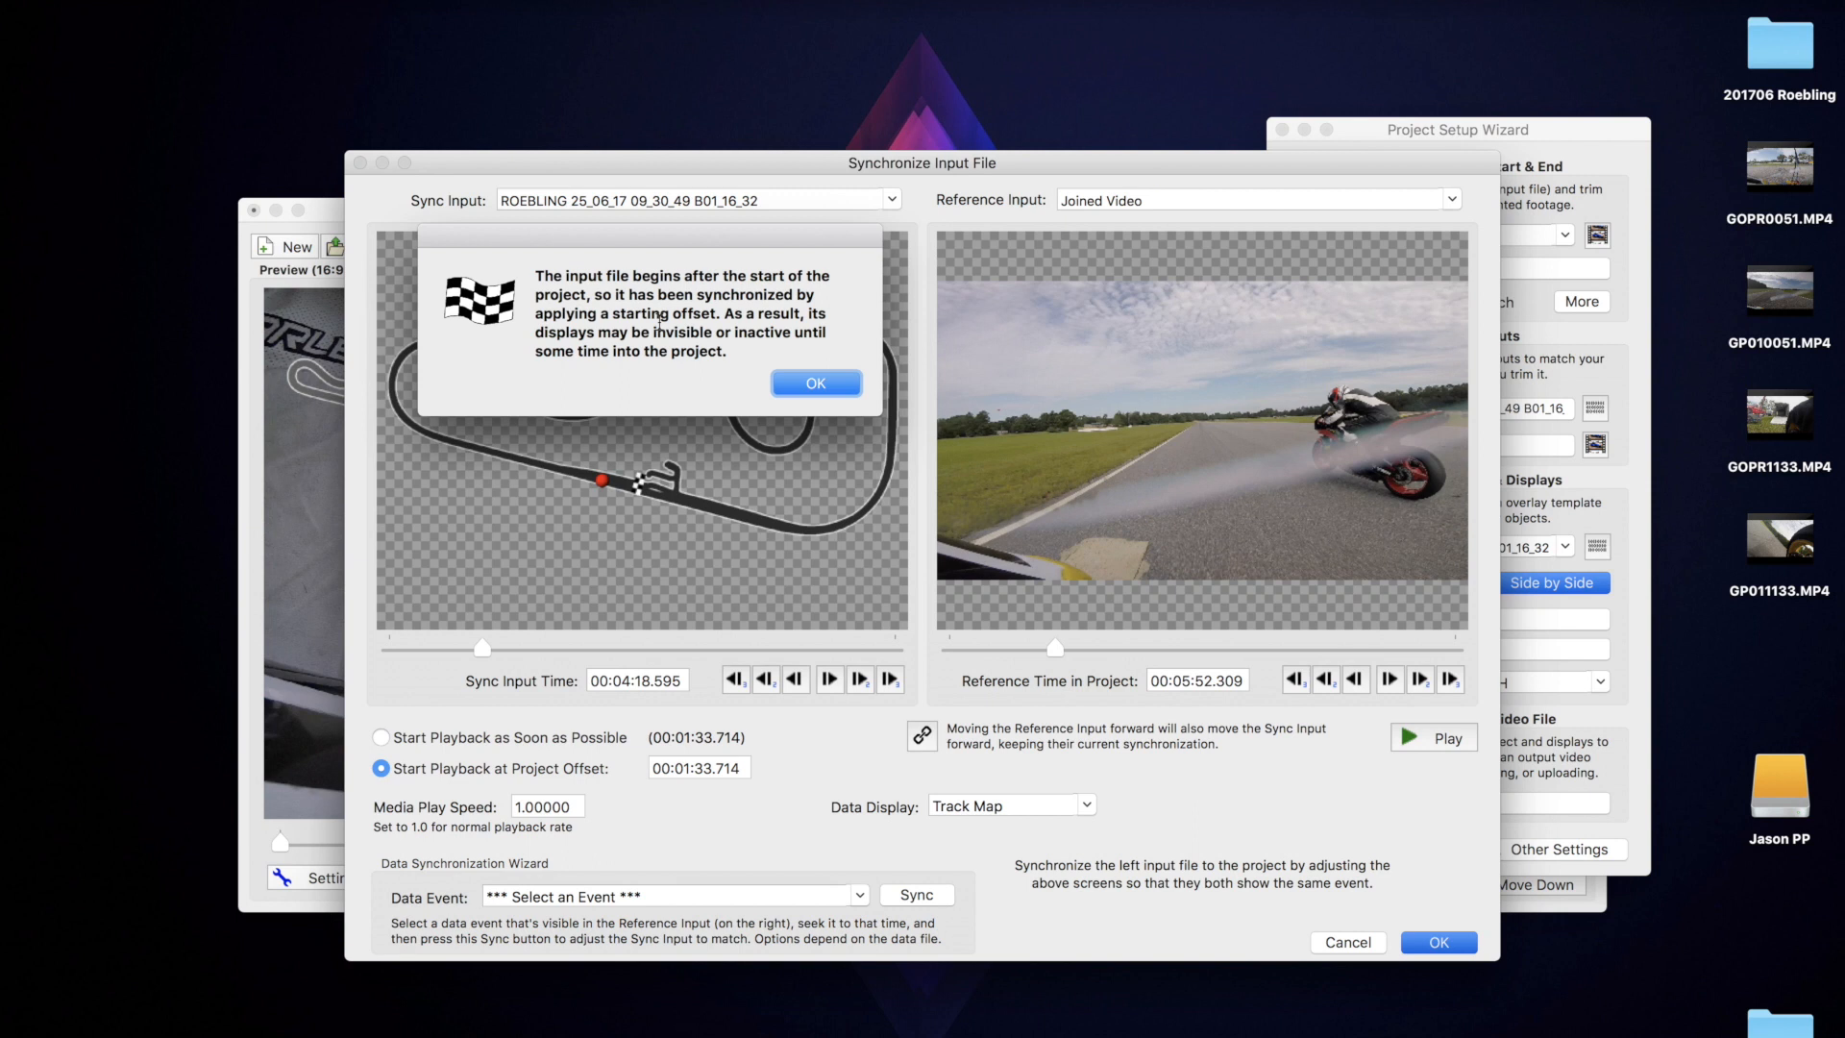
click(815, 382)
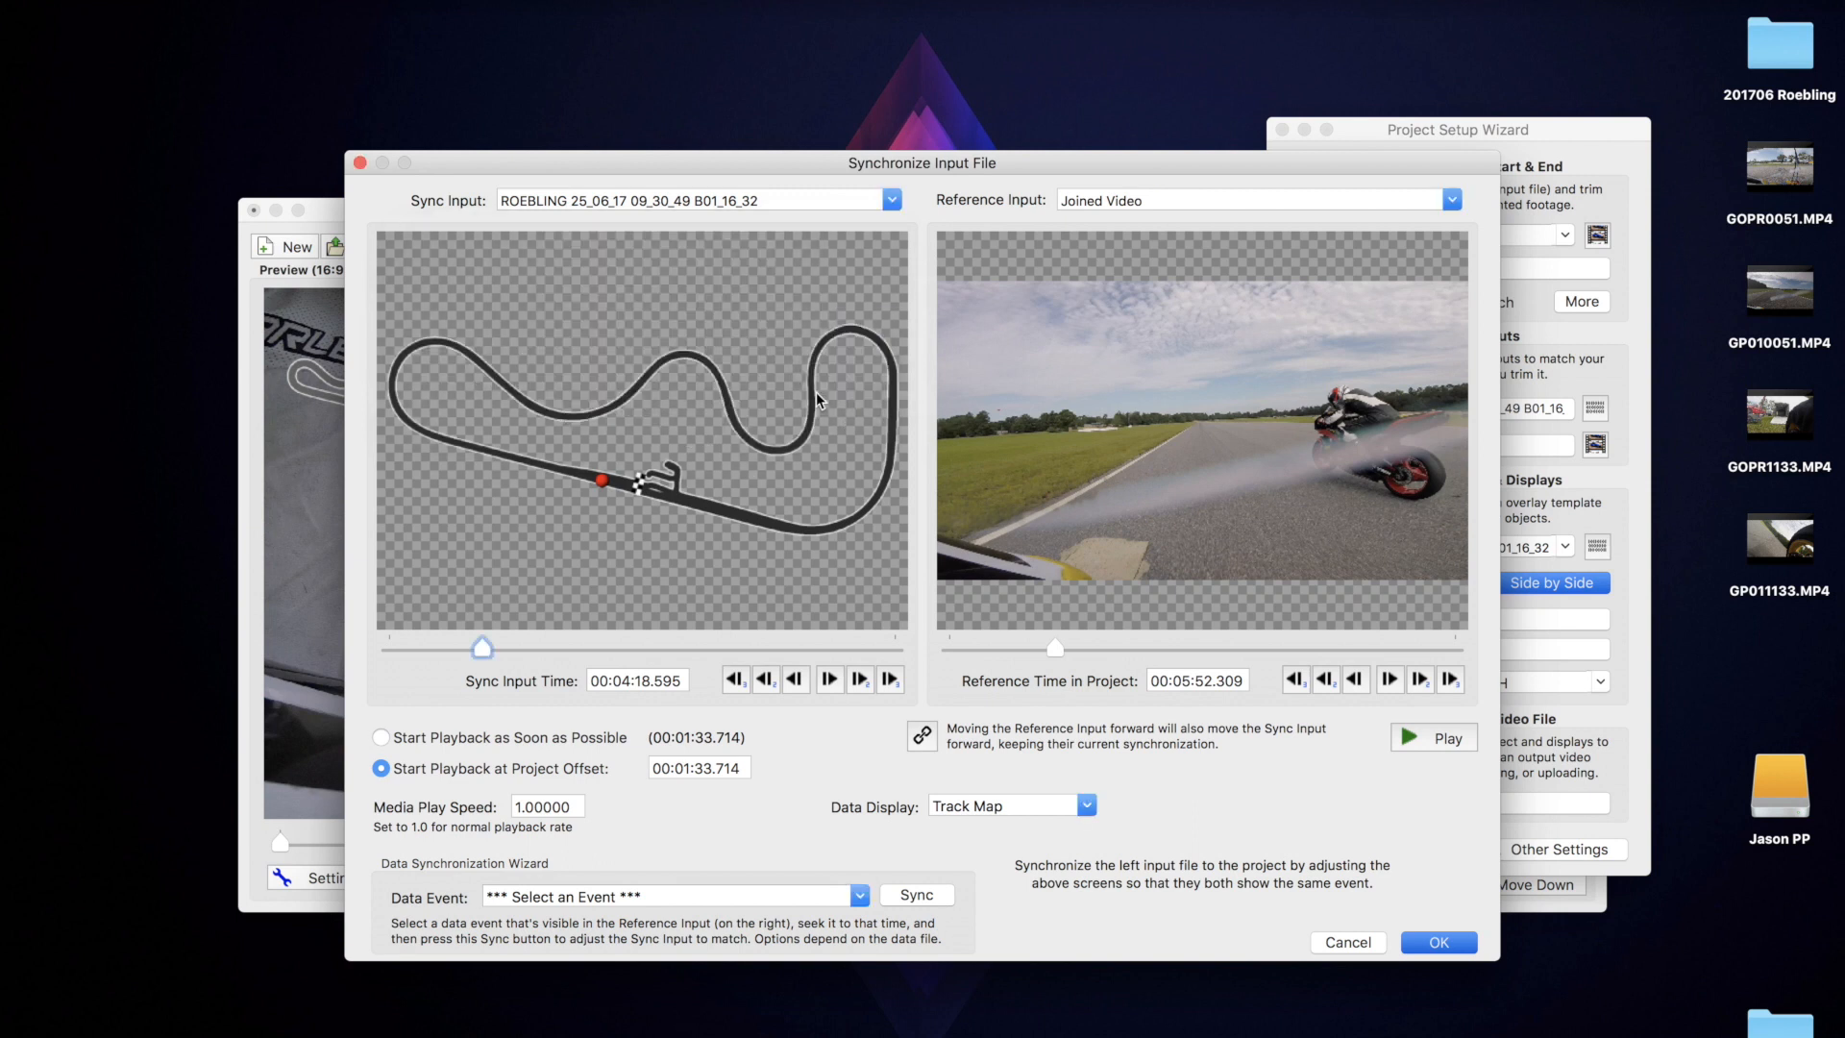
Close the sync window and play the preview past the start/finish line to check overlay timing.
click(1437, 942)
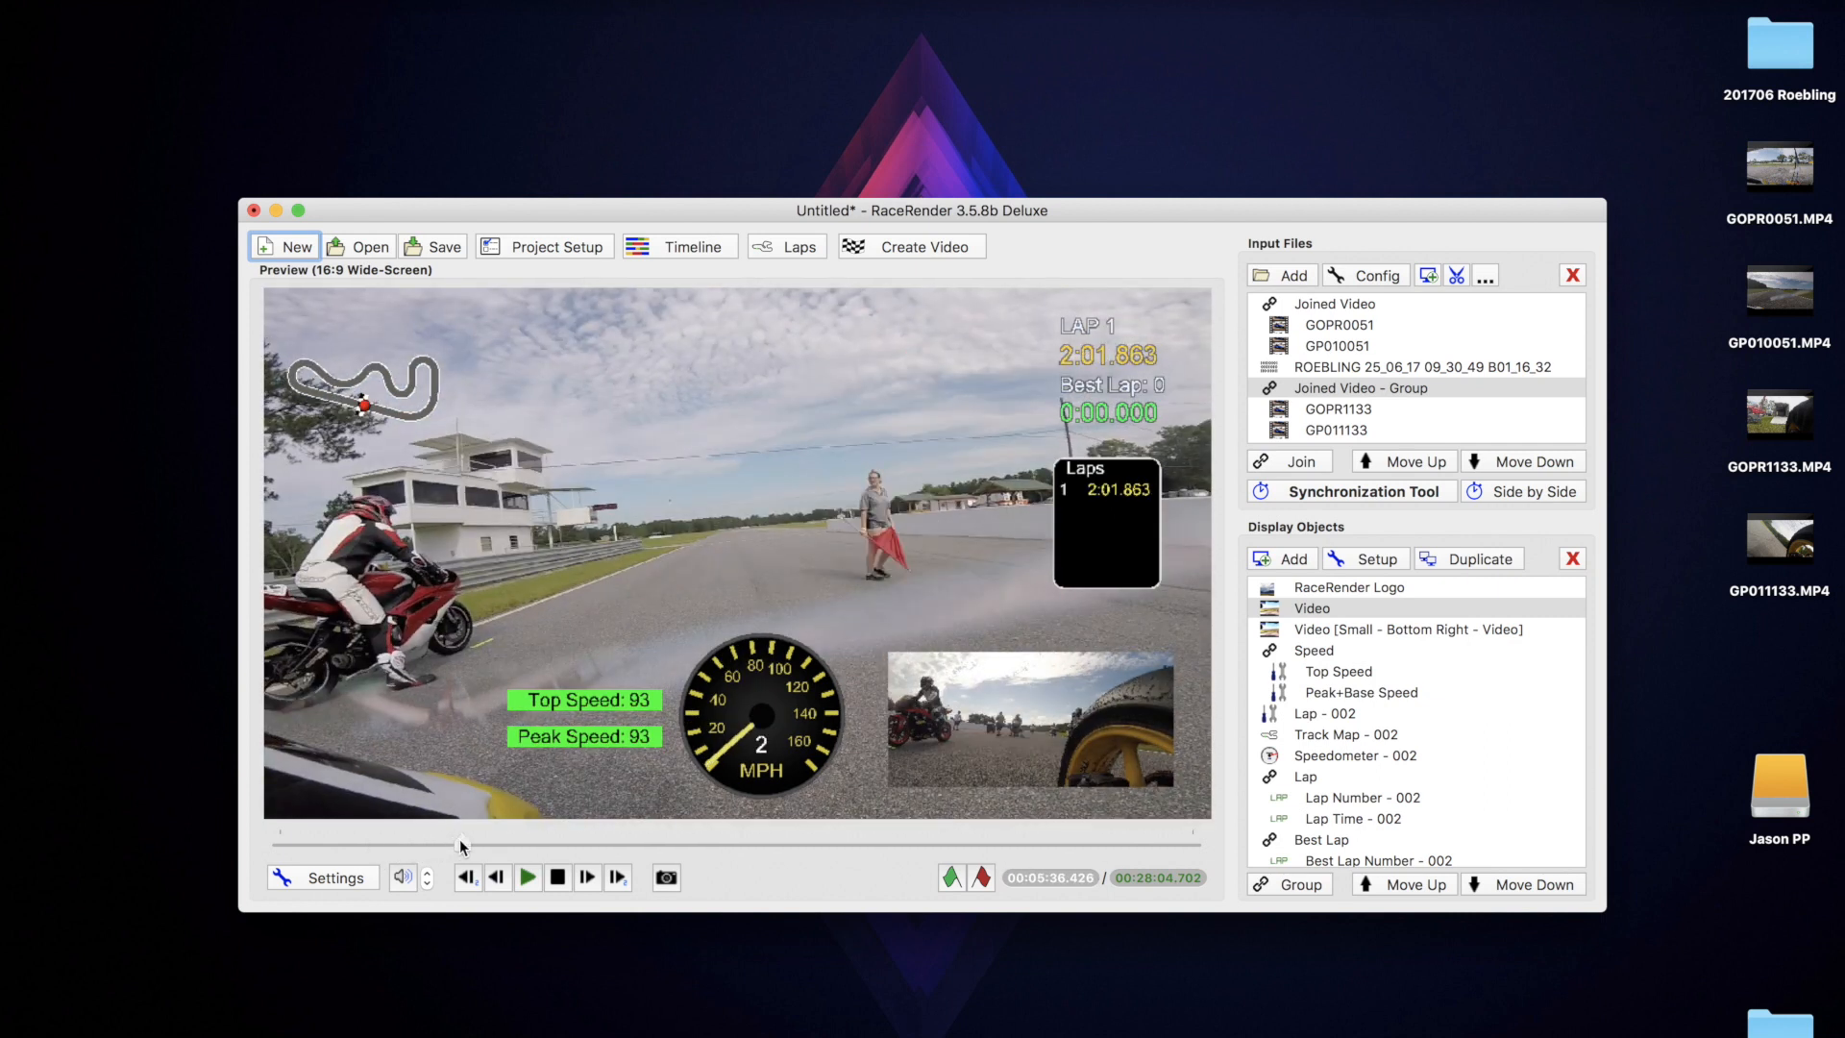
click(526, 876)
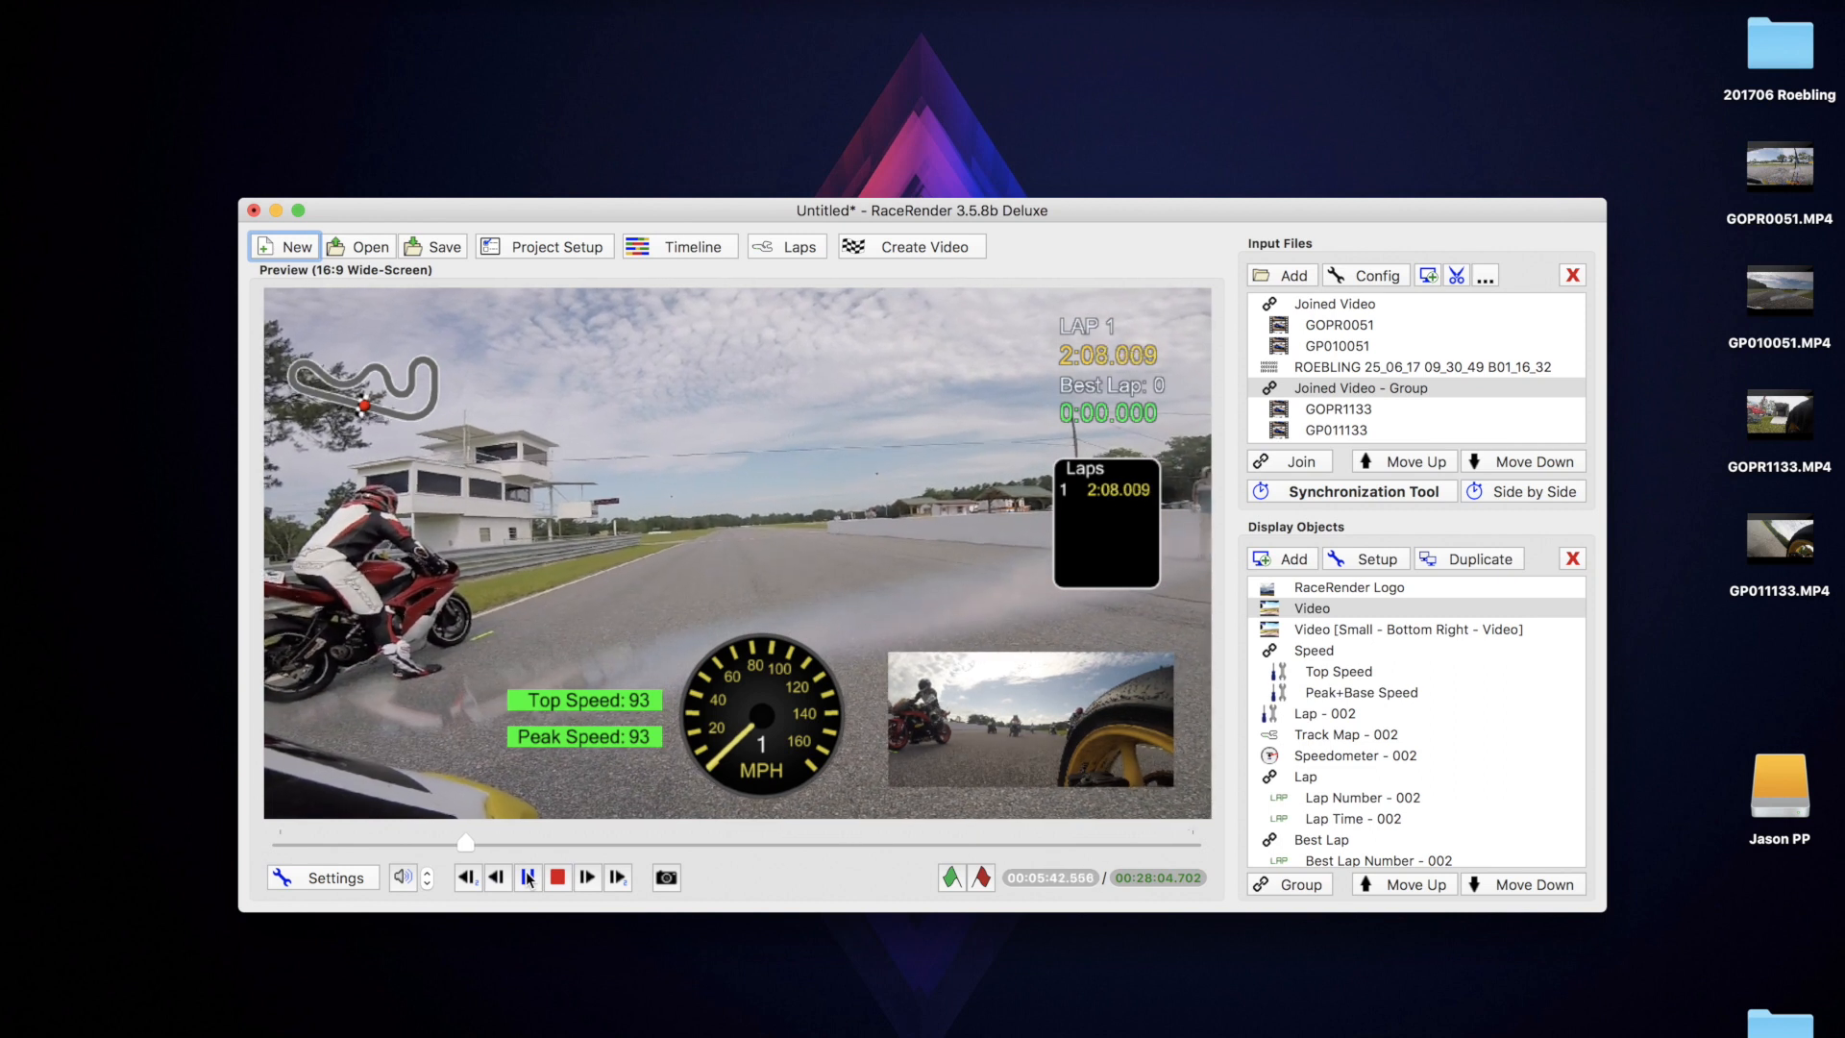
click(588, 878)
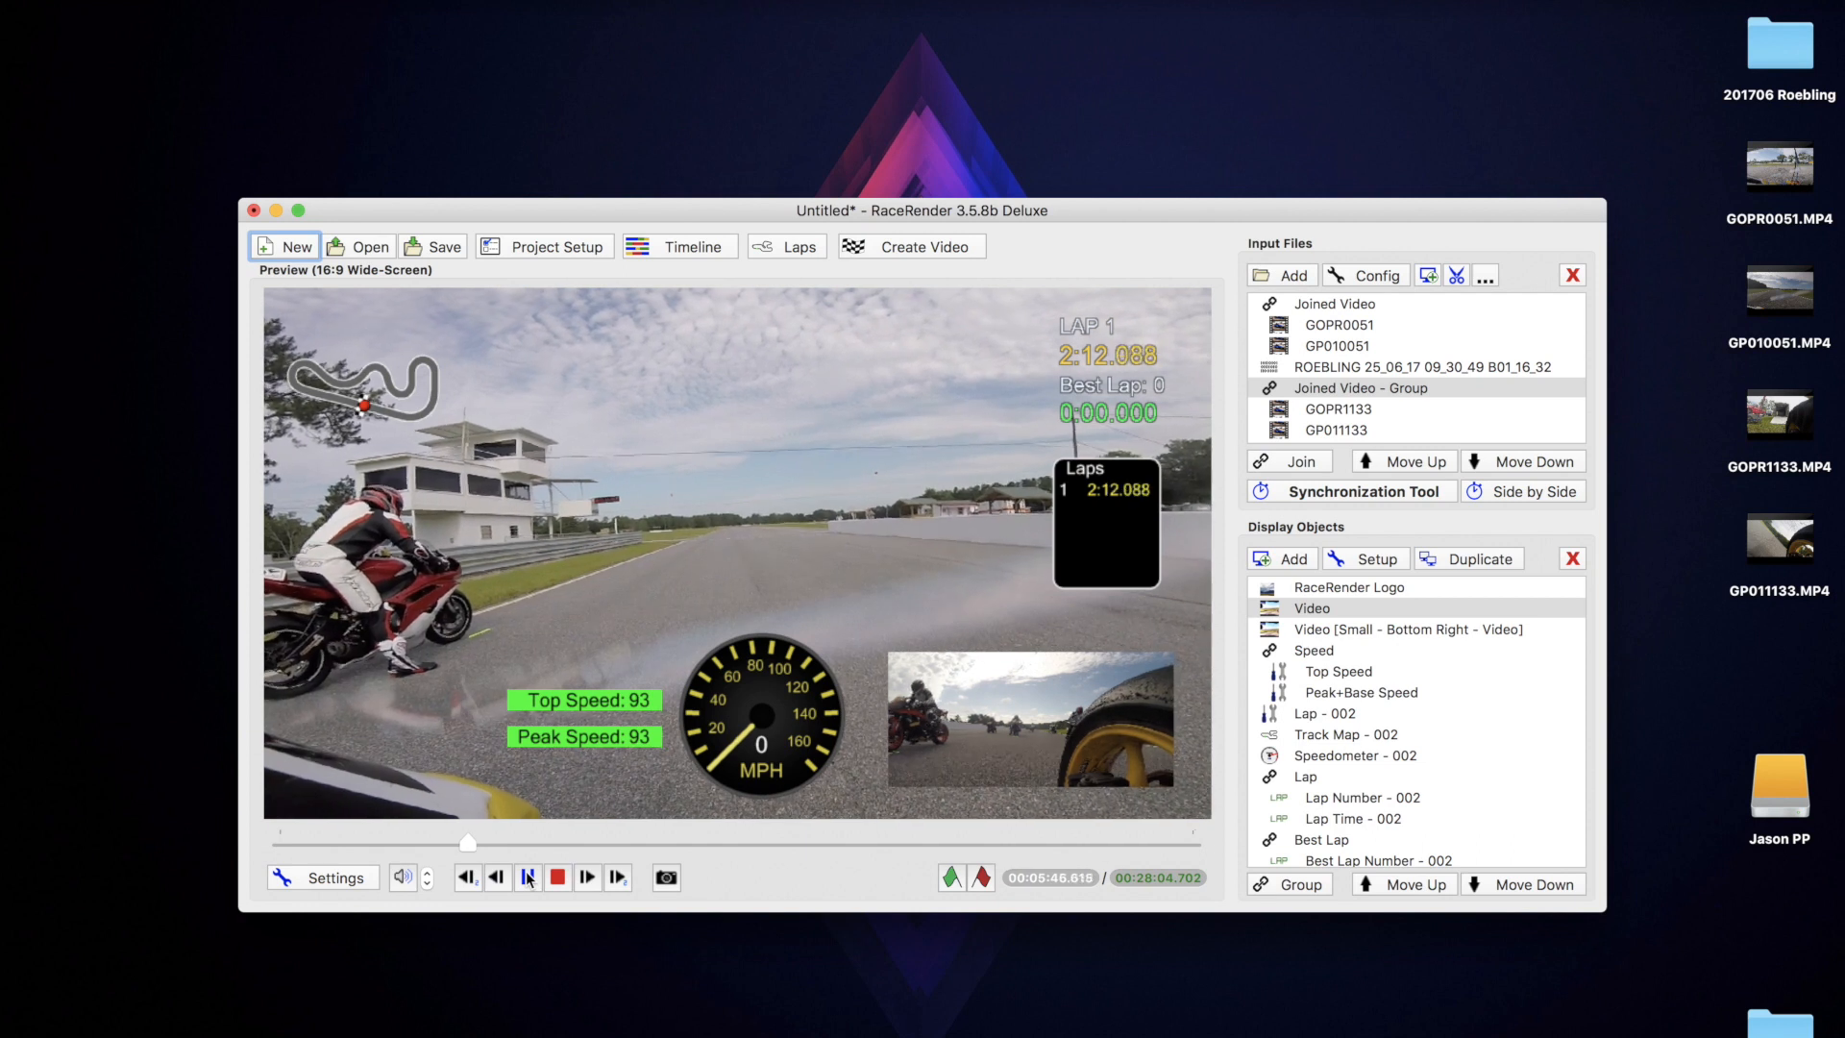
click(586, 879)
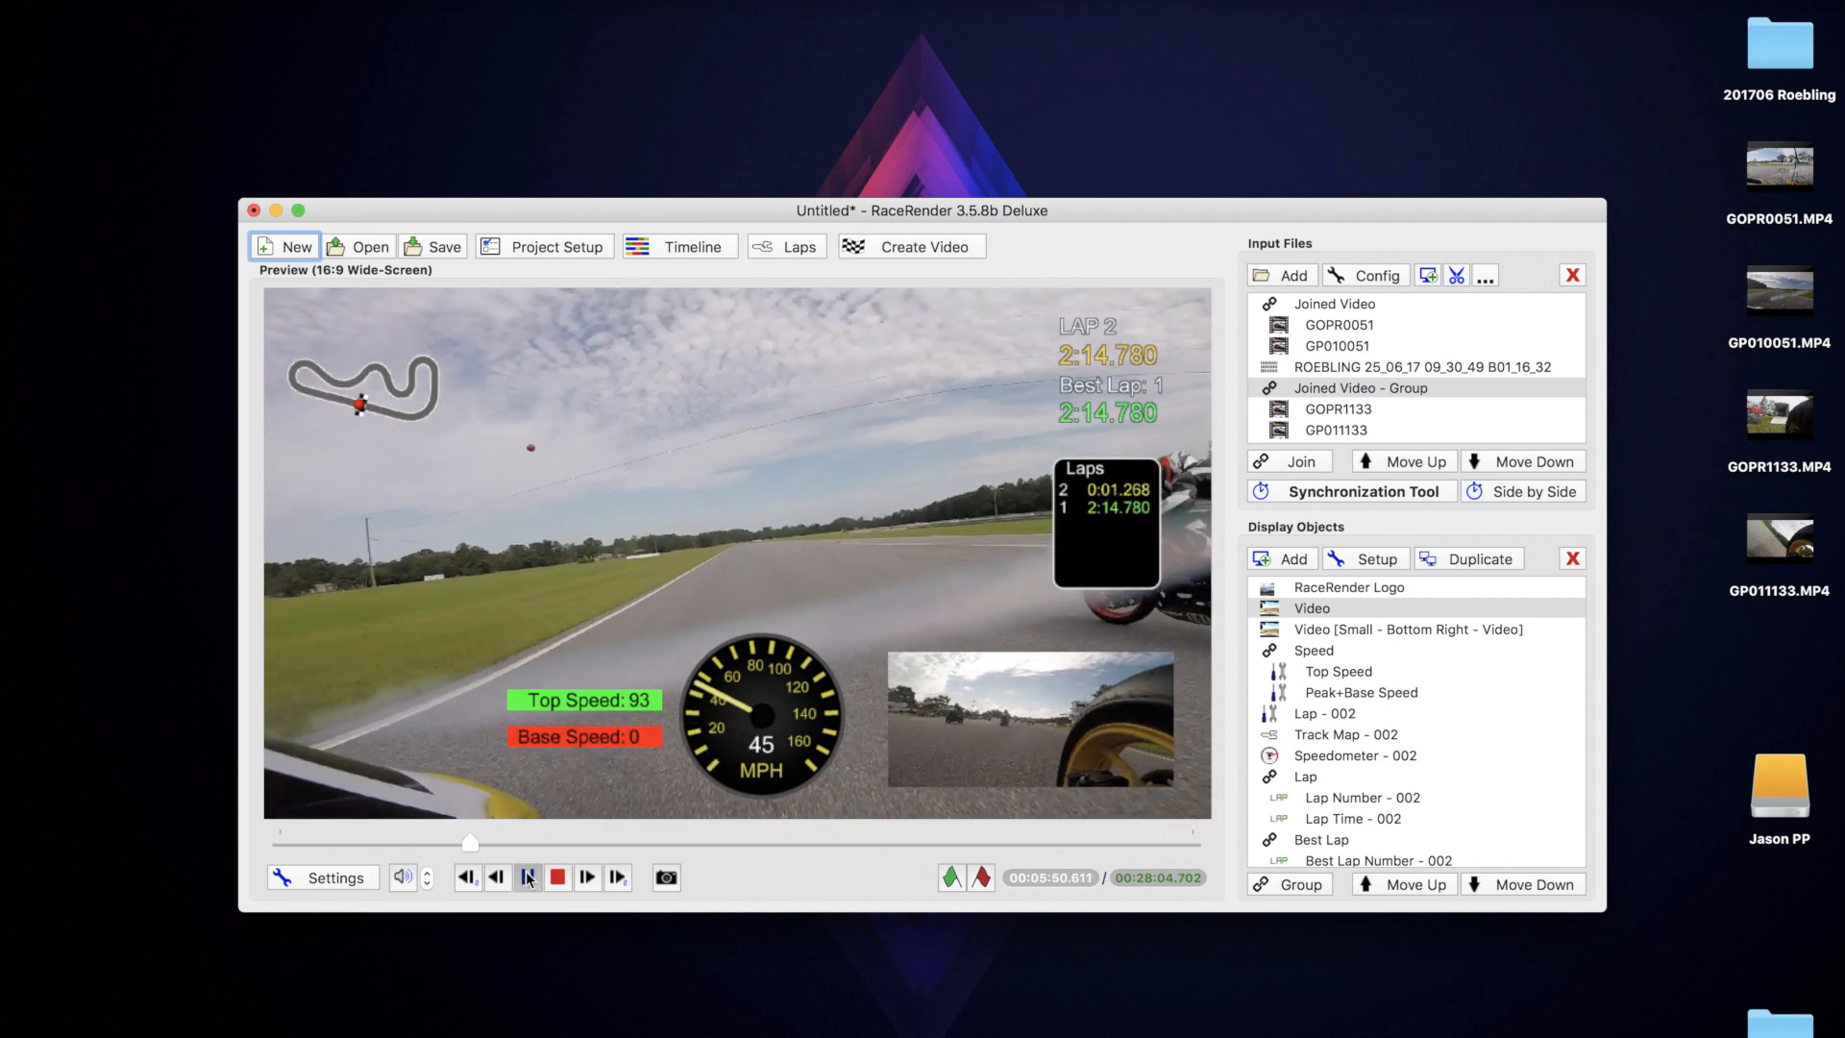
click(527, 876)
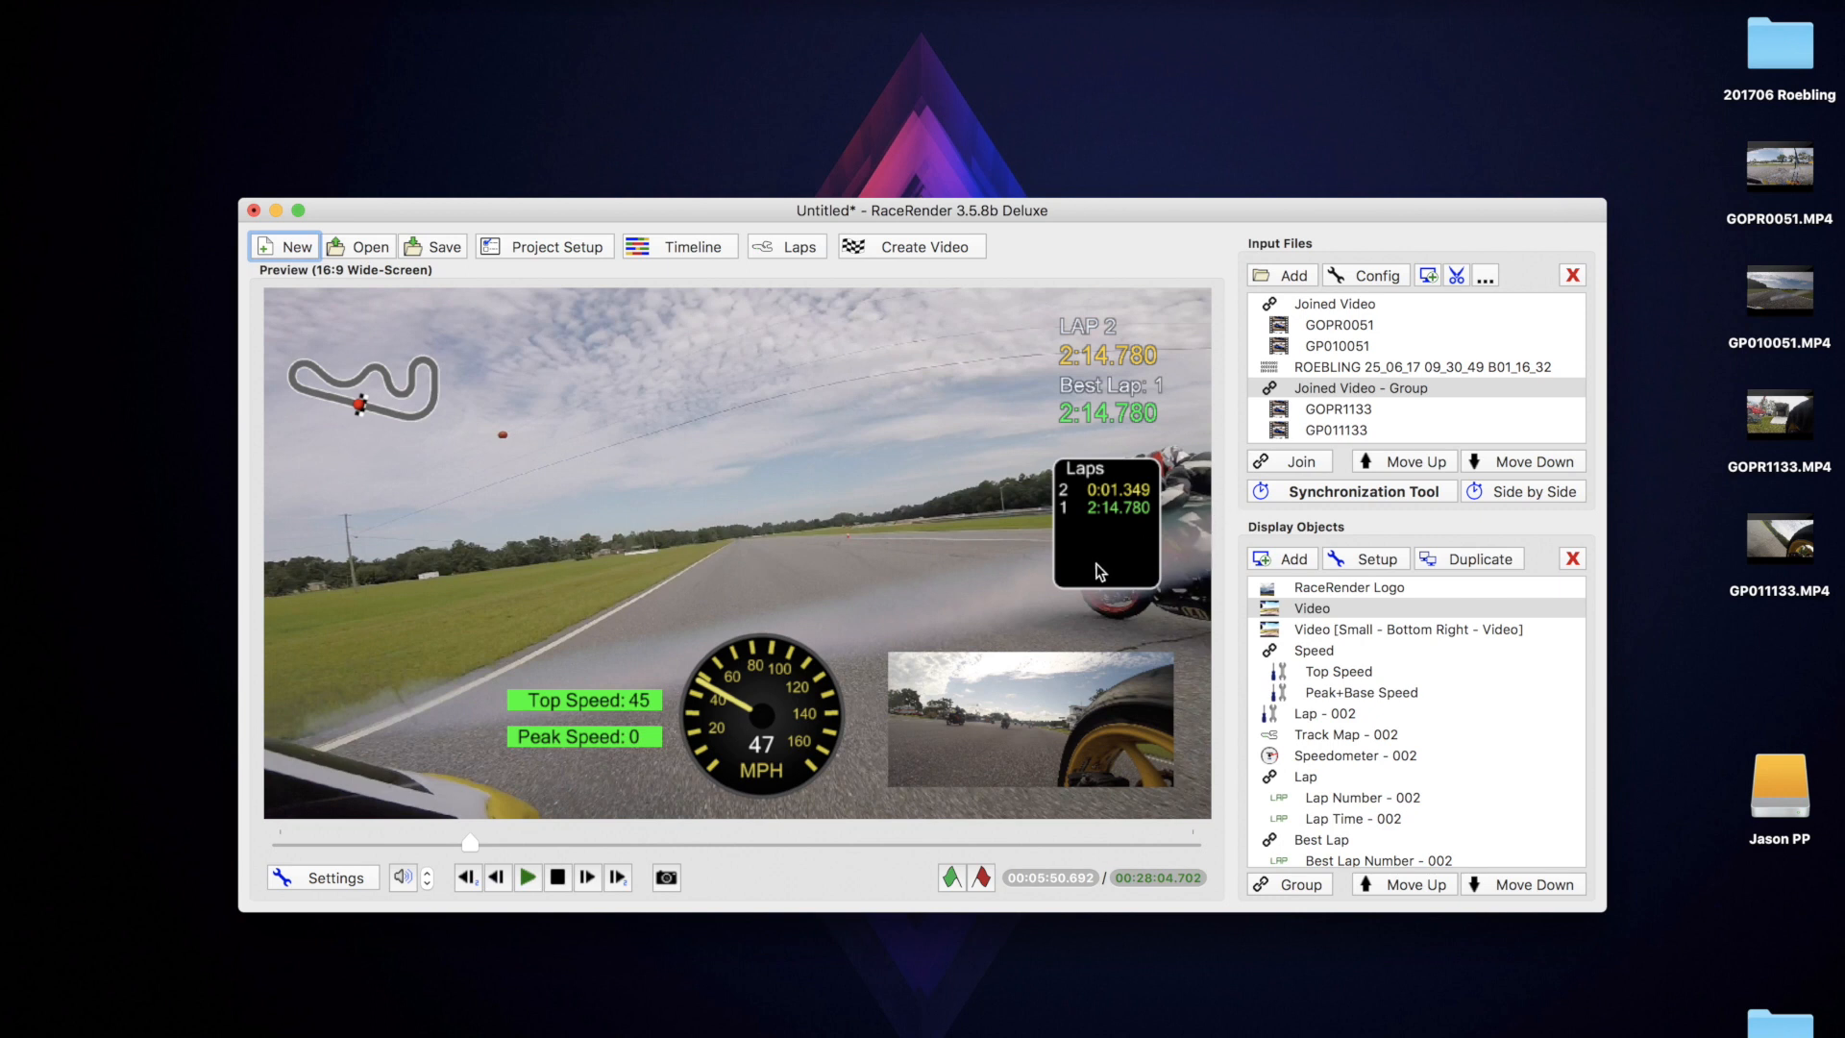
mouse_move(1107, 521)
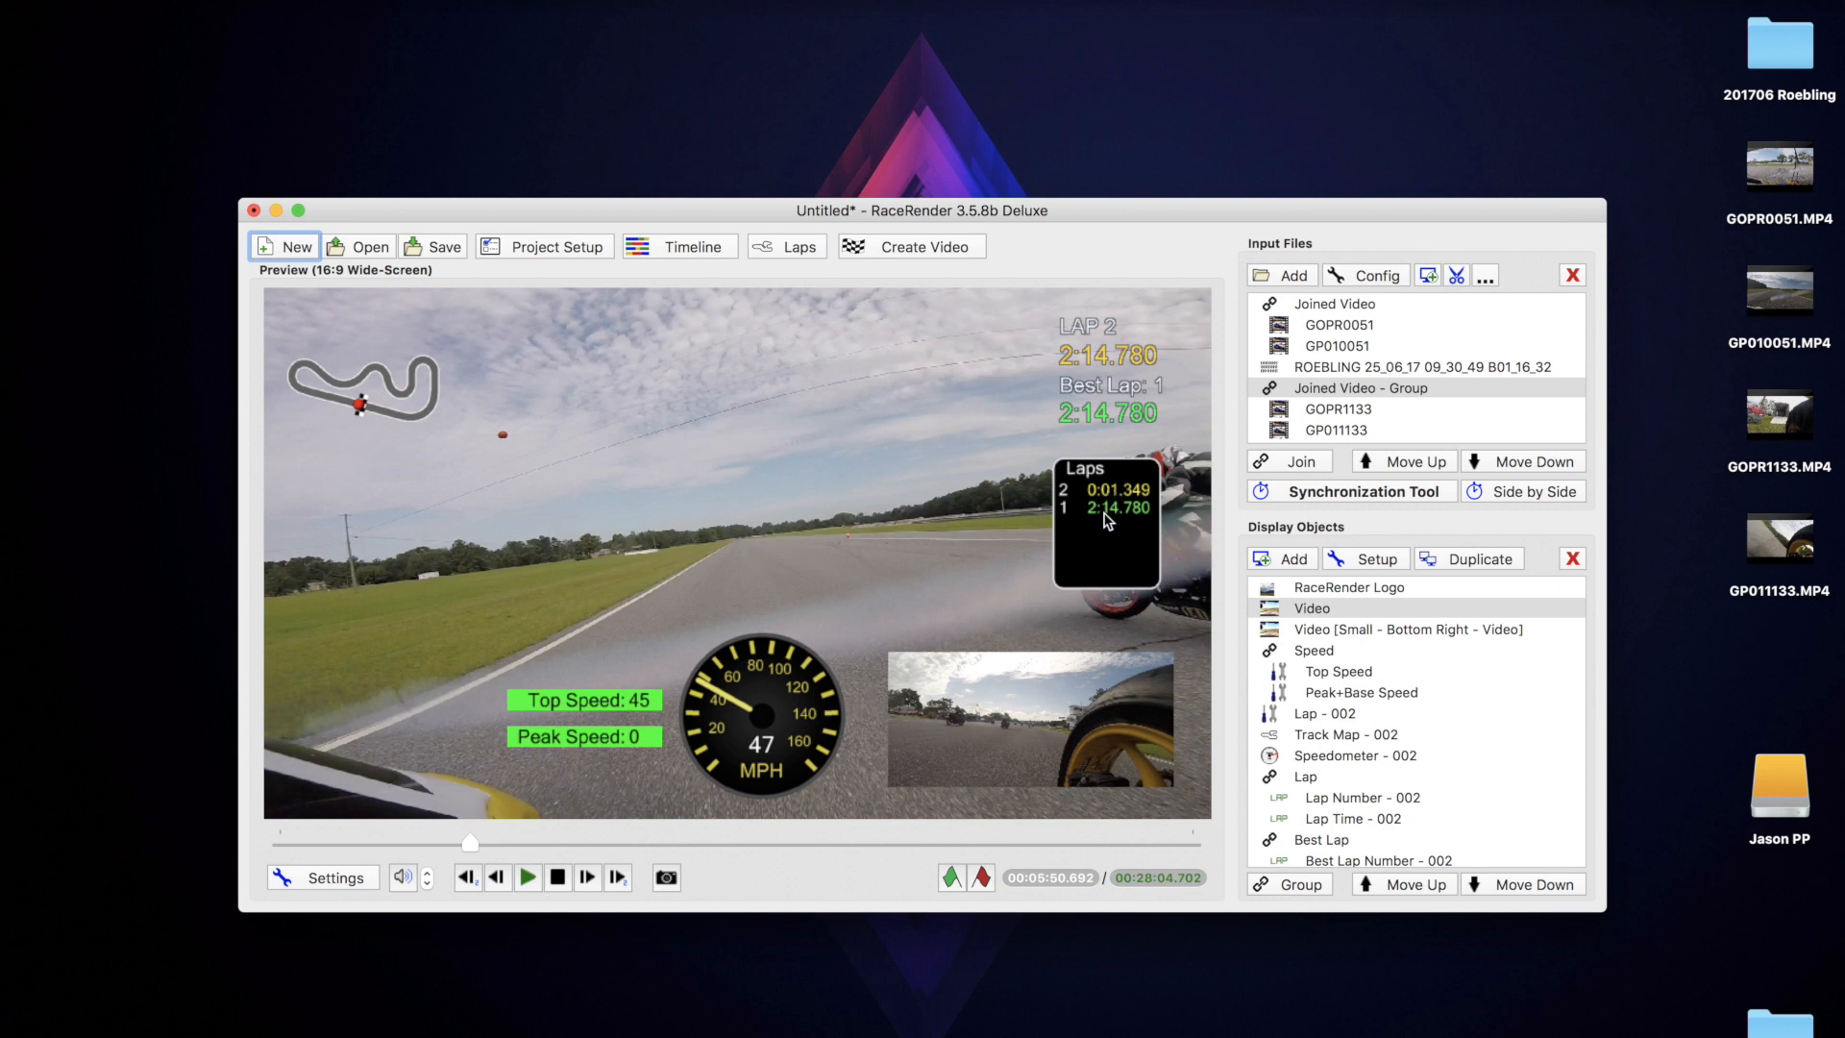
mouse_move(1093, 523)
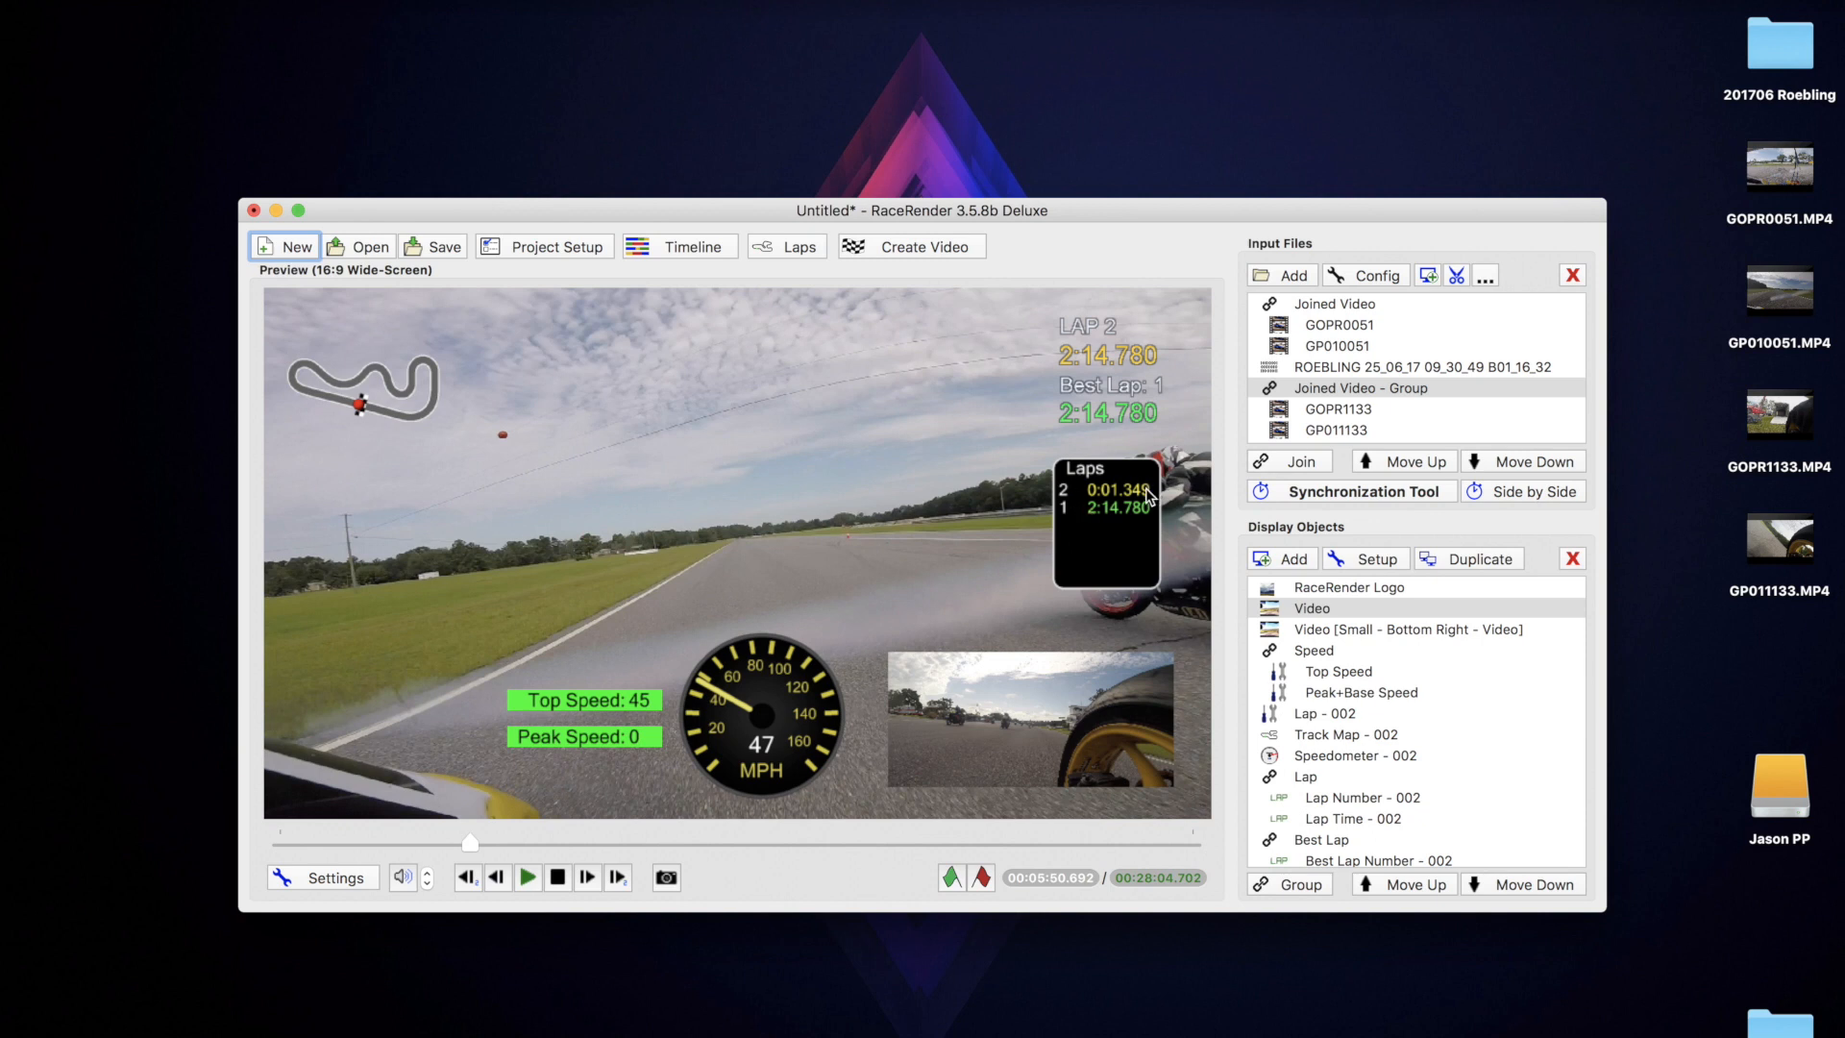
mouse_move(1232, 436)
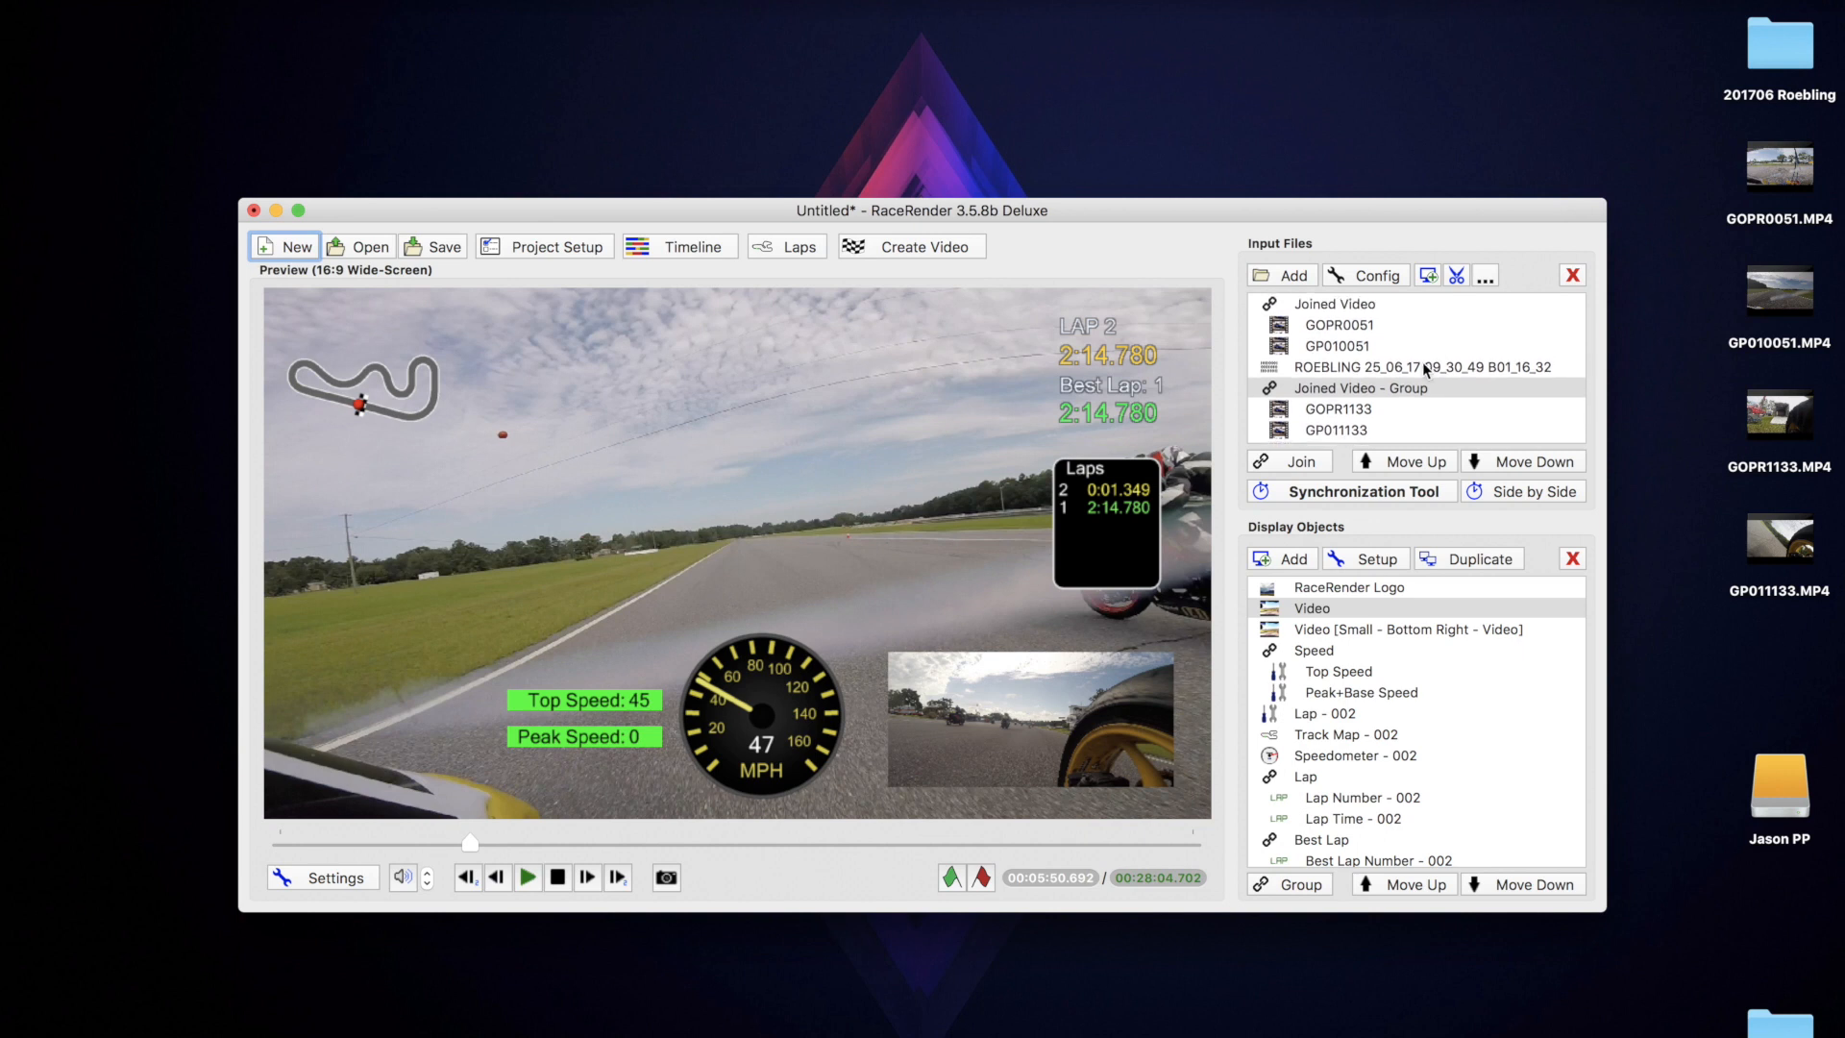
Set the ROEBLING data file to ignore its first lap trigger so the out-lap isn't counted.
double_click(1420, 365)
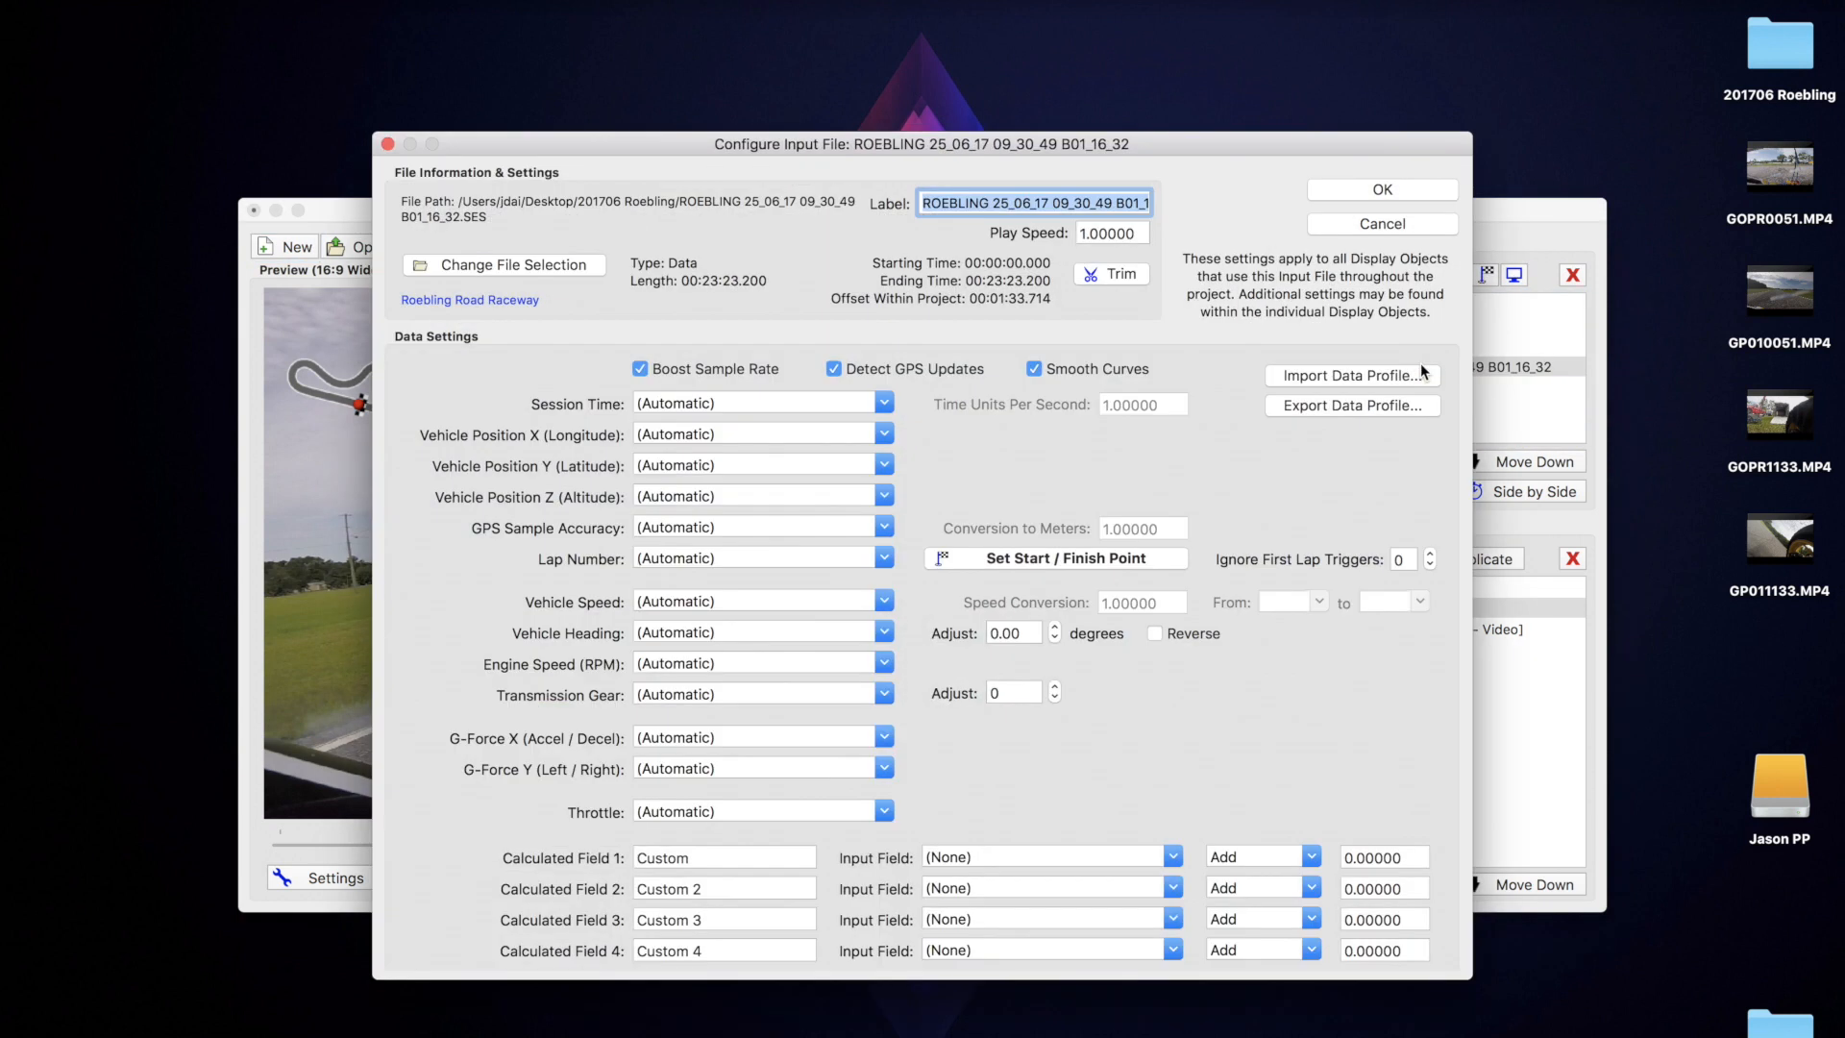
mouse_move(1399, 553)
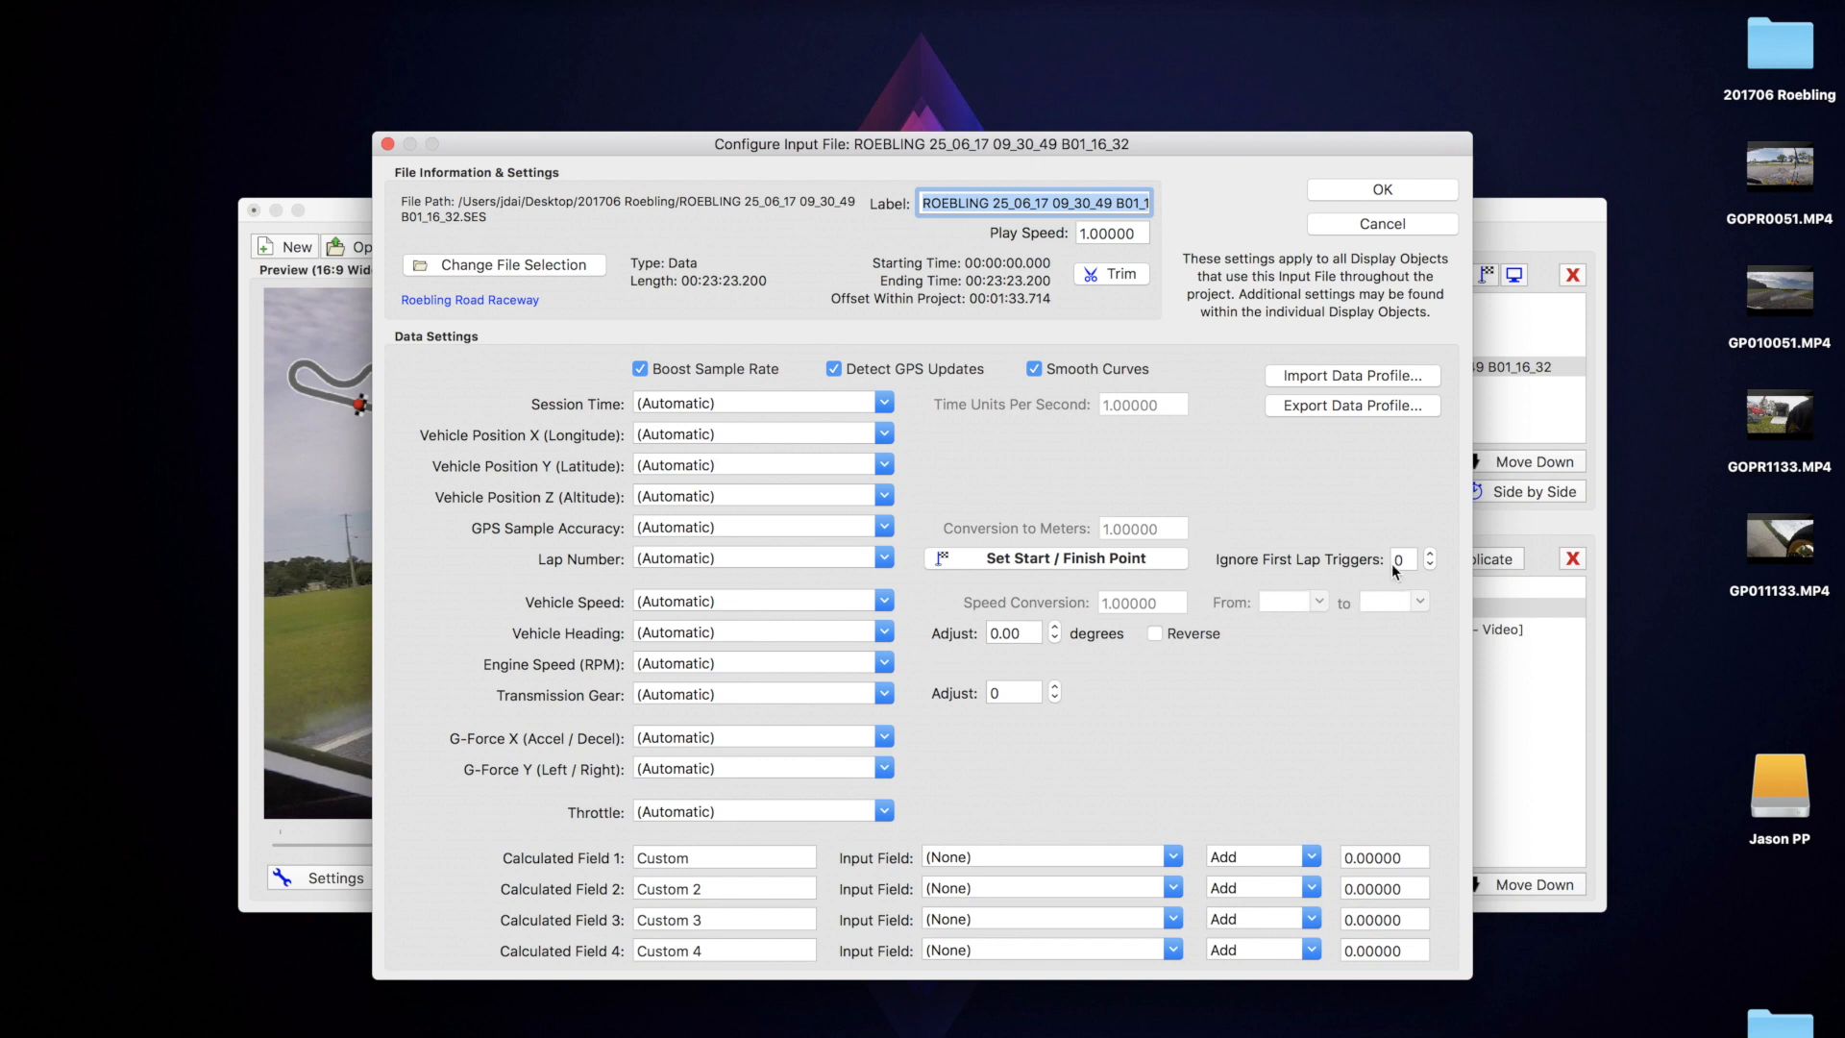
click(1432, 553)
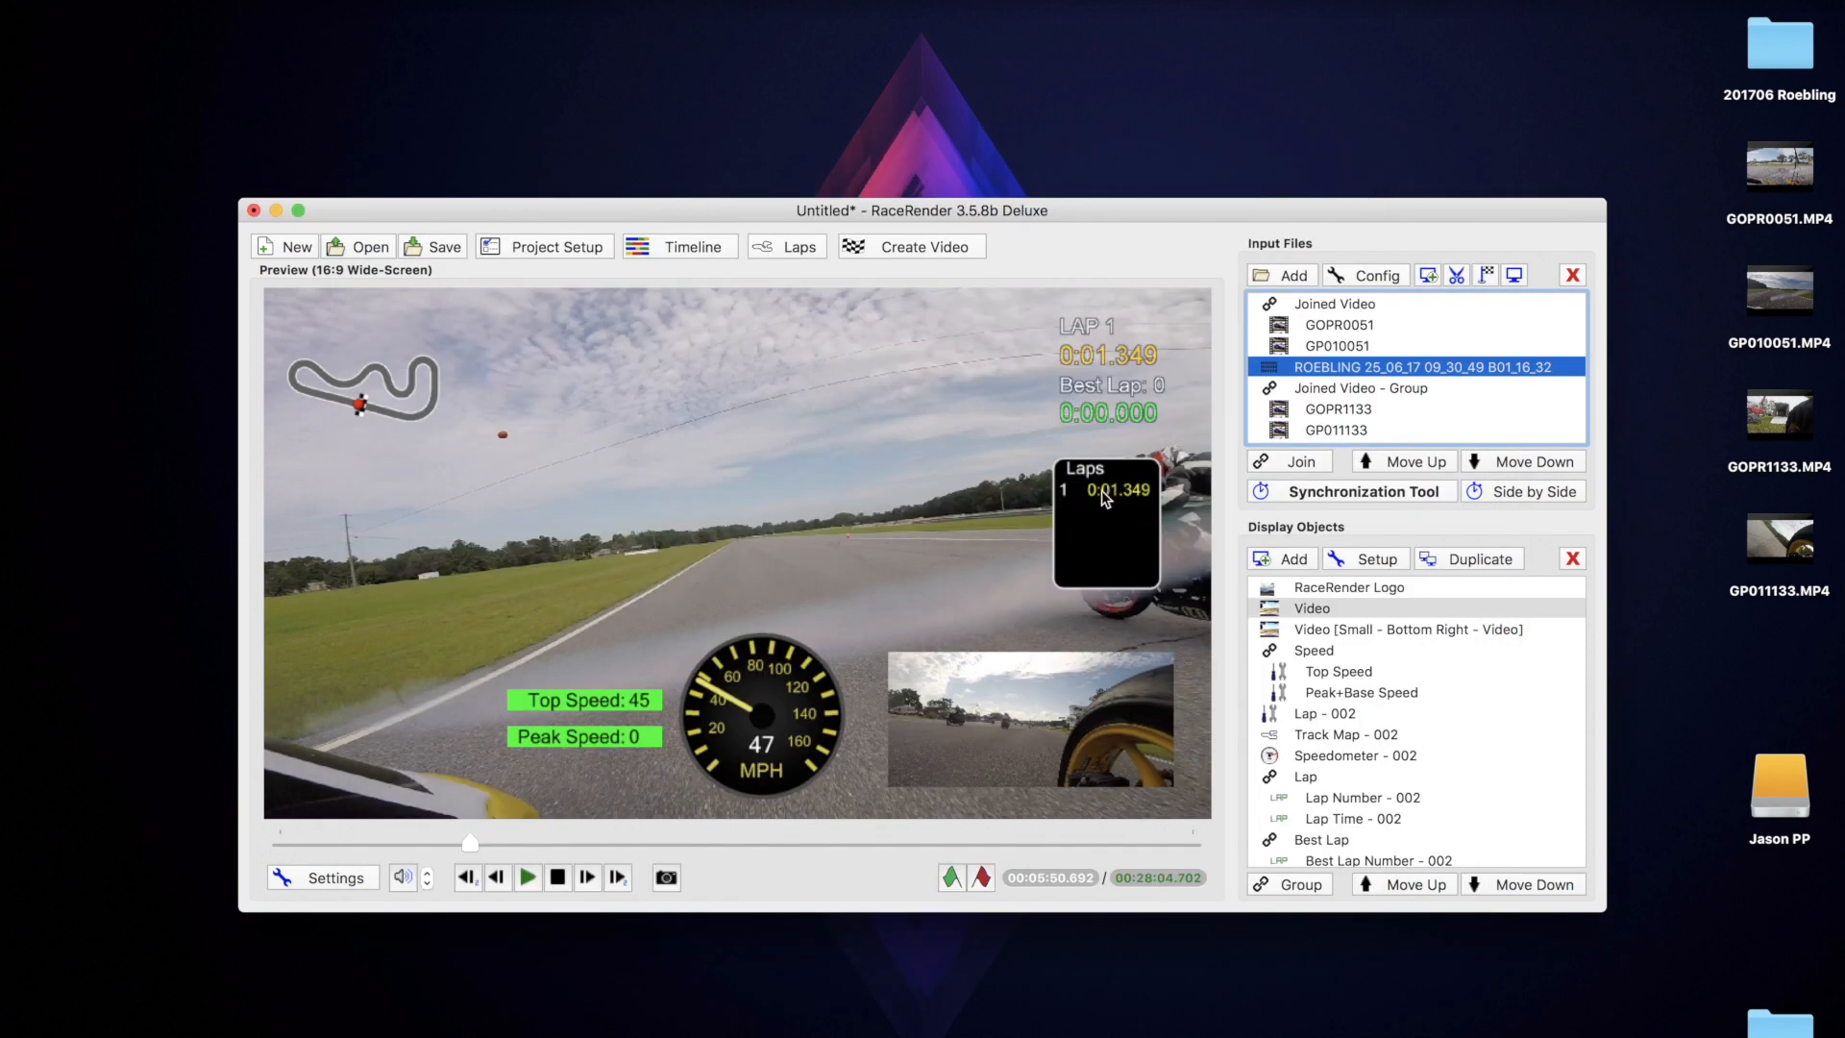
Play the preview from the line, confirming the lap 1 timer and 121 mph speed overlays update.
click(527, 877)
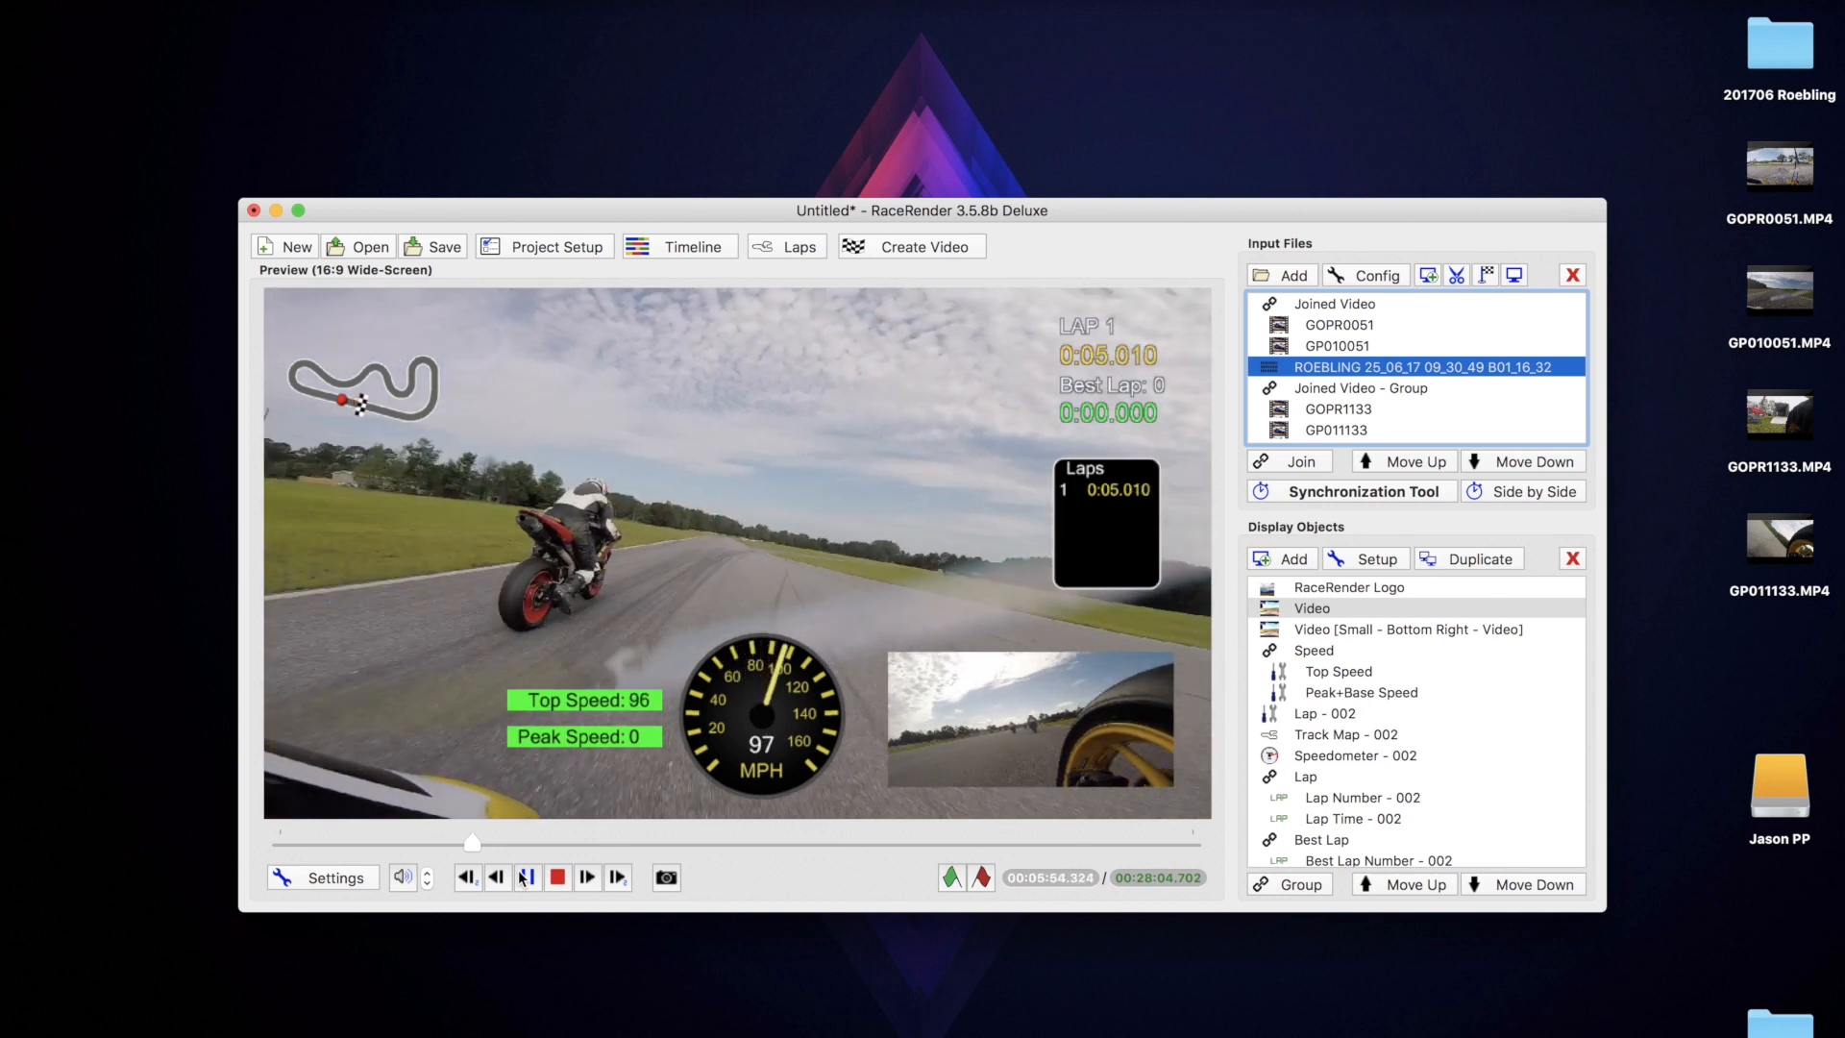
click(527, 876)
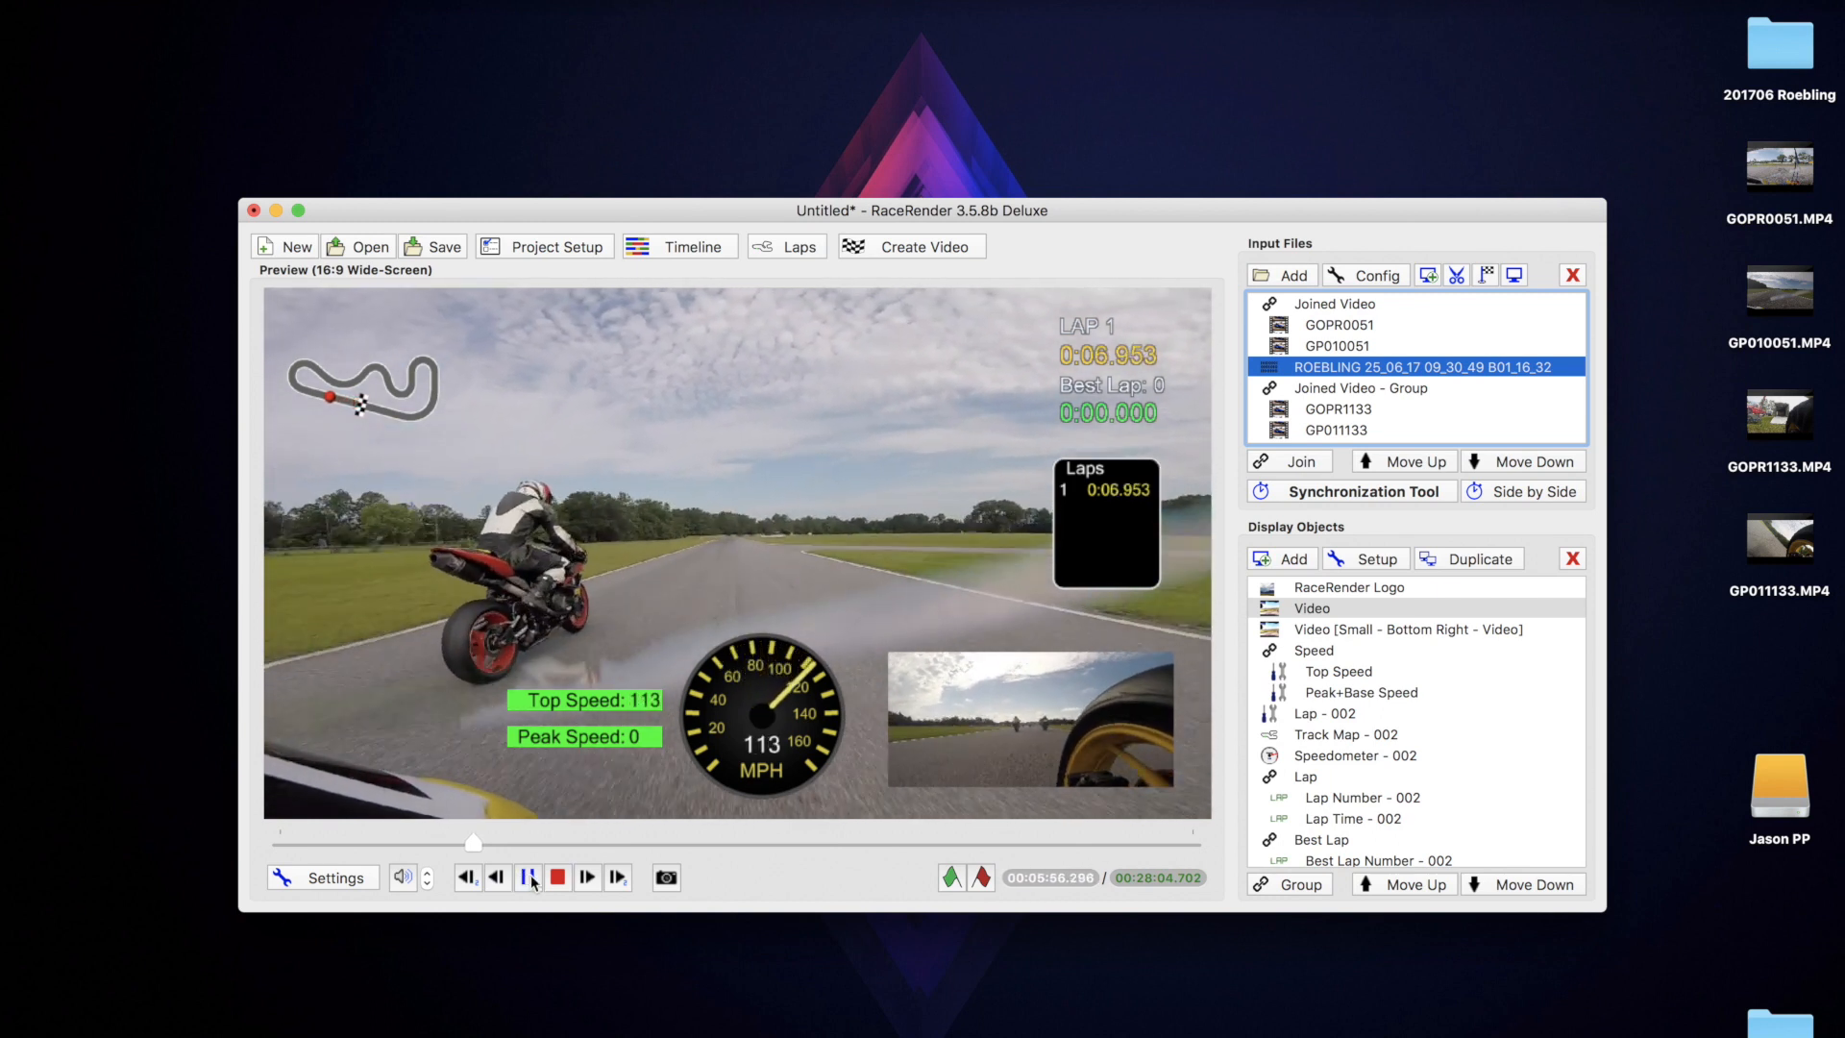
click(526, 877)
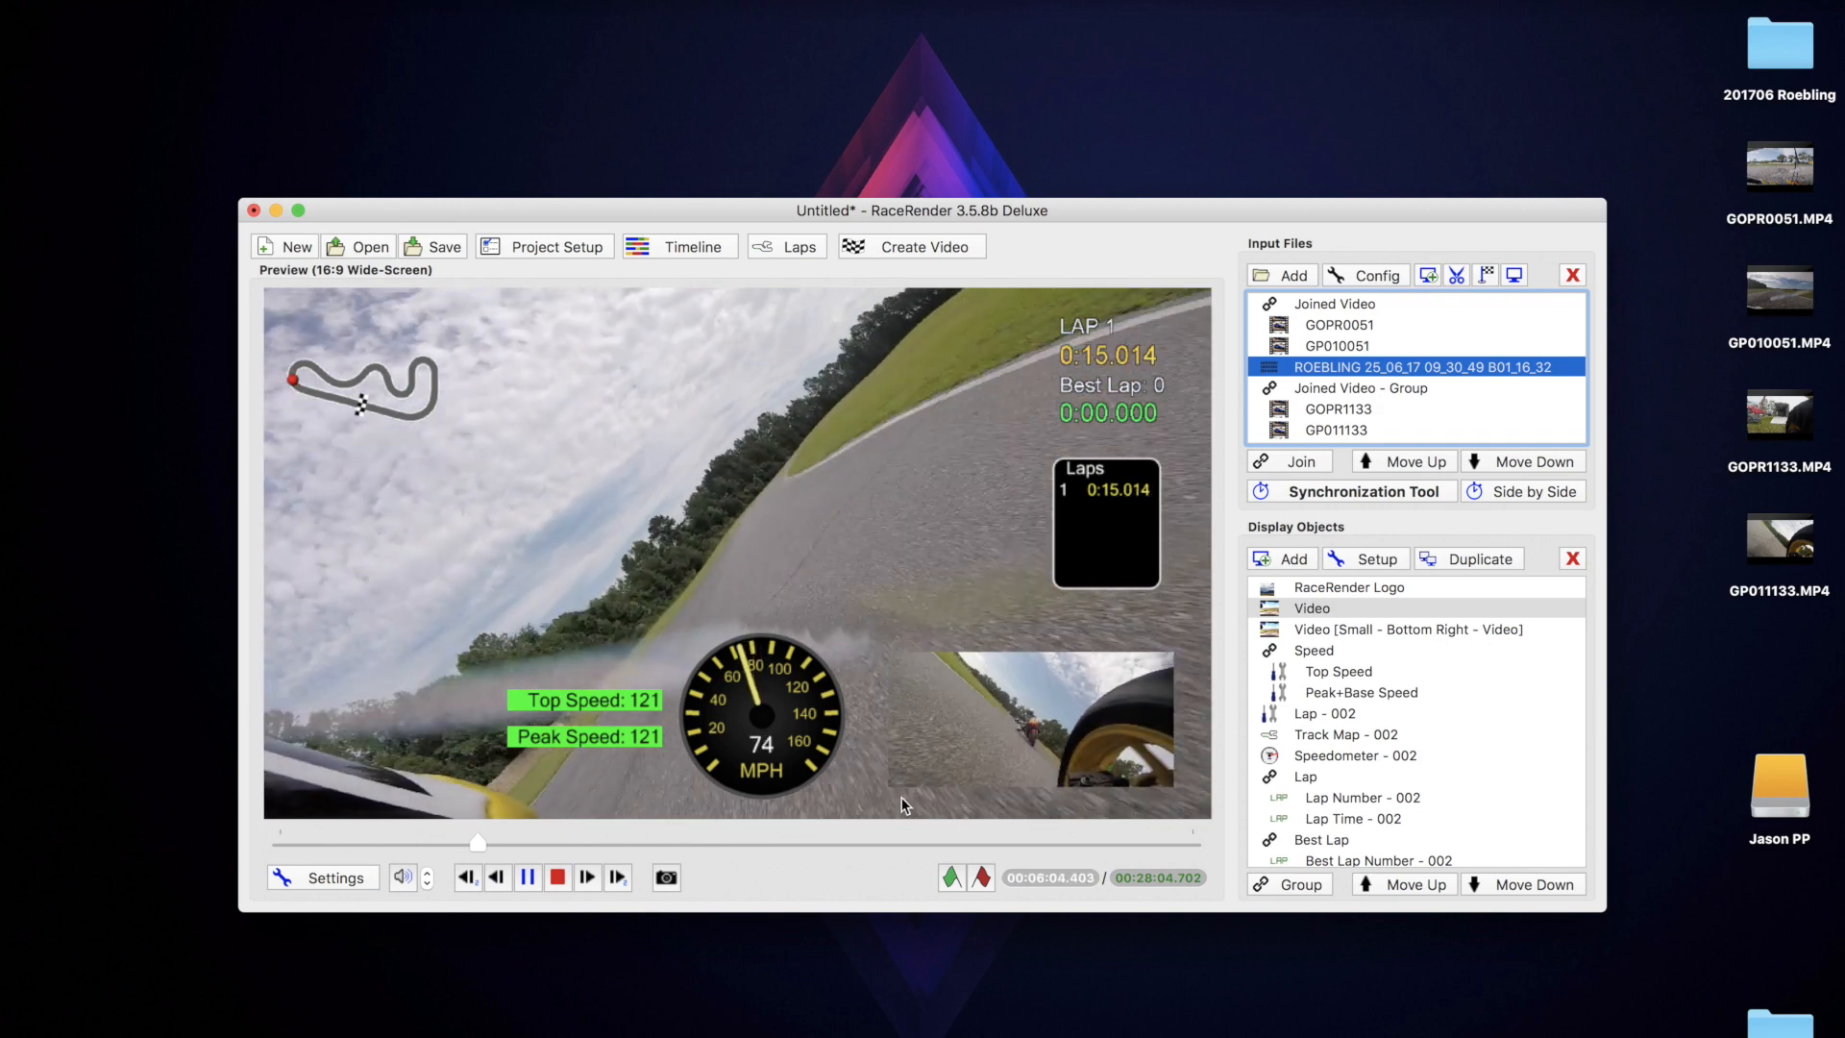
click(586, 876)
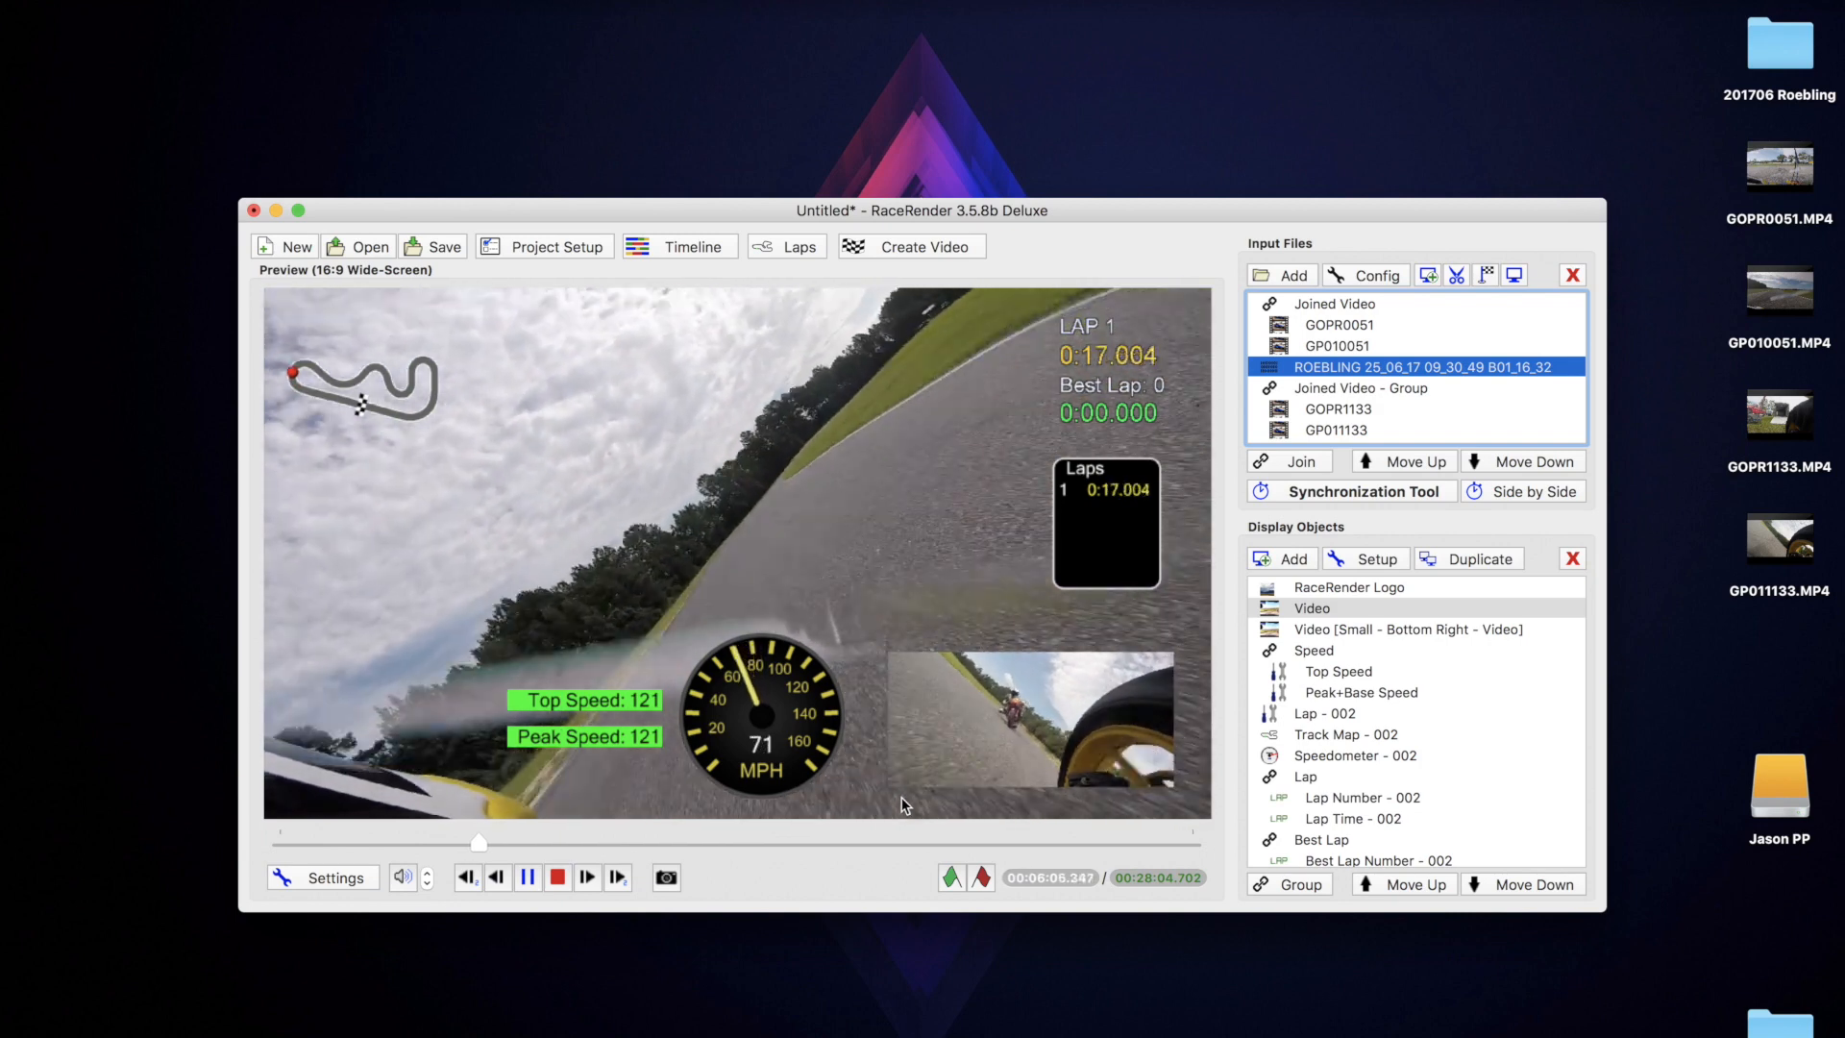
click(527, 877)
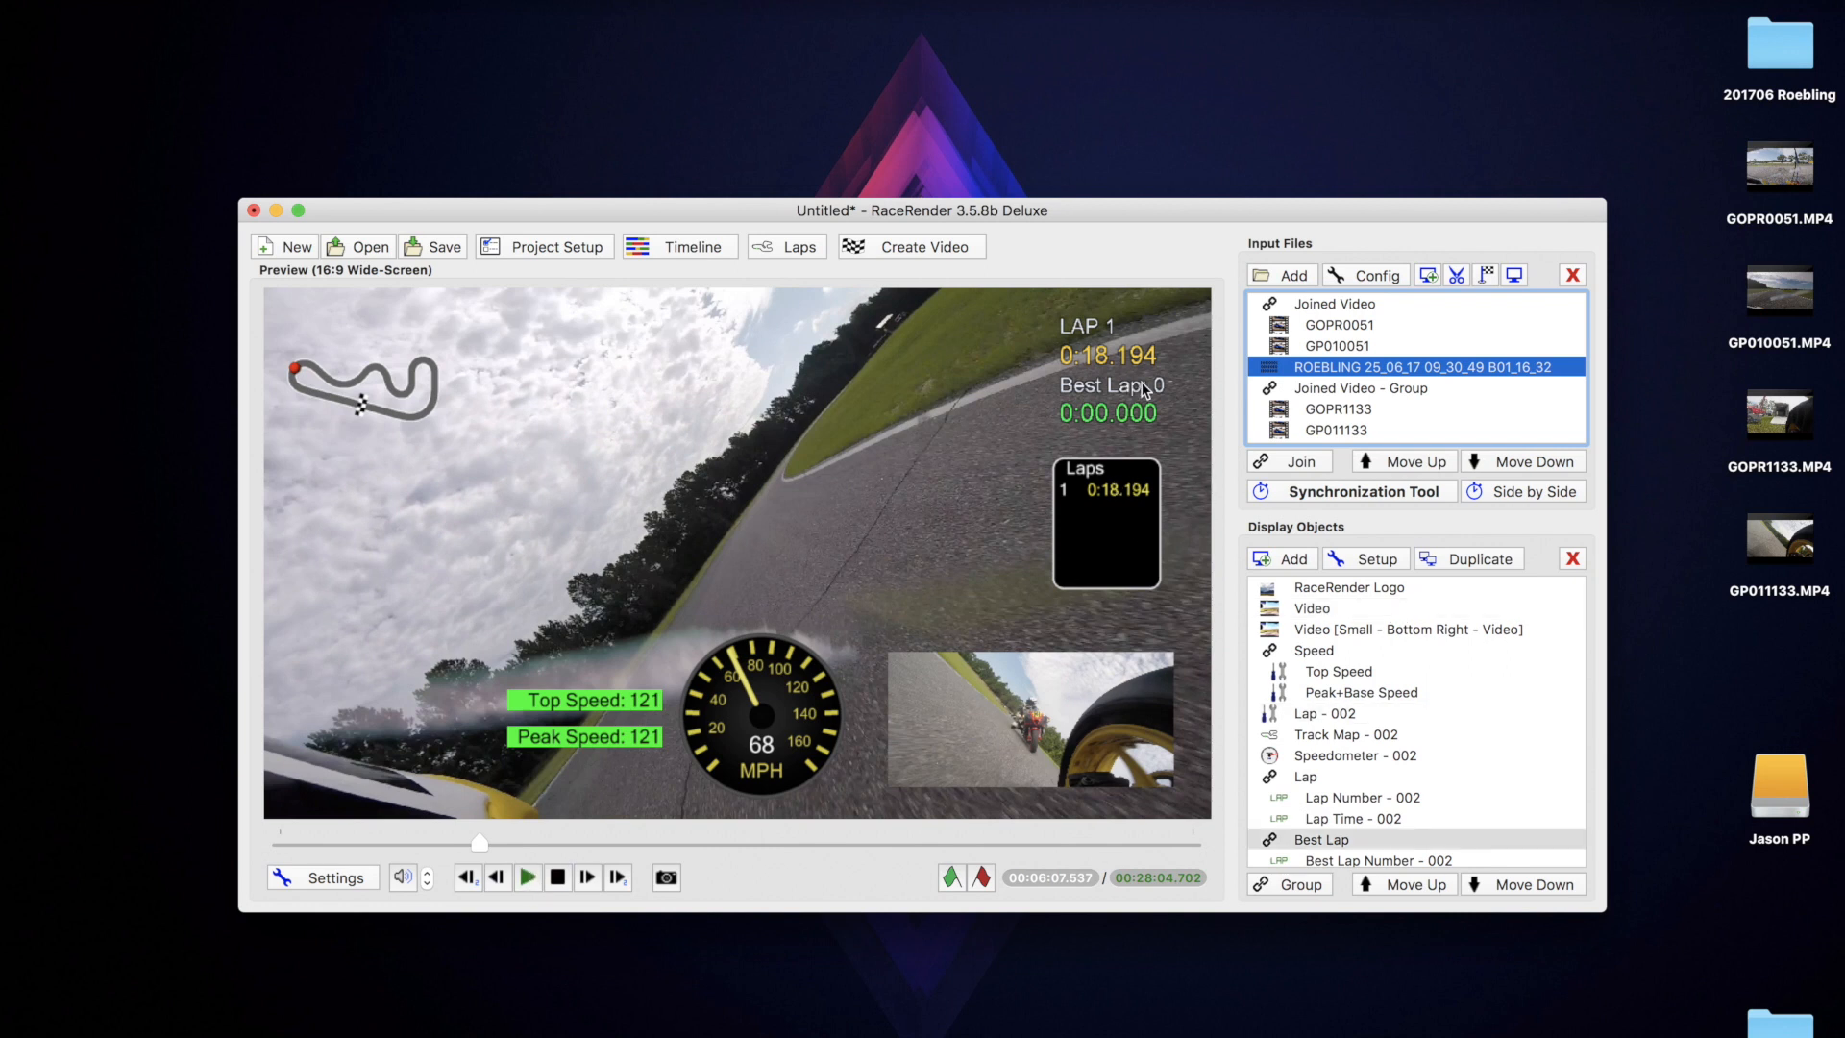
View the Display Object Properties of the Lap - 002 lap list overlay.
click(1322, 713)
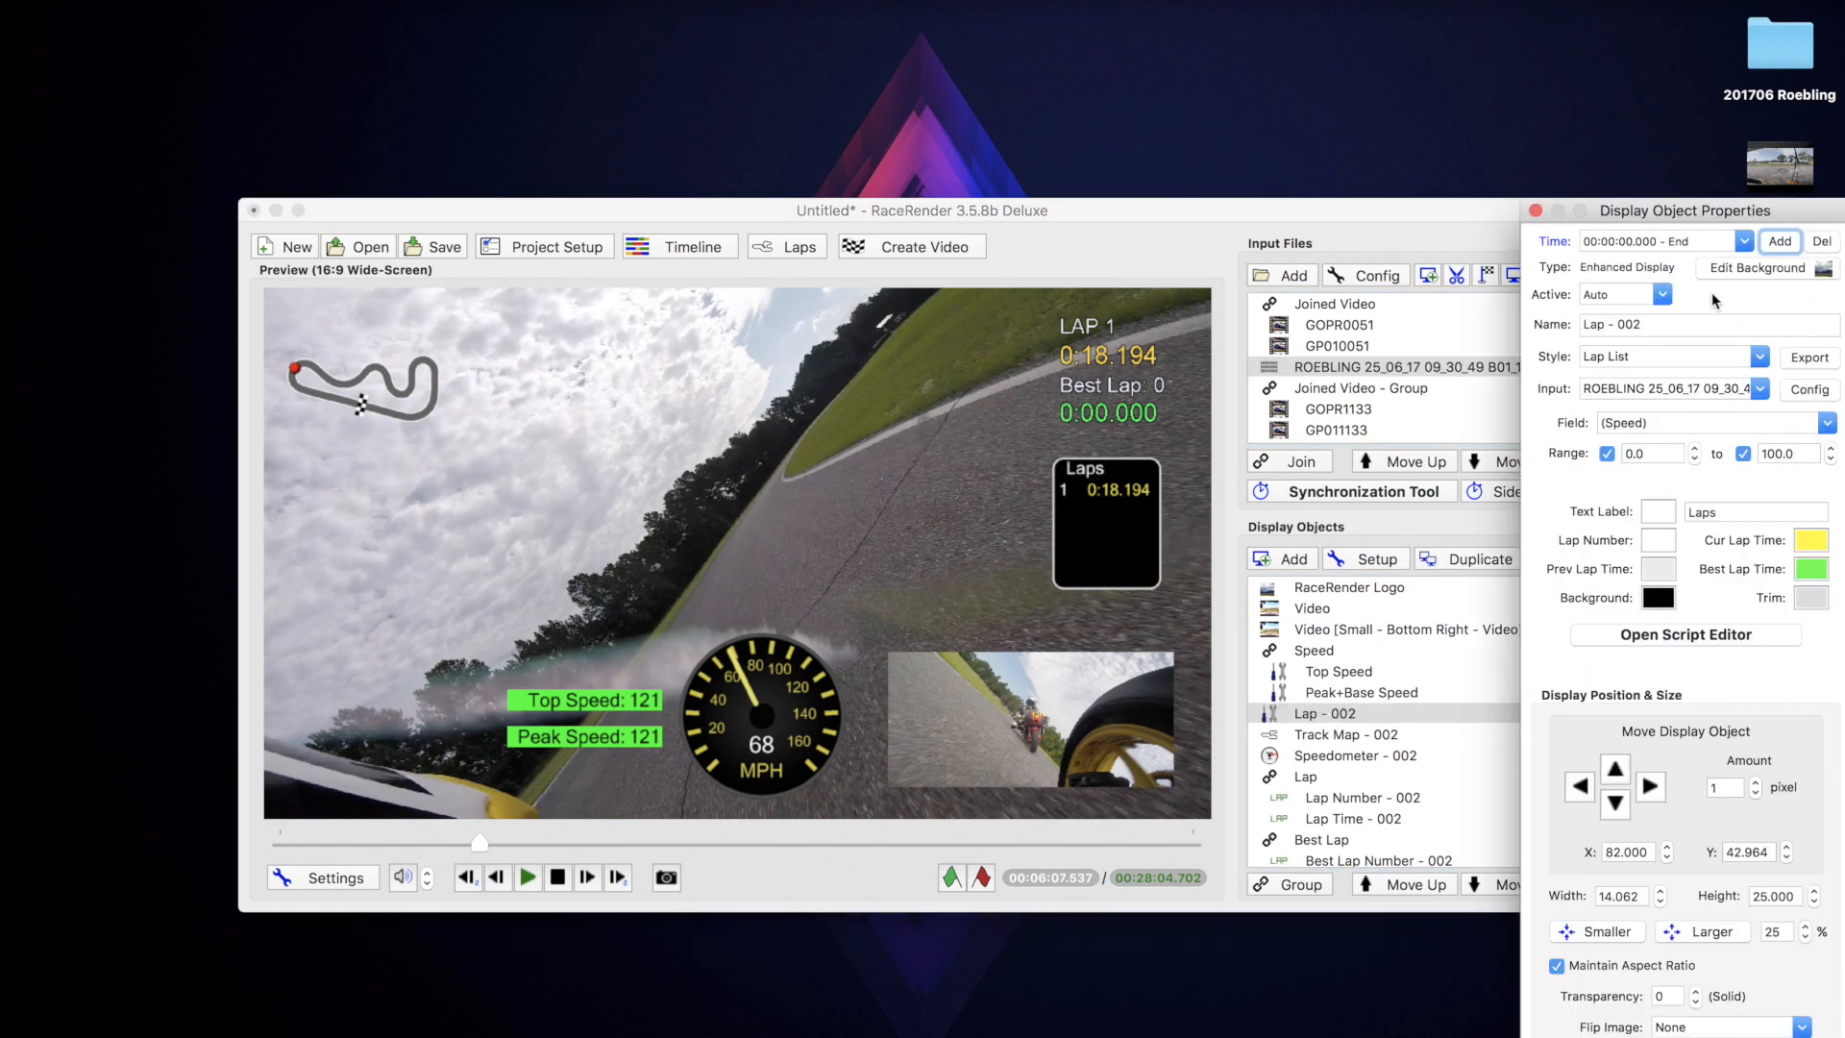
mouse_move(1632, 748)
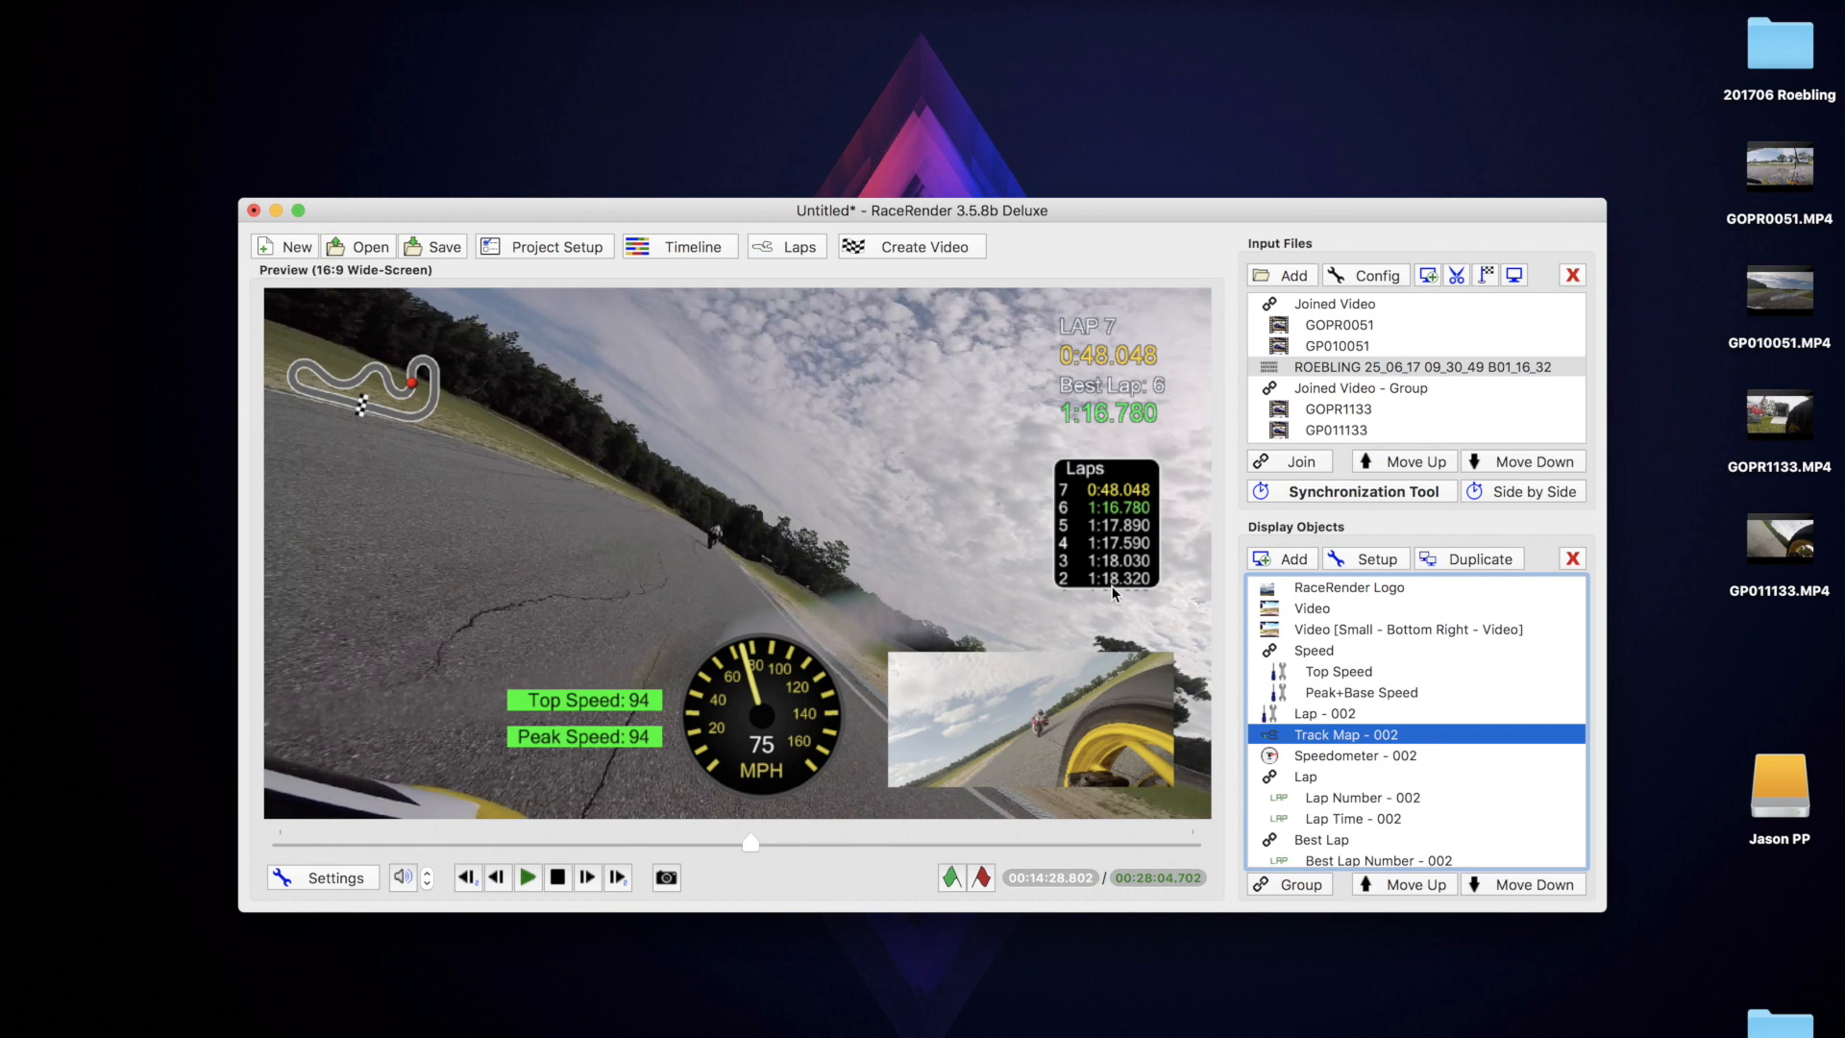
mouse_move(994, 682)
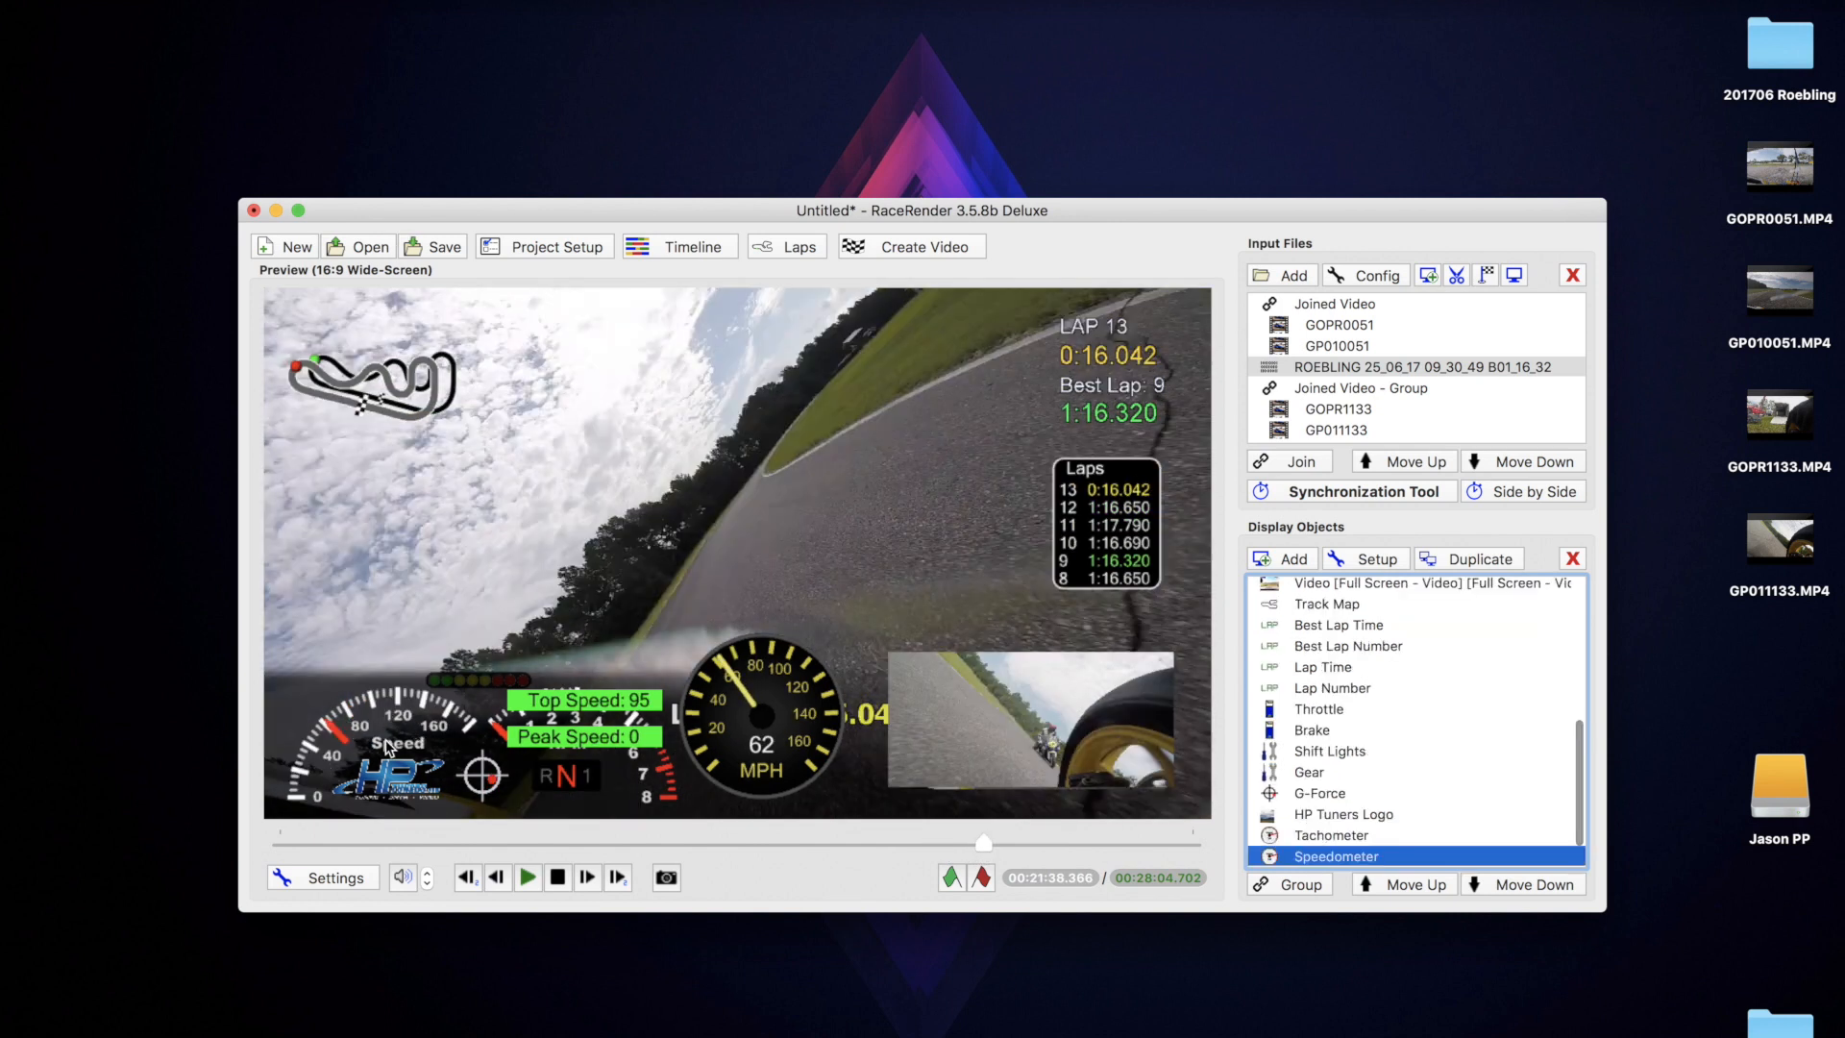
mouse_move(1568, 667)
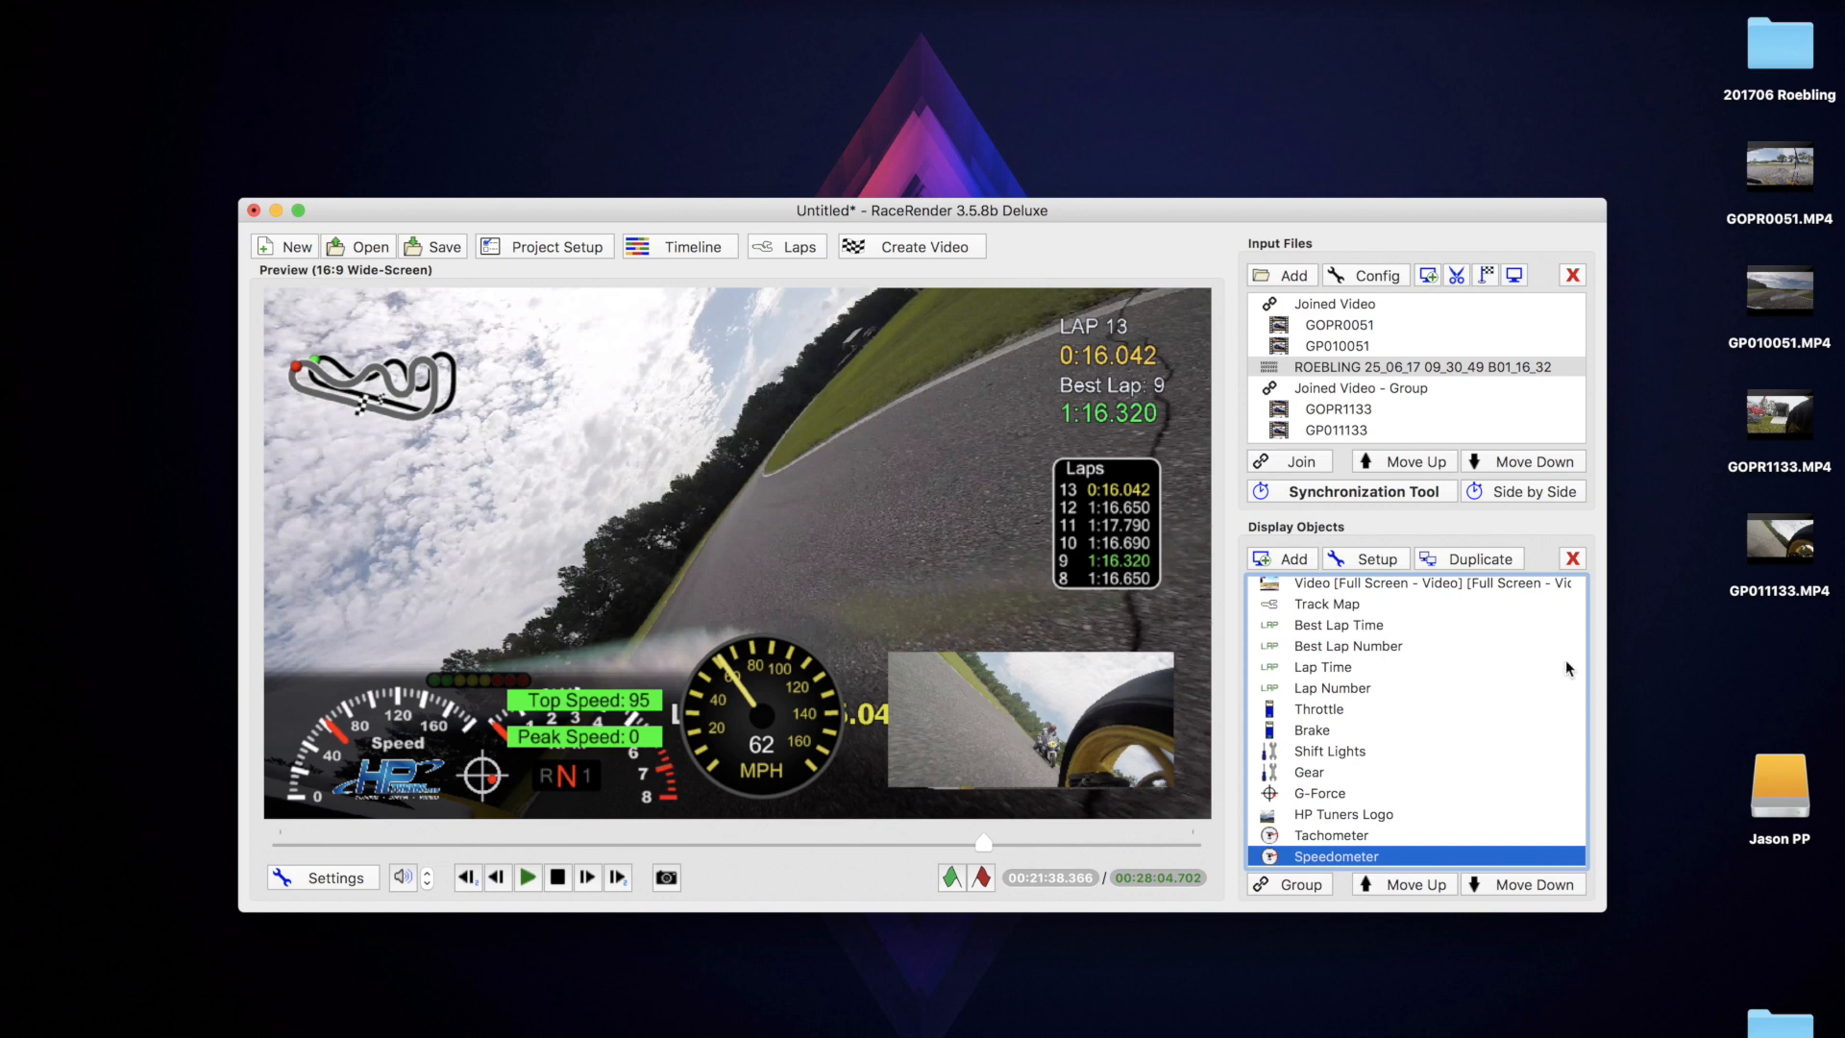
Delete the extra Speedometer gauge cluster, leaving the lap, track map and speed overlays.
click(1572, 557)
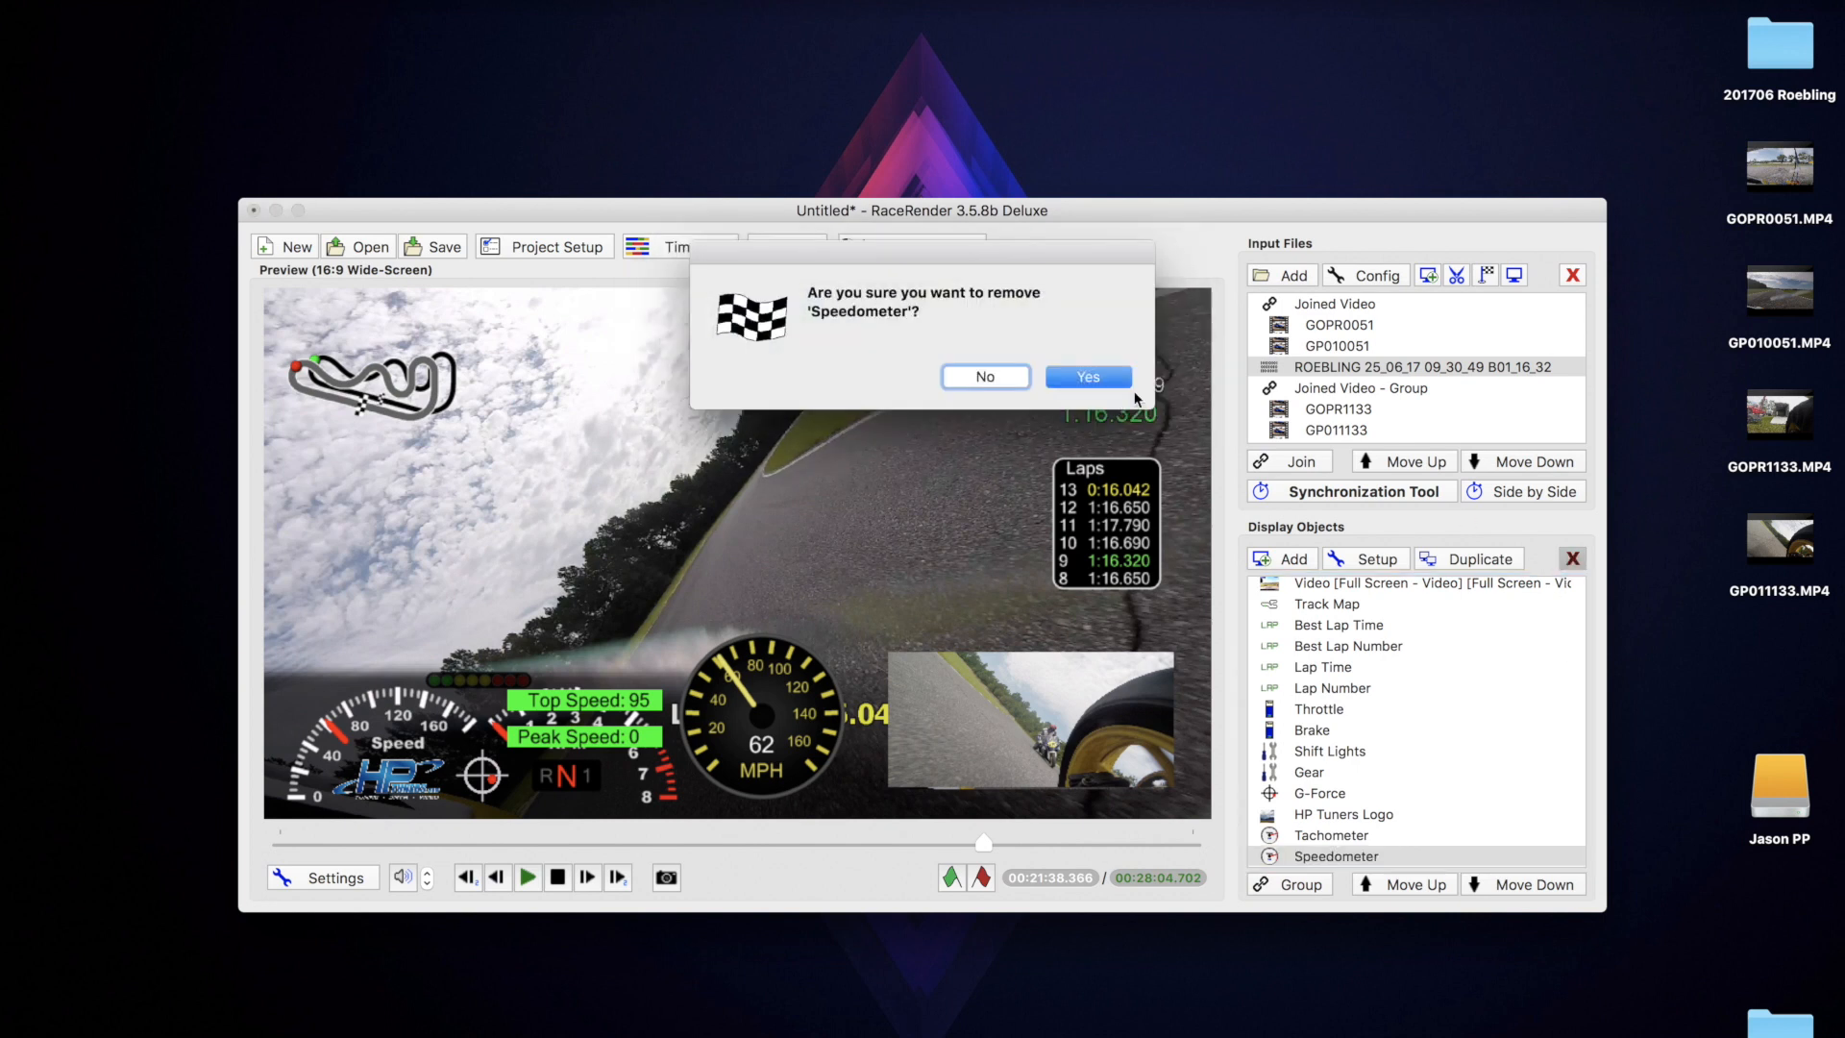
click(1084, 377)
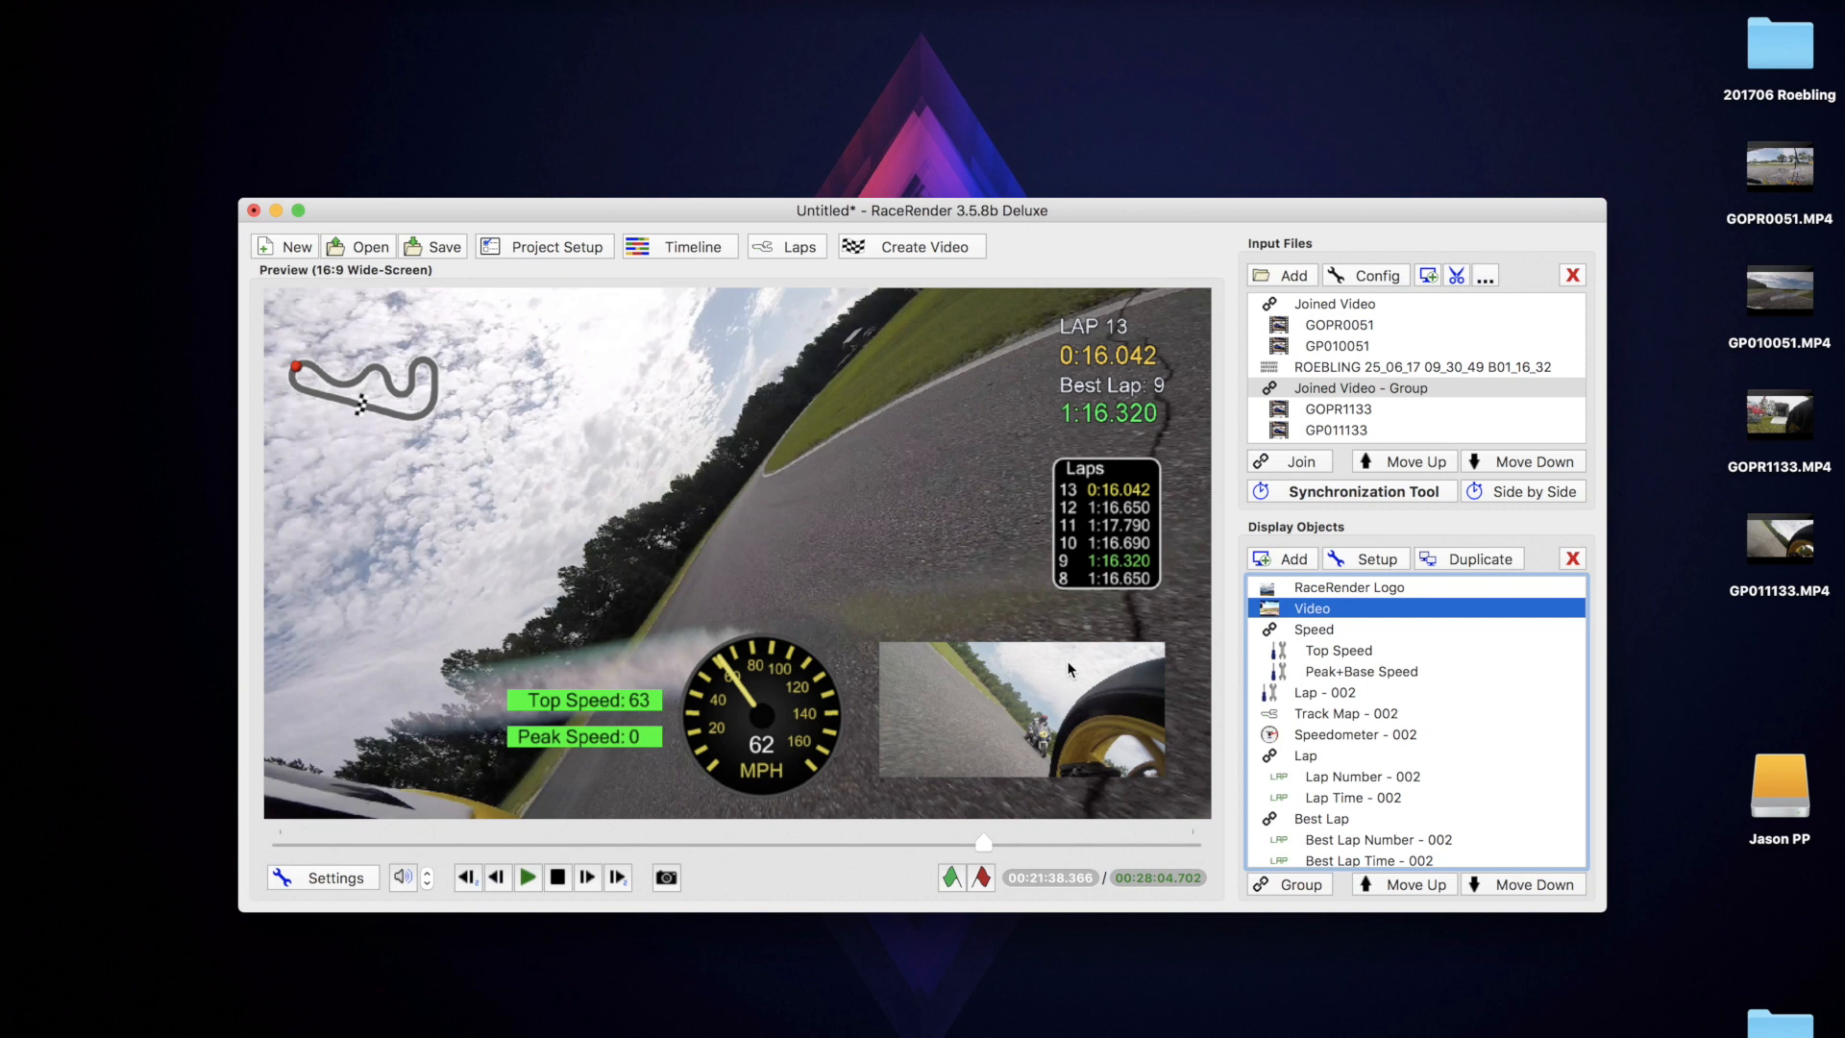
scroll(down, 3)
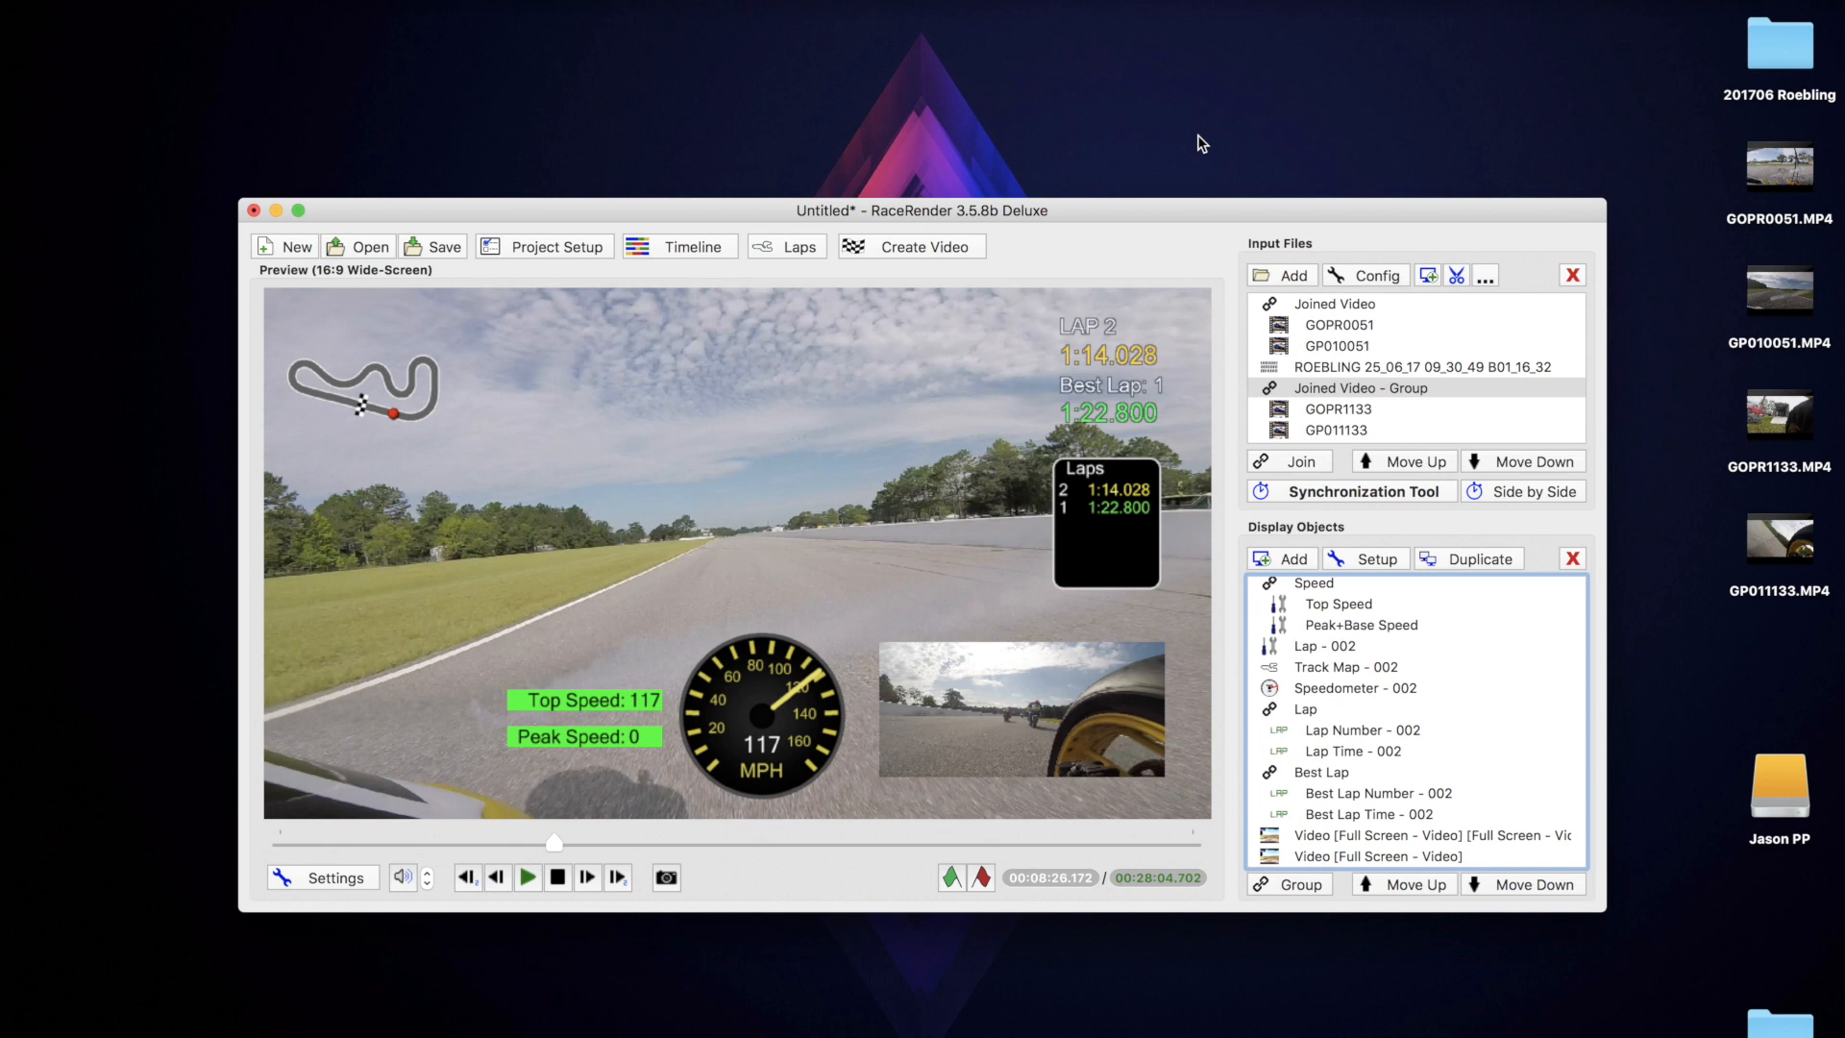
mouse_move(1133, 224)
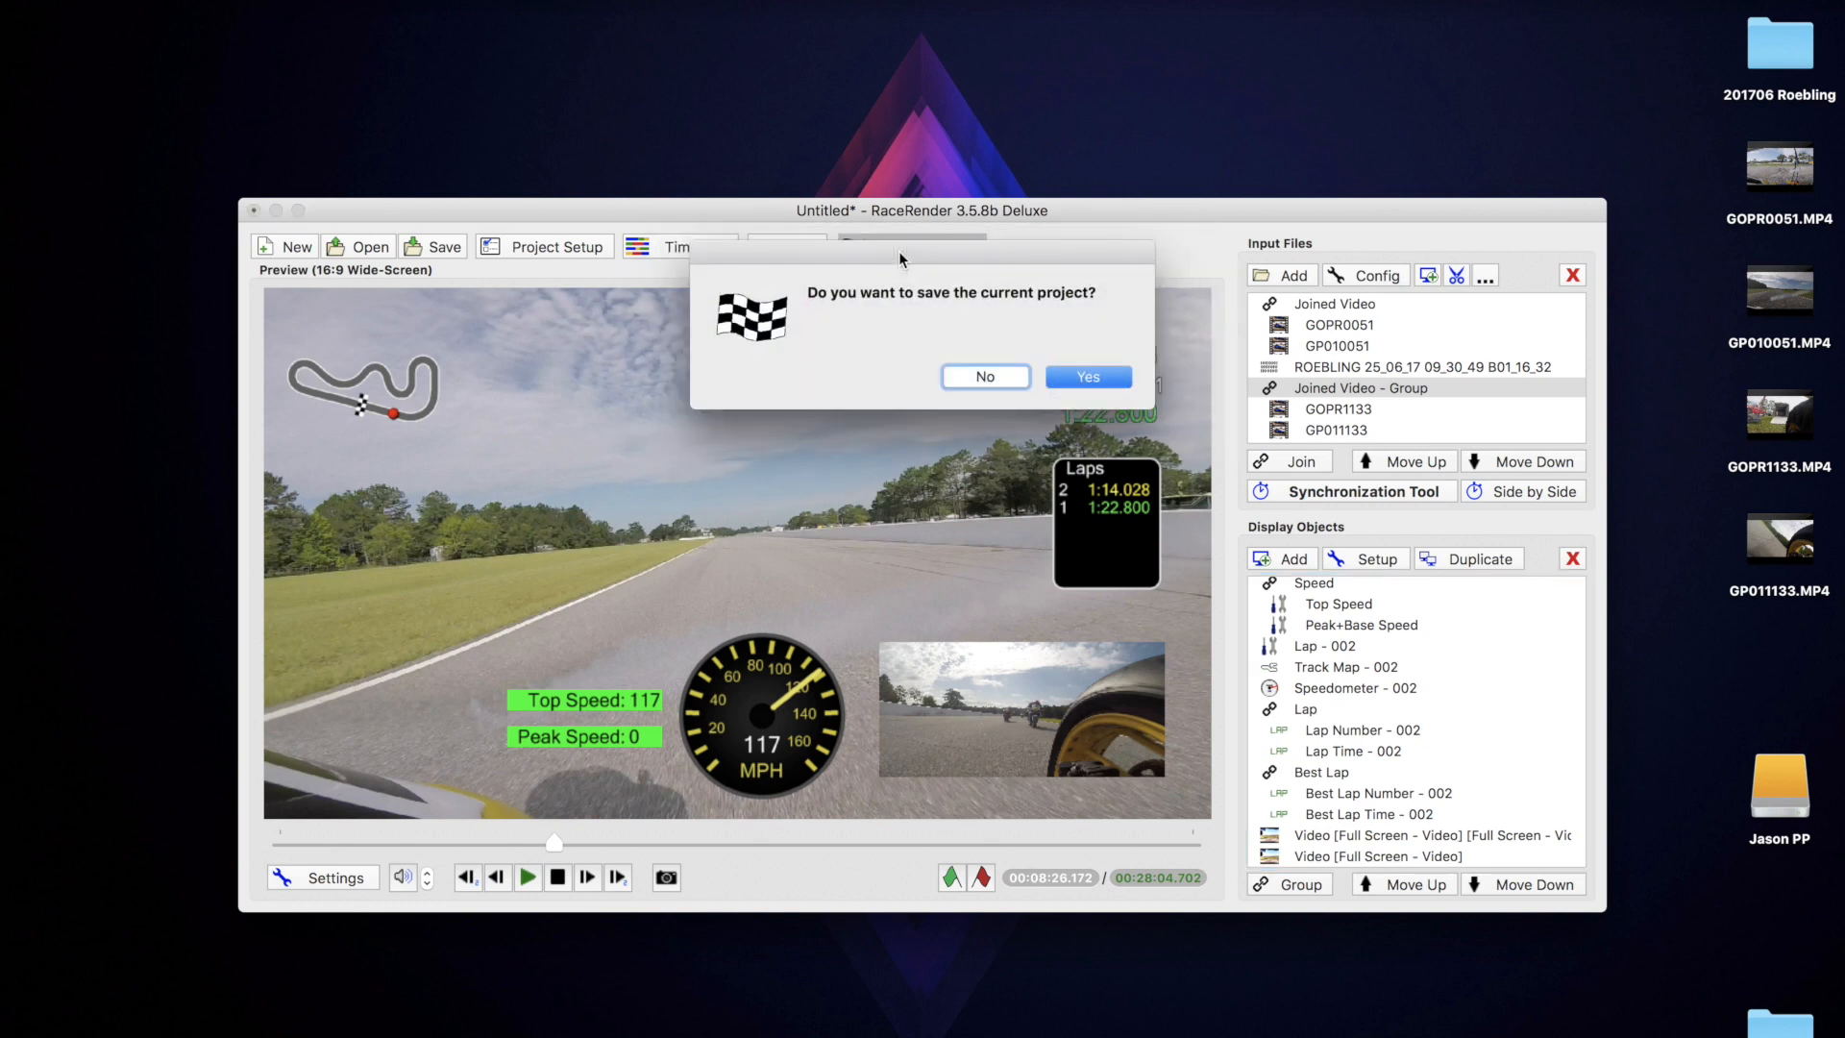
Save the project in the RaceRenders folder as '201706 RRR FMRRA Supersport GC'.
click(1086, 376)
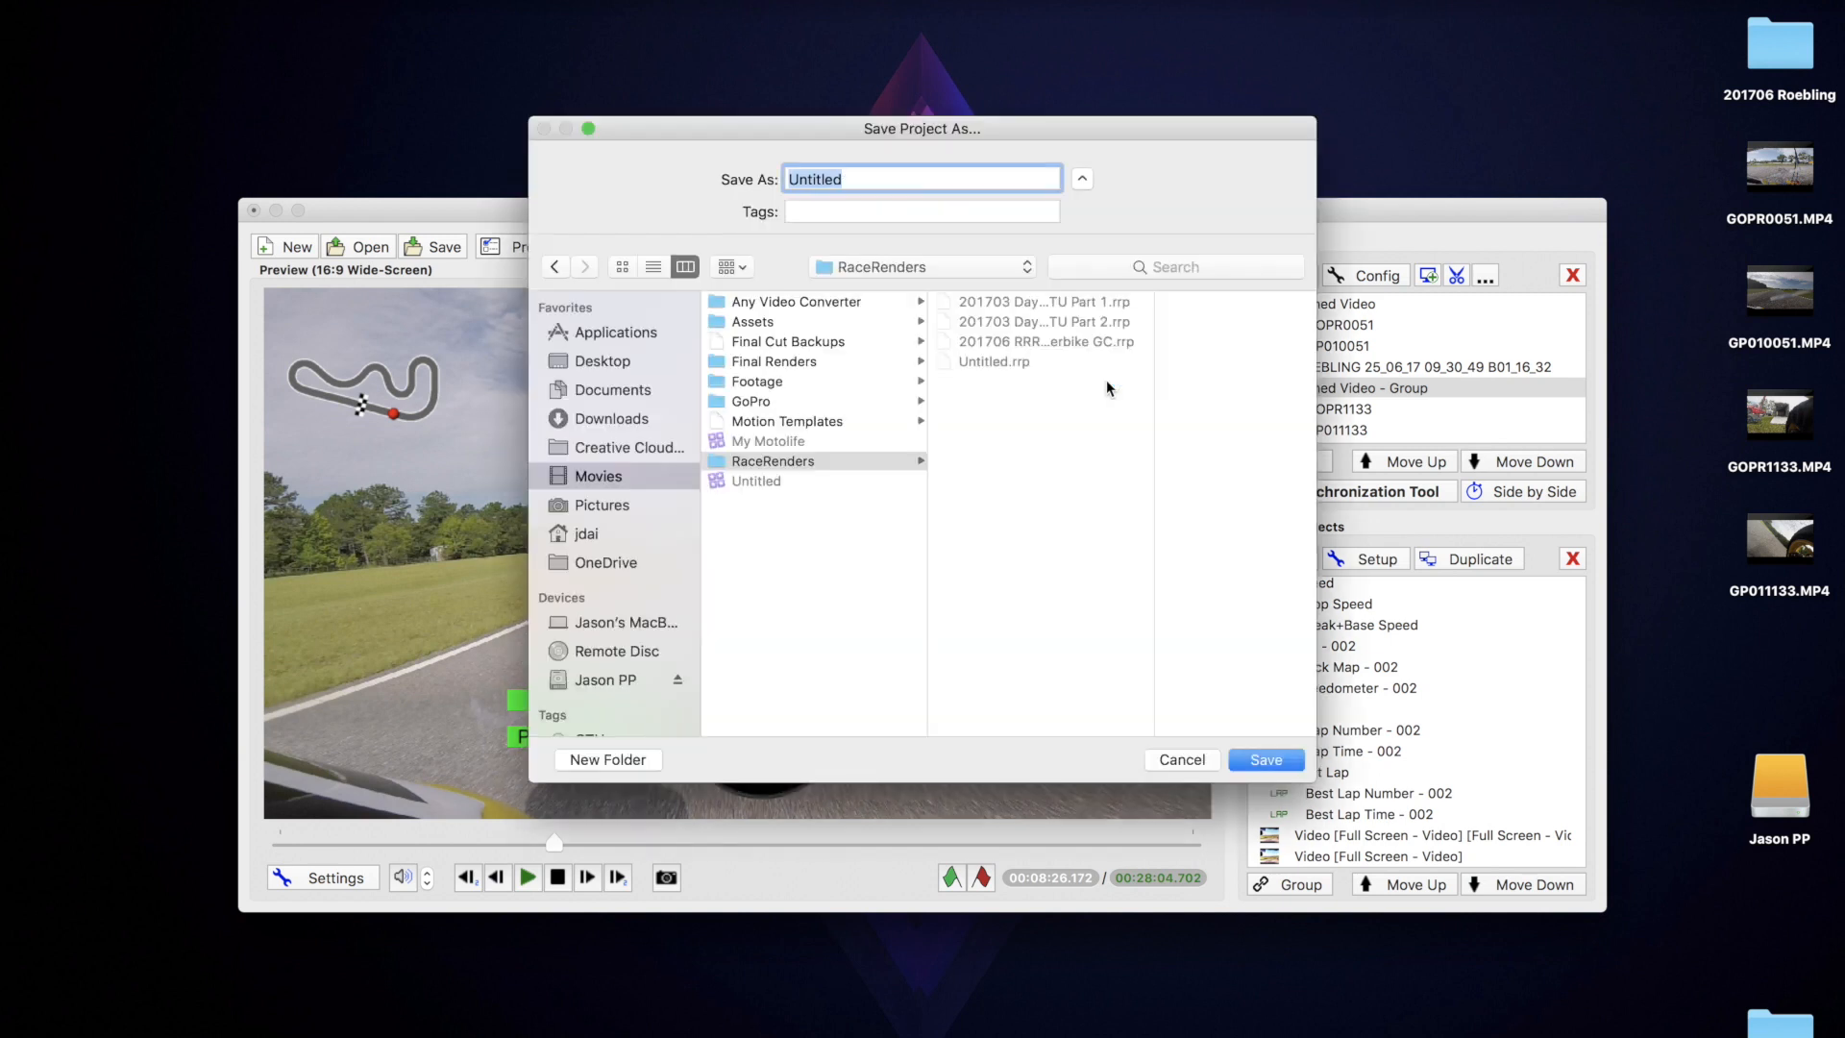
mouse_move(957, 411)
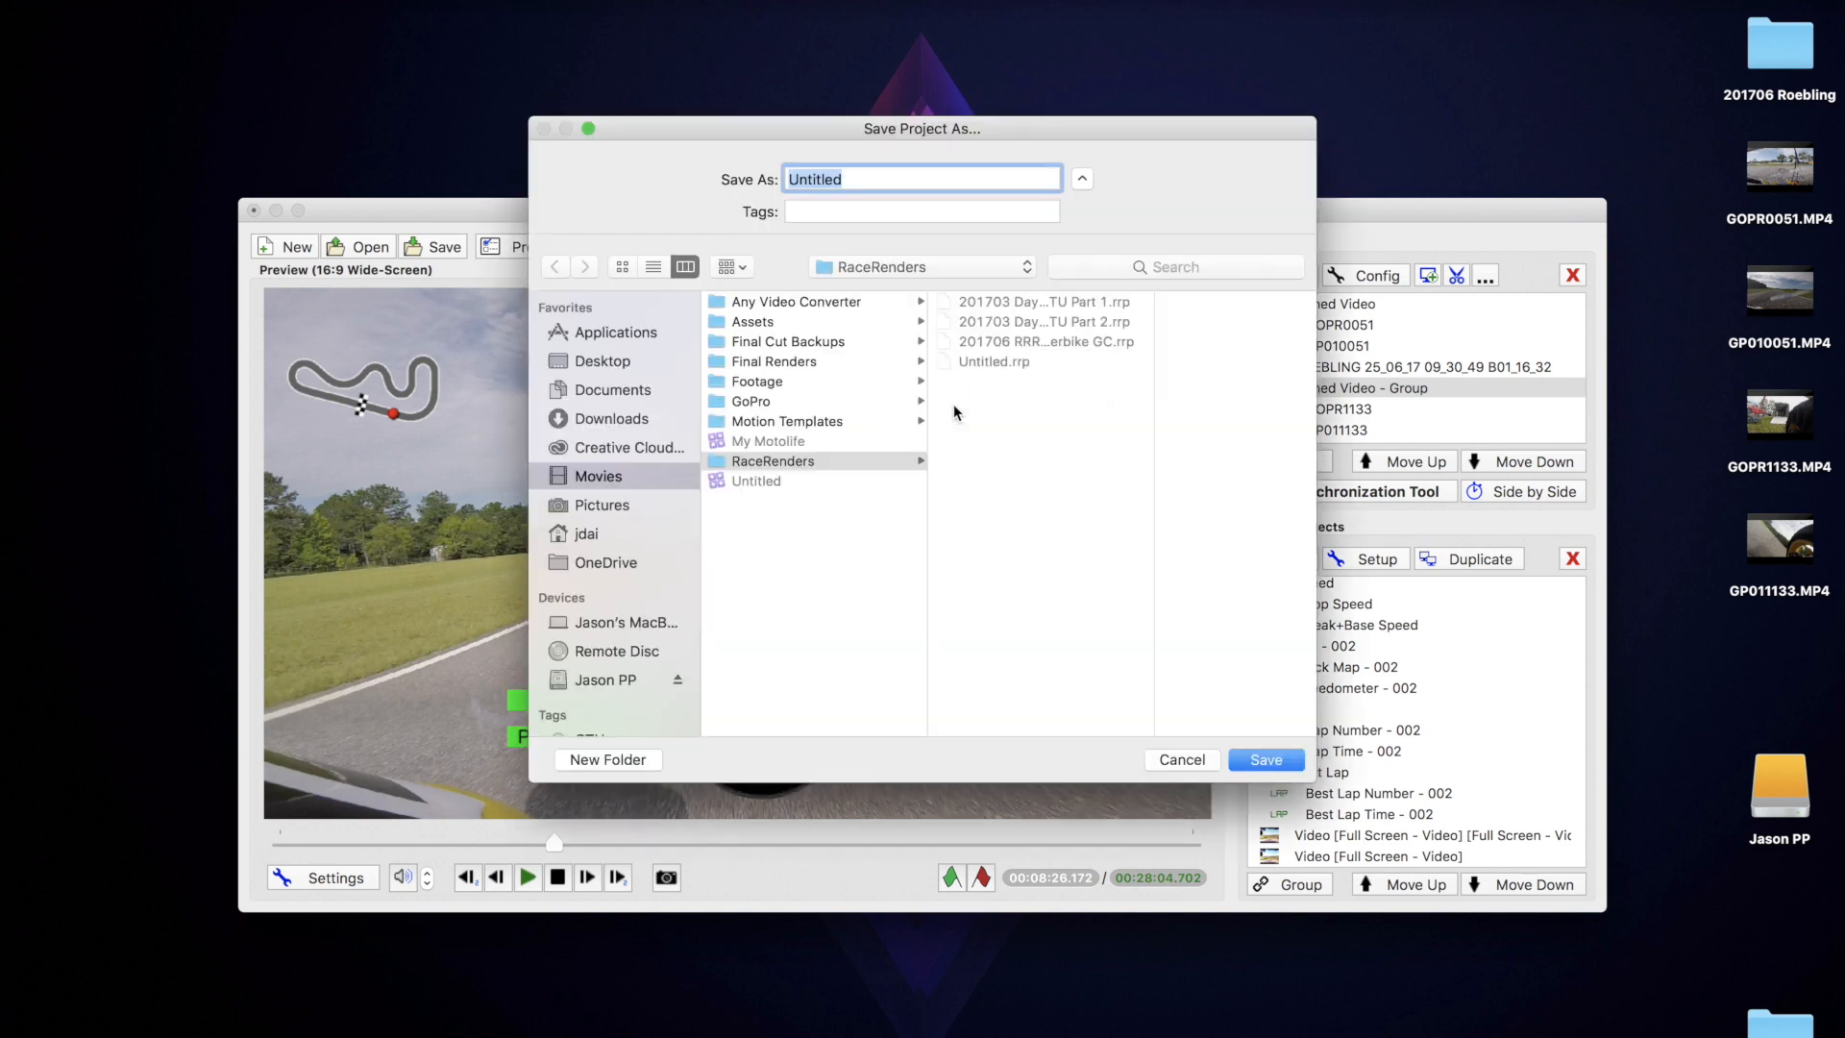
text(2)
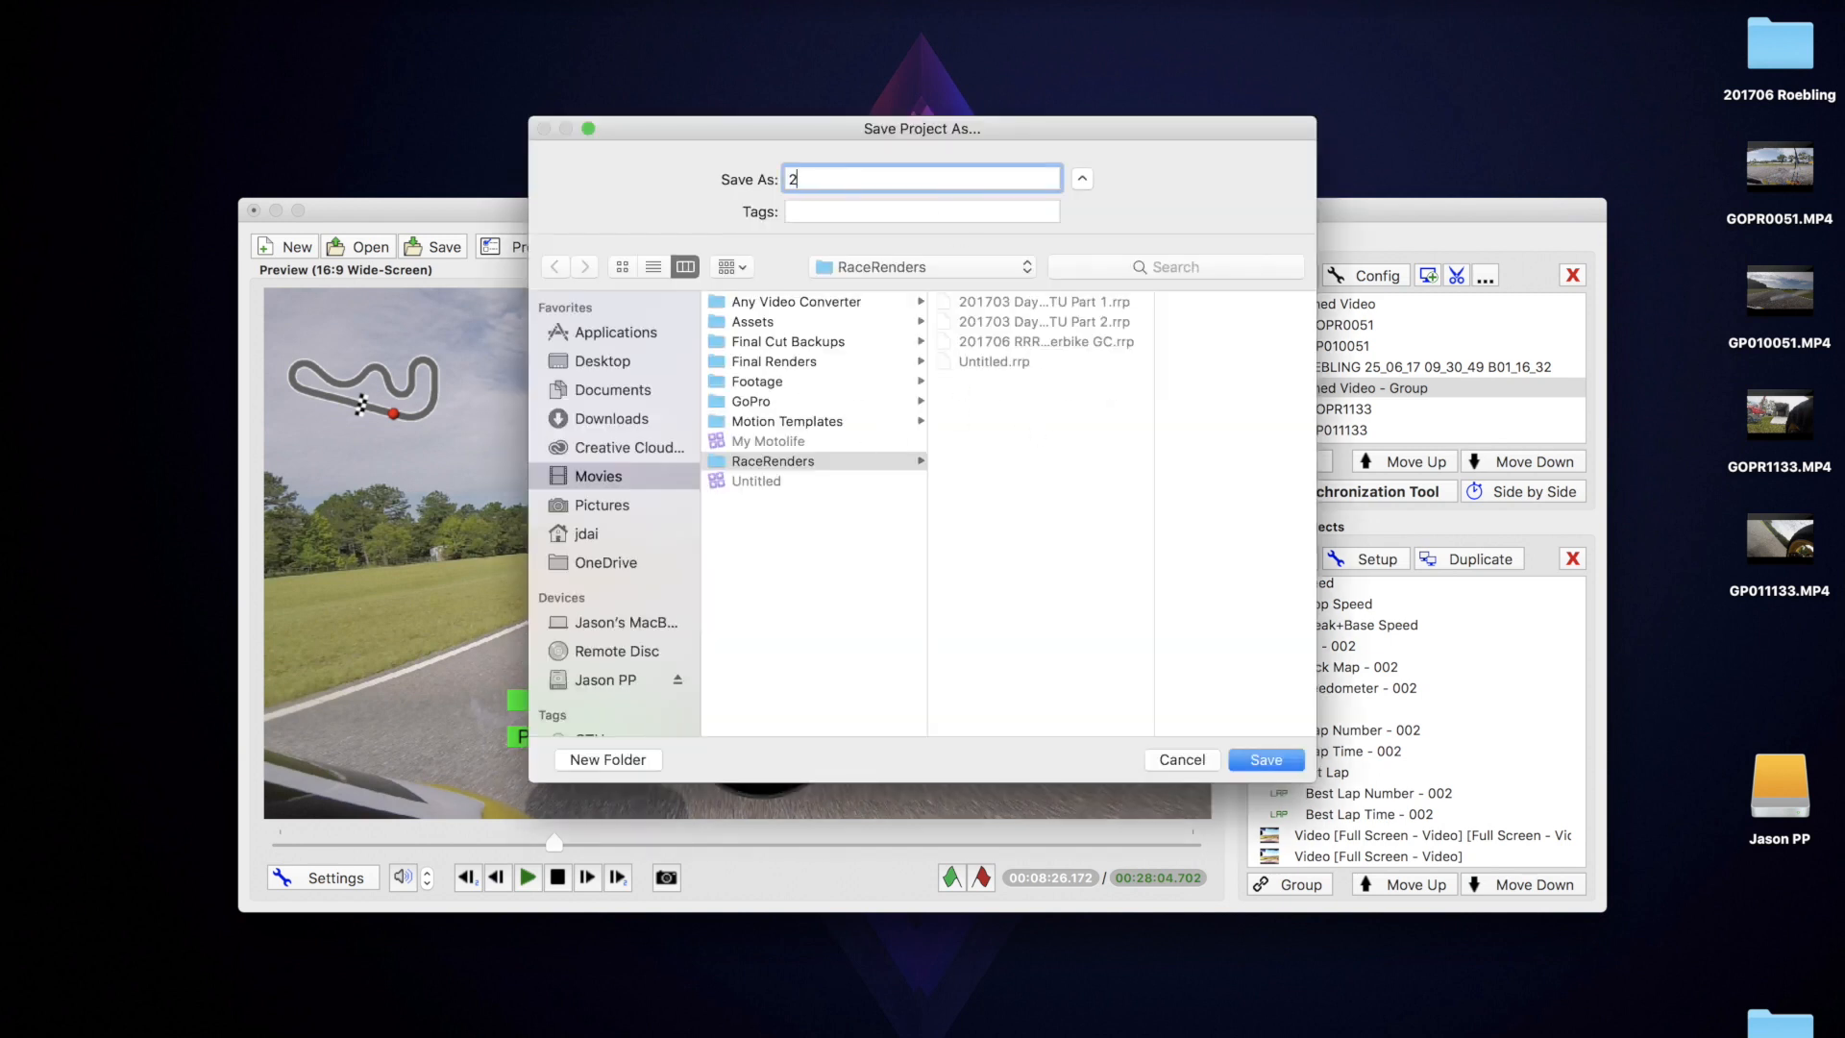
text(01706 RRR)
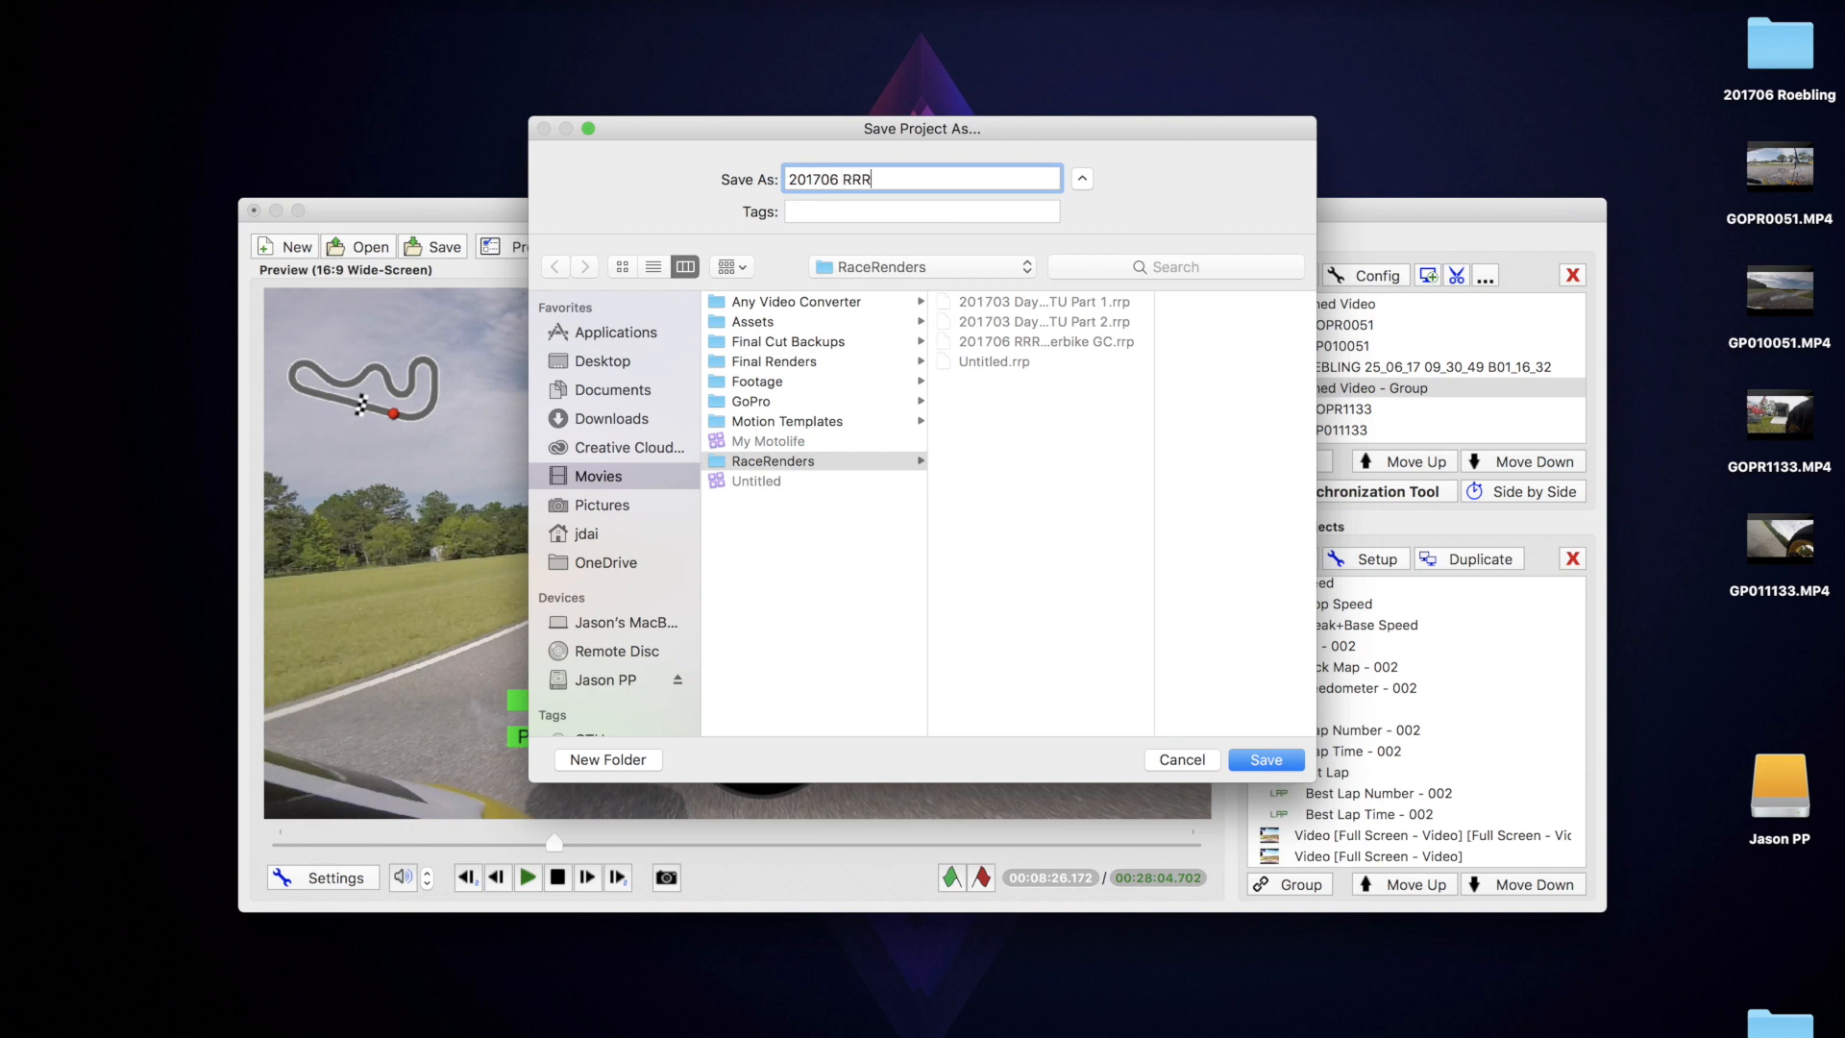
text(F)
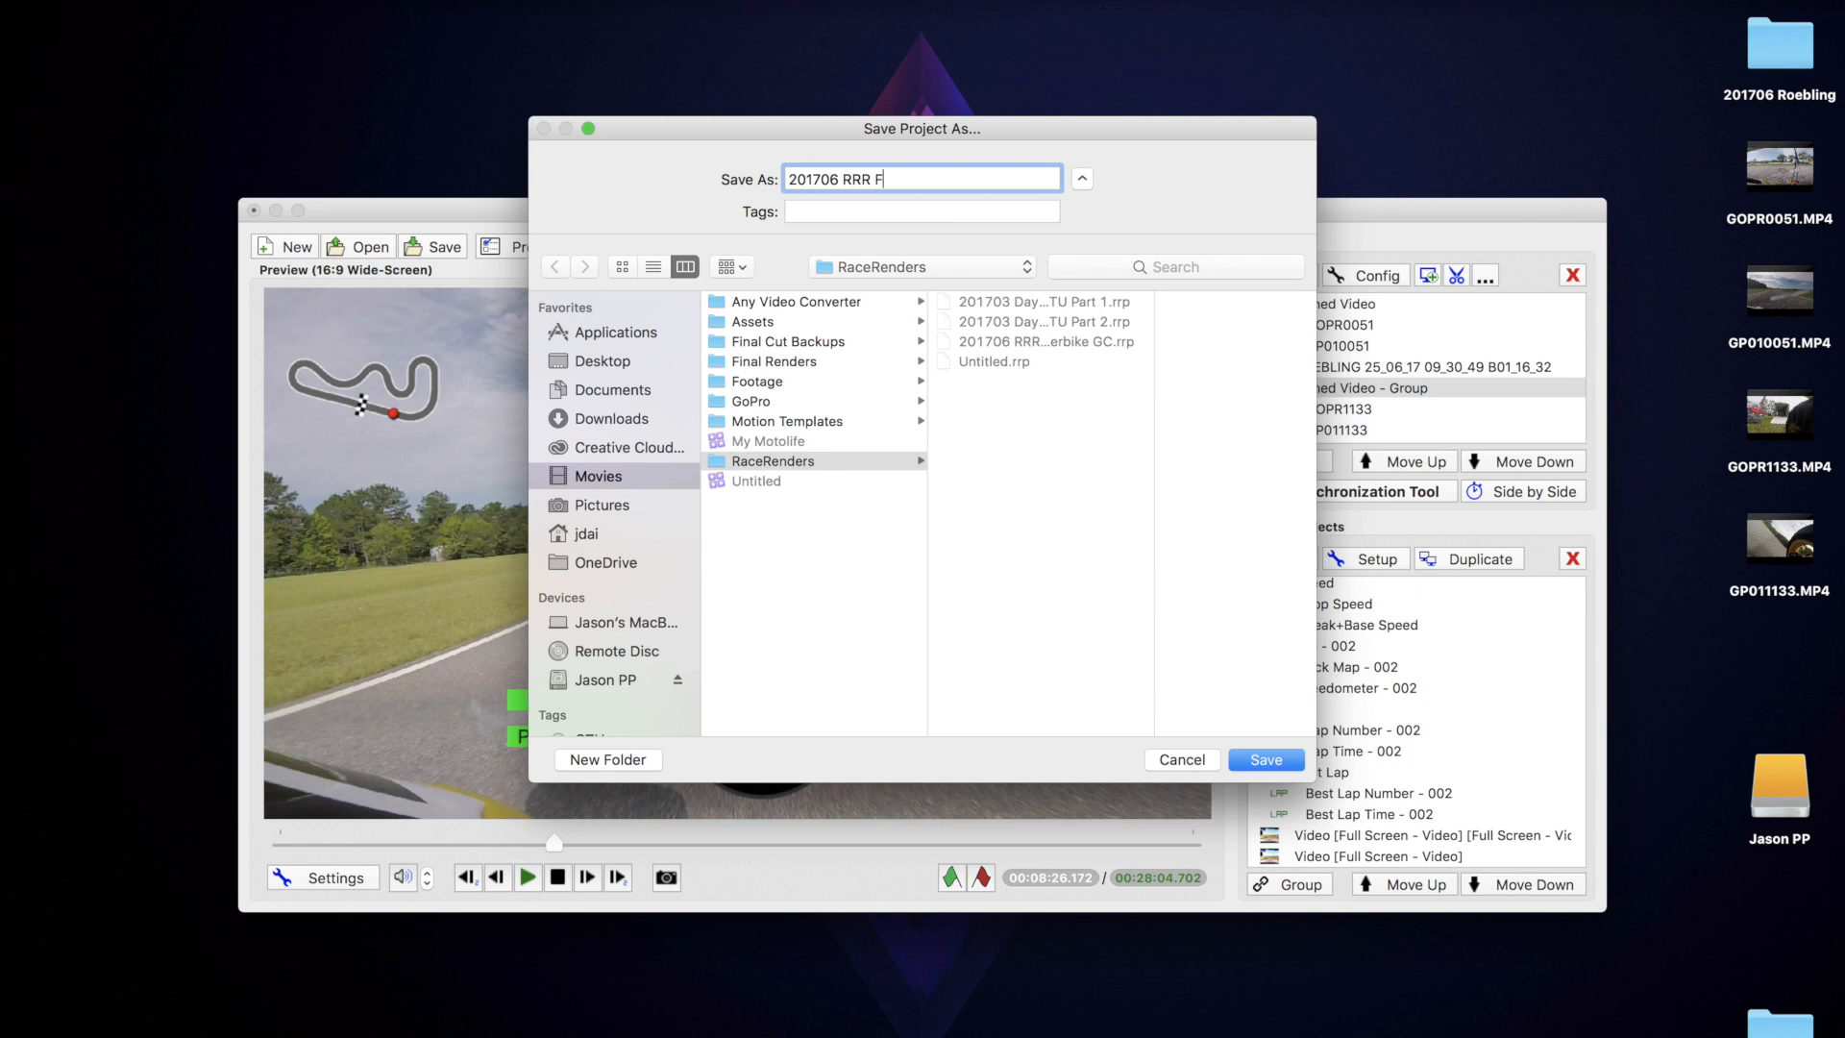
text(MRRA)
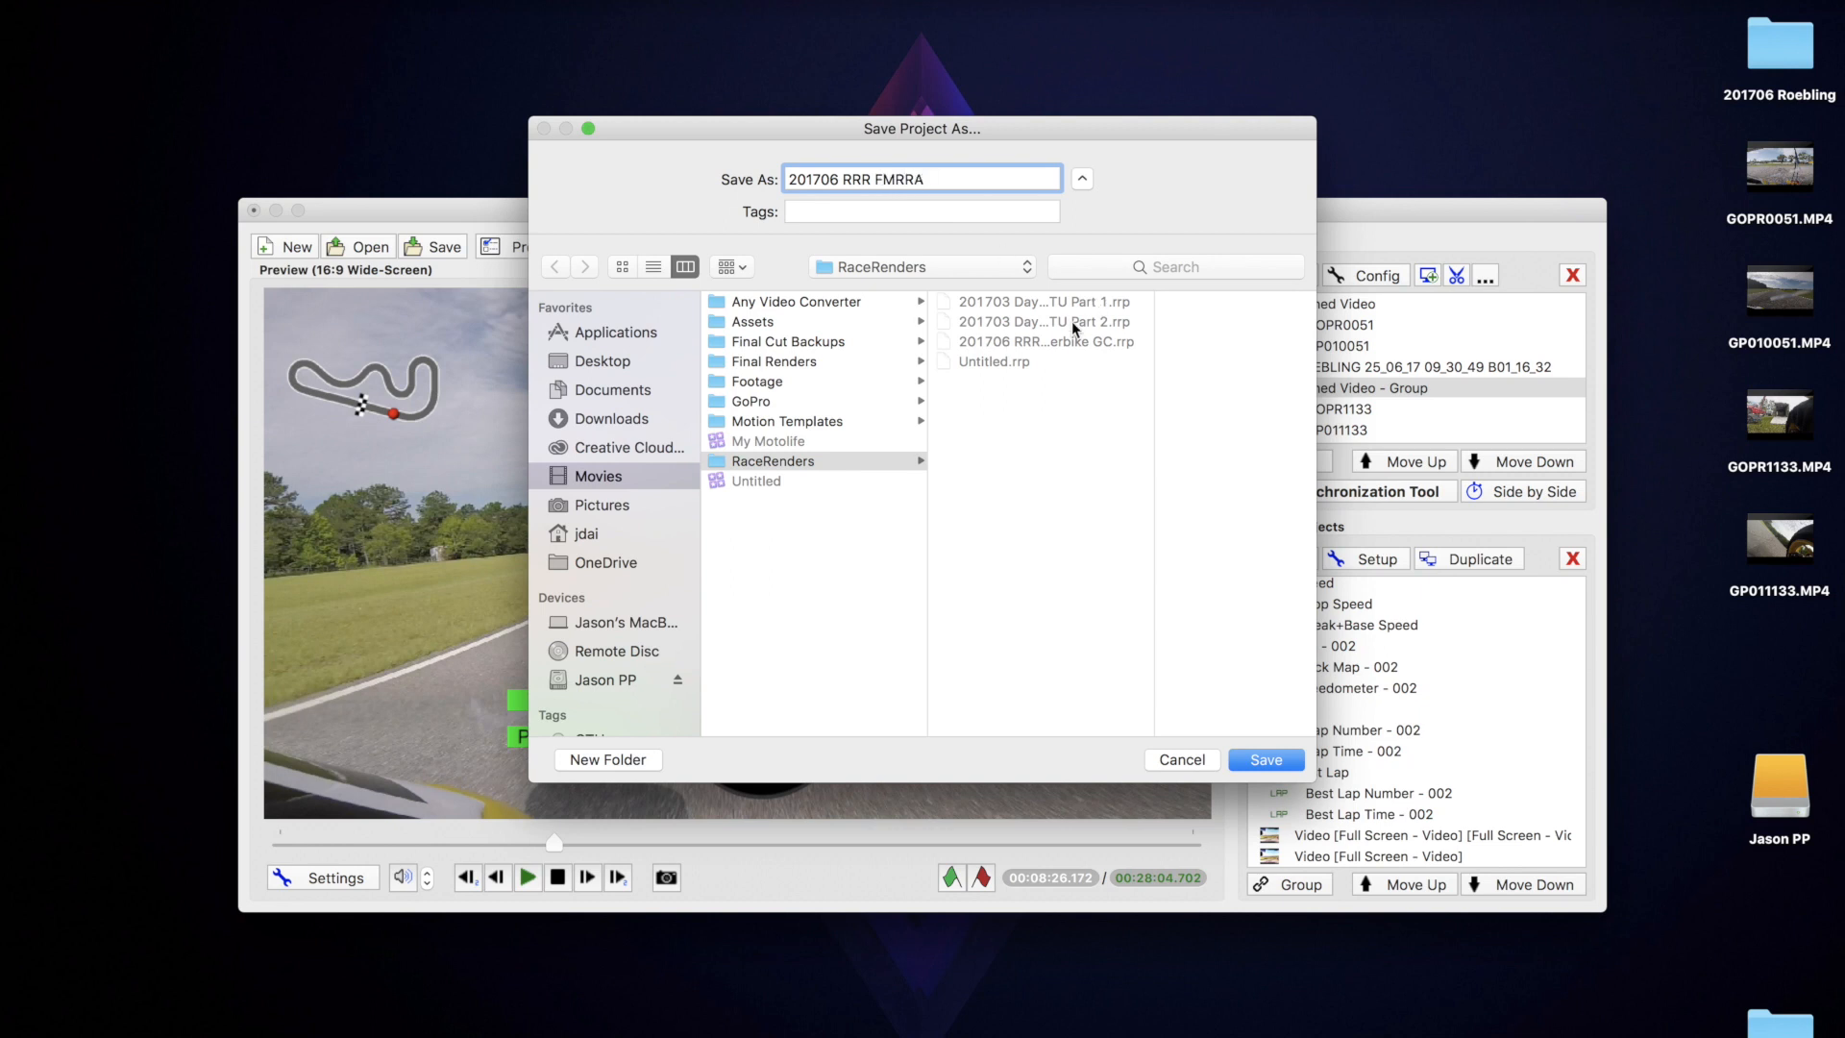
text(Superbike GC)
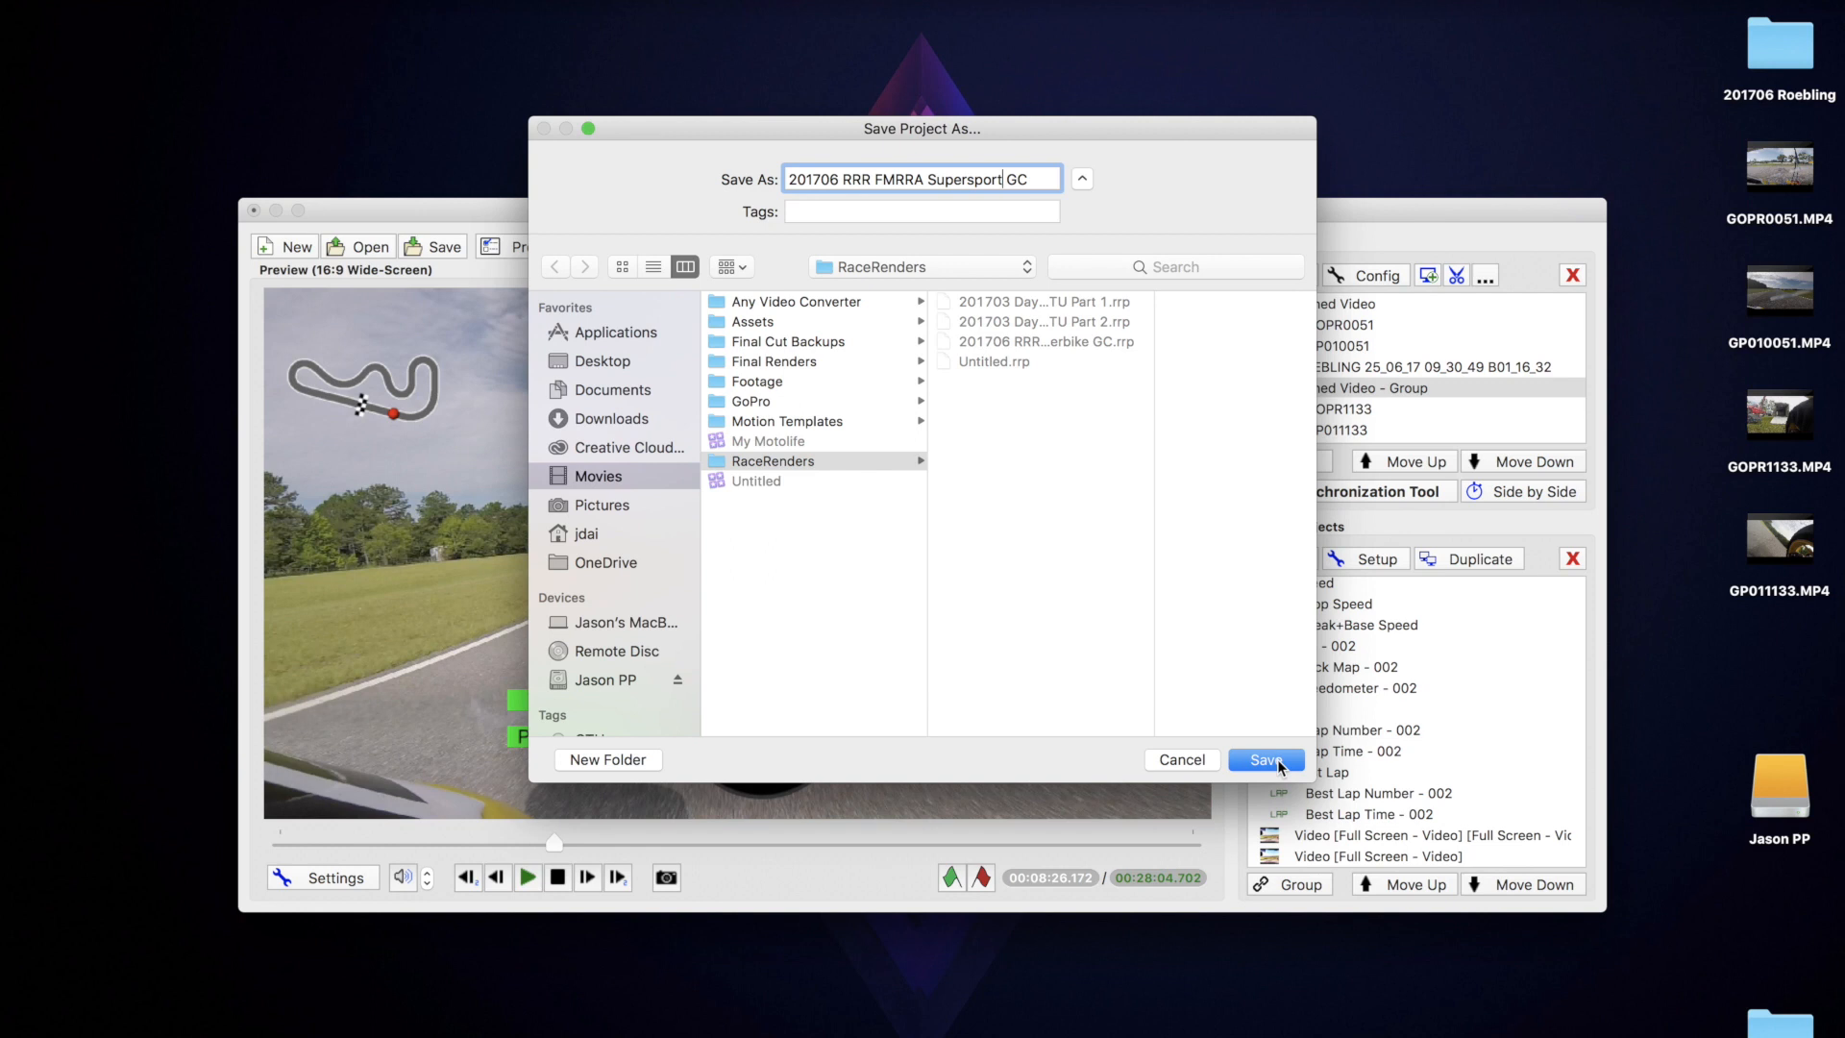
click(1266, 759)
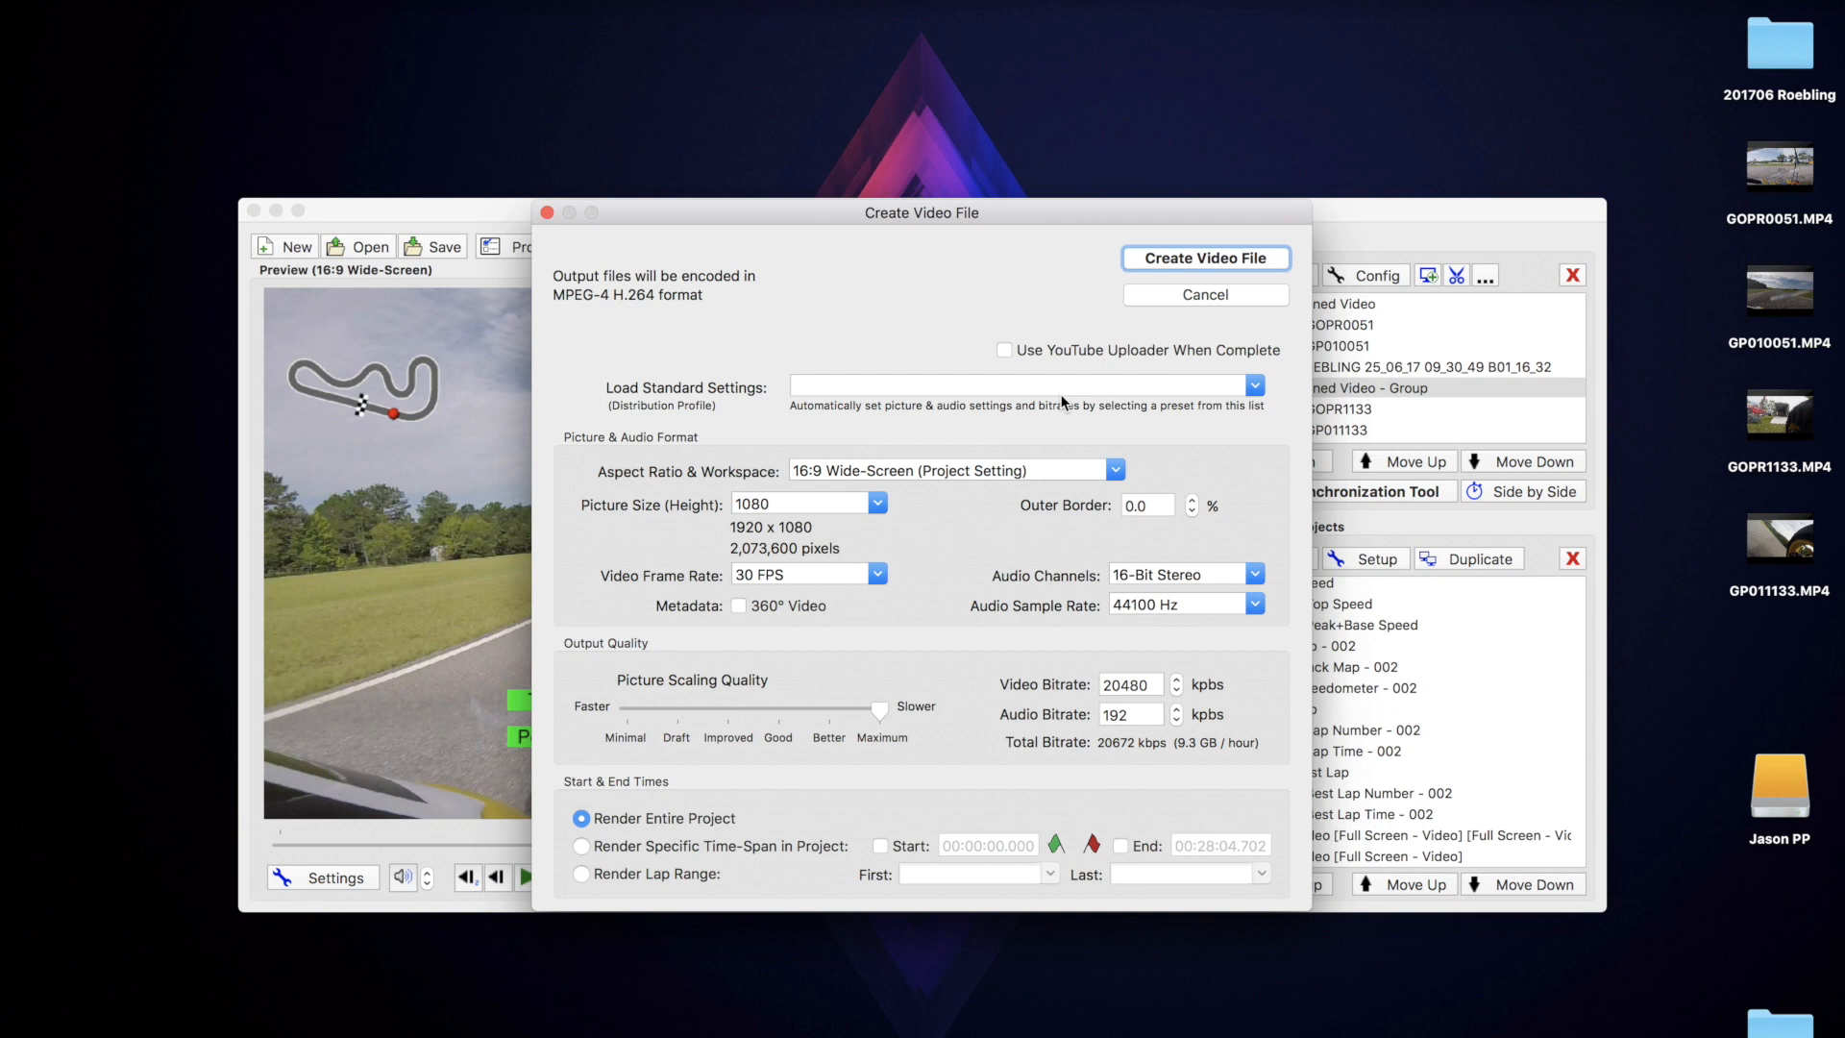
Render the project with the Local File: Full High-Def (1080p) preset to the Desktop.
click(1253, 385)
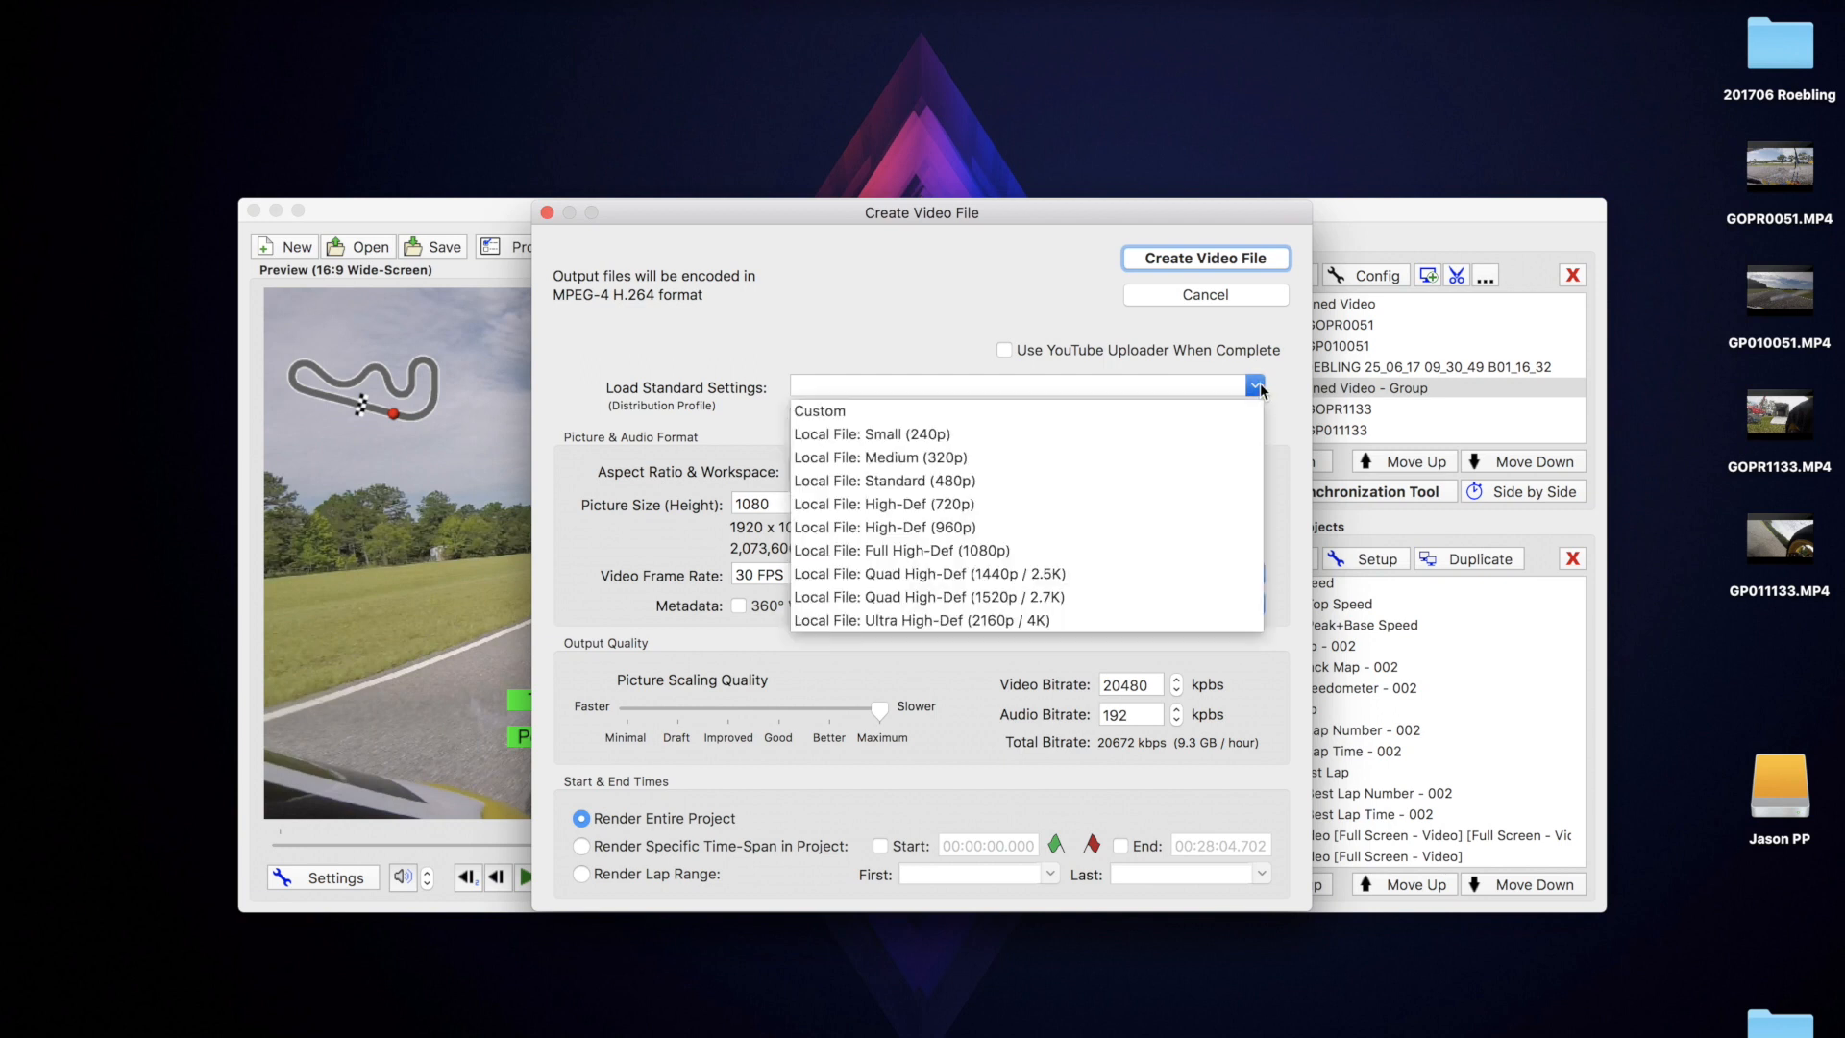
mouse_move(996, 569)
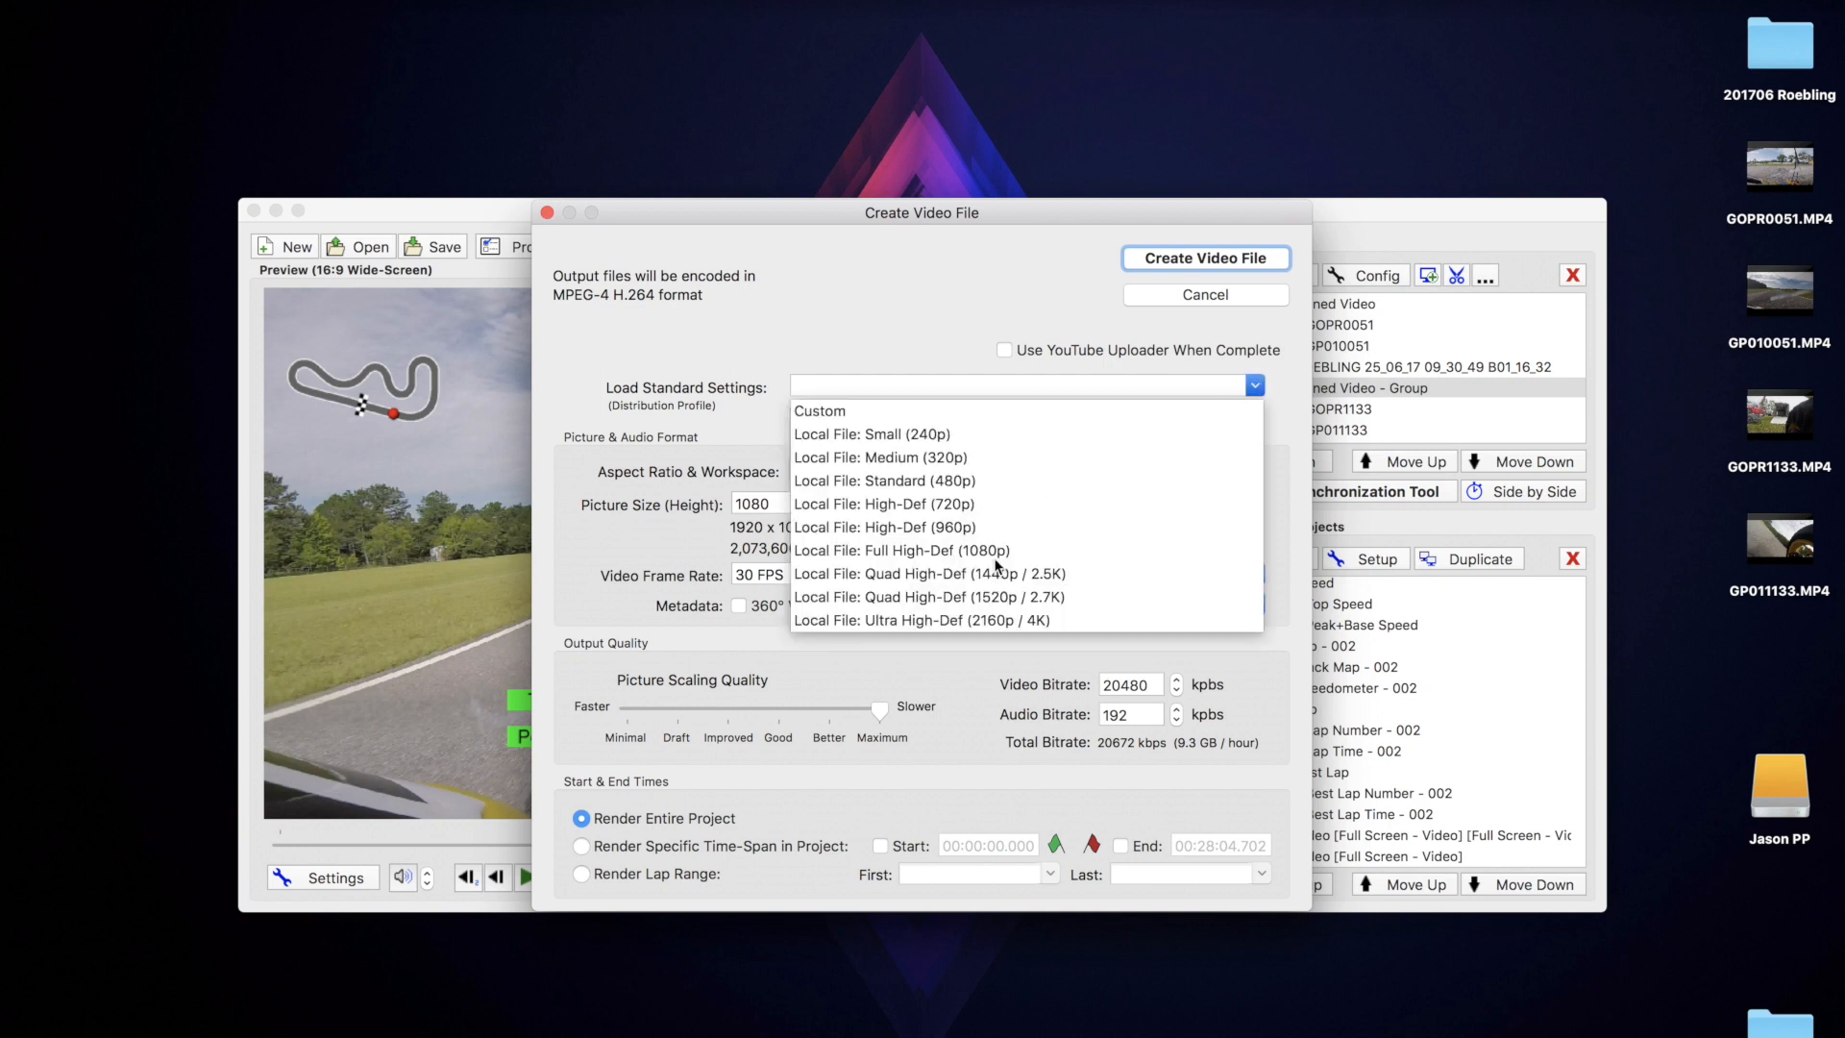
click(901, 549)
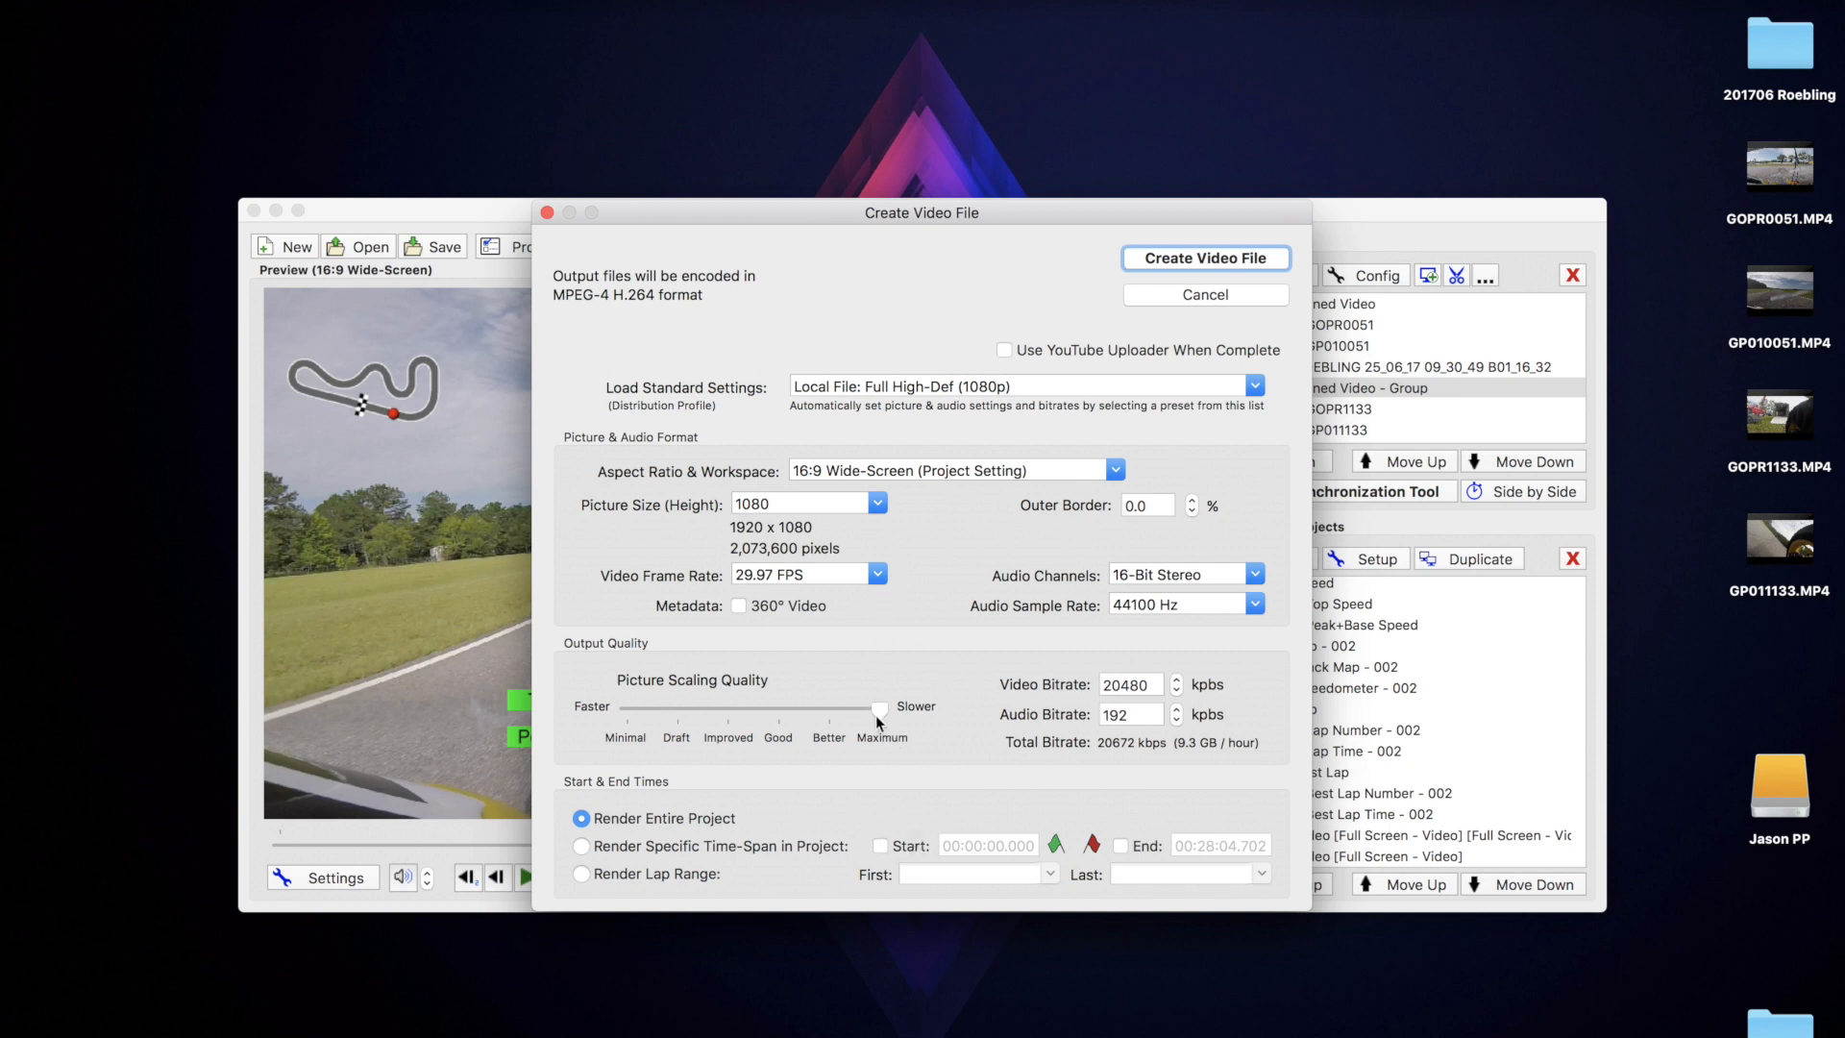
mouse_move(898, 732)
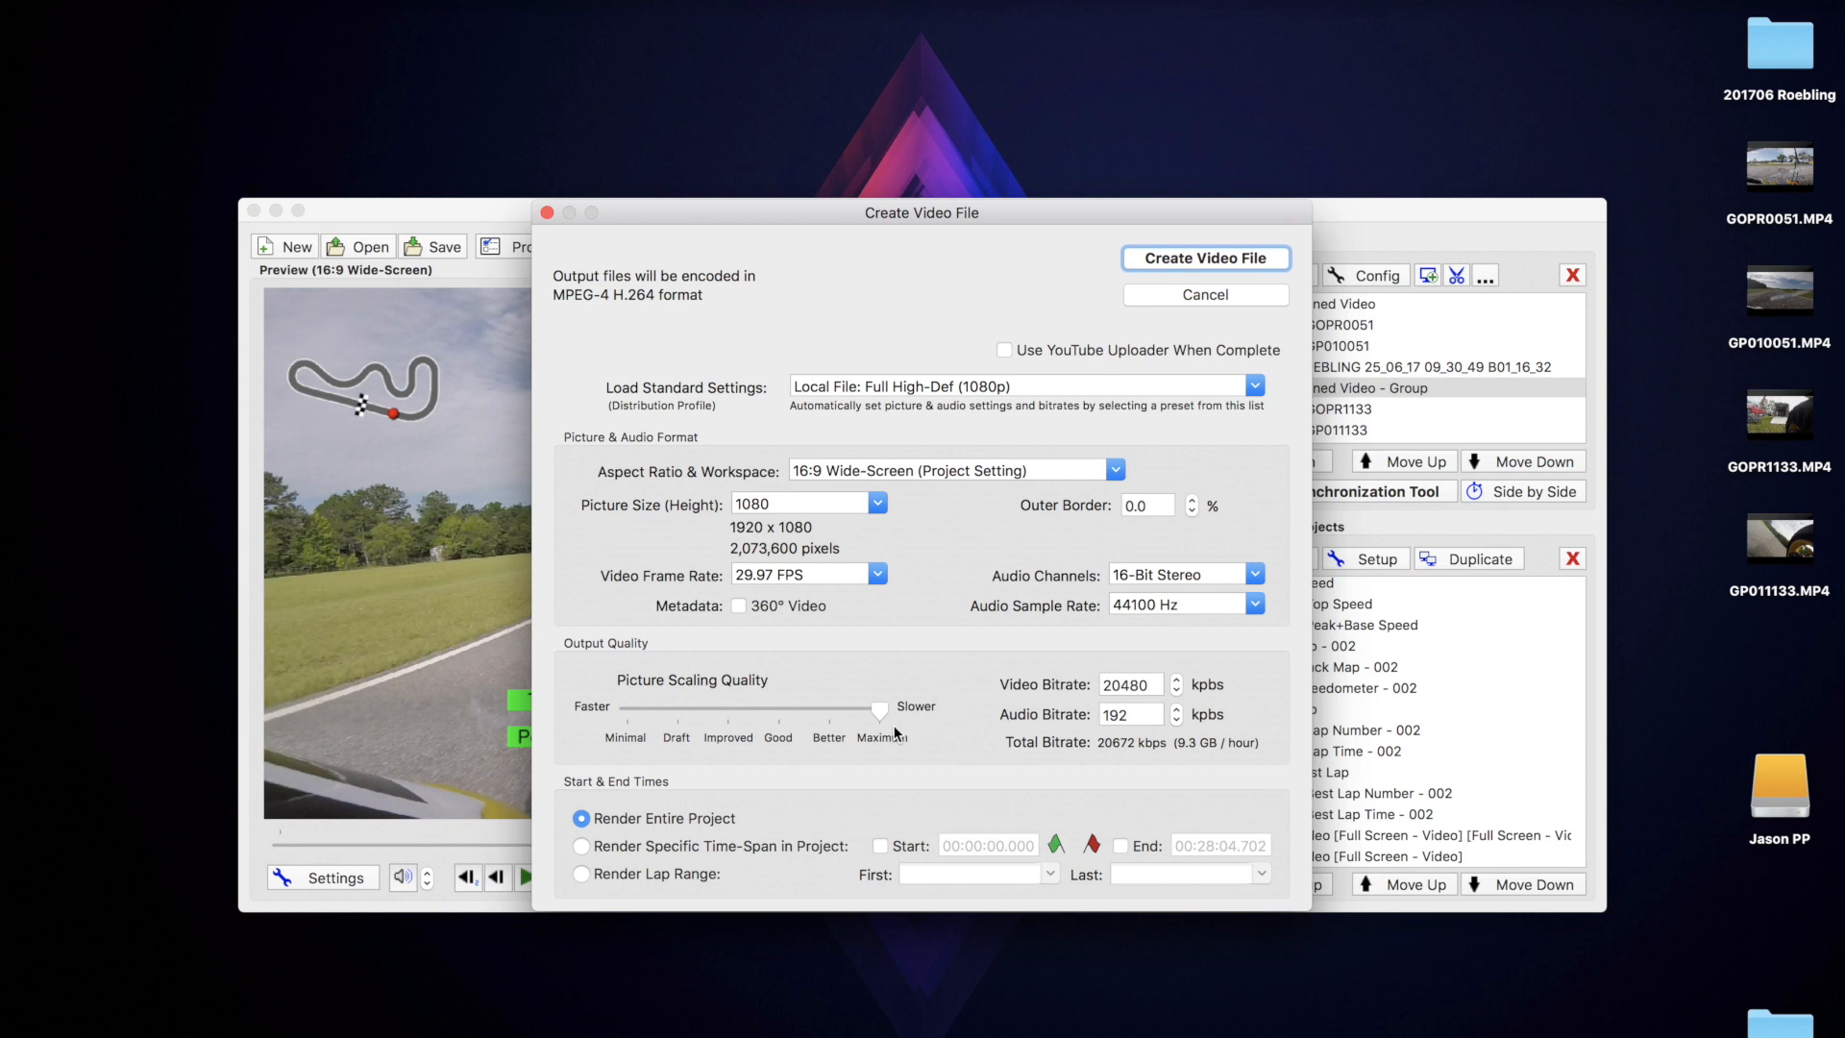
click(1205, 257)
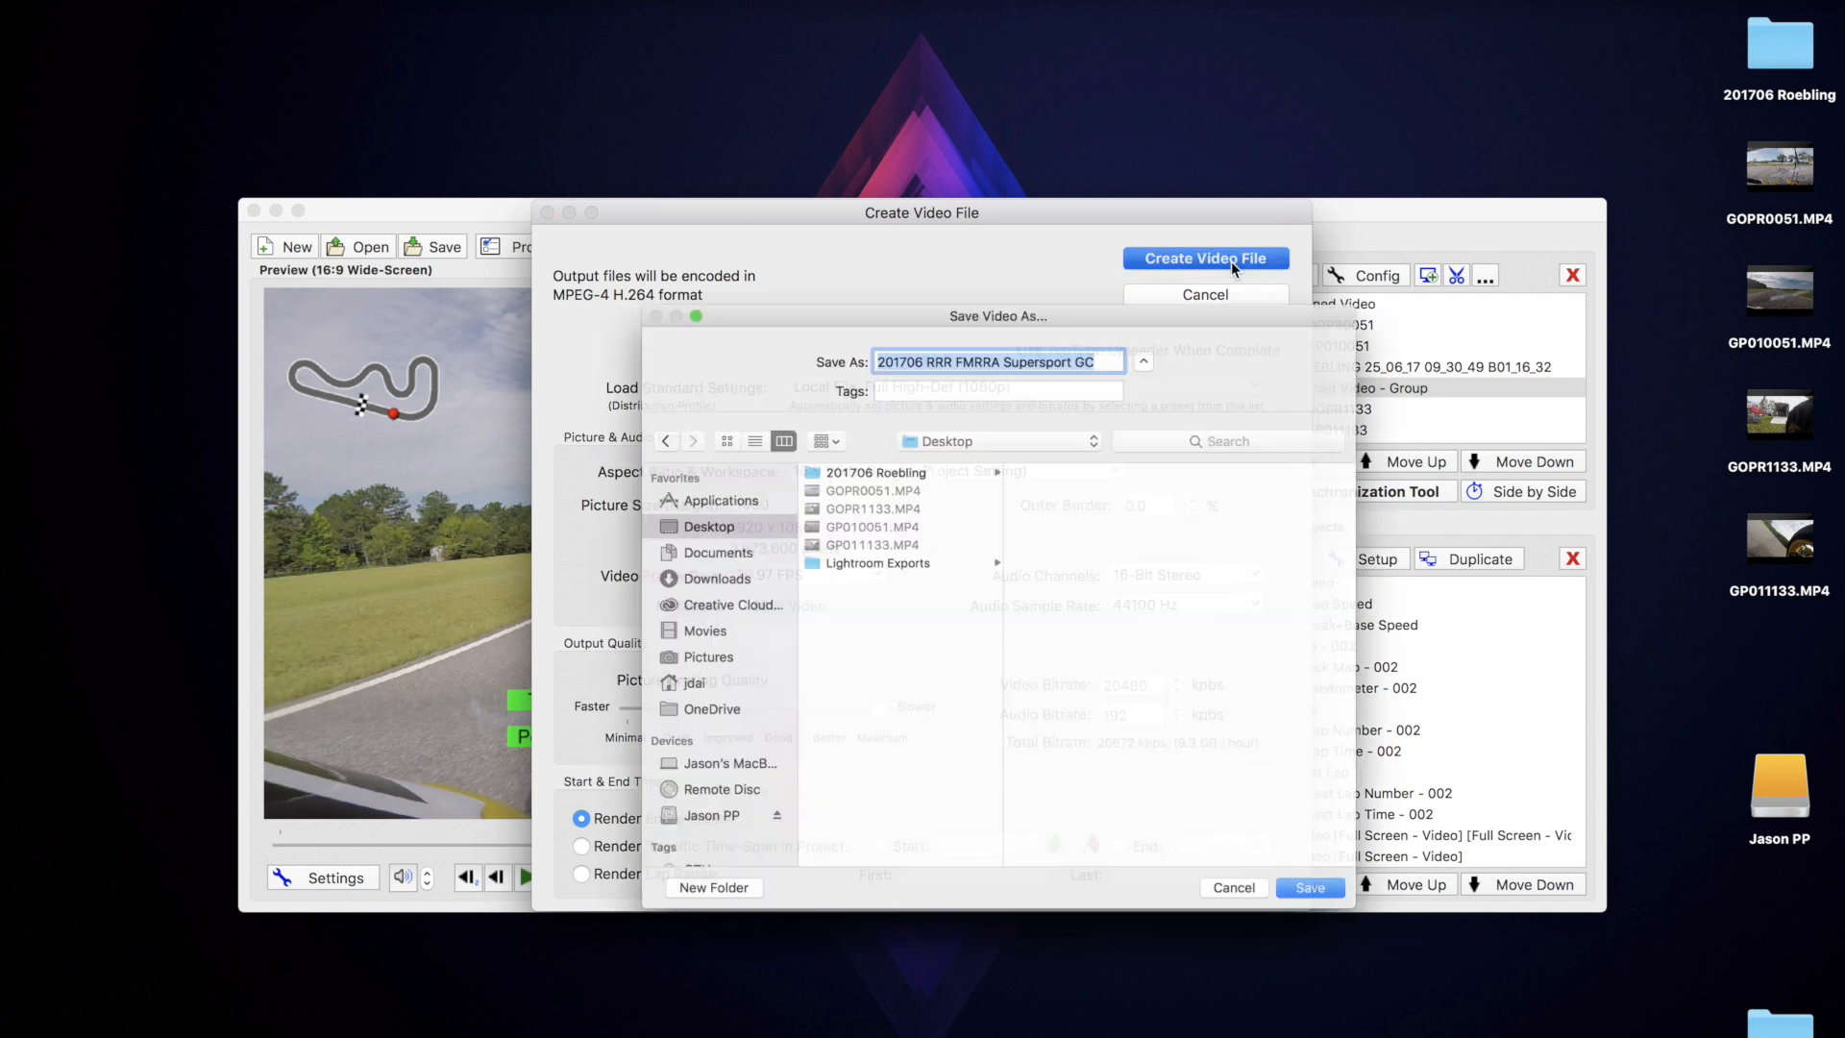
click(1308, 888)
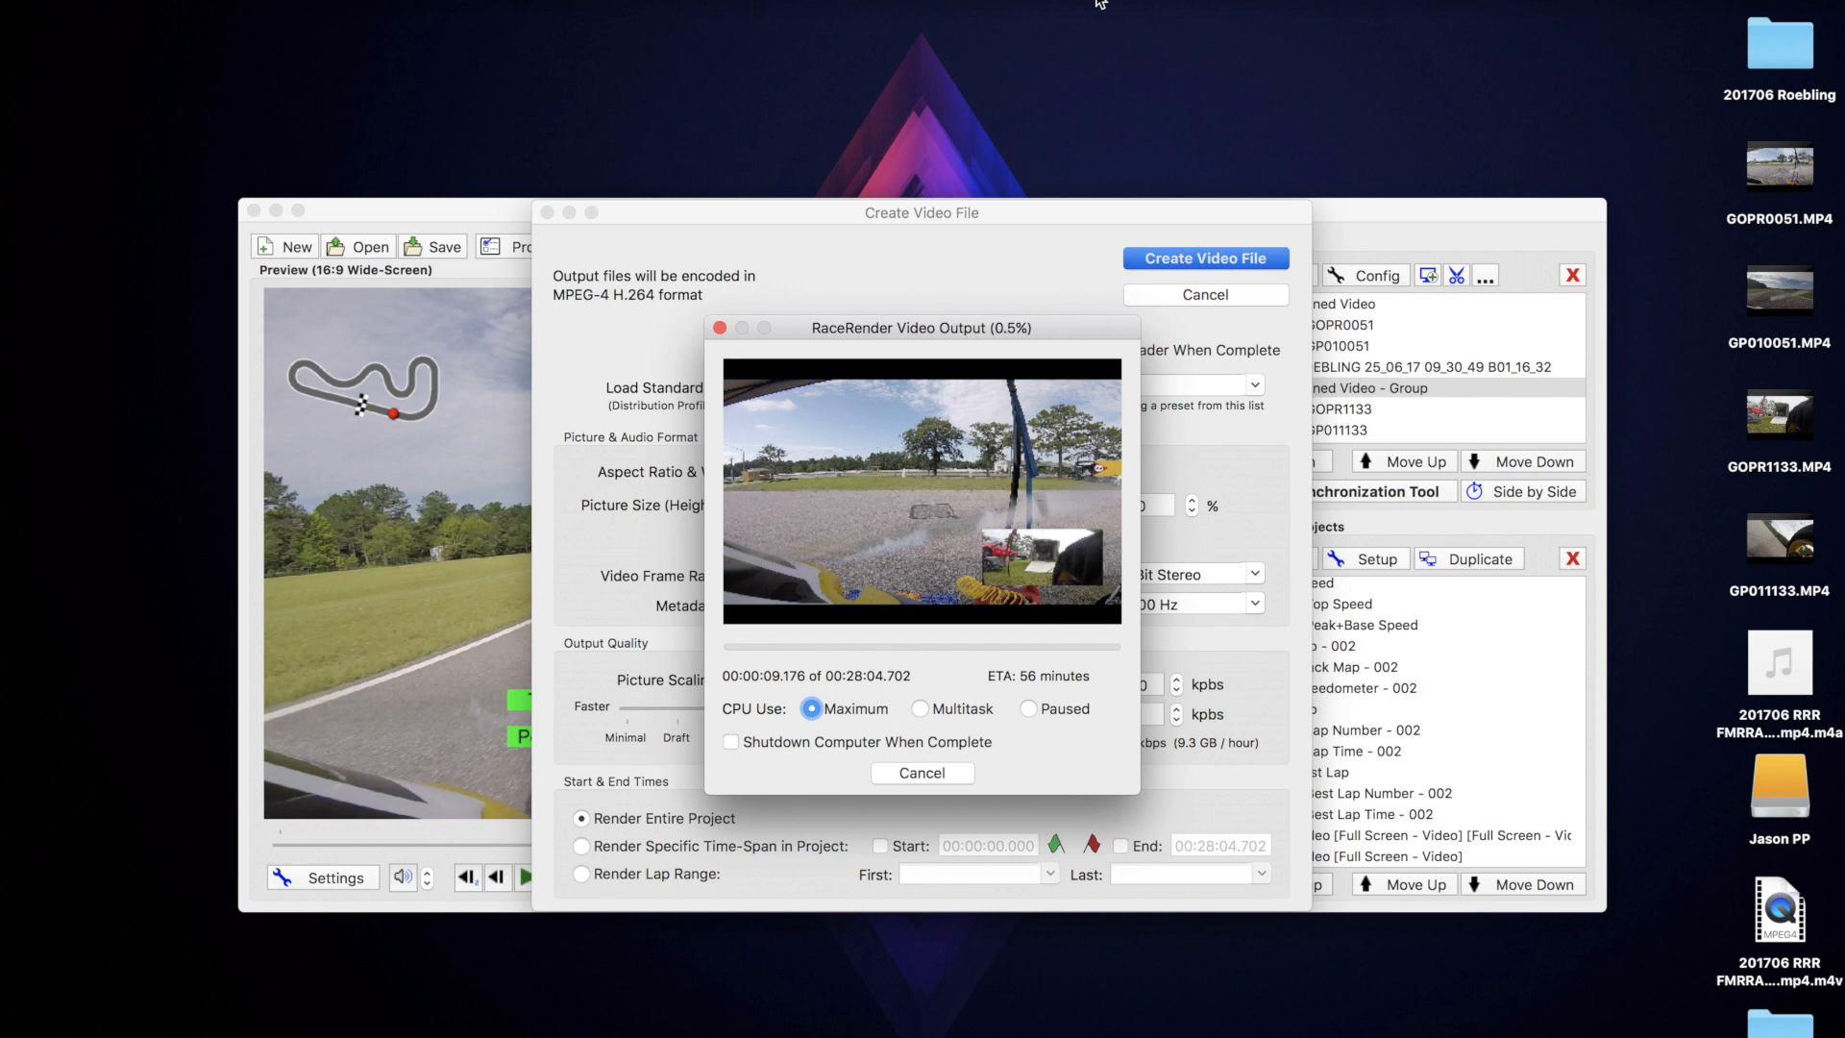